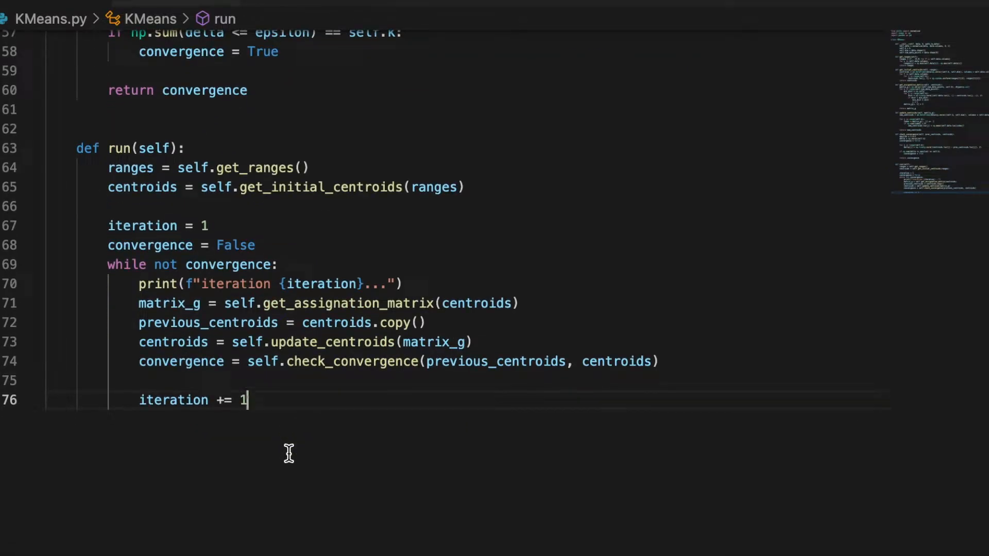
Step: Add the `if __name__ == "__main__":` guard at the end of KMeans.py
{"action": "key", "text": "enter"}
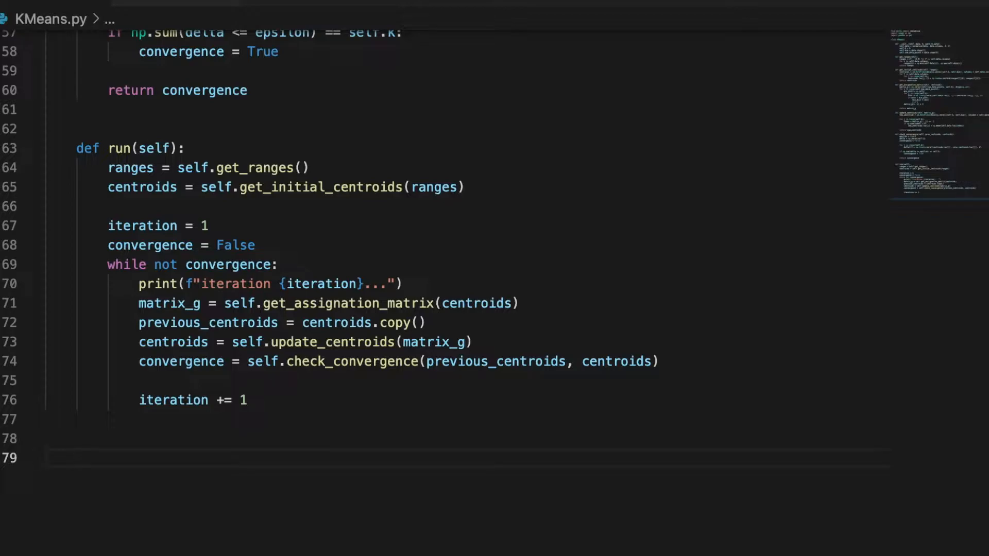
{"action": "type", "text": "if"}
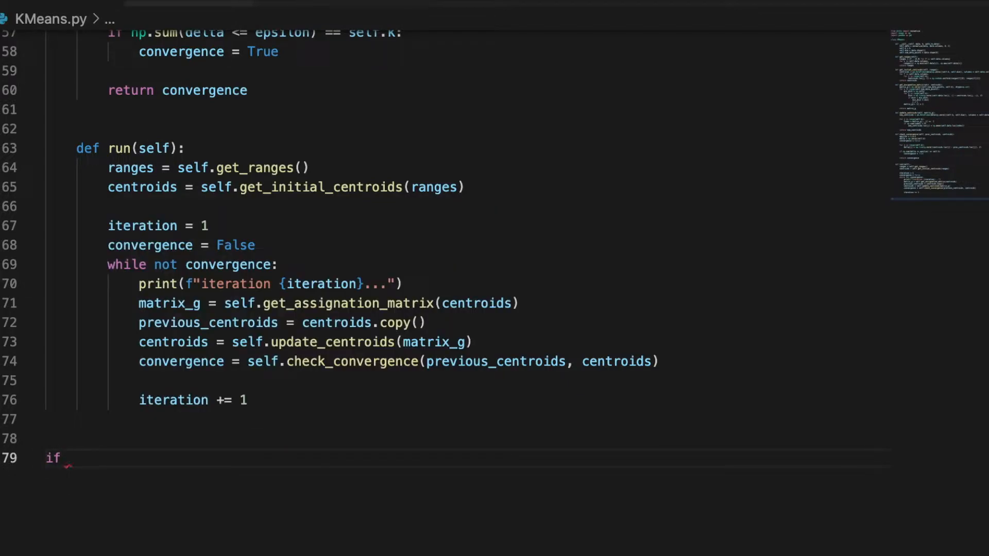
{"action": "type", "text": "__name__ == \""}
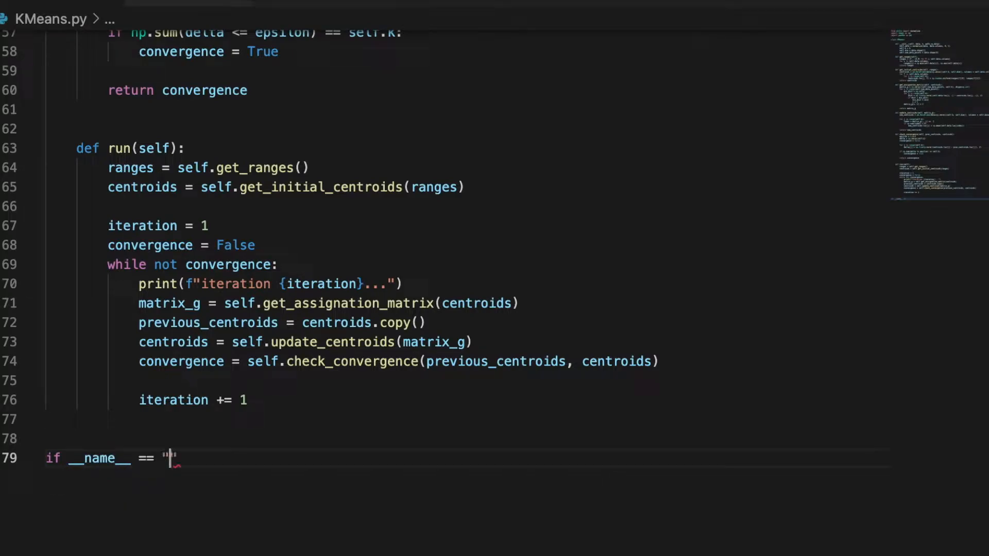
{"action": "type", "text": "__main__"}
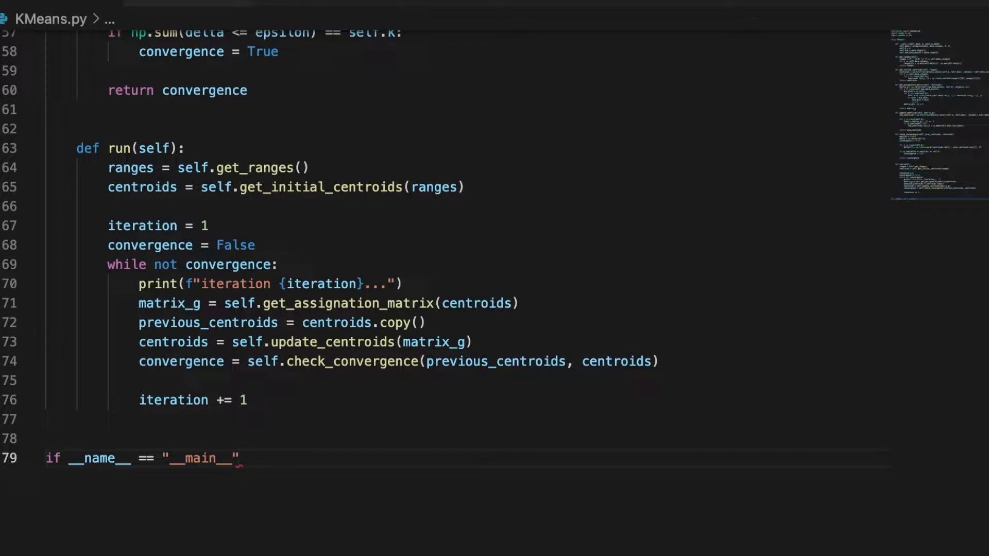
{"action": "type", "text": ":"}
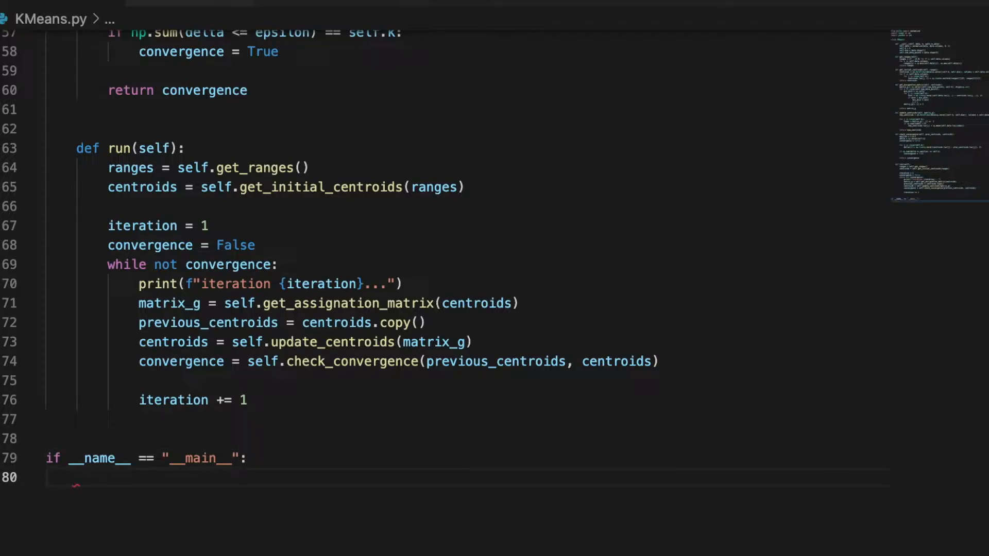
{"action": "key", "text": "Enter"}
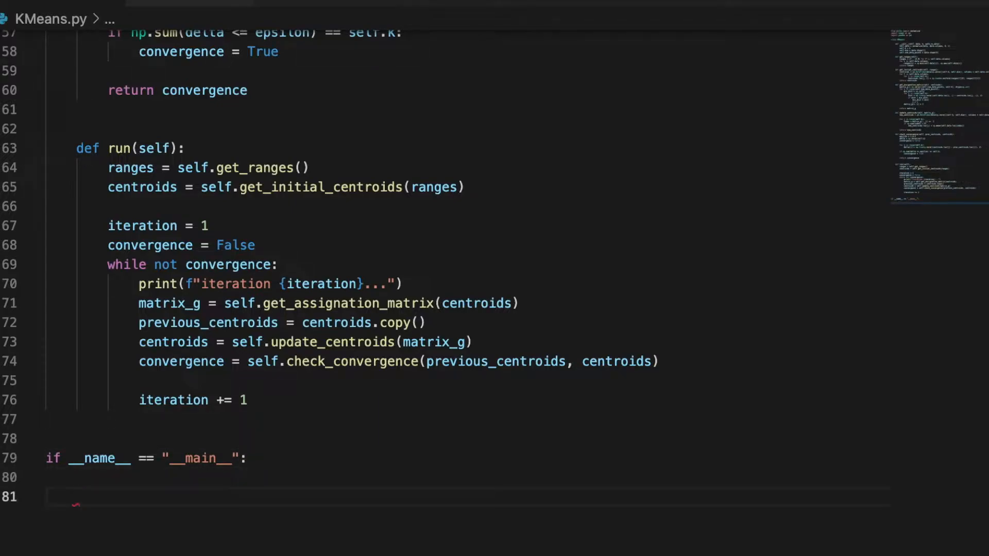
Step: Inside the guard, read k from the first argument with k = int(sys.argv[1])
{"action": "type", "text": "k"}
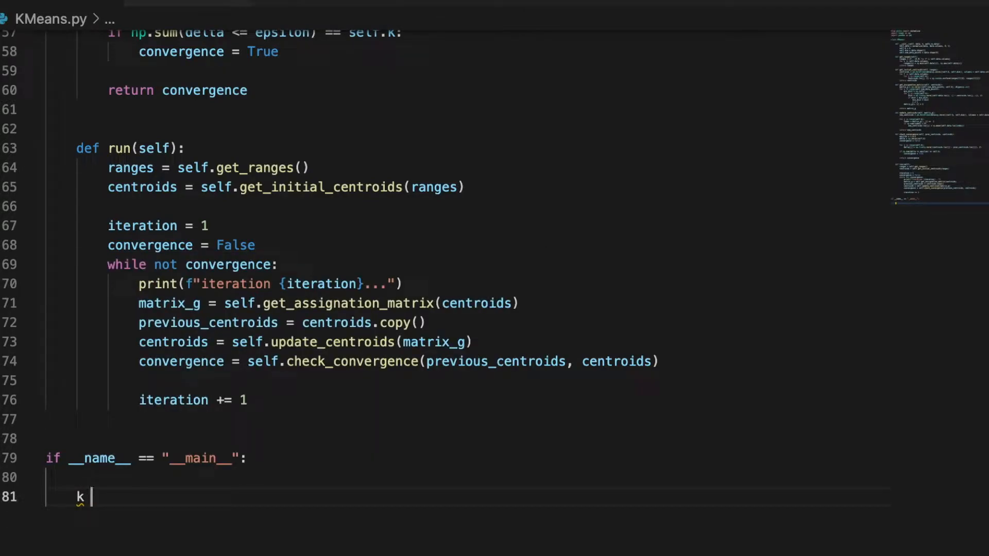
{"action": "type", "text": "int()"}
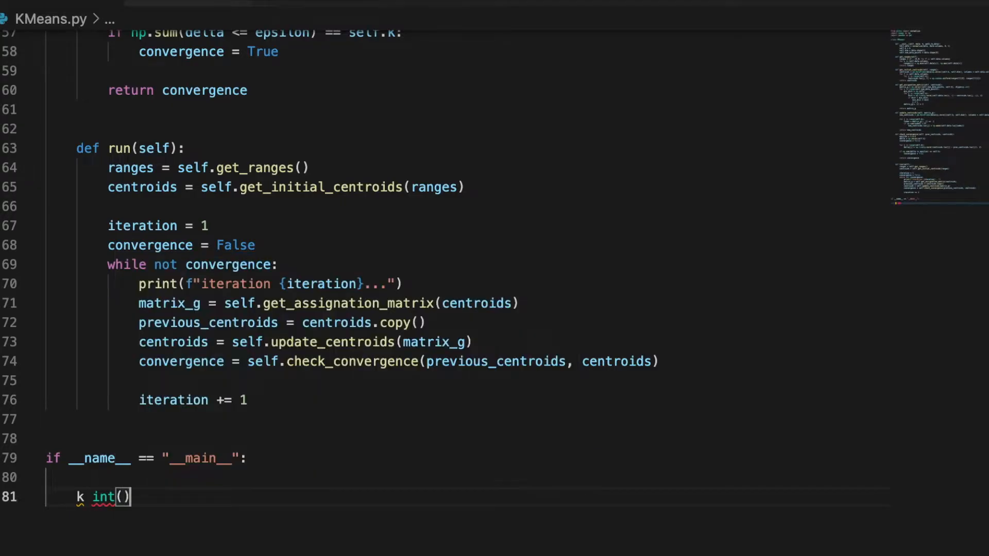
{"action": "type", "text": "sys."}
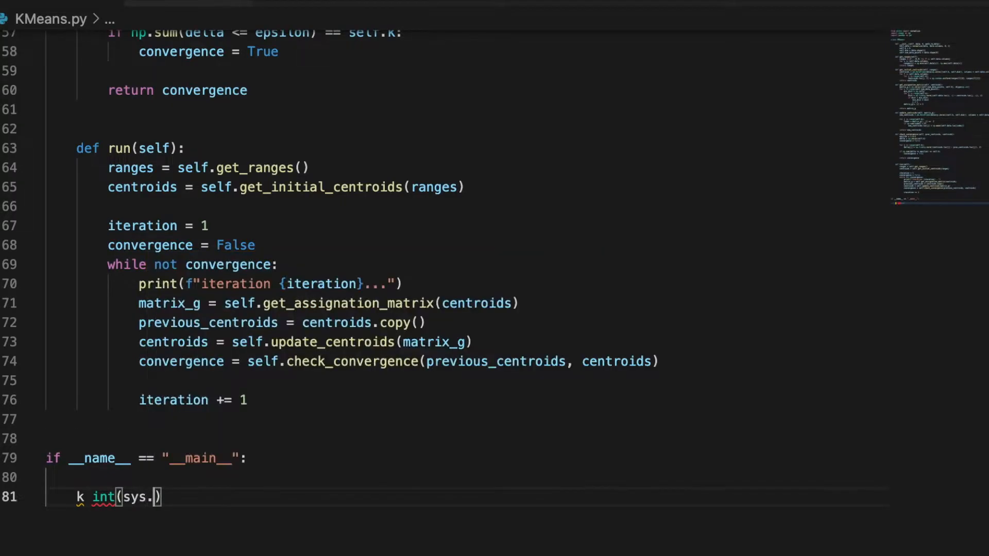
{"action": "type", "text": "arg"}
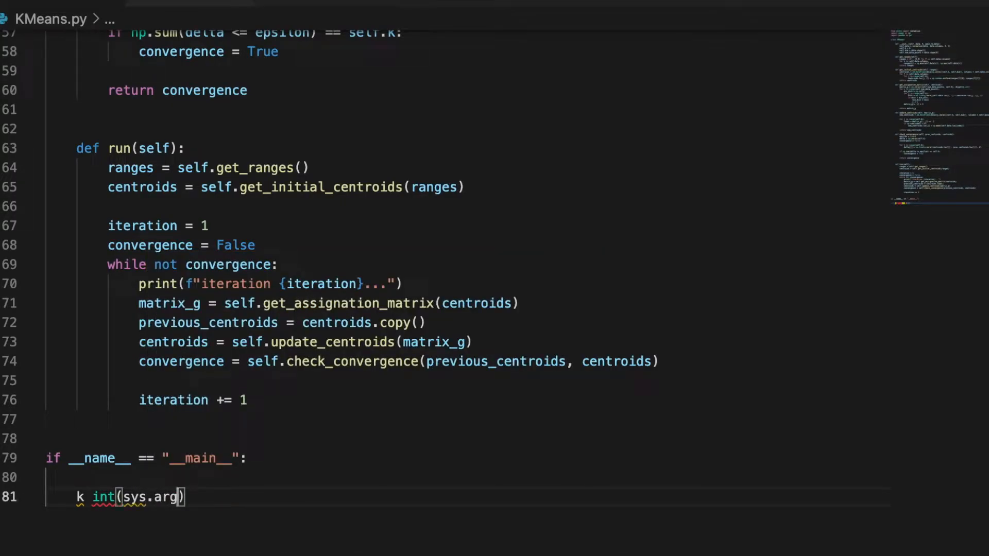
{"action": "type", "text": "v["}
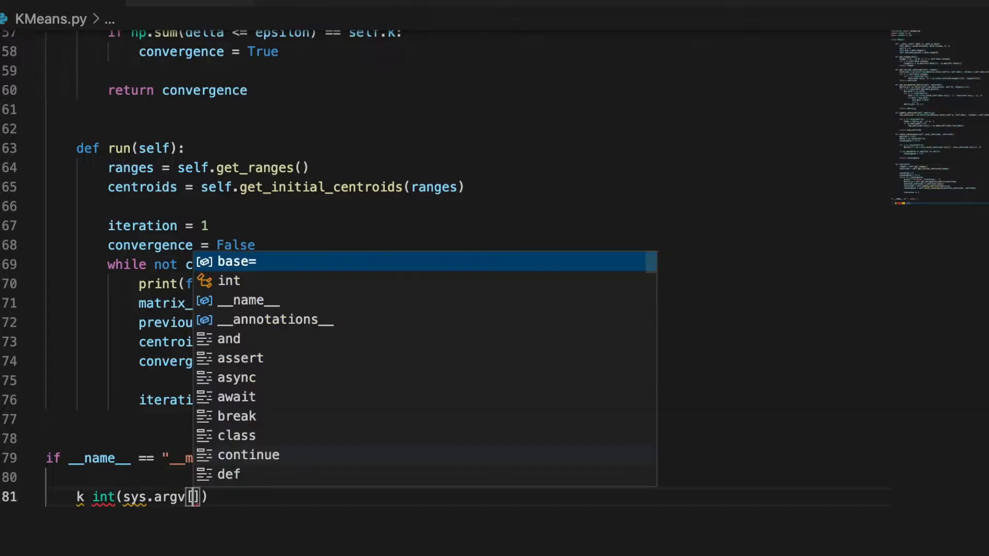
{"action": "key", "text": "Escape"}
{"action": "type", "text": "1"}
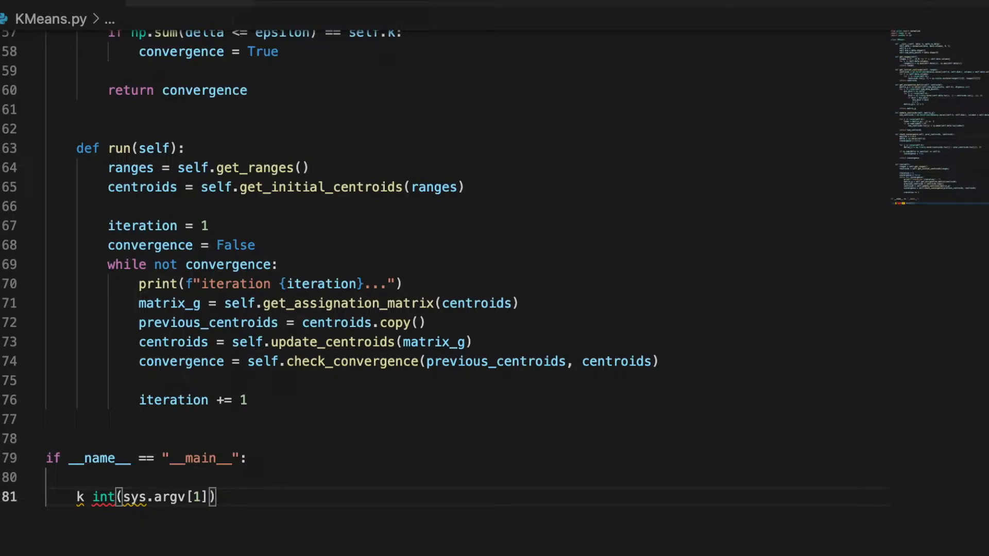
{"action": "type", "text": "="}
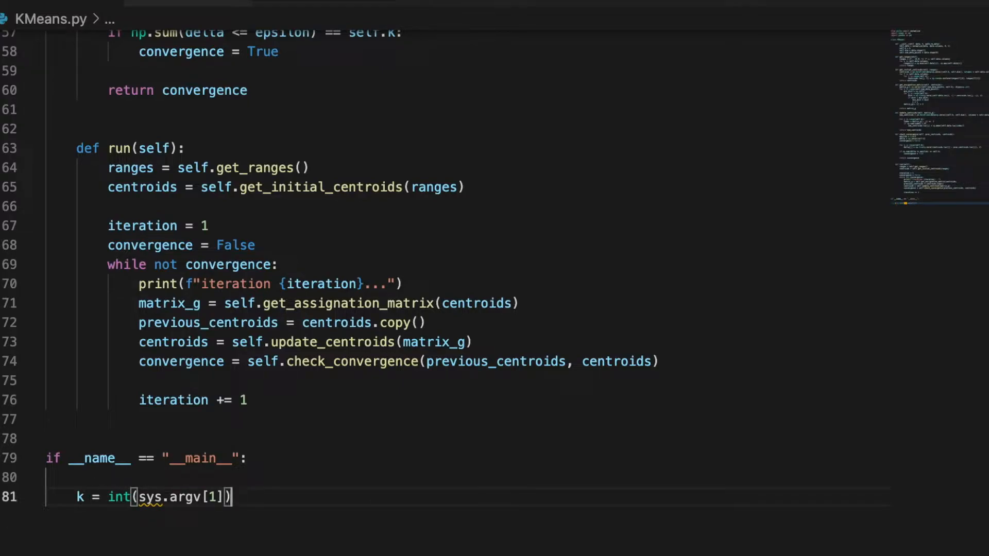
Step: Add import sys under the pandas import at the top of the file
{"action": "scroll", "scroll_direction": "up", "scroll_amount": 3}
{"action": "type", "text": "import"}
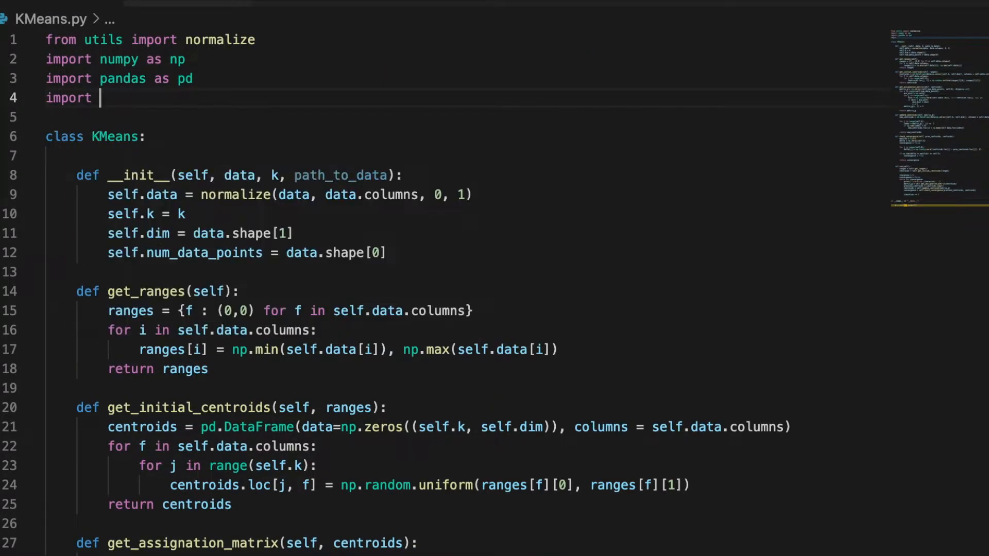
{"action": "type", "text": "sys"}
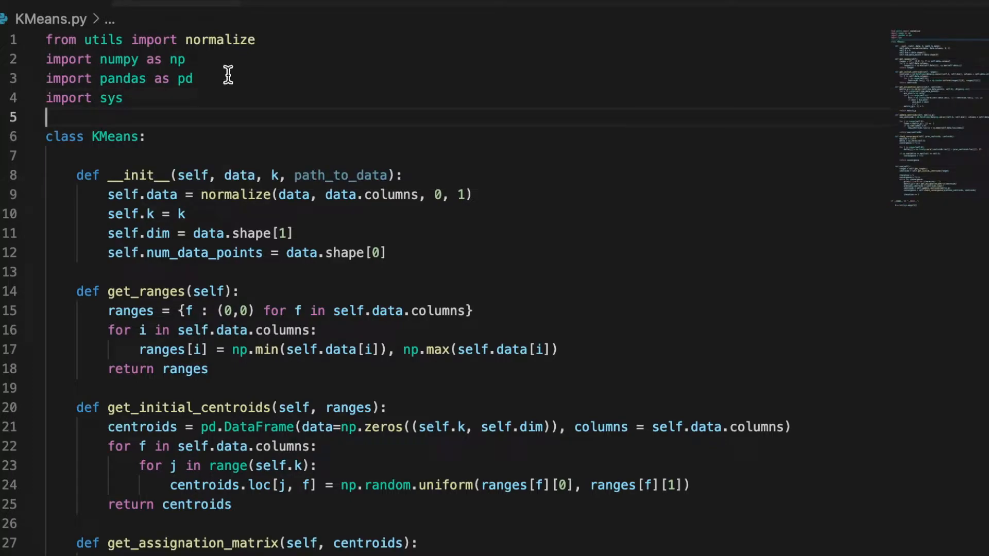
{"action": "scroll", "scroll_direction": "down", "scroll_amount": 3}
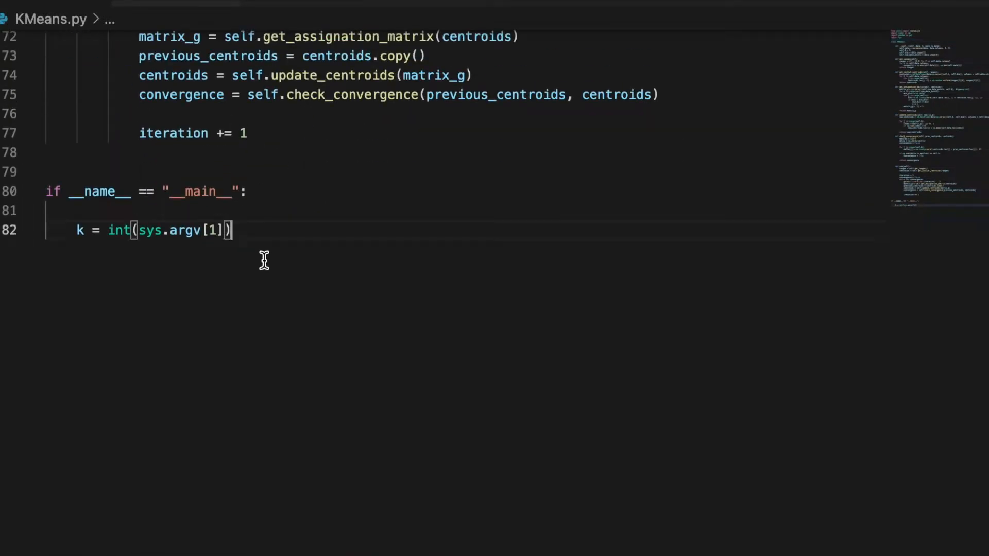
{"action": "key", "text": "Return"}
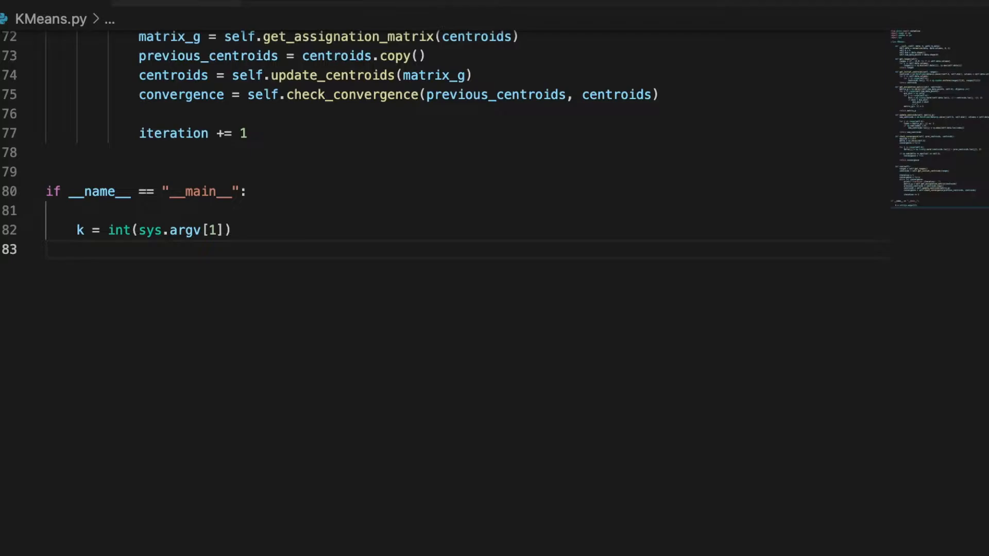
Step: Set file_name = "gaussian_data_2D_5k.txt" in the main block
{"action": "type", "text": "file_name = \""}
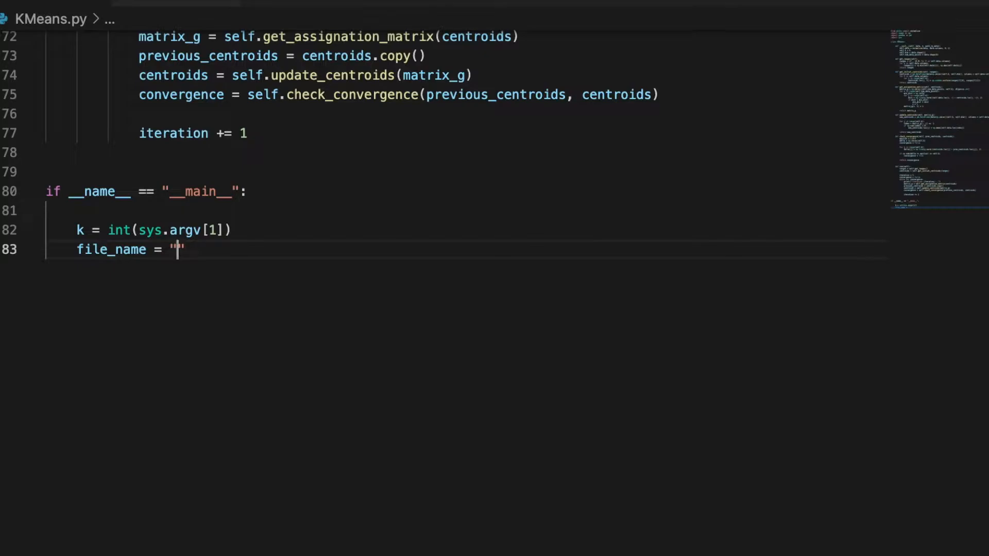
{"action": "type", "text": "gaussian_"}
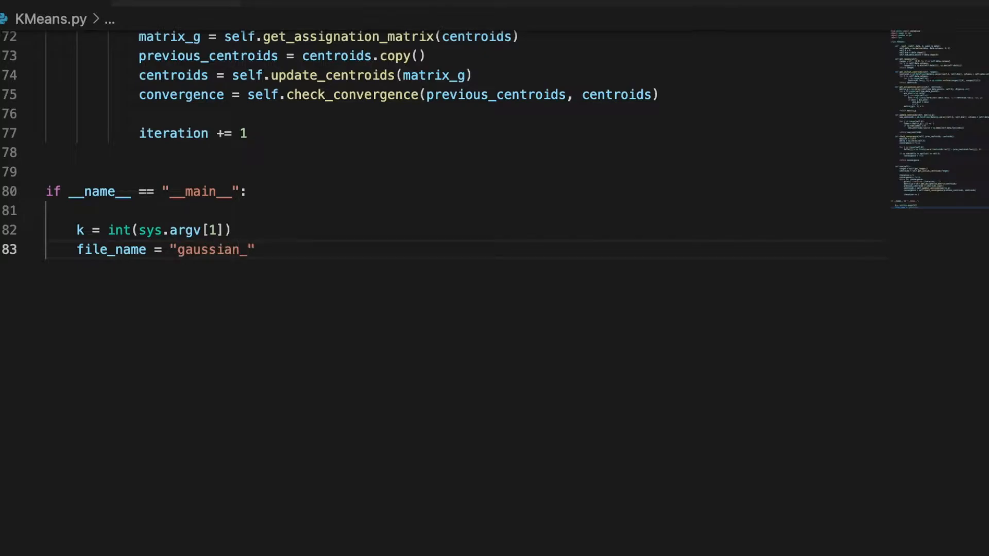
{"action": "type", "text": "data_"}
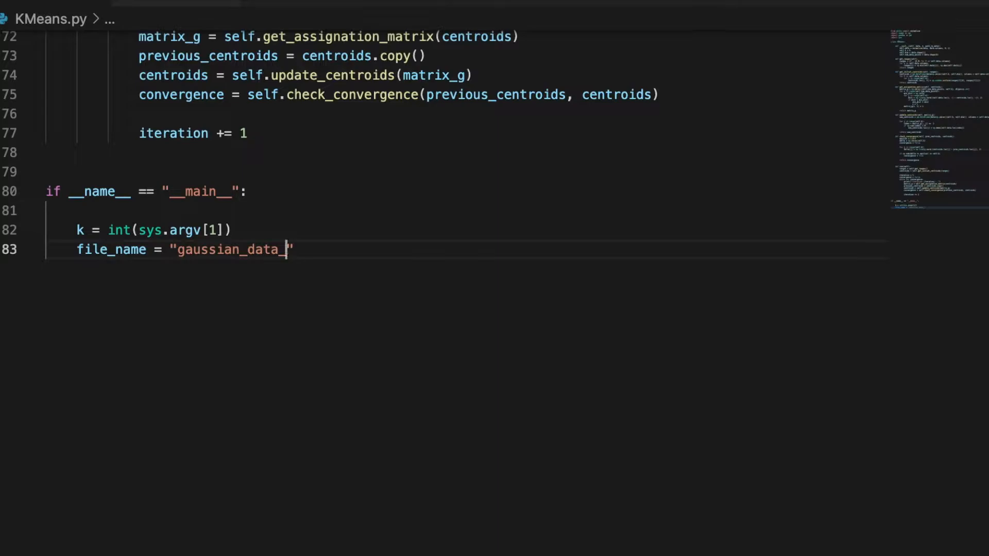
{"action": "type", "text": "2D_5k"}
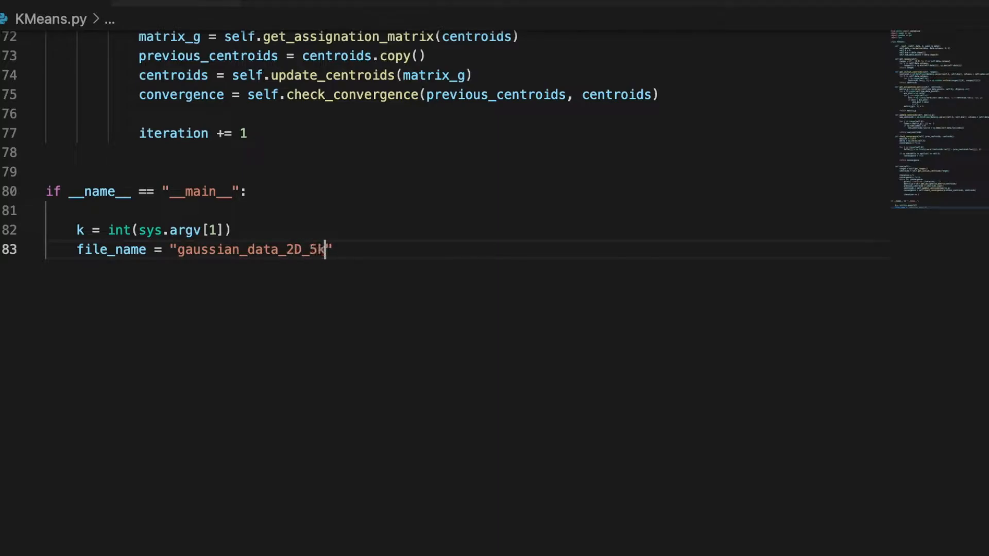
{"action": "type", "text": ".txt"}
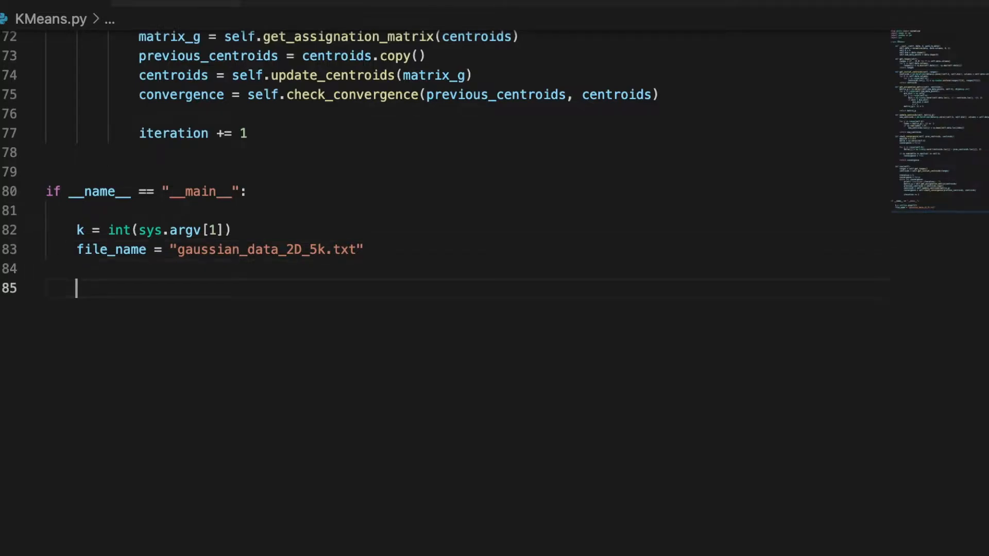
{"action": "mouse_move", "coordinate": [408, 368]}
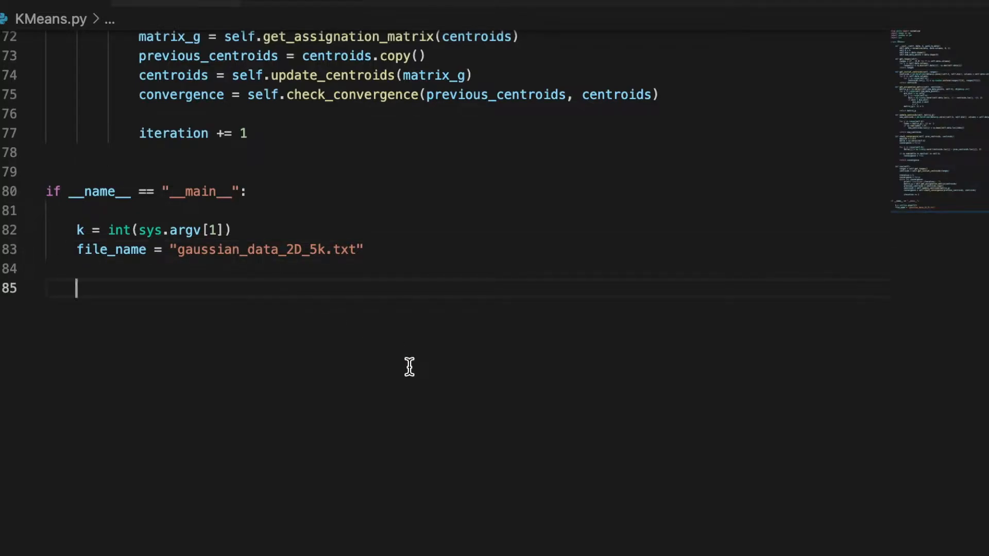
Step: Start loading the data with data = pd.read_csv()
{"action": "type", "text": "data = r"}
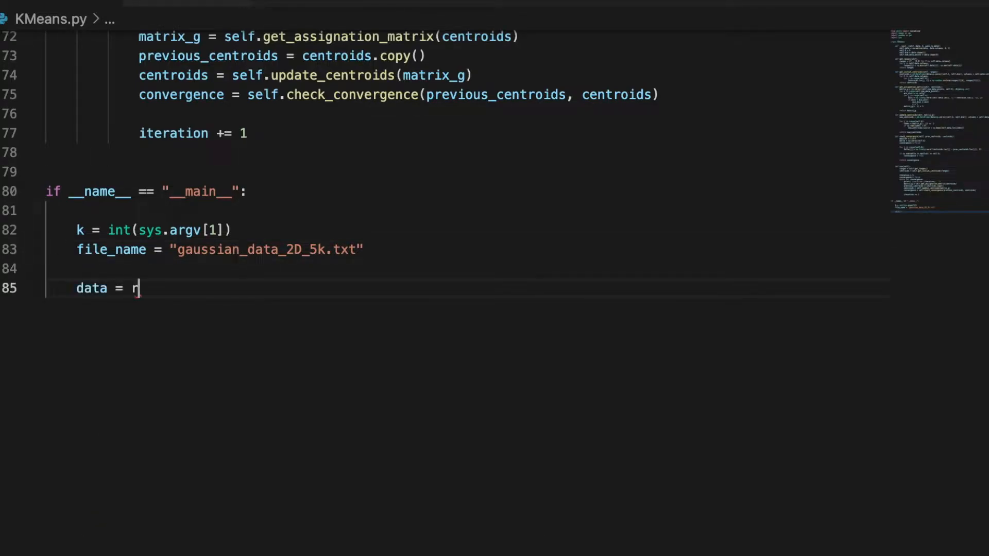
{"action": "type", "text": "ead"}
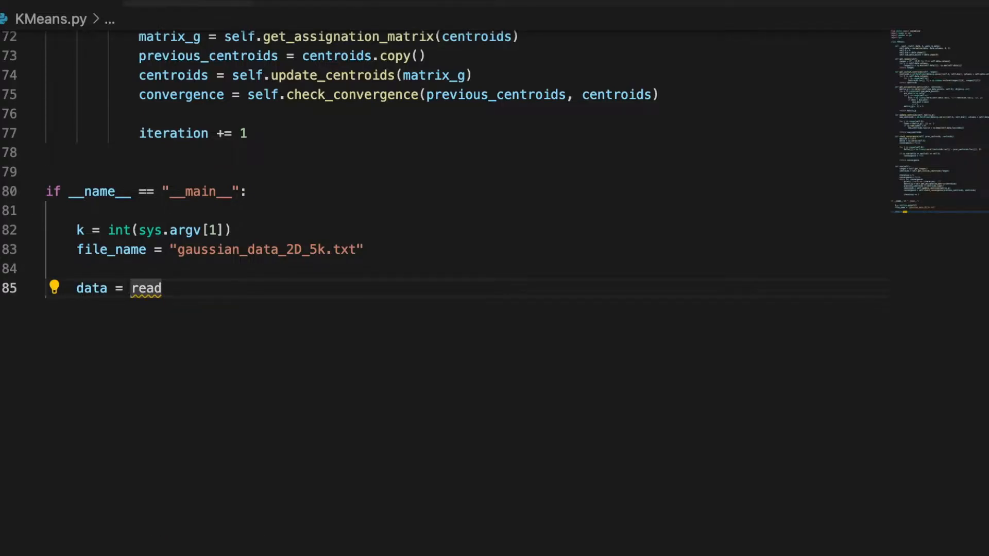
{"action": "type", "text": "pd.read_"}
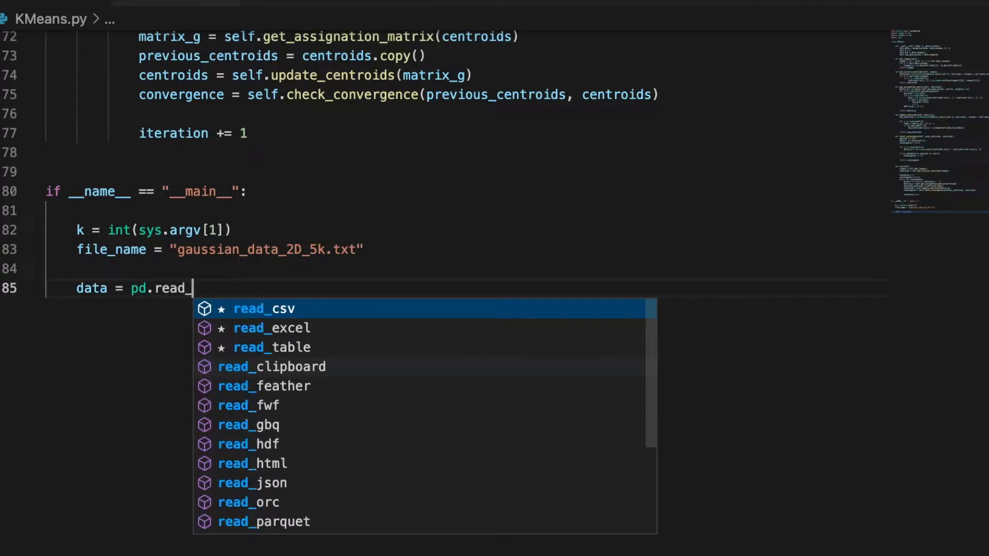
{"action": "left_click", "coordinate": [264, 308]}
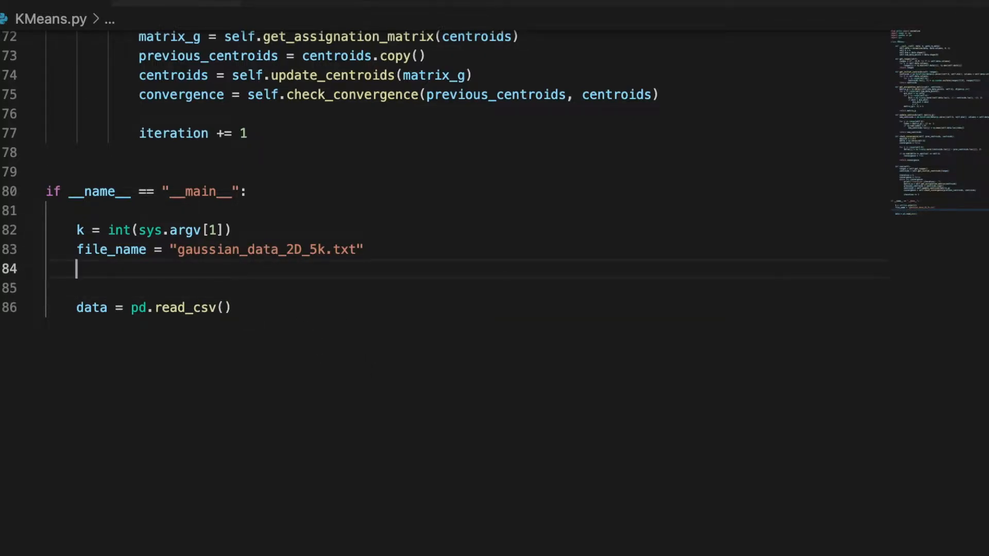
Step: Import os and set current_path = os.getcwd() in the main block
{"action": "type", "text": "current_path"}
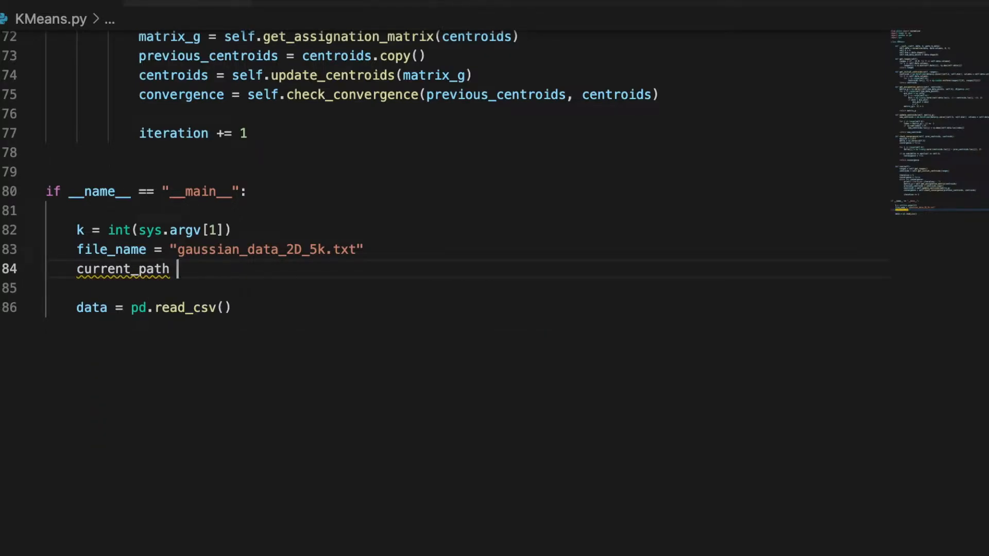
{"action": "type", "text": "= os.getcwd"}
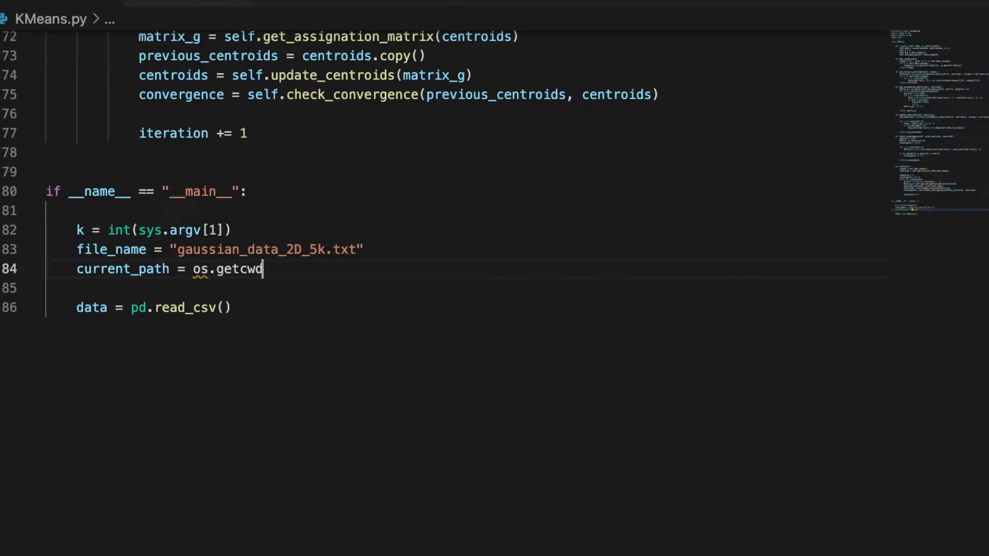
{"action": "type", "text": "()"}
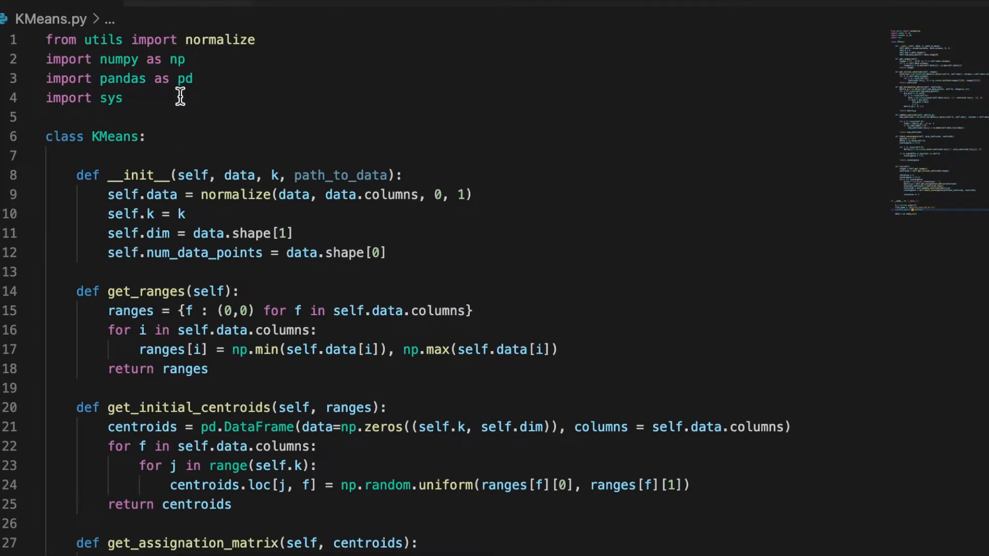
{"action": "type", "text": "import"}
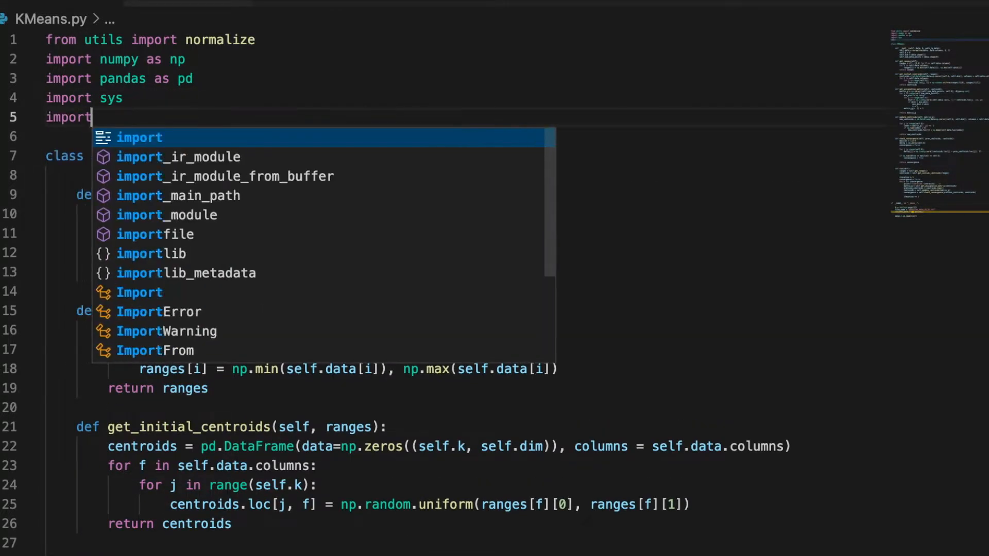
{"action": "type", "text": "os"}
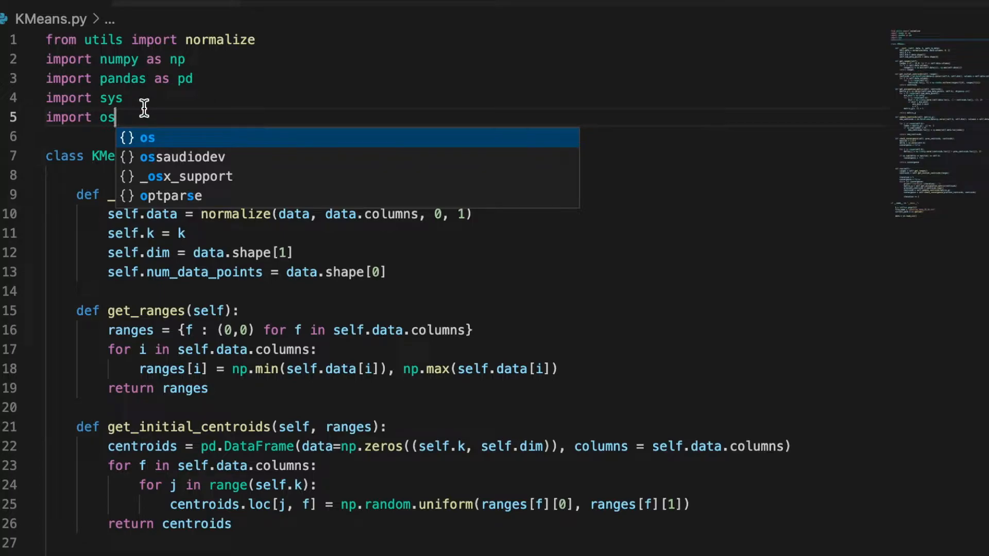
{"action": "scroll", "scroll_direction": "down", "scroll_amount": 3}
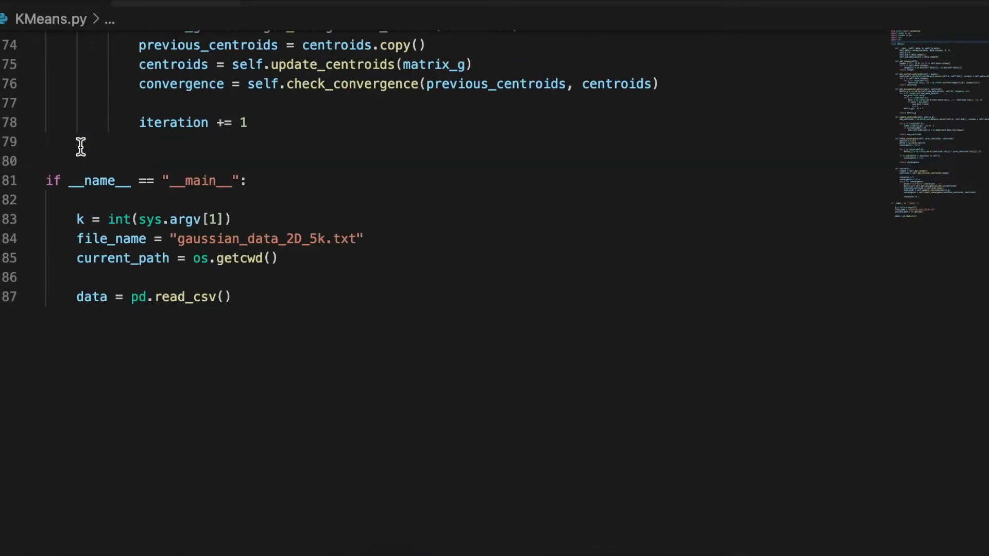
Step: Build path_to_data = os.path.join(current_path, "data_1")
{"action": "type", "text": "p"}
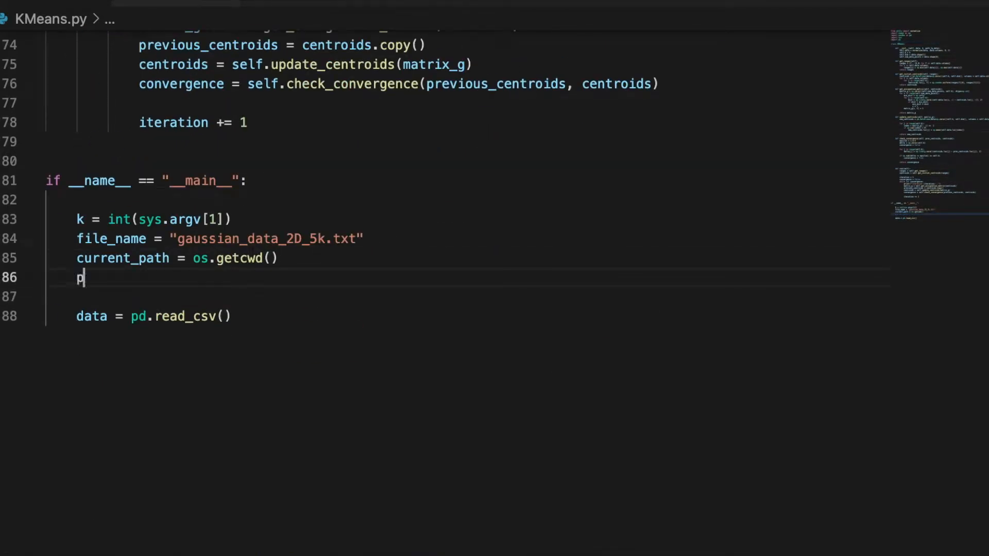
{"action": "type", "text": "ath_to_data ="}
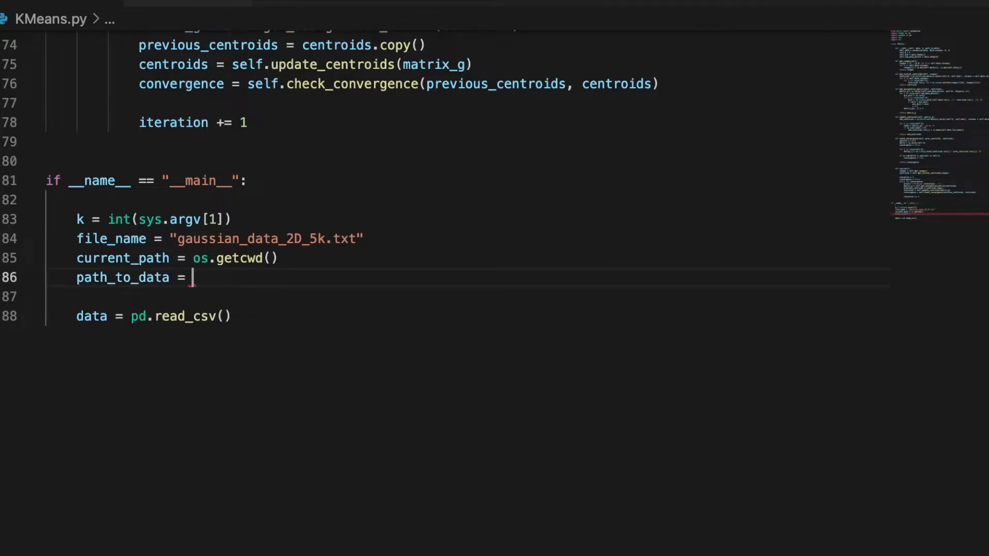
{"action": "type", "text": "os.path.join(c"}
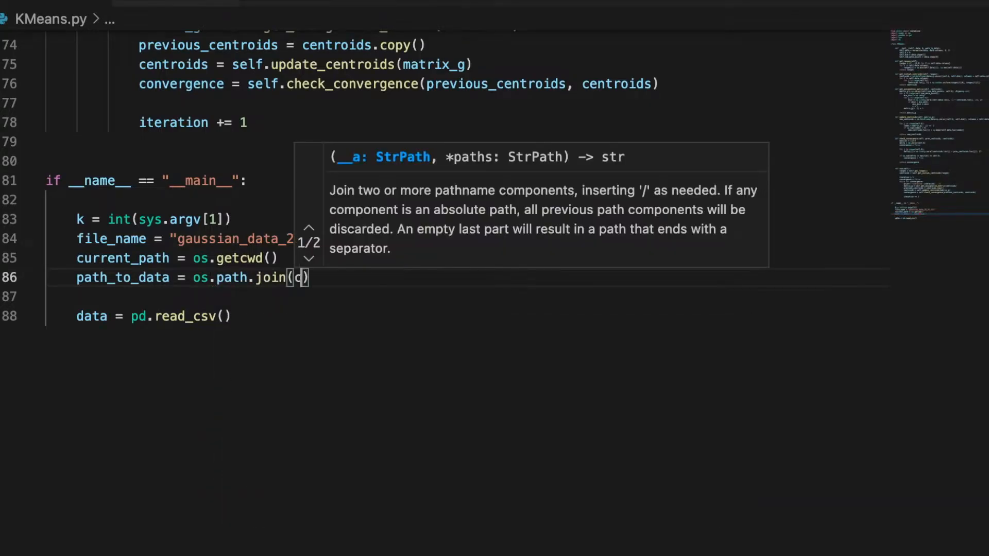
{"action": "type", "text": "current_path"}
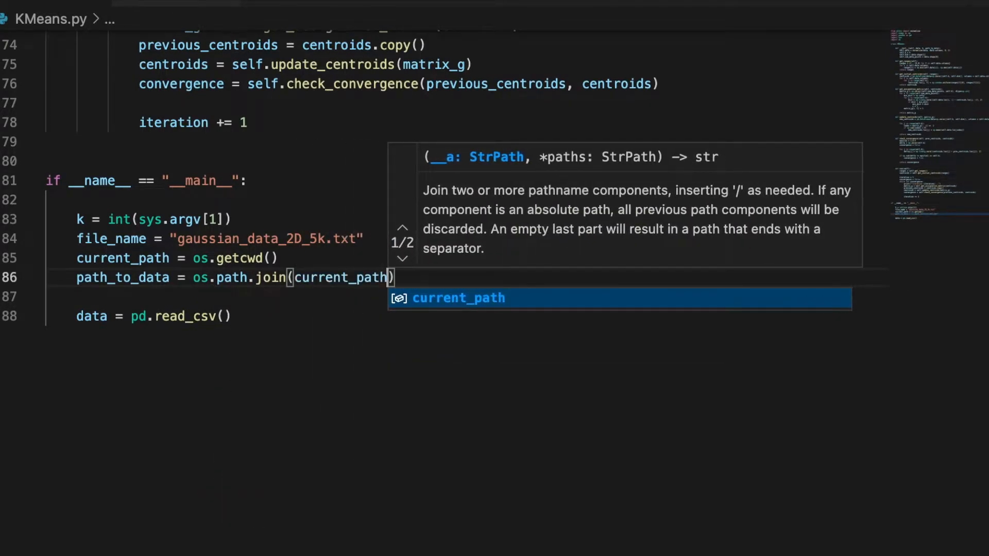
{"action": "type", "text": ", \"\""}
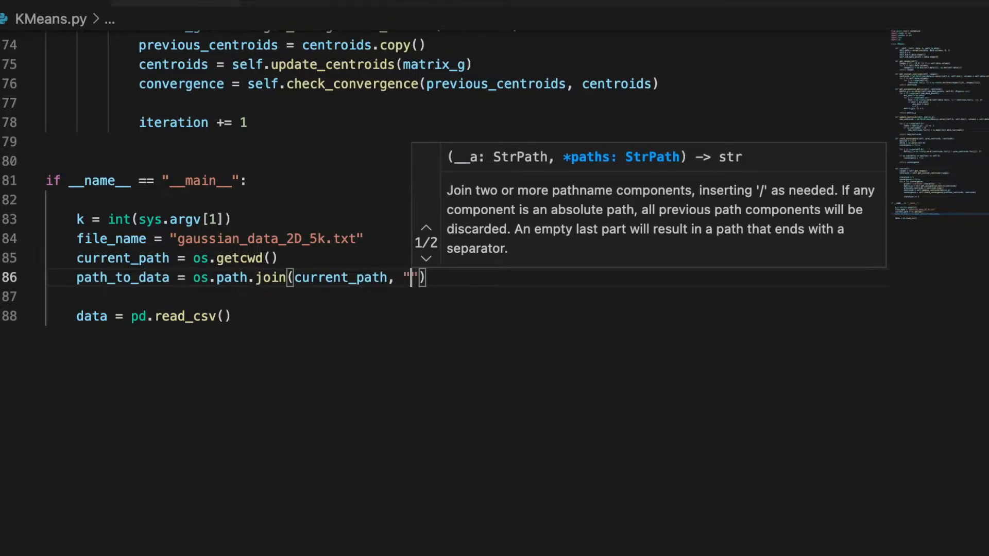
{"action": "type", "text": "data_"}
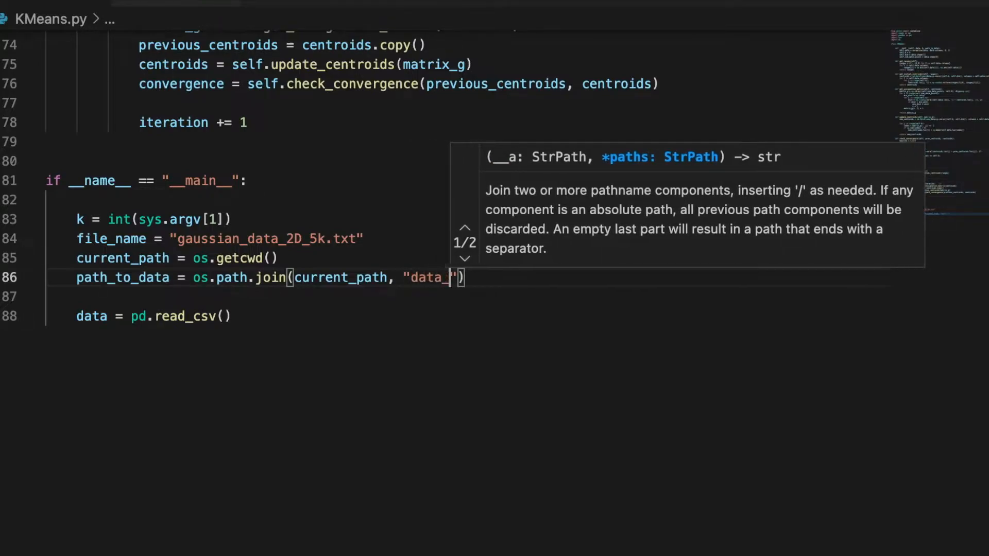
{"action": "type", "text": "1"}
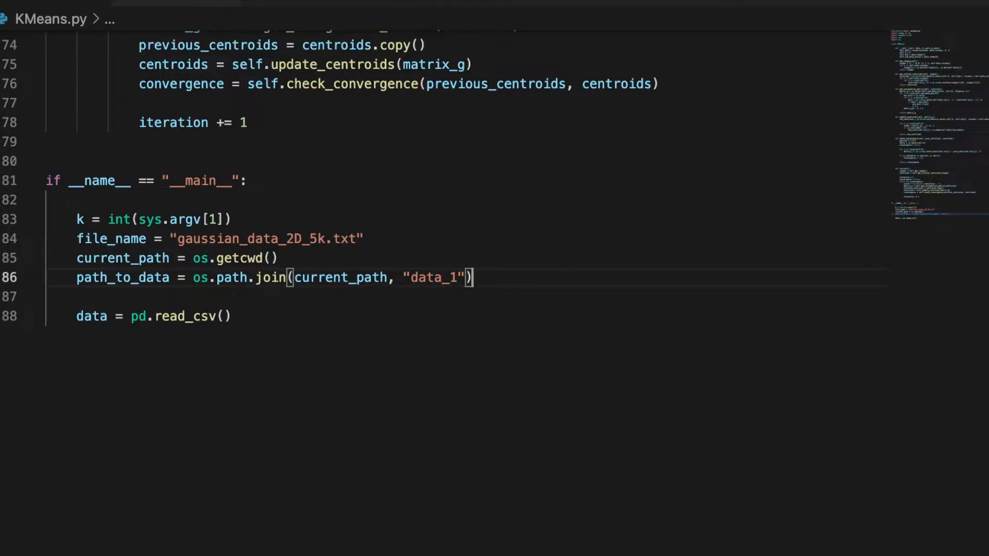
{"action": "mouse_move", "coordinate": [130, 280]}
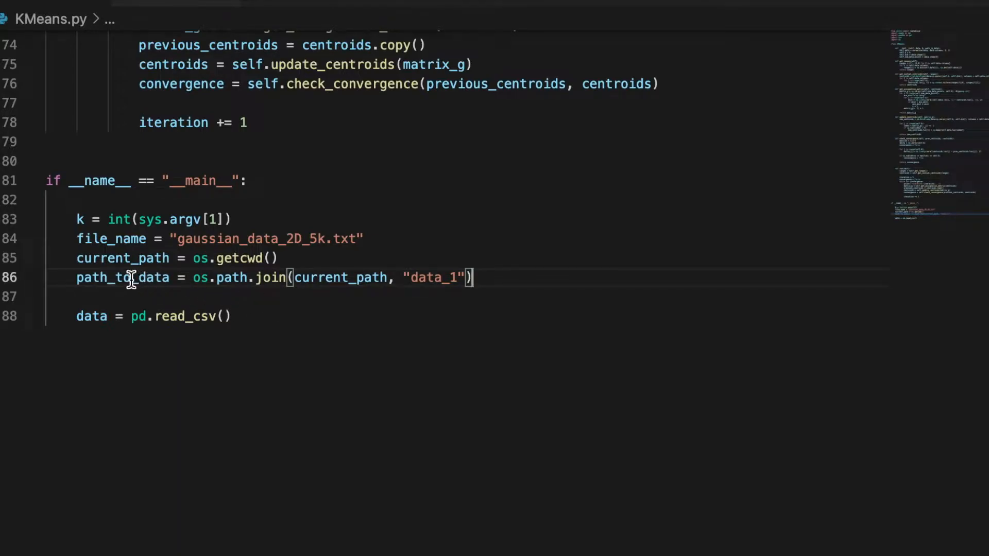
{"action": "mouse_move", "coordinate": [219, 320]}
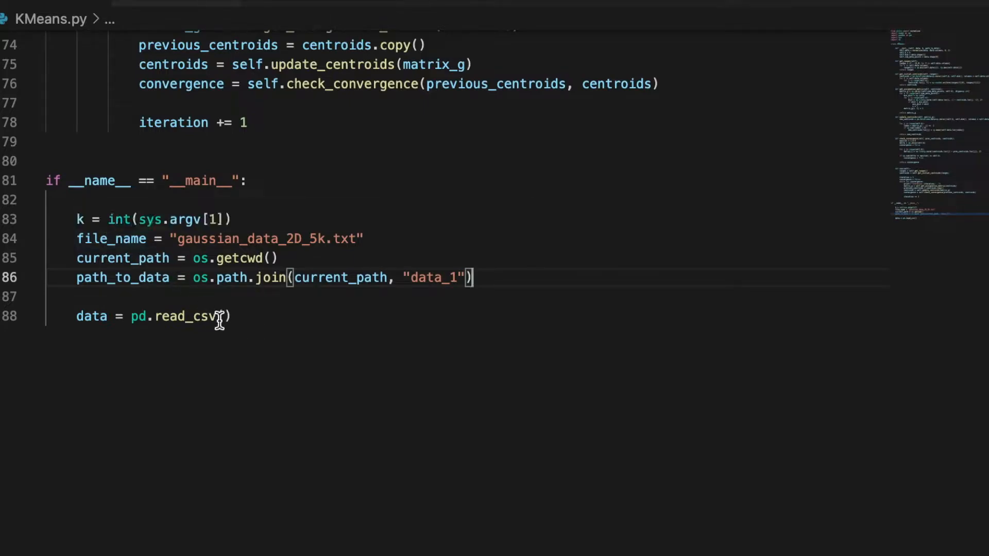
Step: Make read_csv load os.path.join(path_to_data, file_name) with header=0
{"action": "left_click", "coordinate": [189, 277]}
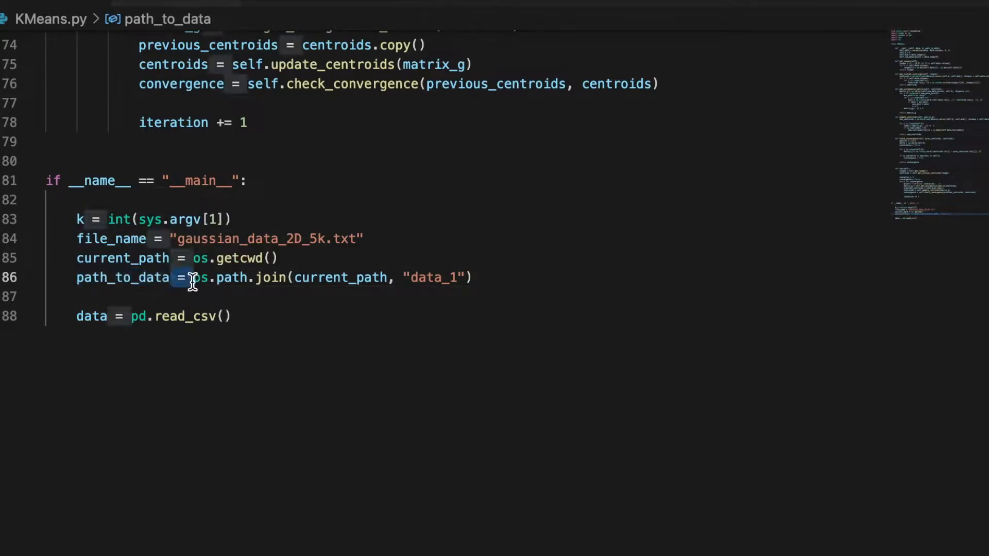
{"action": "double_click", "coordinate": [234, 277]}
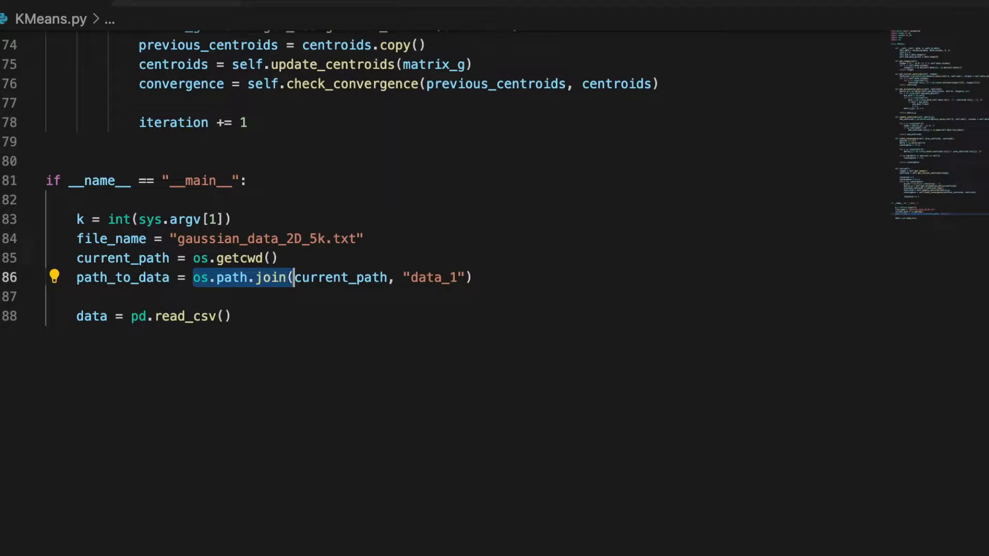
{"action": "type", "text": "os.path.join("}
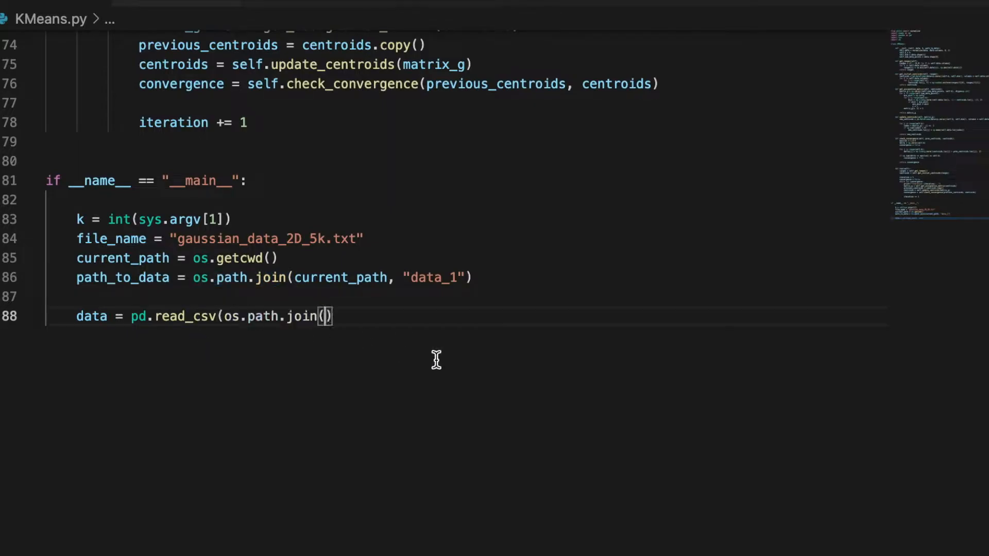
{"action": "double_click", "coordinate": [123, 277]}
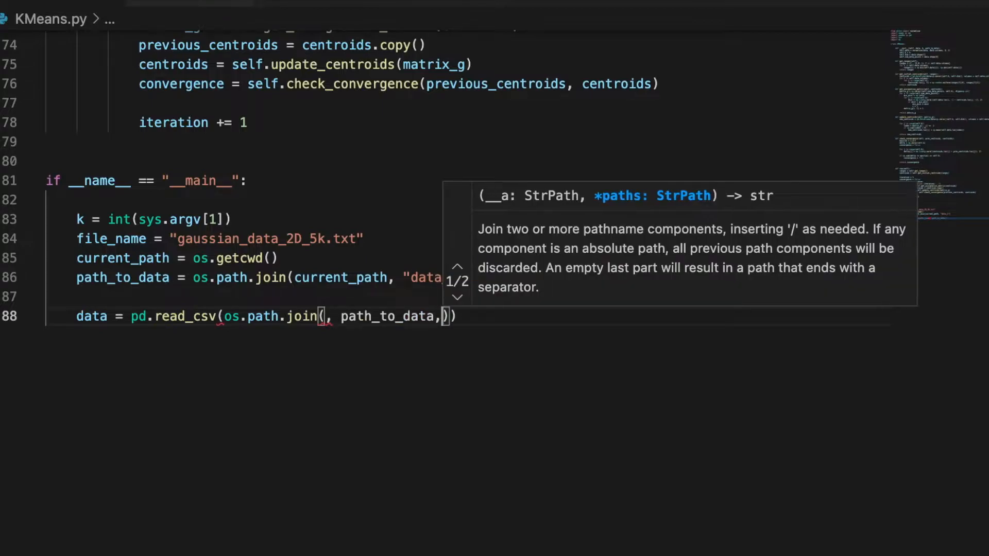
{"action": "type", "text": "file_name"}
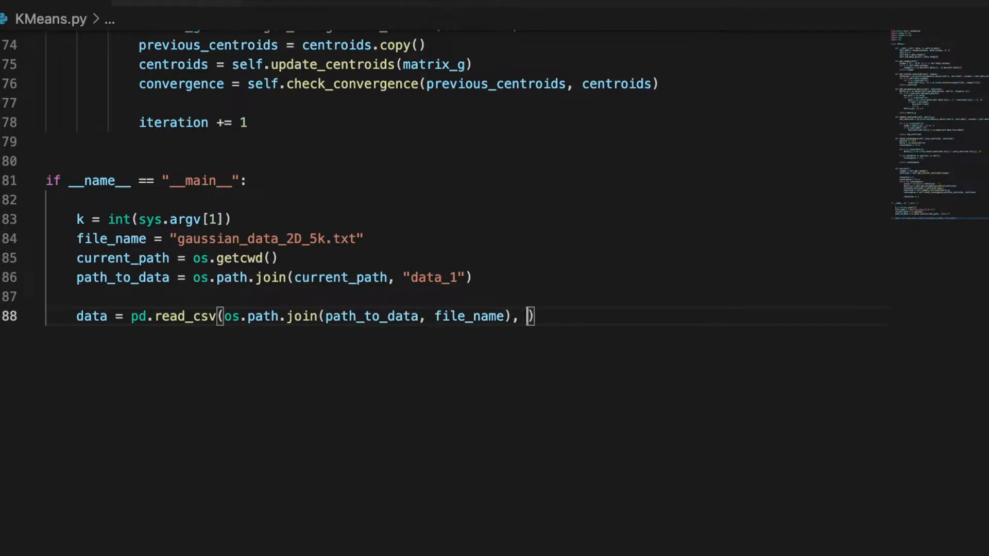
{"action": "type", "text": "header= 0"}
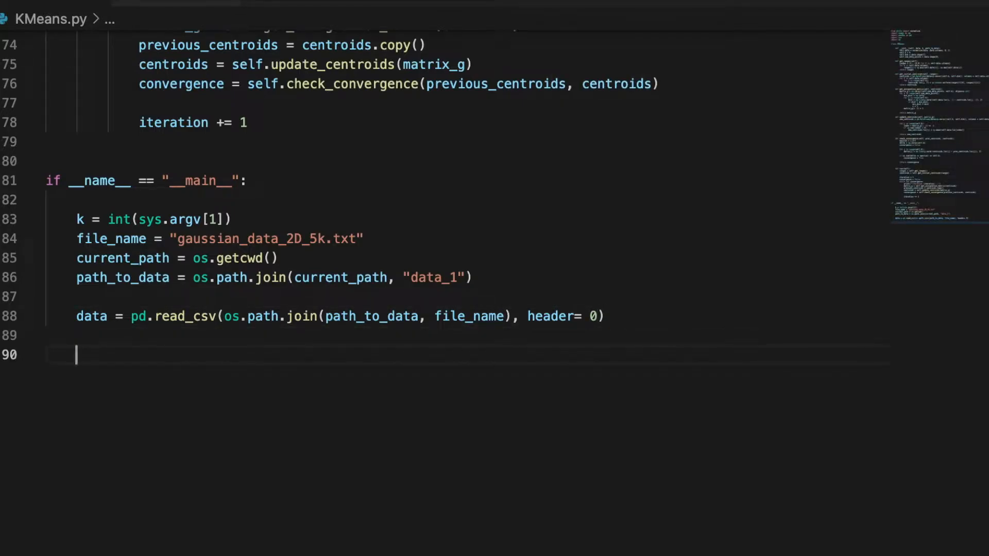
Step: Create the model with KM = KMeans(data, k) and call KM.run()
{"action": "type", "text": "KM"}
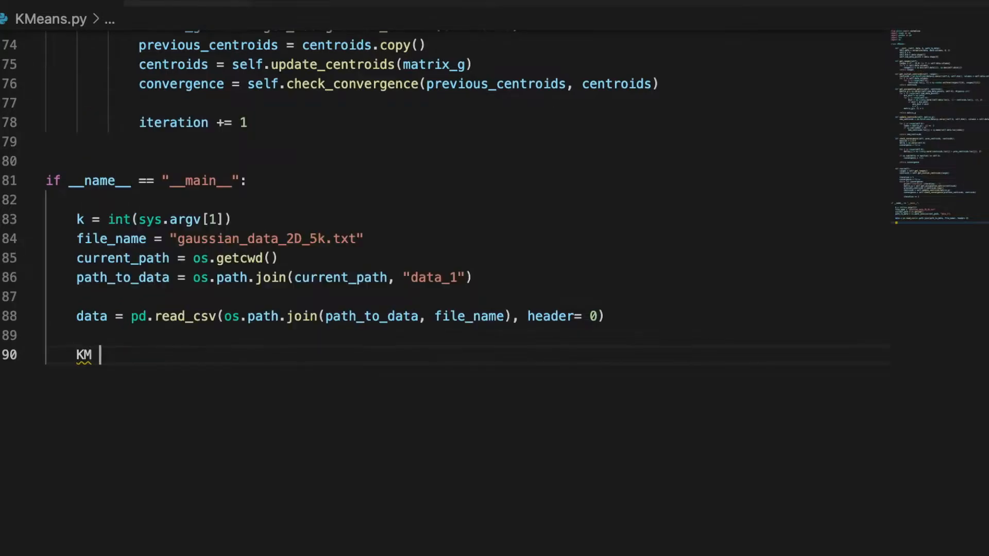
{"action": "type", "text": "= KMeans"}
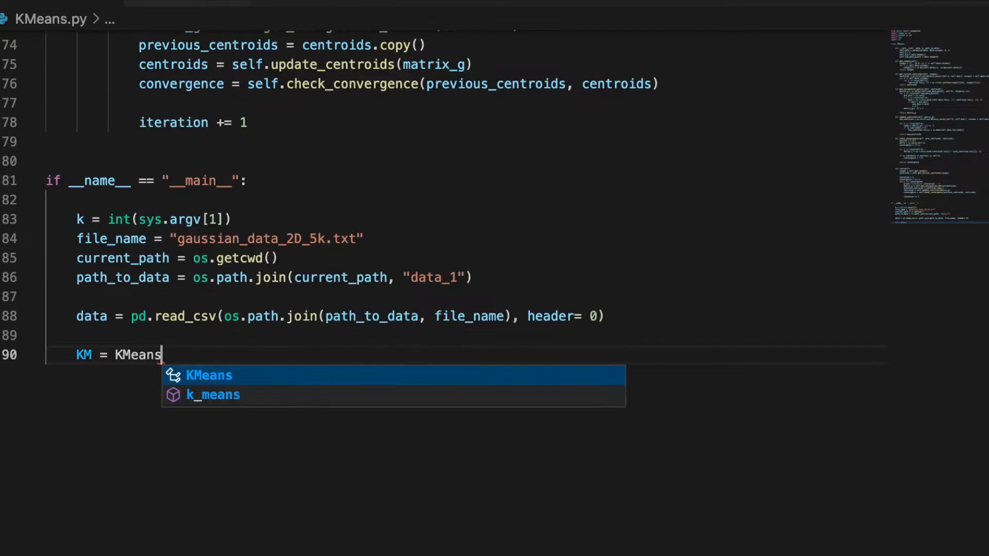
{"action": "type", "text": "(data, k"}
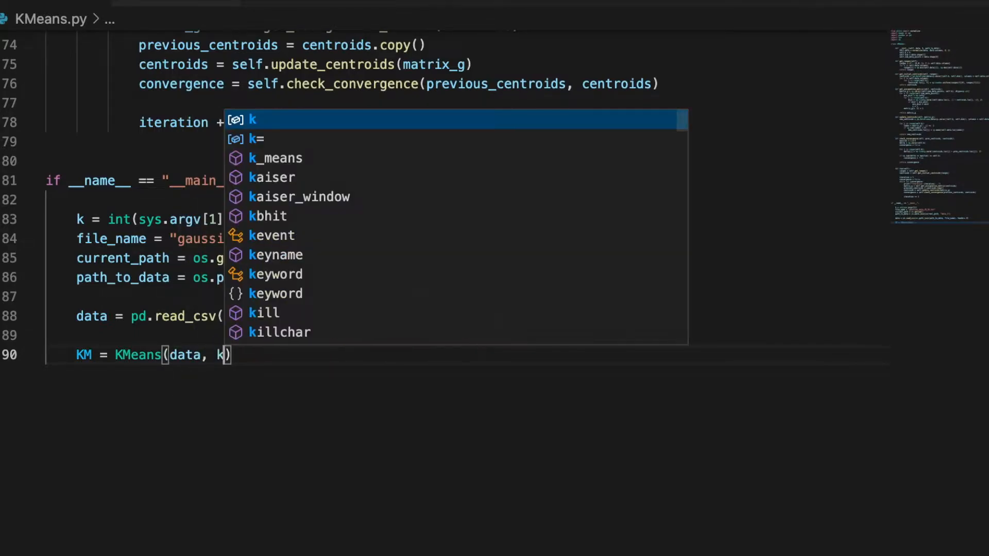
{"action": "type", "text": "KM.run("}
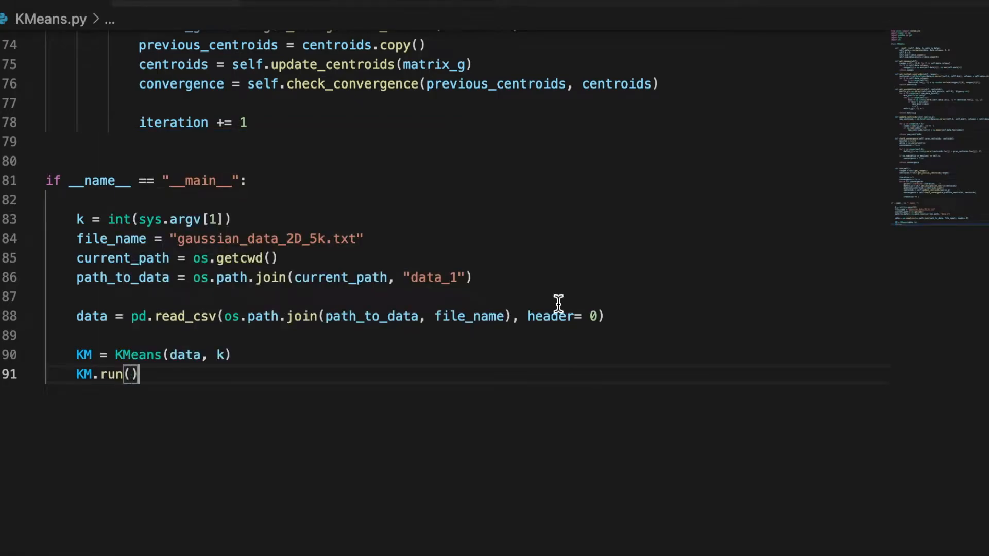
Step: Pass path_to_data as a third argument in the KMeans(data, k) call
{"action": "scroll", "scroll_direction": "down", "scroll_amount": 3}
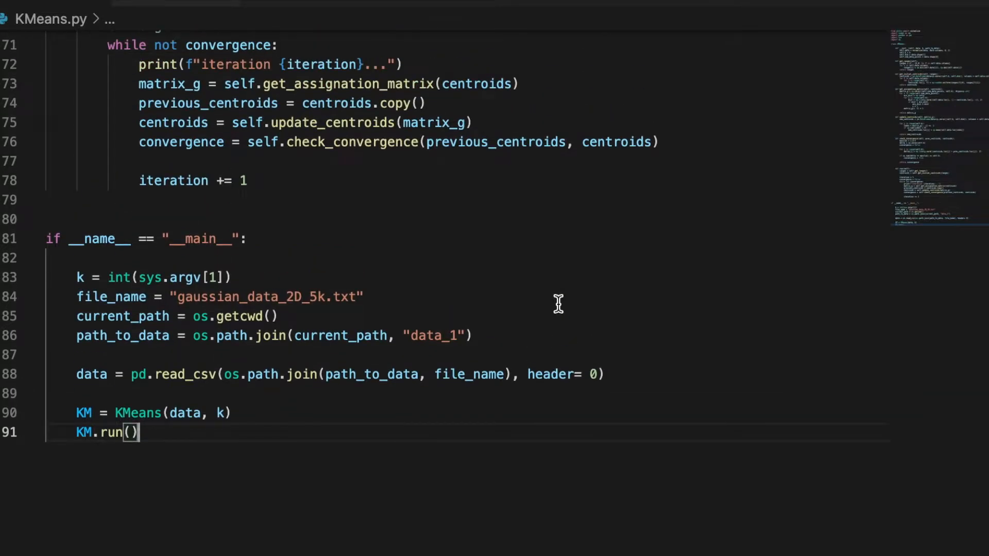
{"action": "scroll", "scroll_direction": "up", "scroll_amount": 3}
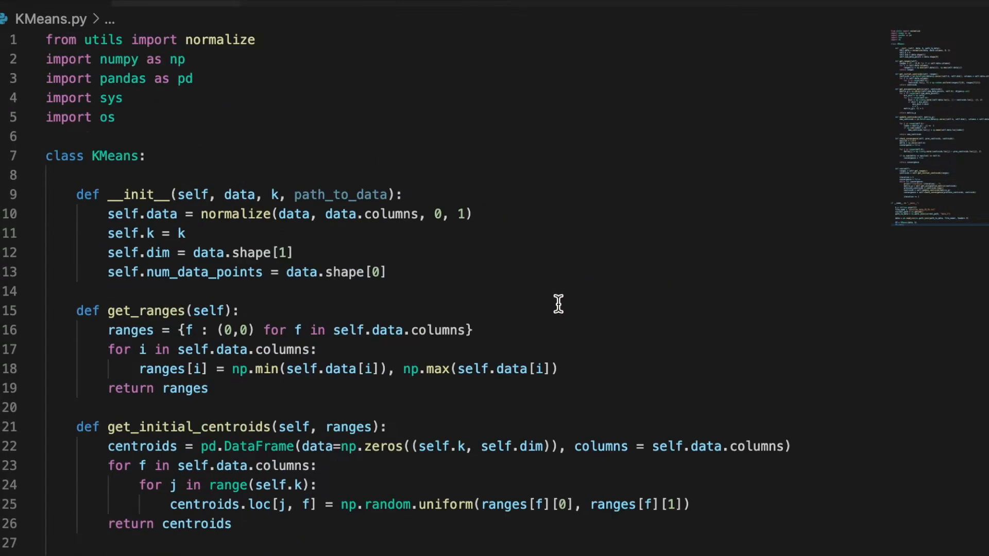
{"action": "mouse_move", "coordinate": [314, 193]}
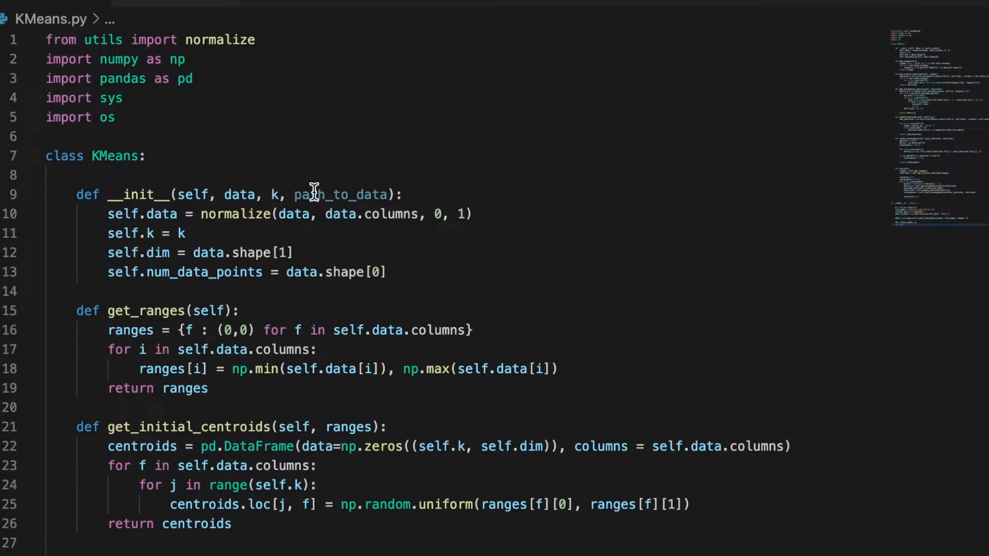
{"action": "scroll", "scroll_direction": "down", "scroll_amount": 3}
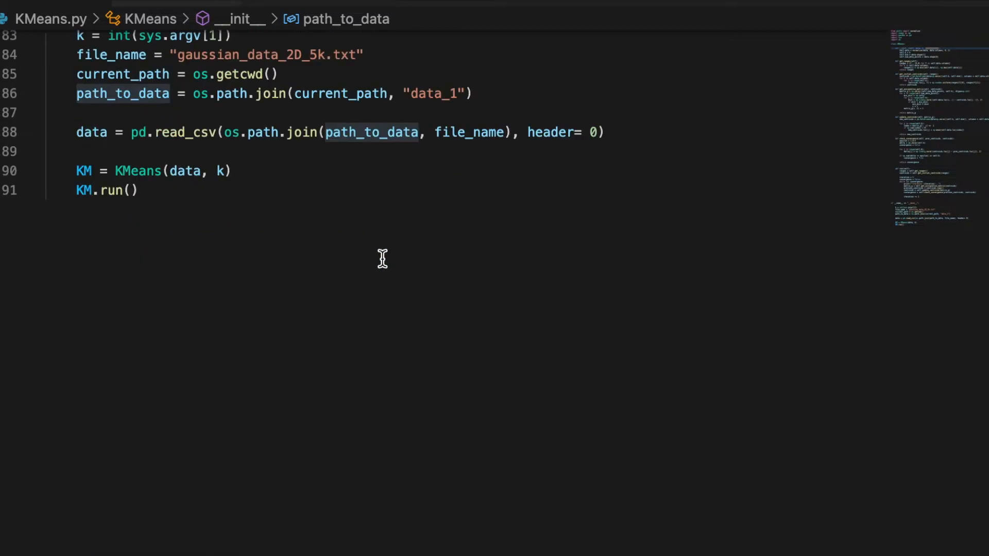
{"action": "scroll", "scroll_direction": "up", "scroll_amount": 3}
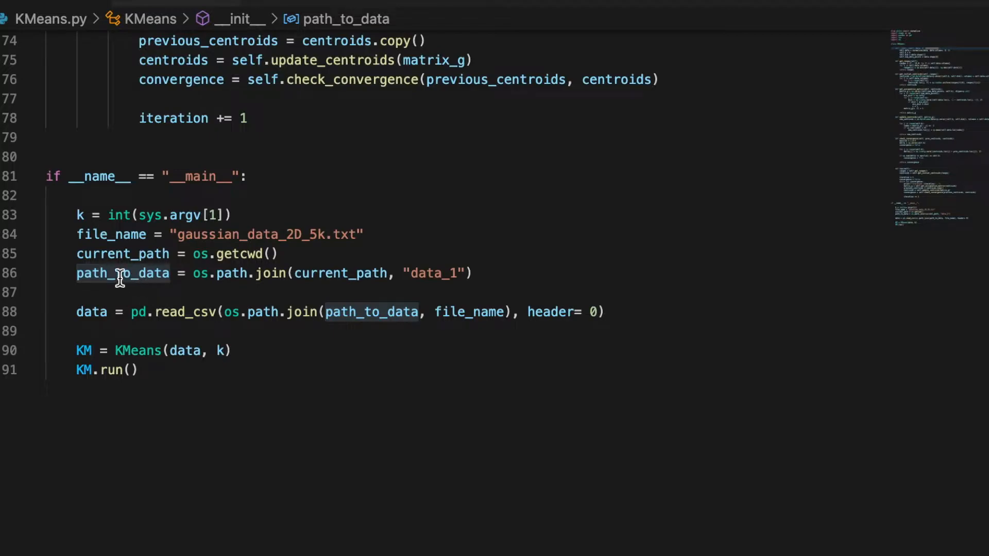
{"action": "left_click", "coordinate": [228, 351]}
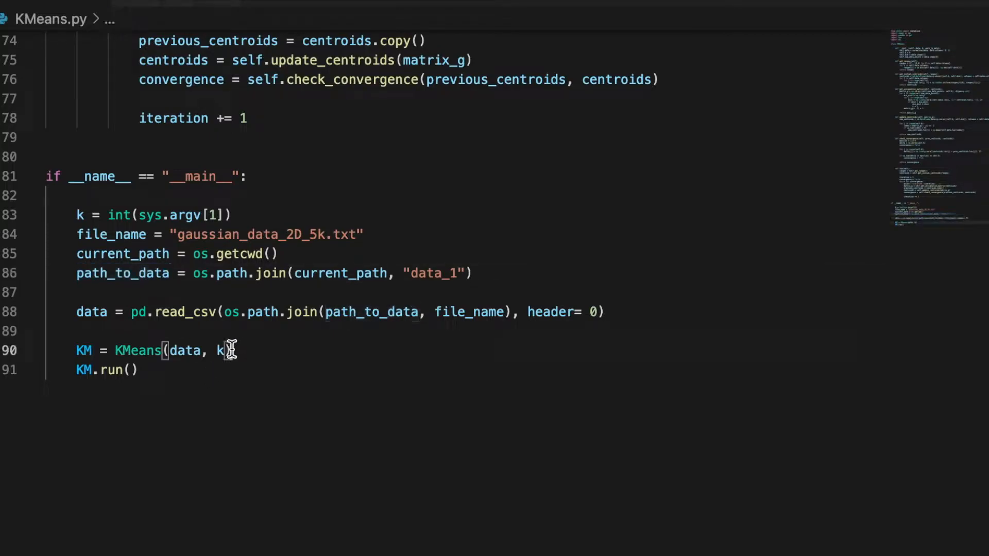
{"action": "type", "text": ", path_to_data"}
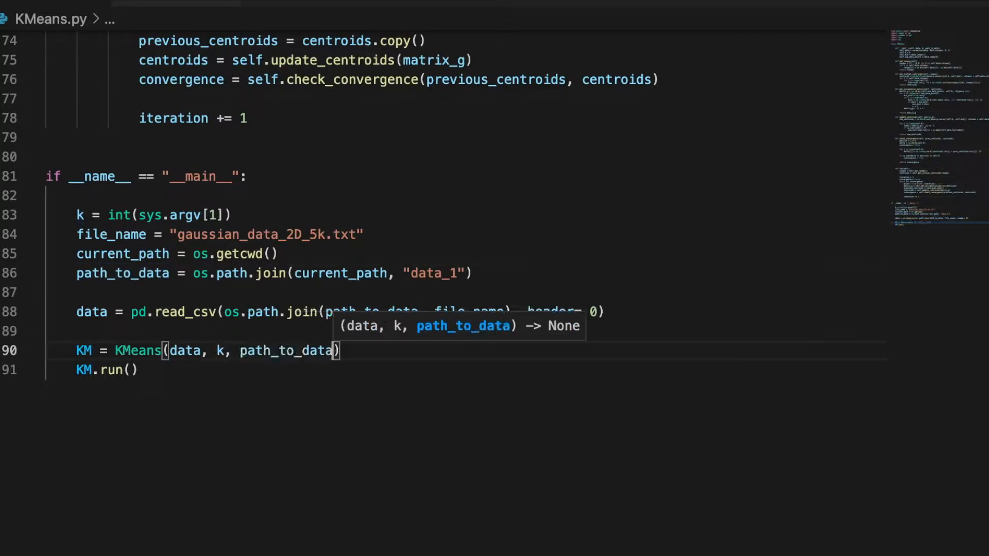
{"action": "left_click", "coordinate": [437, 118]}
{"action": "type", "text": "python3"}
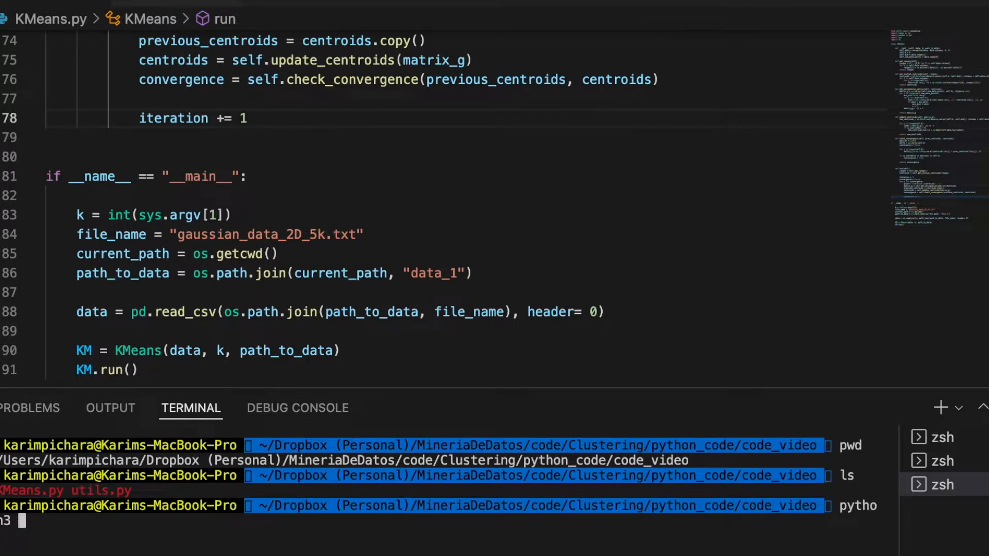
Step: Run python3 KMeans.py 3 in the terminal and watch the iteration messages print
{"action": "type", "text": "KMean"}
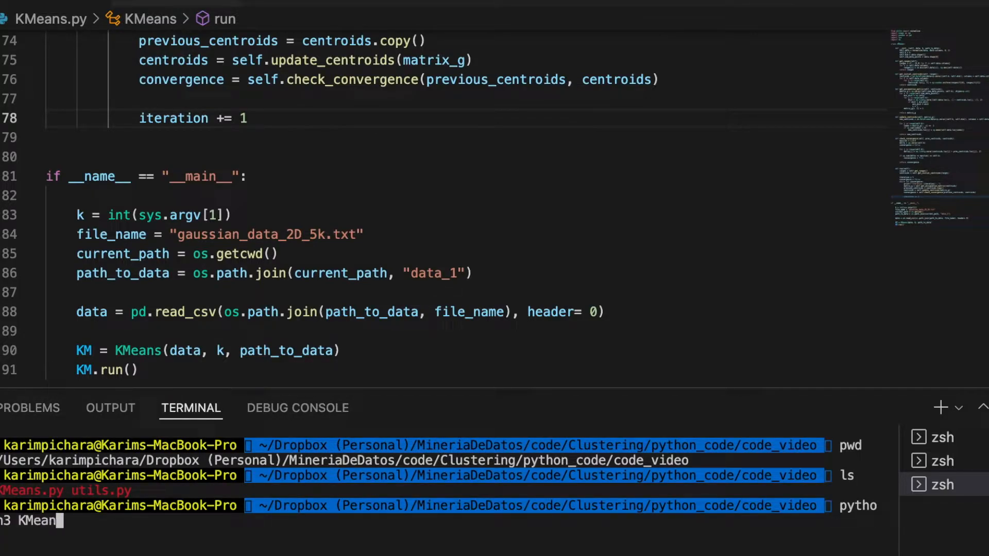
{"action": "key", "text": "Return"}
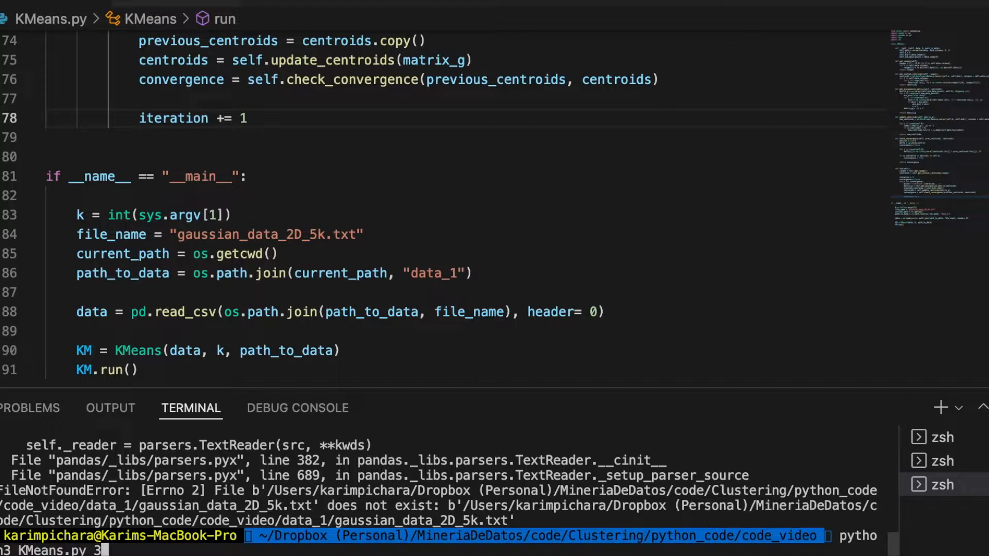
{"action": "key", "text": "Return"}
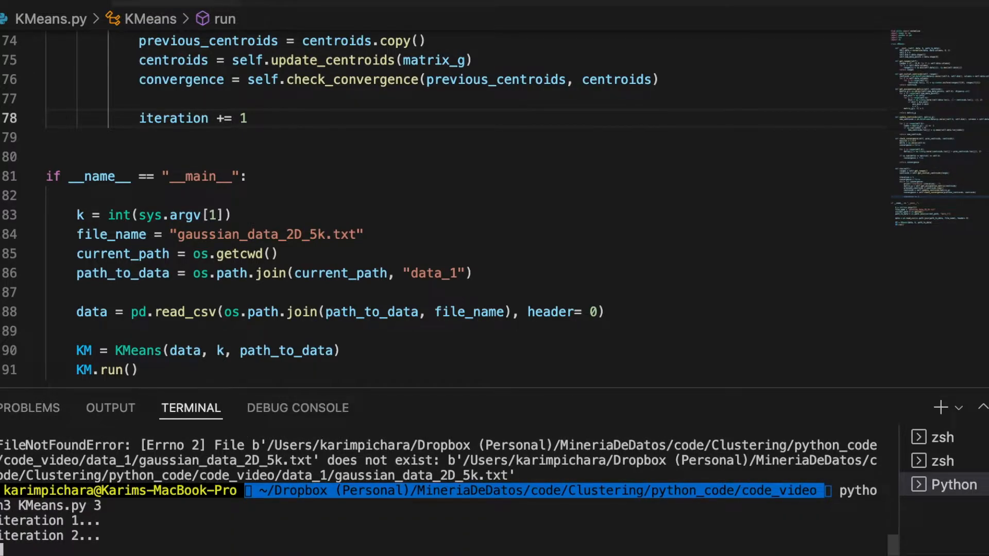
{"action": "scroll", "scroll_direction": "down", "scroll_amount": 3}
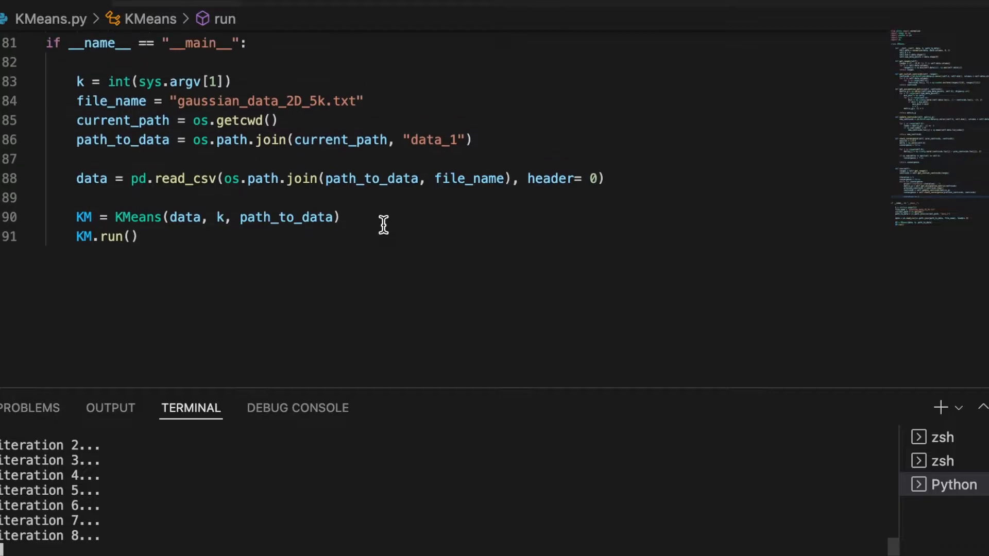
{"action": "scroll", "scroll_direction": "up", "scroll_amount": 3}
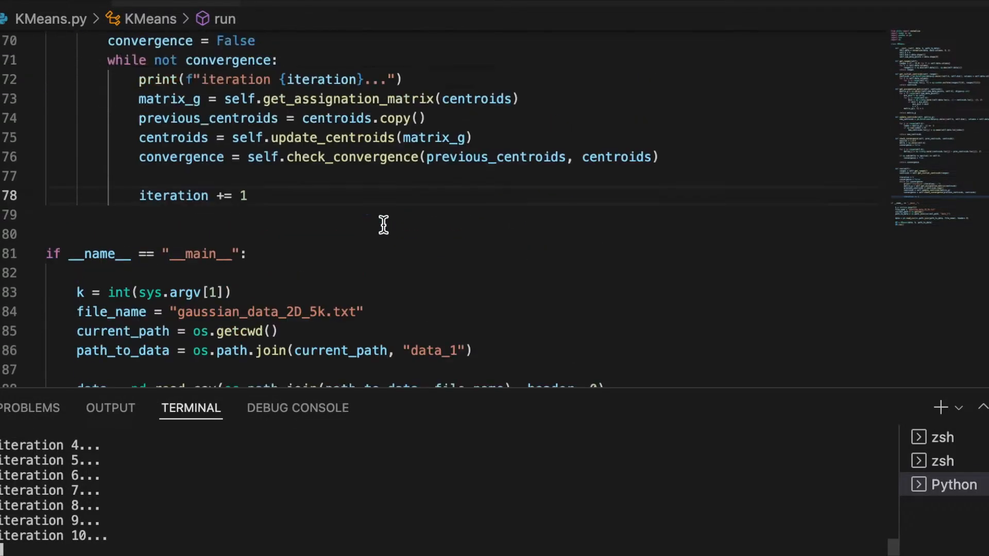
{"action": "scroll", "scroll_direction": "up", "scroll_amount": 3}
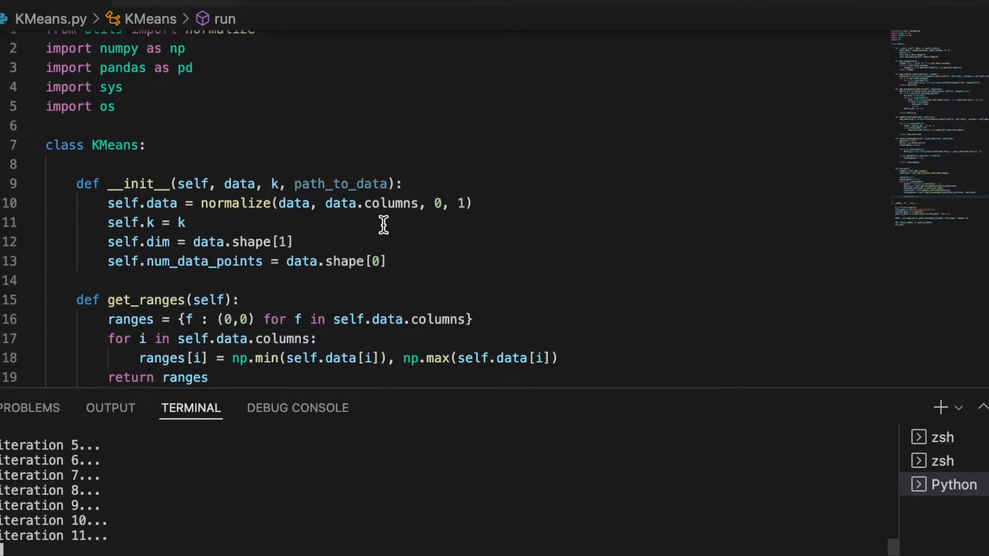
{"action": "scroll", "scroll_direction": "down", "scroll_amount": 3}
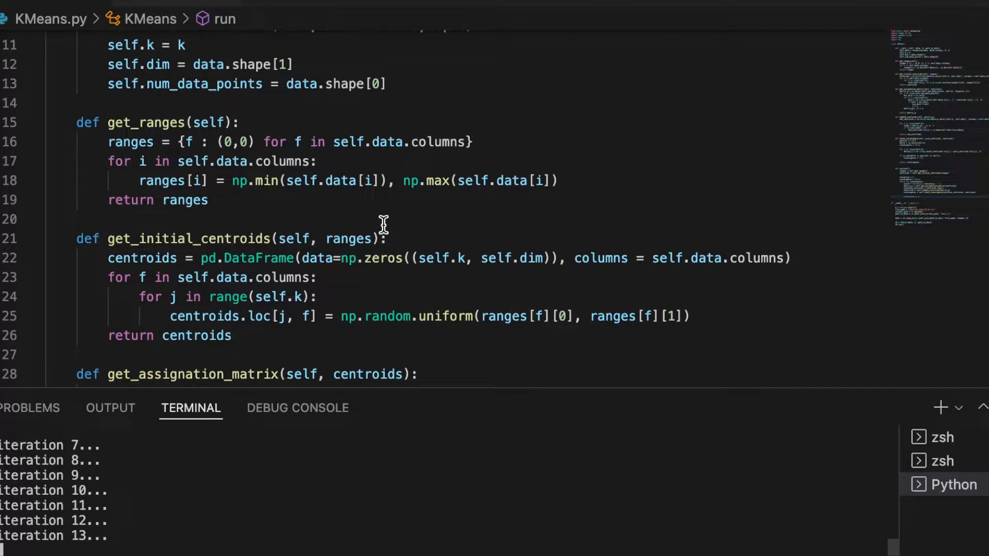
{"action": "scroll", "scroll_direction": "up", "scroll_amount": 3}
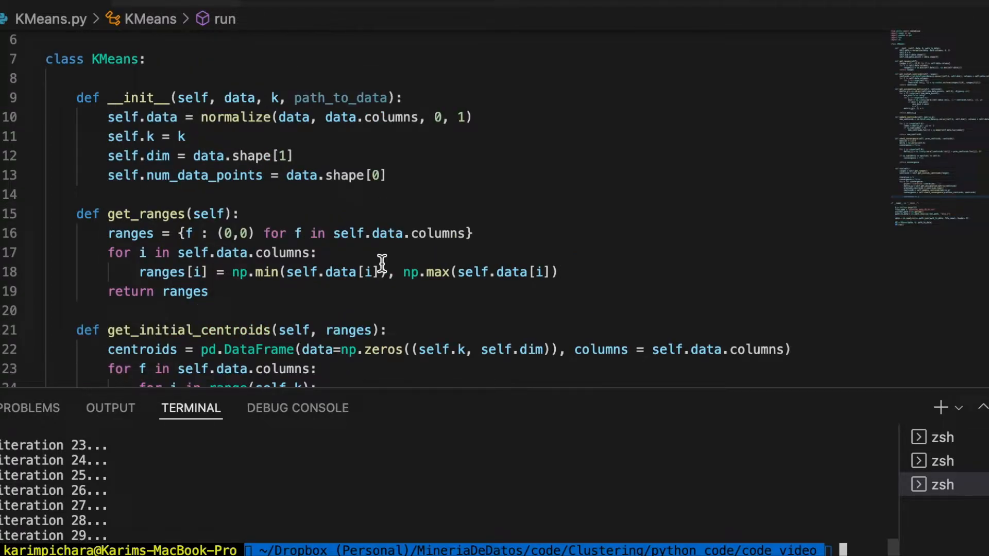
Step: Define gen_image(self, centroids, matrix_g=None, v1=None, v2=None) above get_ranges
{"action": "scroll", "scroll_direction": "down", "scroll_amount": 3}
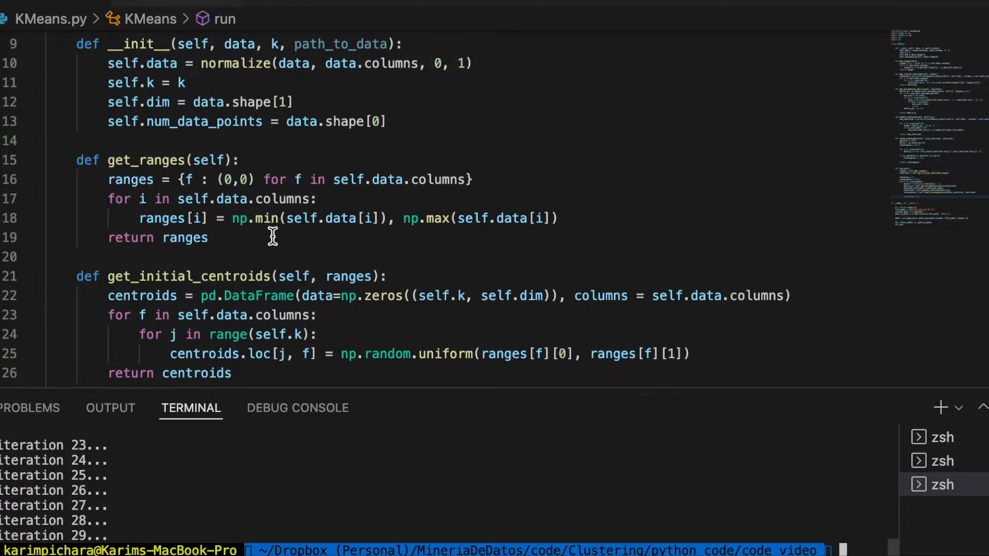
{"action": "scroll", "scroll_direction": "down", "scroll_amount": 3}
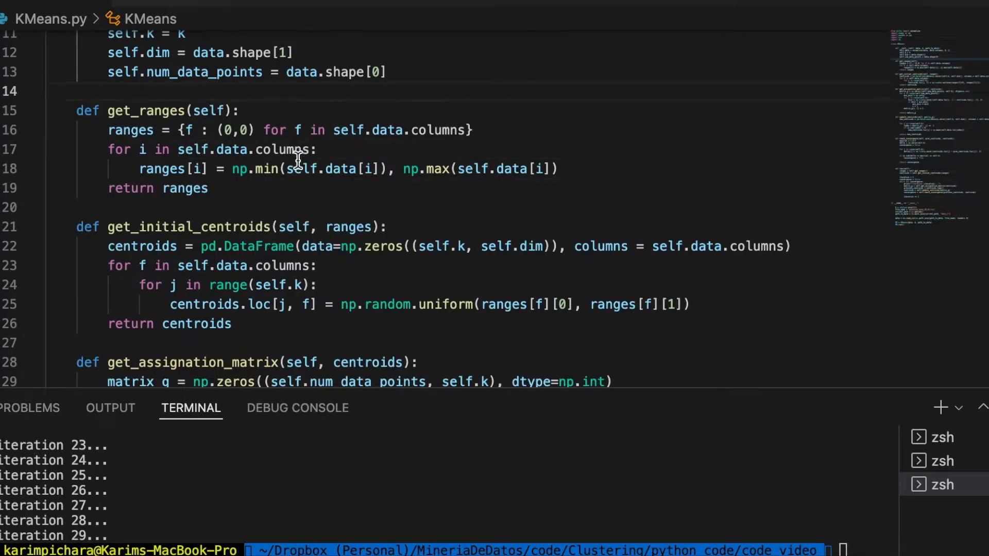
{"action": "type", "text": "def"}
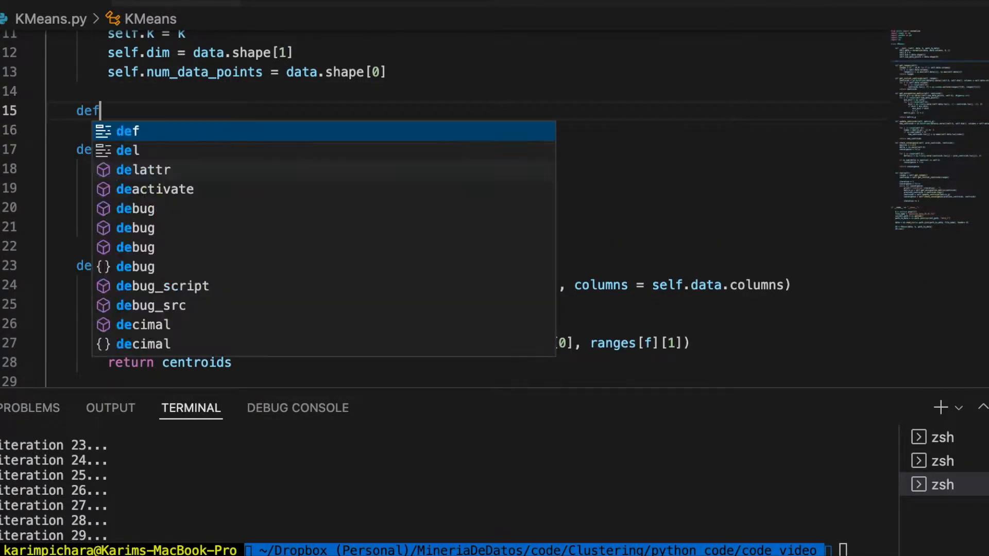
{"action": "type", "text": "gen_image"}
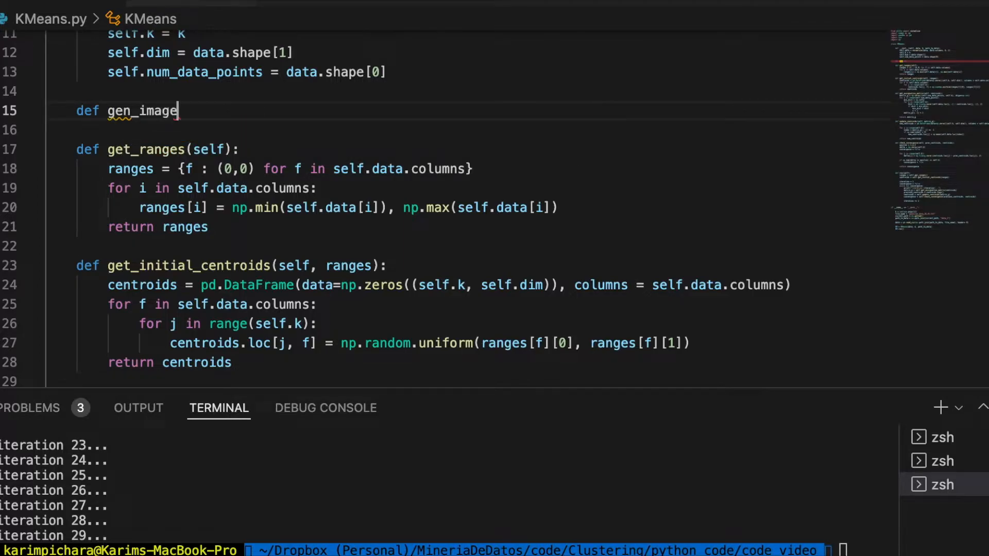
{"action": "type", "text": "(self)"}
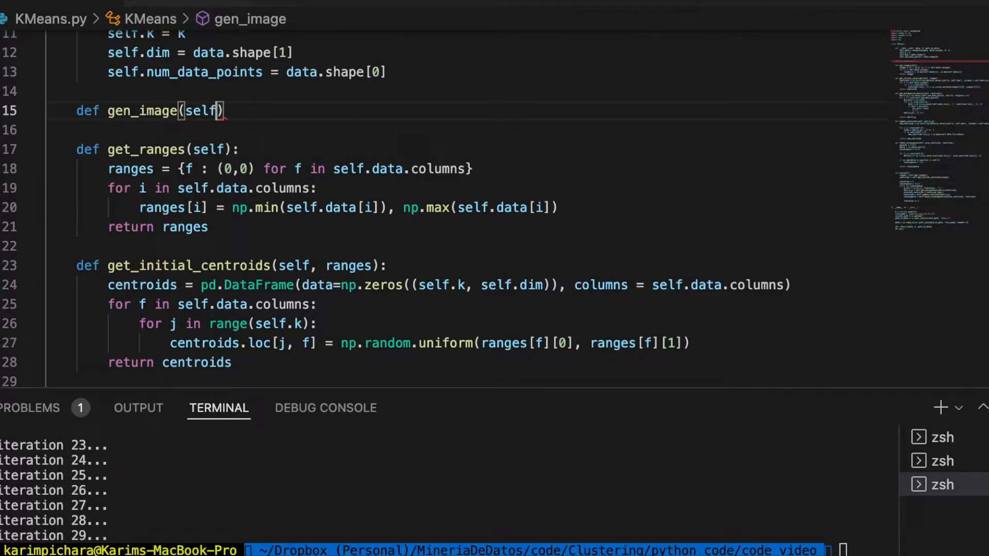
{"action": "type", "text": ", centroids,"}
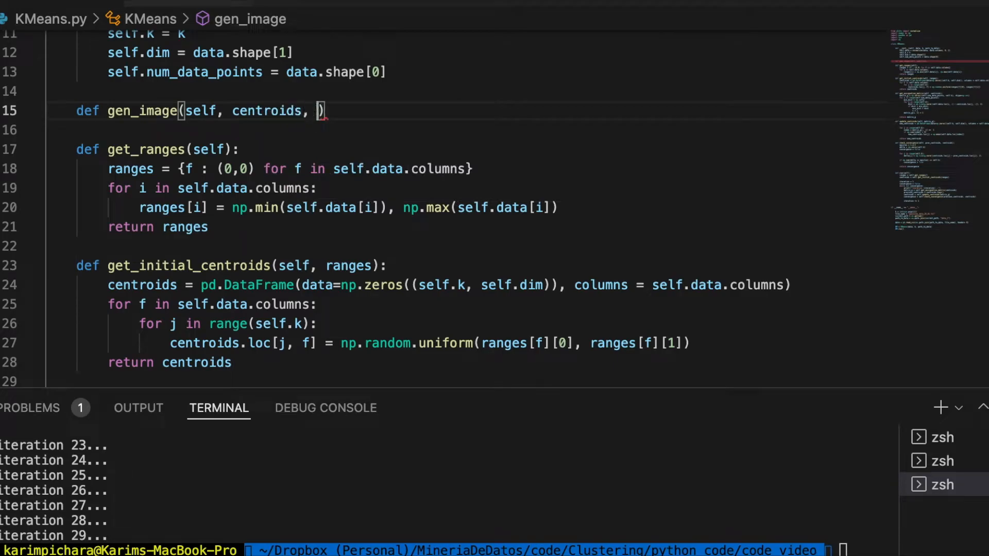
{"action": "type", "text": "matrix"}
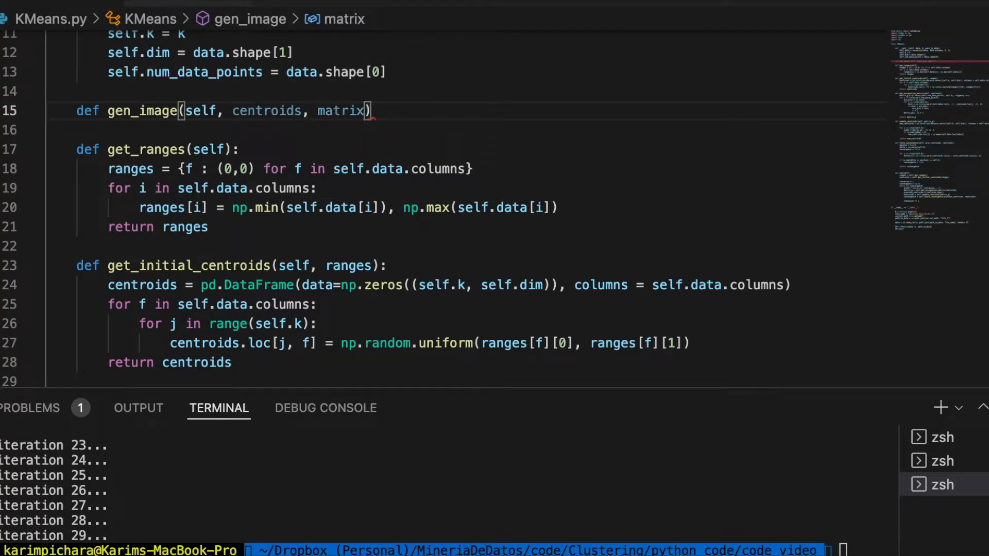
{"action": "type", "text": "_g=N"}
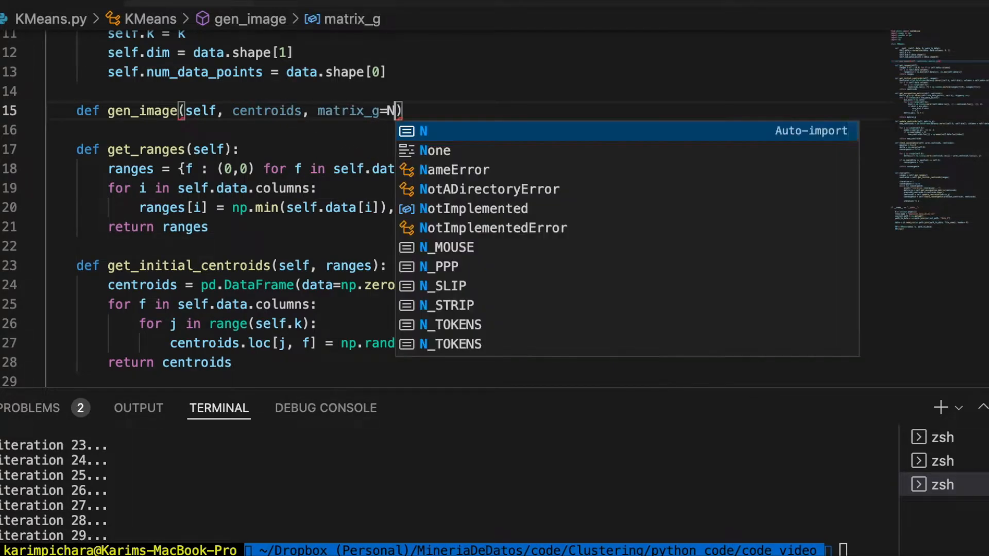
{"action": "type", "text": "one,"}
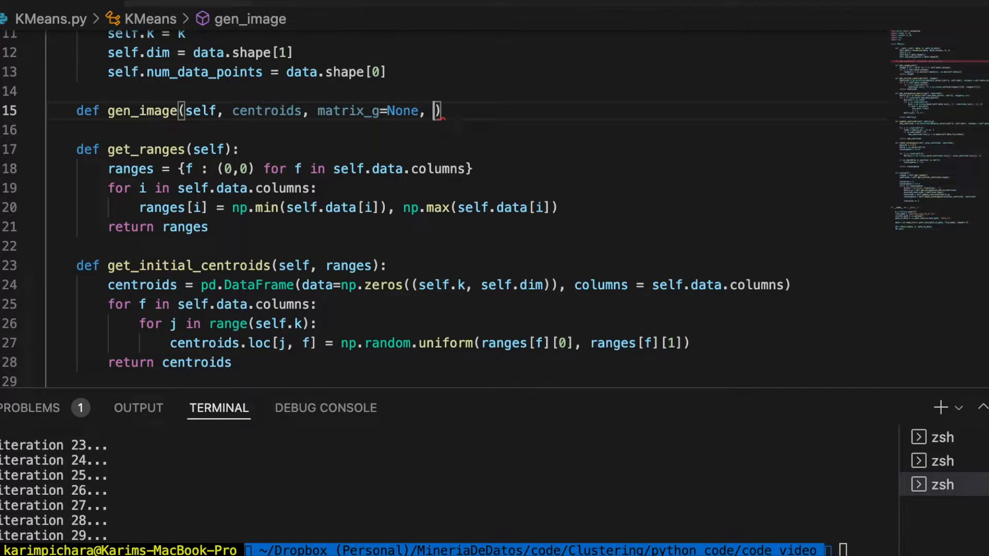
{"action": "type", "text": "v"}
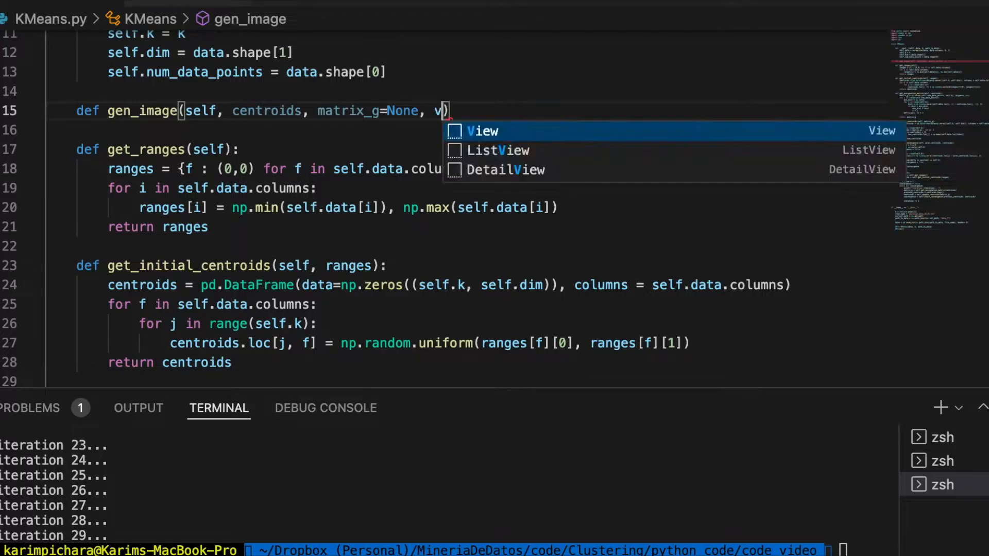
{"action": "type", "text": "1="}
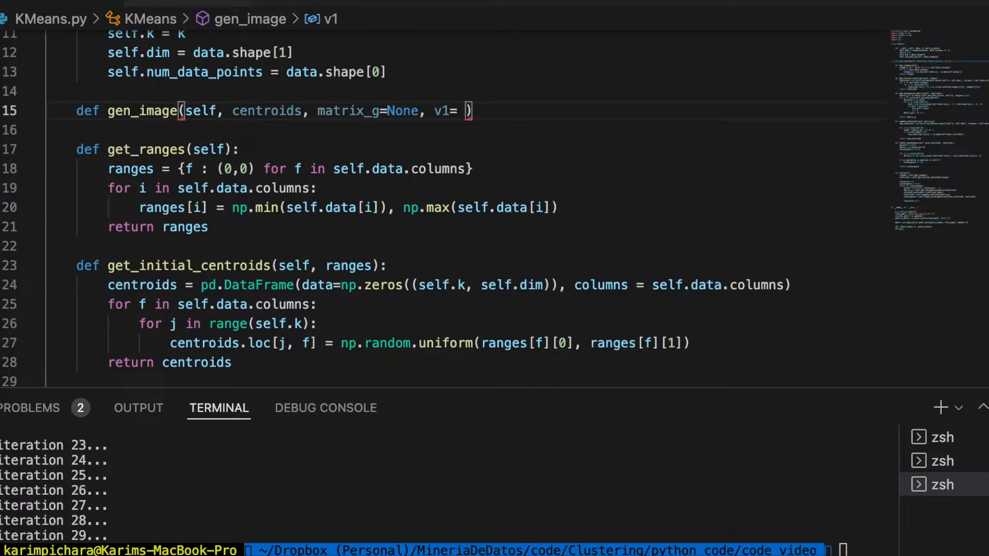
{"action": "type", "text": "None"}
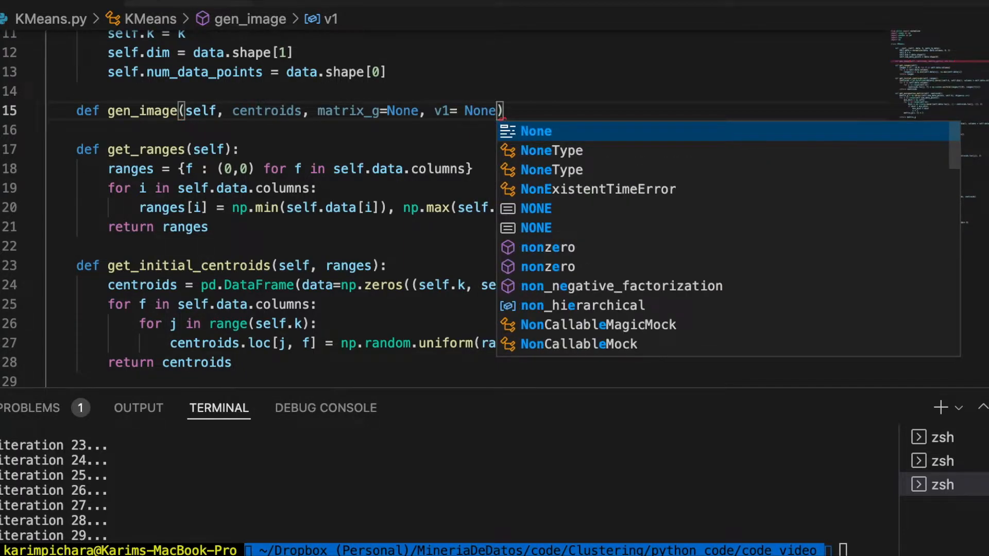
{"action": "type", "text": ", v2= None"}
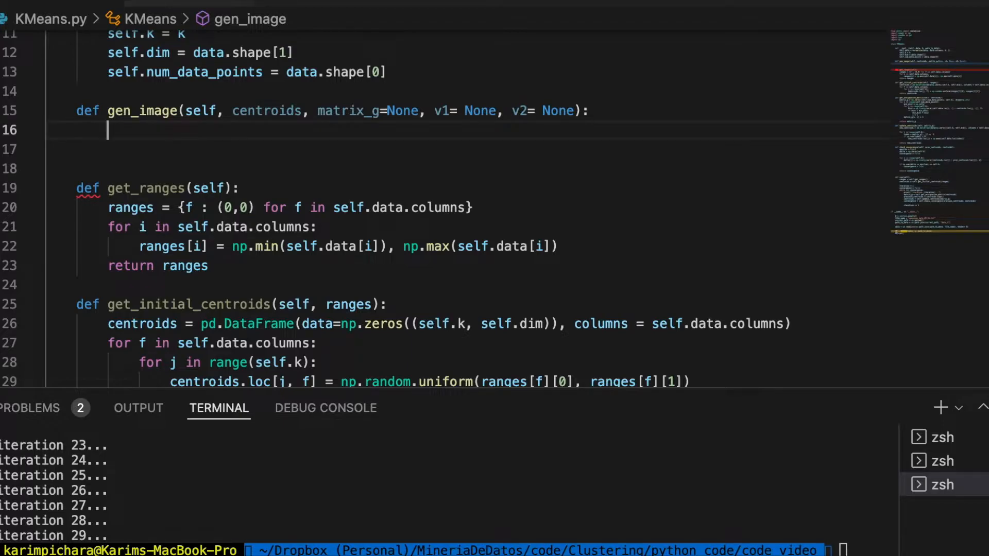
Step: Default v1 and v2 to self.data.columns[0] and columns[1] when they are None
{"action": "type", "text": "if v1"}
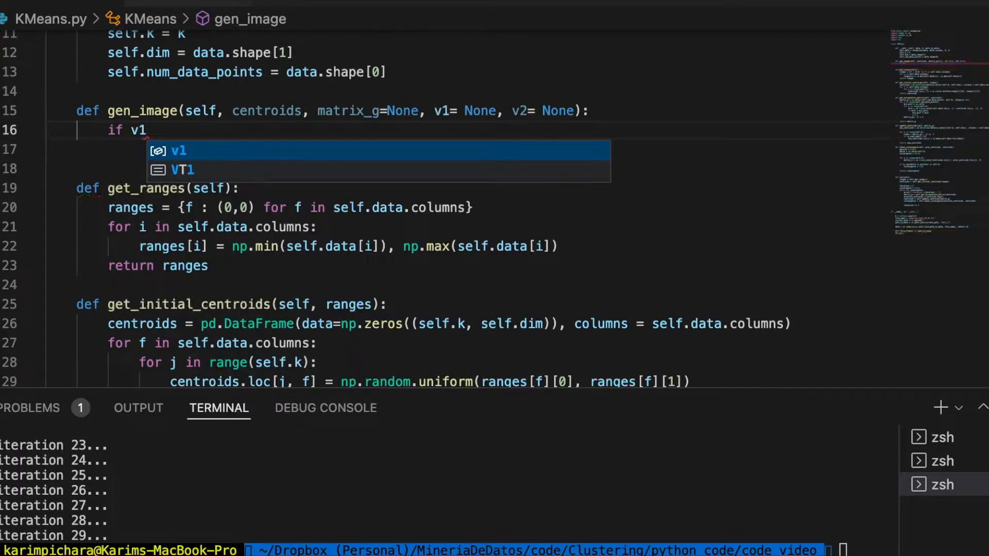
{"action": "type", "text": "is None:"}
{"action": "left_click", "coordinate": [466, 149]}
{"action": "type", "text": "se"}
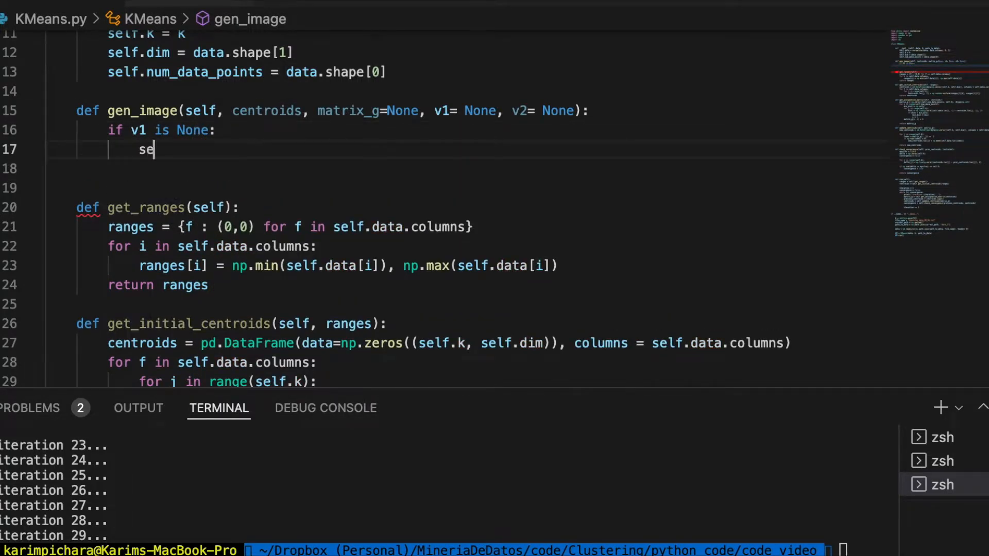
{"action": "type", "text": "lf.data.c"}
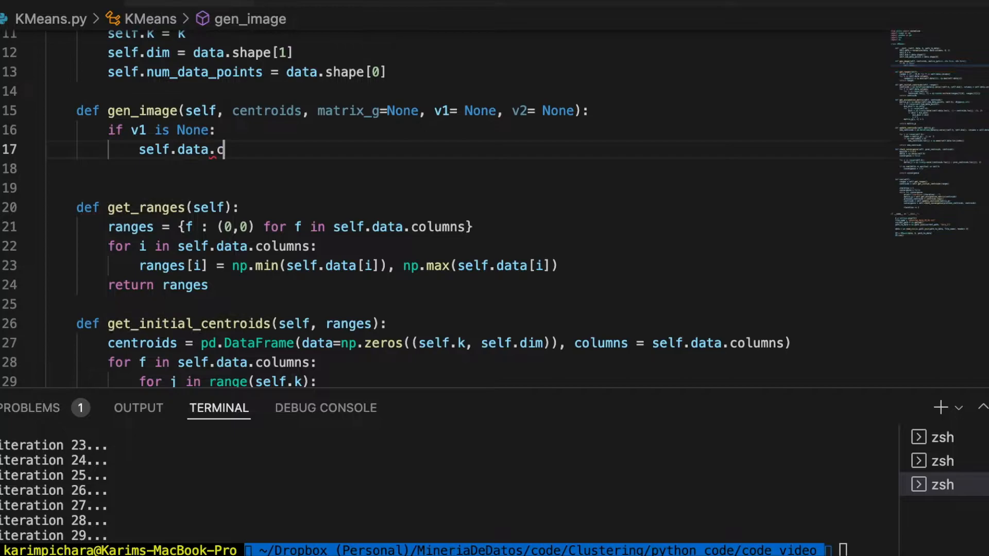
{"action": "type", "text": "olumns[0]"}
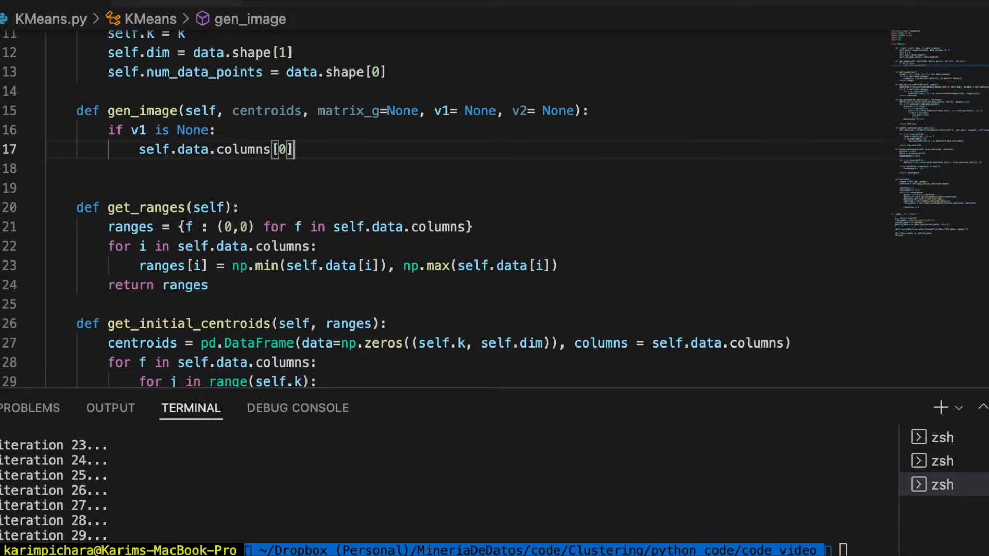
{"action": "left_click_drag", "start_coordinate": [114, 130], "coordinate": [295, 149]}
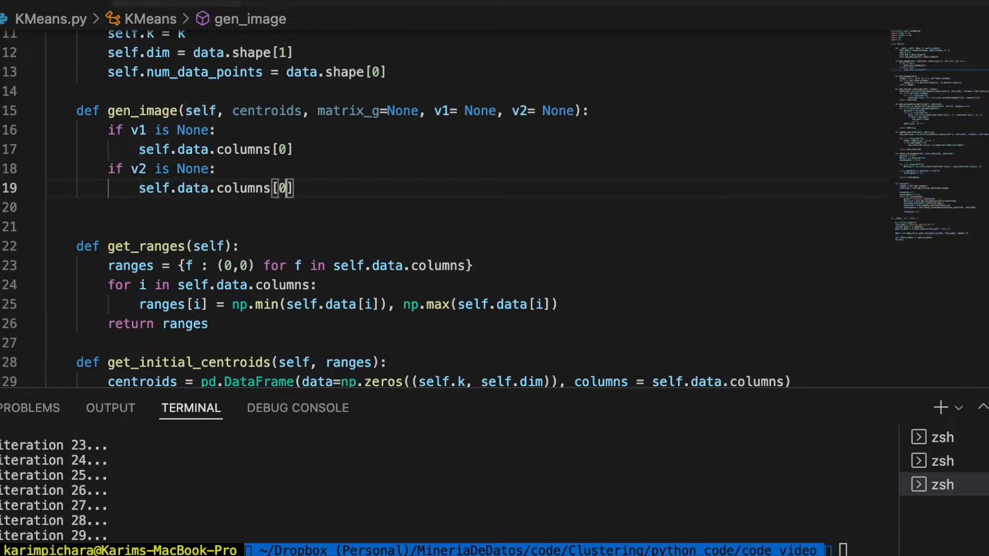
{"action": "type", "text": "1"}
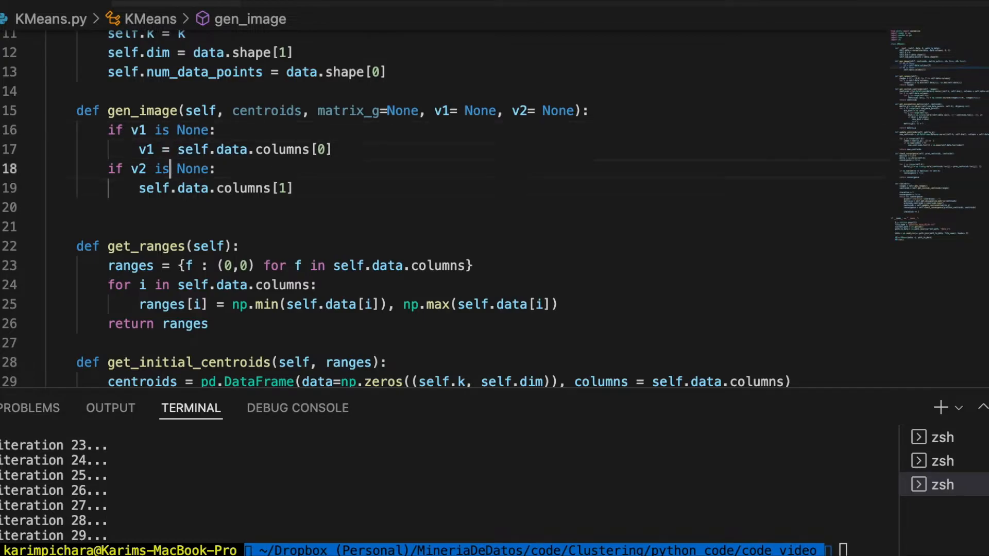
{"action": "type", "text": "v2 ="}
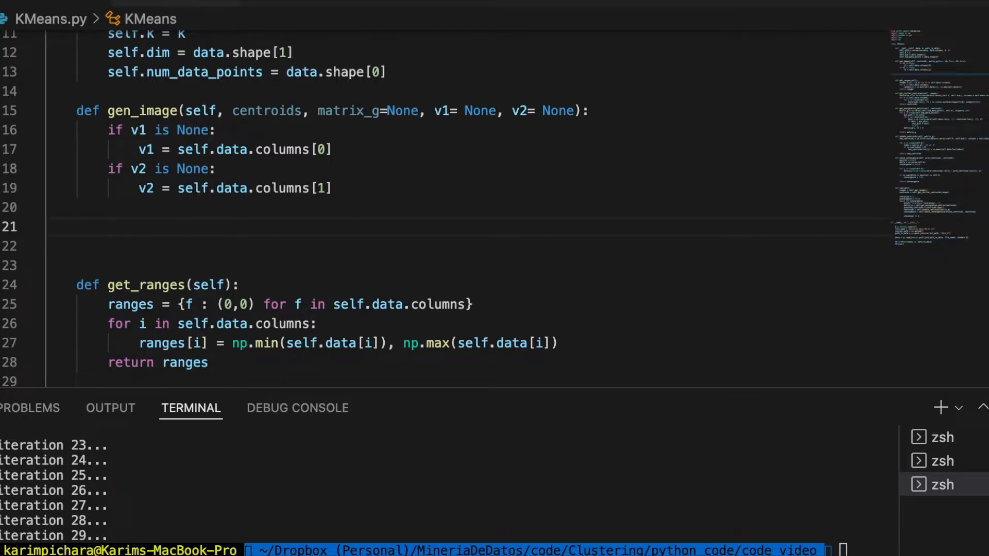
Step: When matrix_g is given, build memberships via np.where(matrix_g[i, :] == 1)[0][0] over all data points
{"action": "left_click", "coordinate": [109, 227]}
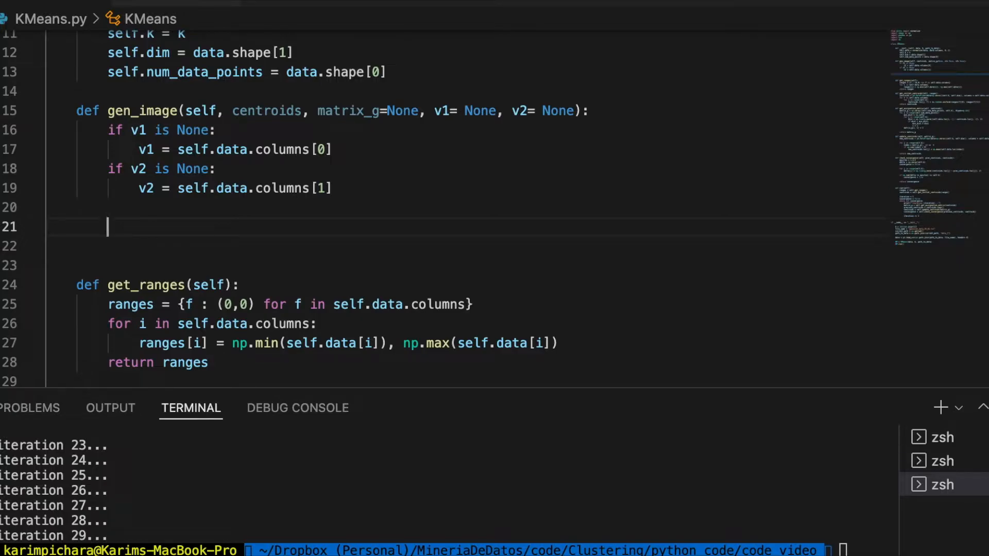
{"action": "type", "text": "if matrix_g is not"}
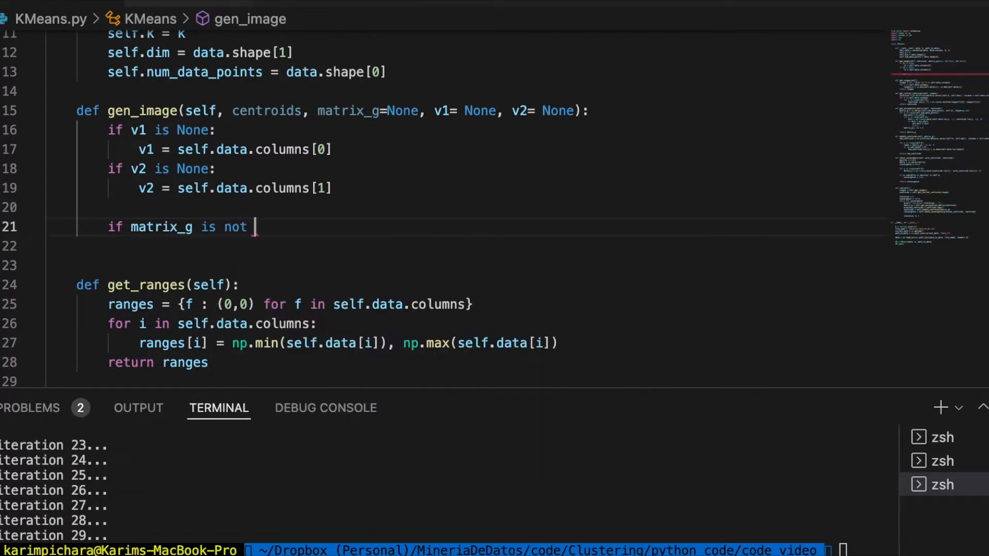
{"action": "type", "text": "None:"}
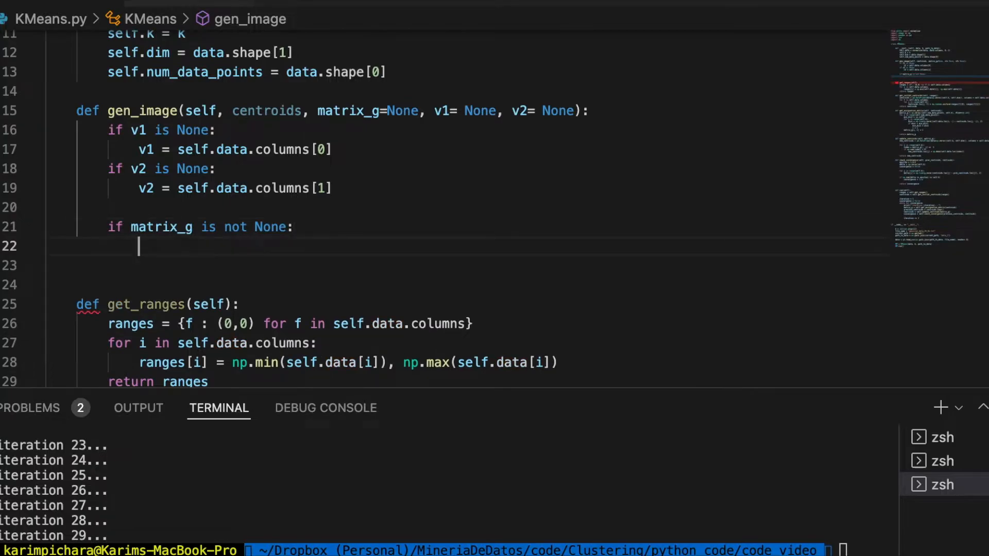
{"action": "type", "text": "memberships"}
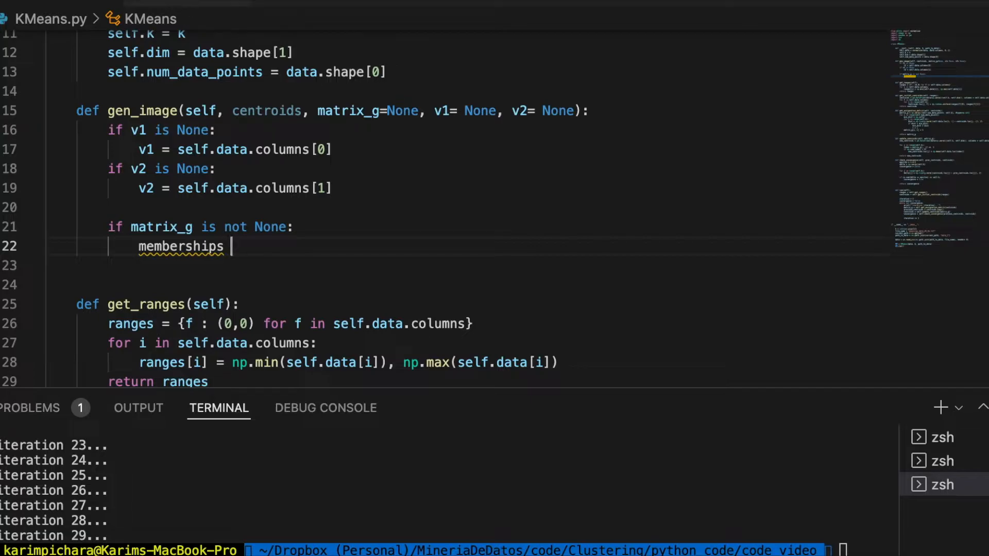
{"action": "type", "text": "="}
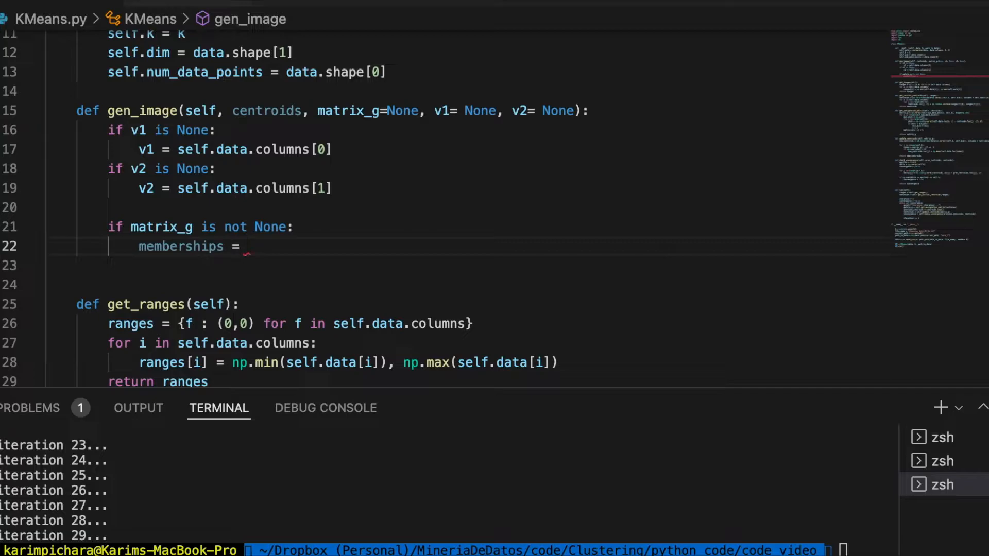
{"action": "type", "text": "np.where(matrix-"}
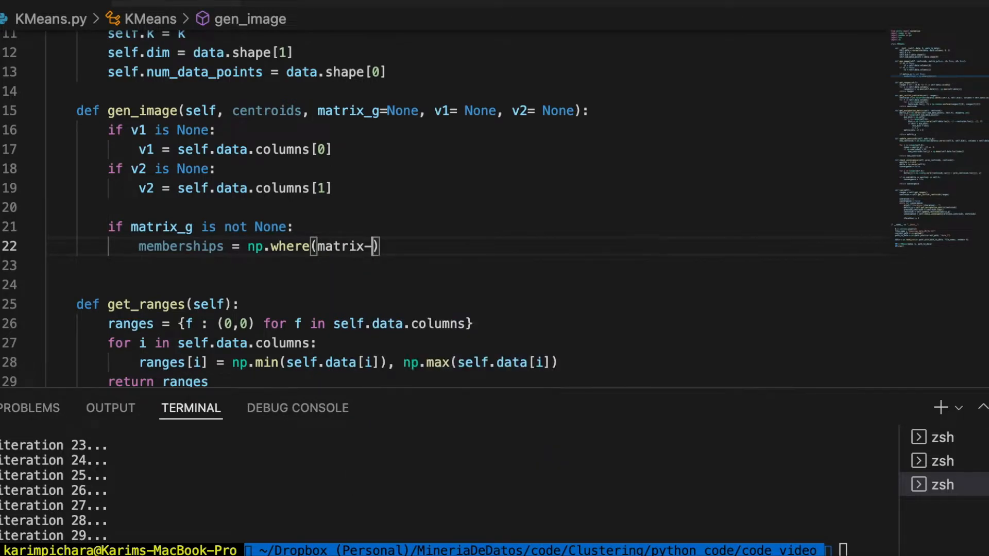
{"action": "type", "text": "_g[i, :] == 1"}
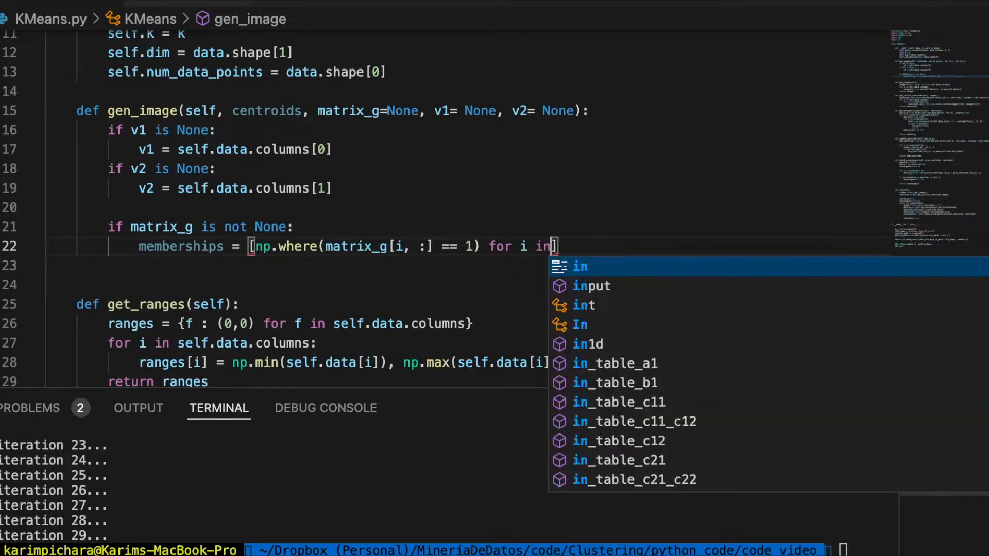
{"action": "type", "text": "range(self.num_data_points"}
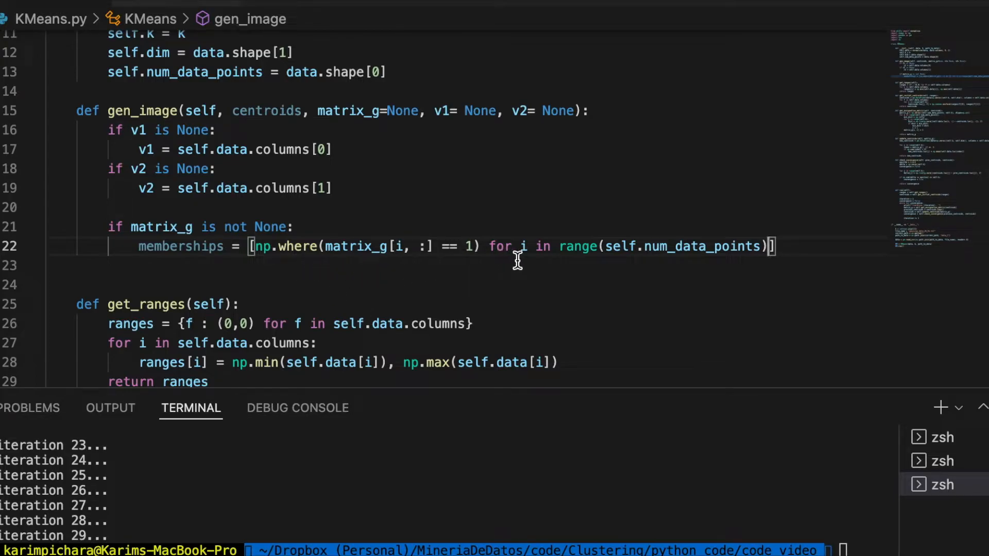
{"action": "mouse_move", "coordinate": [302, 246]}
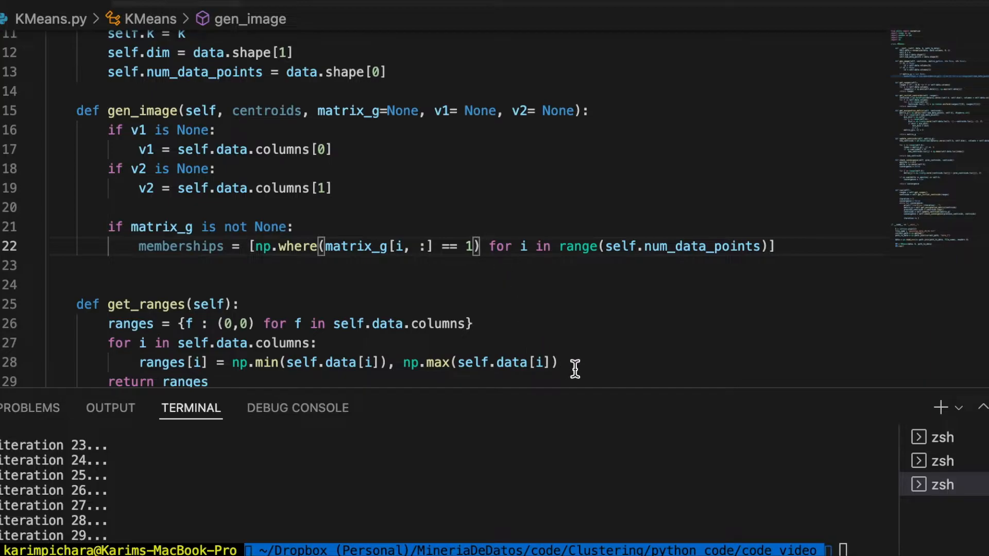
{"action": "mouse_move", "coordinate": [594, 315]}
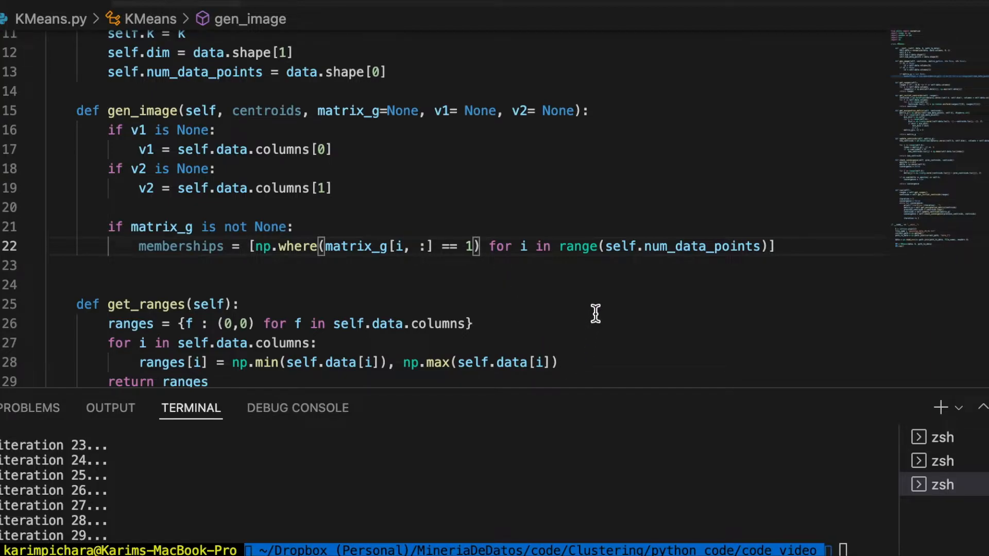
{"action": "type", "text": "[0]"}
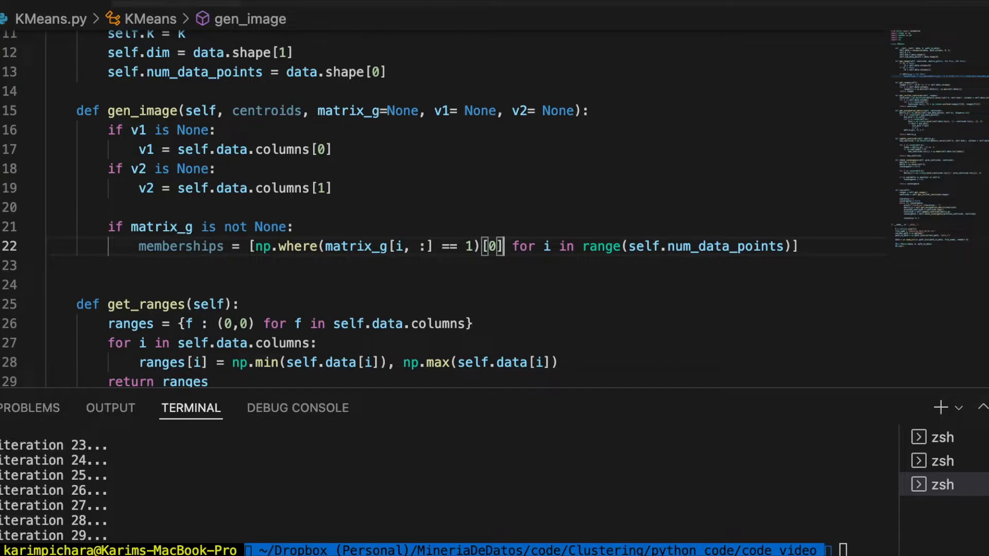
{"action": "type", "text": "["}
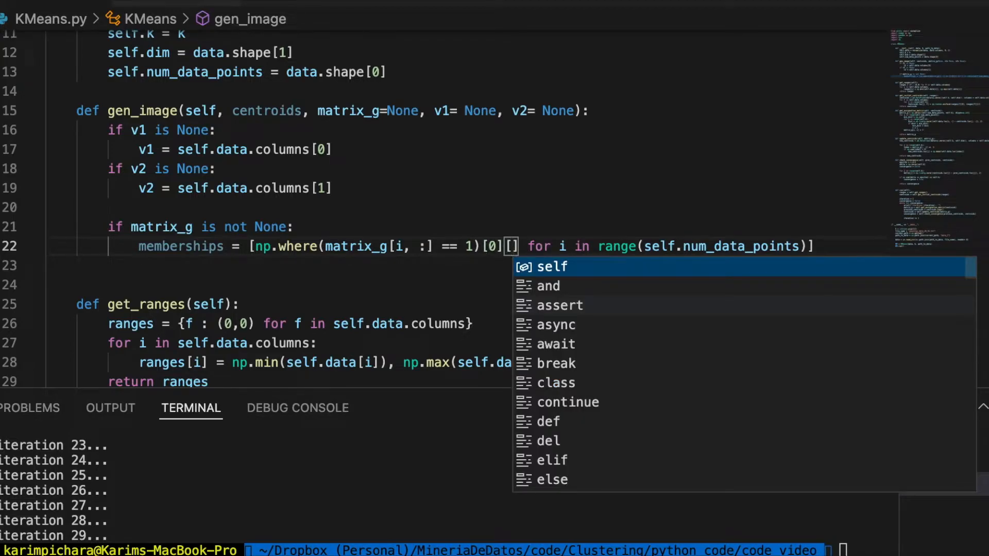
{"action": "type", "text": "0"}
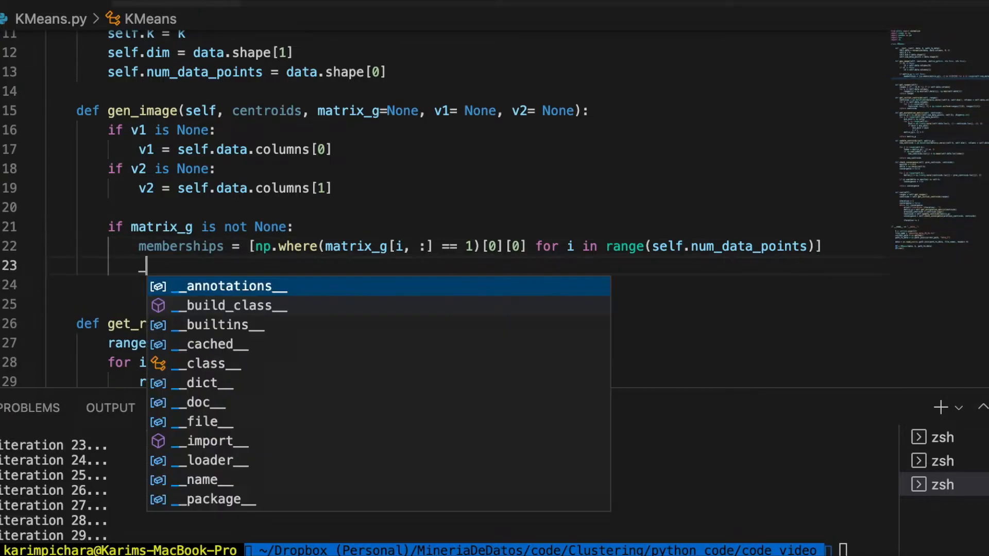
Step: Set _colors = [self.colors[i] for i in memberships], else fall back to _colors = "y"
{"action": "type", "text": "_color"}
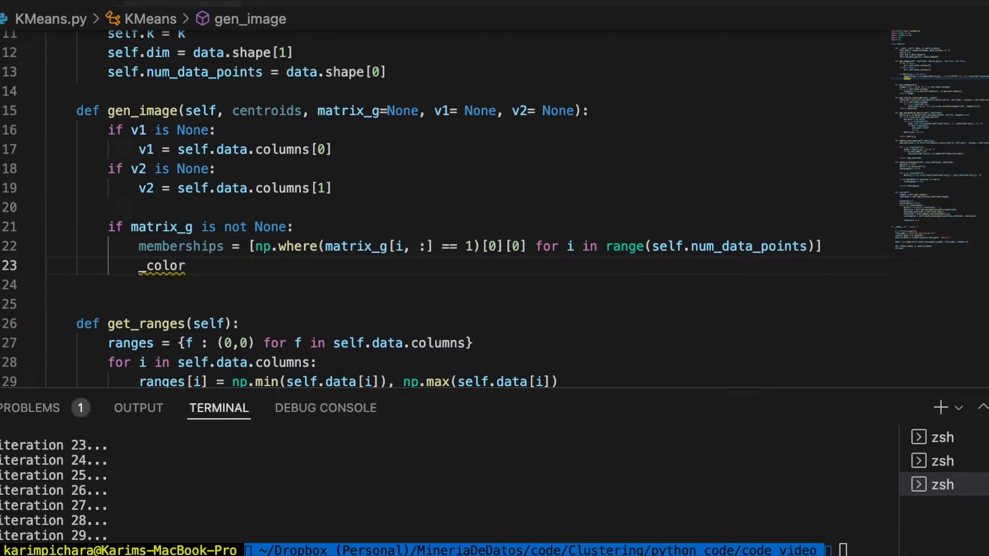
{"action": "type", "text": "s ["}
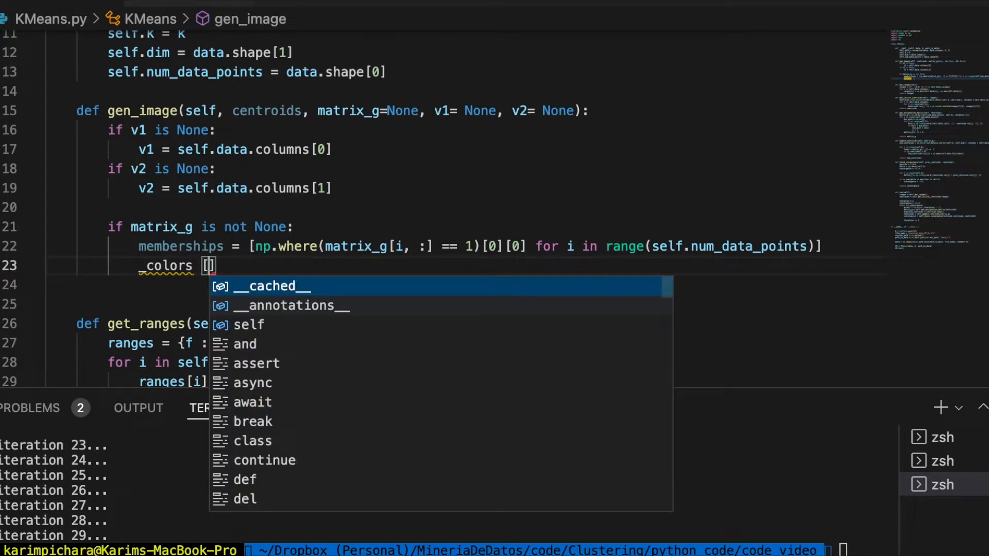
{"action": "type", "text": "self.color"}
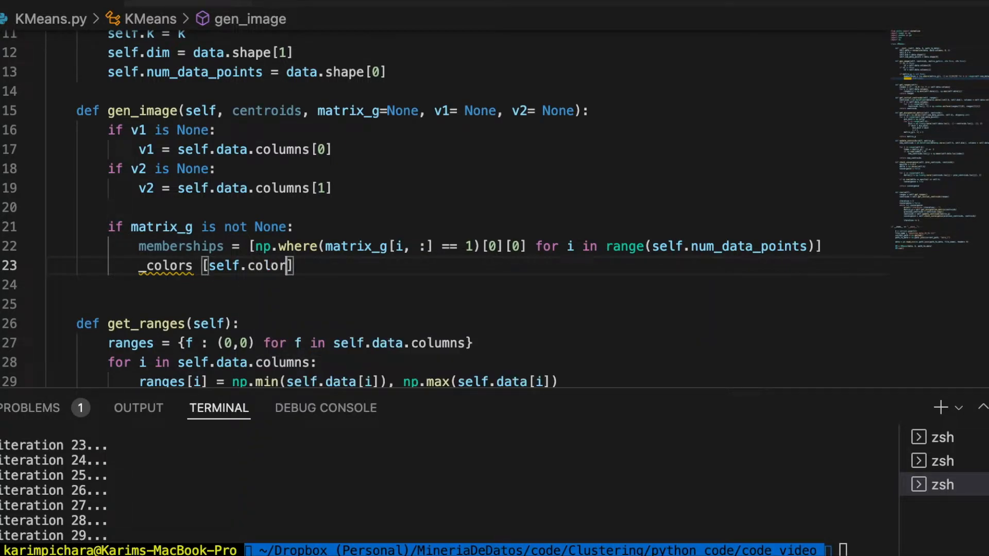
{"action": "type", "text": "s[i] for i in memberships"}
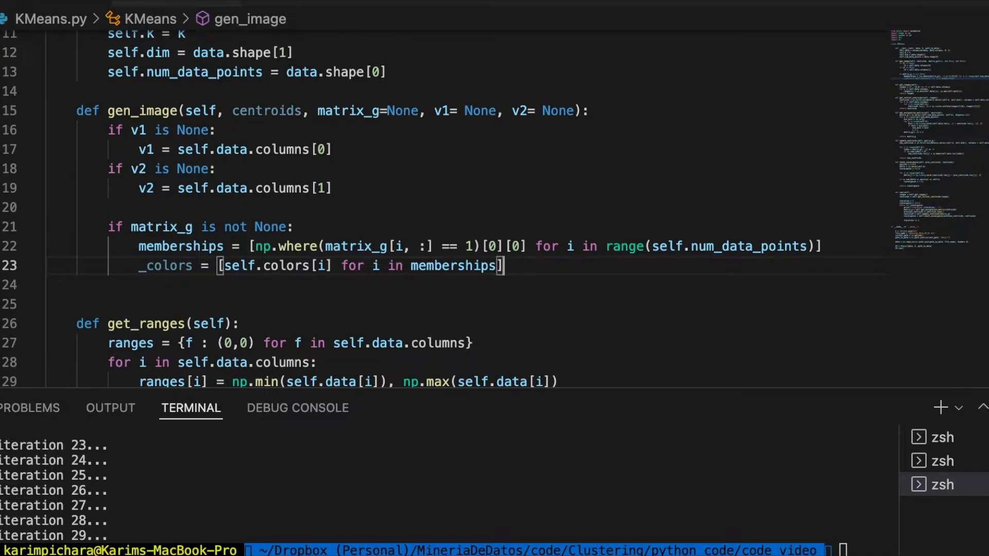
{"action": "left_click", "coordinate": [75, 285]}
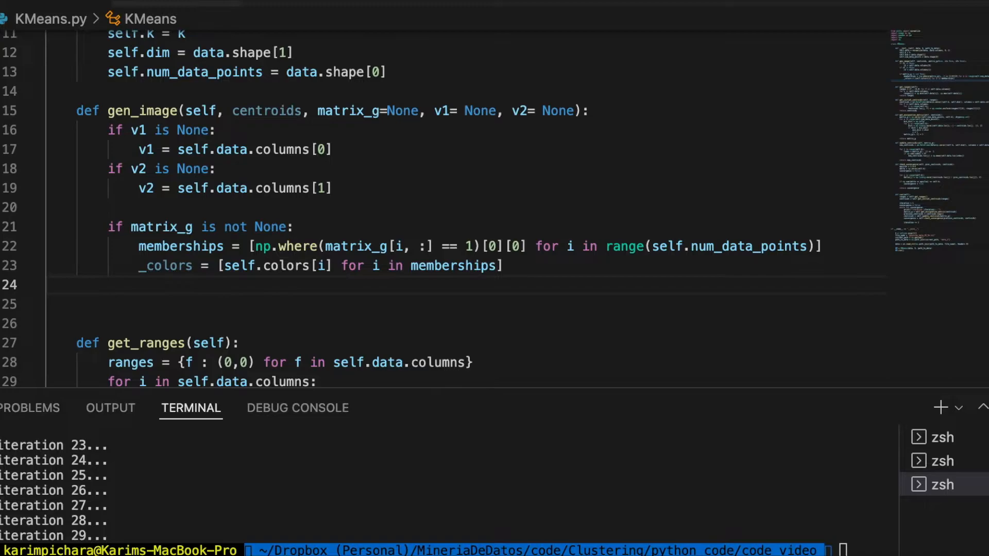
{"action": "type", "text": "else:"}
{"action": "left_click", "coordinate": [466, 303]}
{"action": "type", "text": "_colors"}
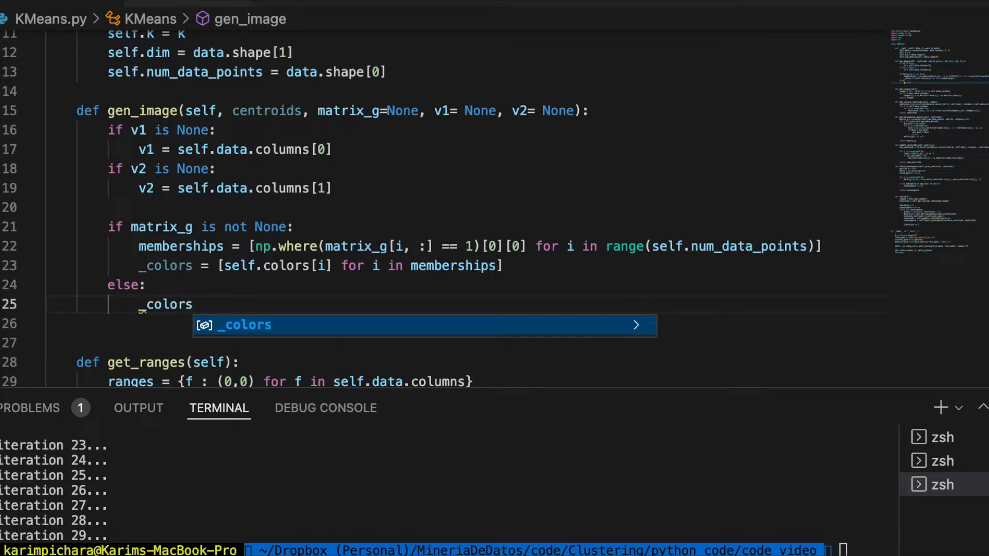
{"action": "type", "text": "= \"\""}
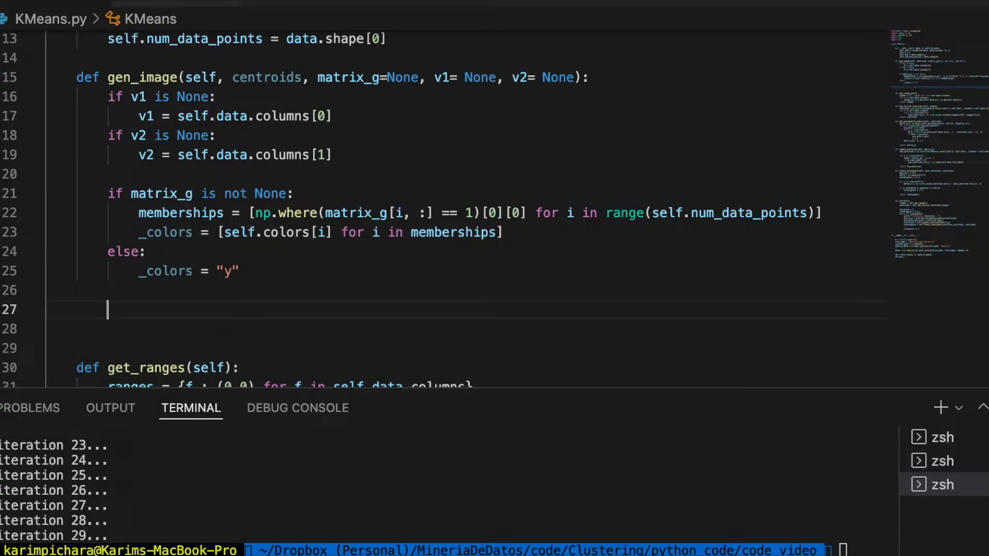
Step: Scatter self.data[:][v1] against self.data[:][v2] with plt.scatter
{"action": "type", "text": "plt."}
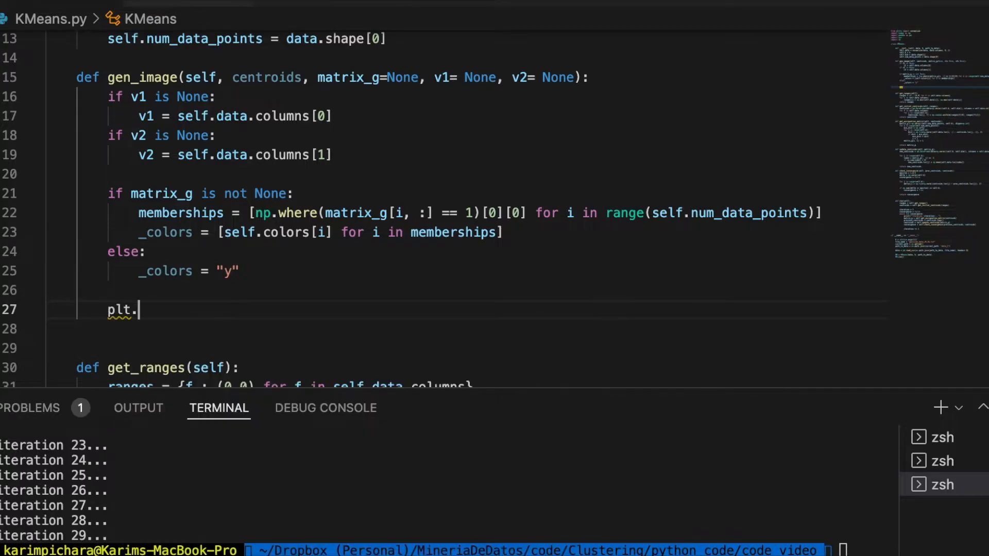
{"action": "type", "text": "scatter()"}
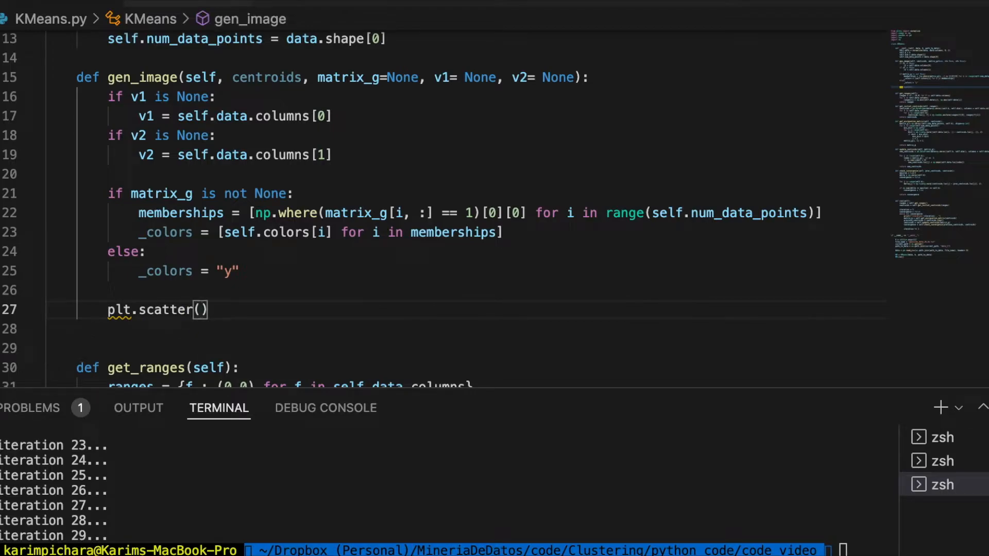
{"action": "type", "text": "self.data["}
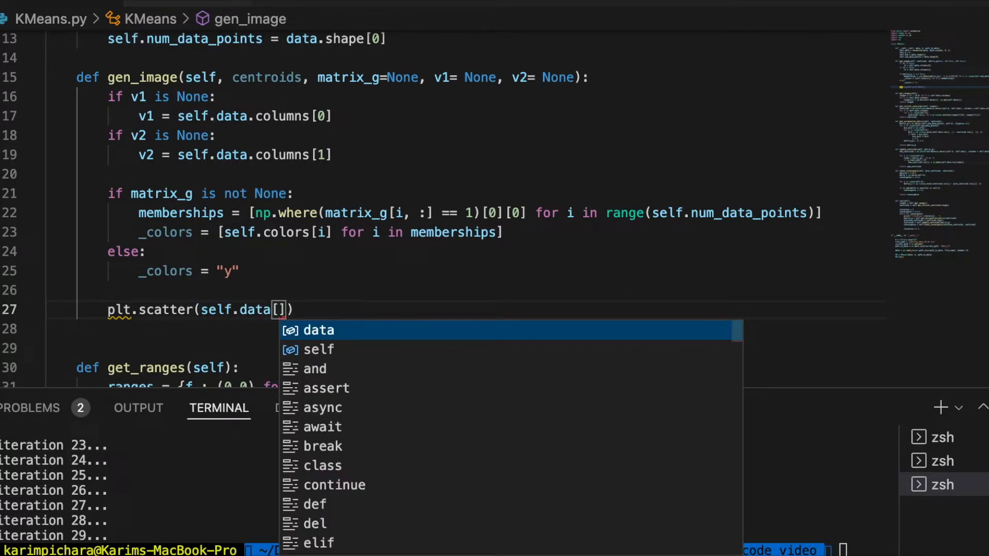
{"action": "type", "text": ":]["}
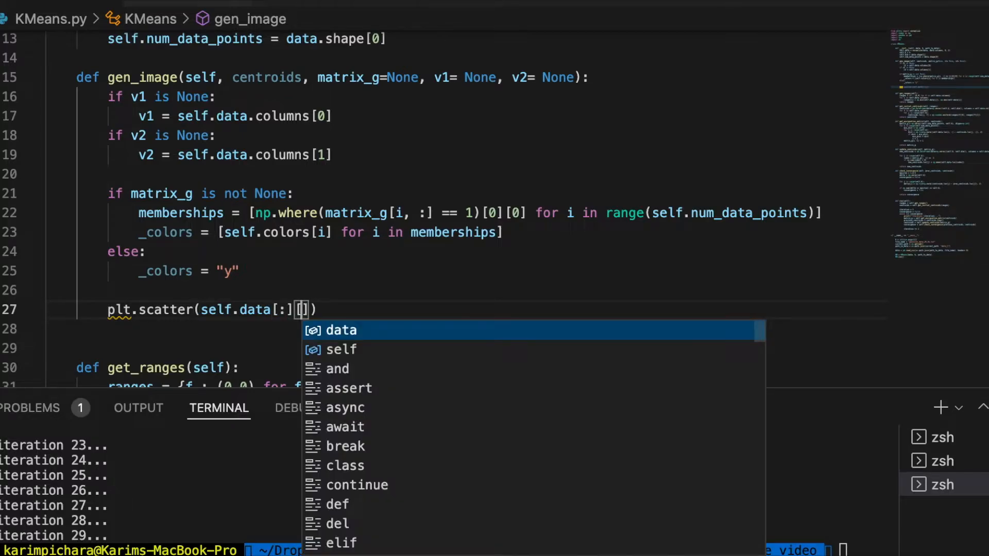
{"action": "type", "text": "v1"}
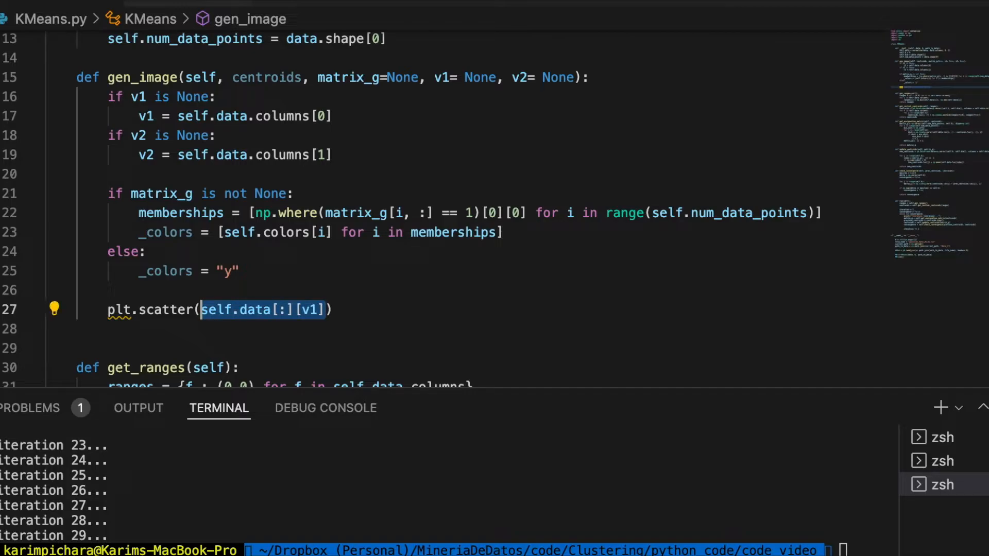
{"action": "type", "text": ", self.data[:][v1]"}
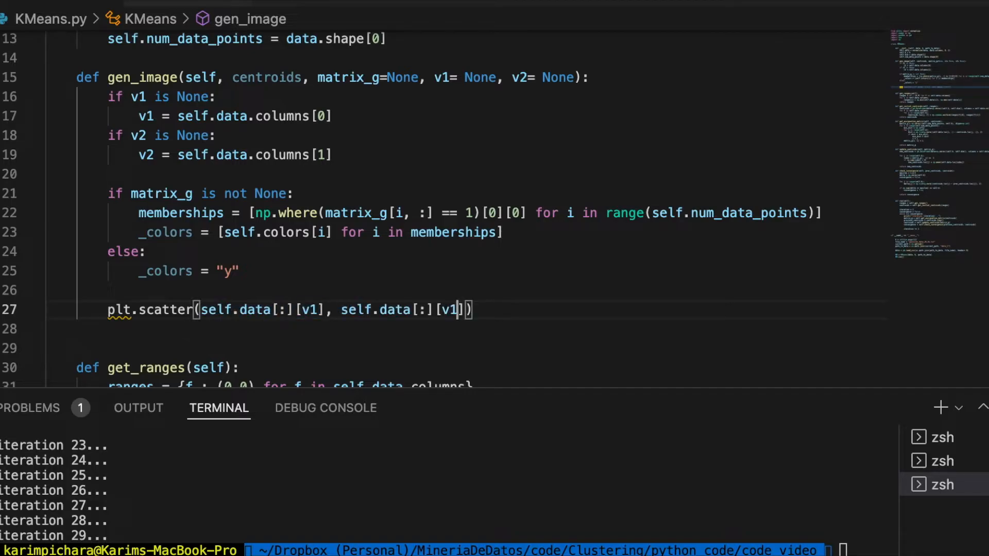
{"action": "type", "text": "2"}
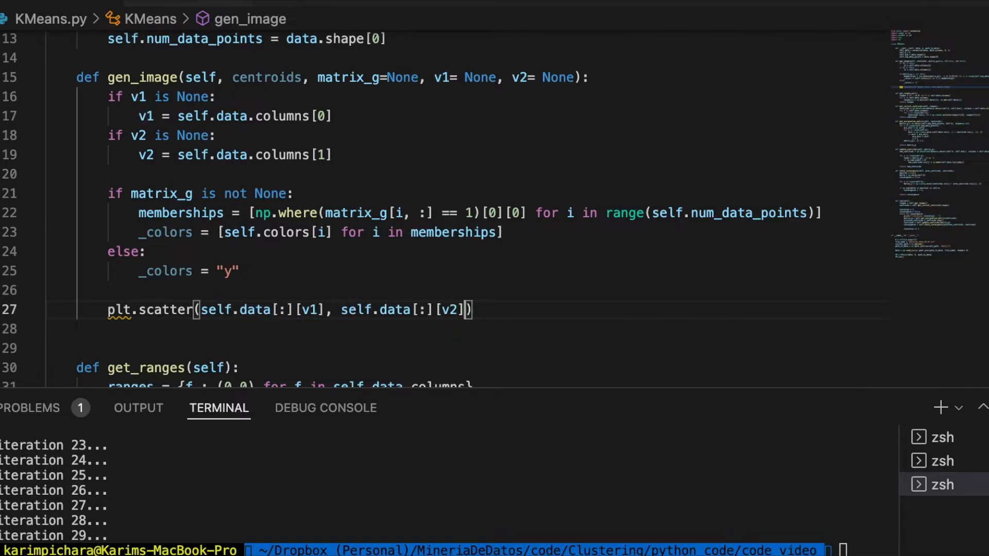
Step: Colour the scatter with c=_colors and cmap='Accent'
{"action": "type", "text": ", c ="}
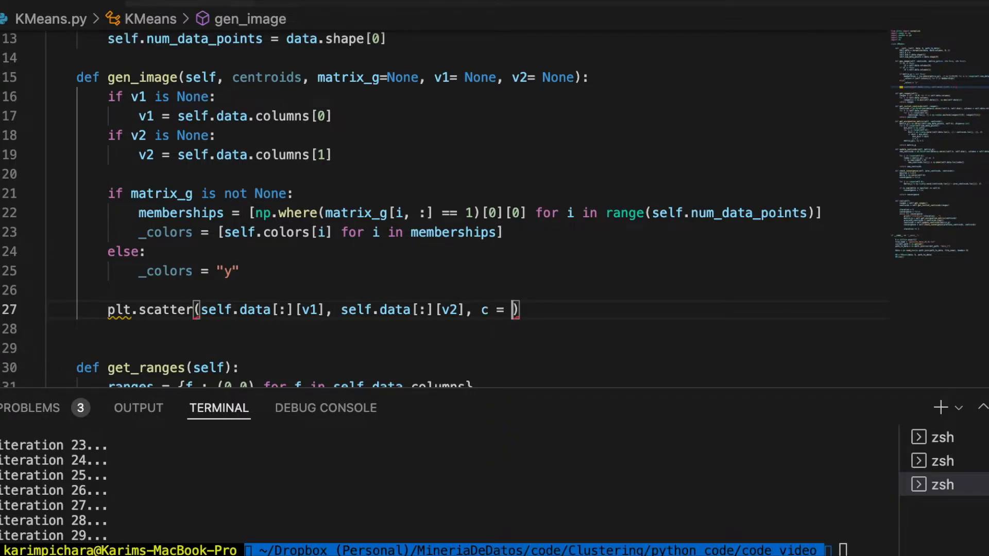
{"action": "type", "text": "_colors,"}
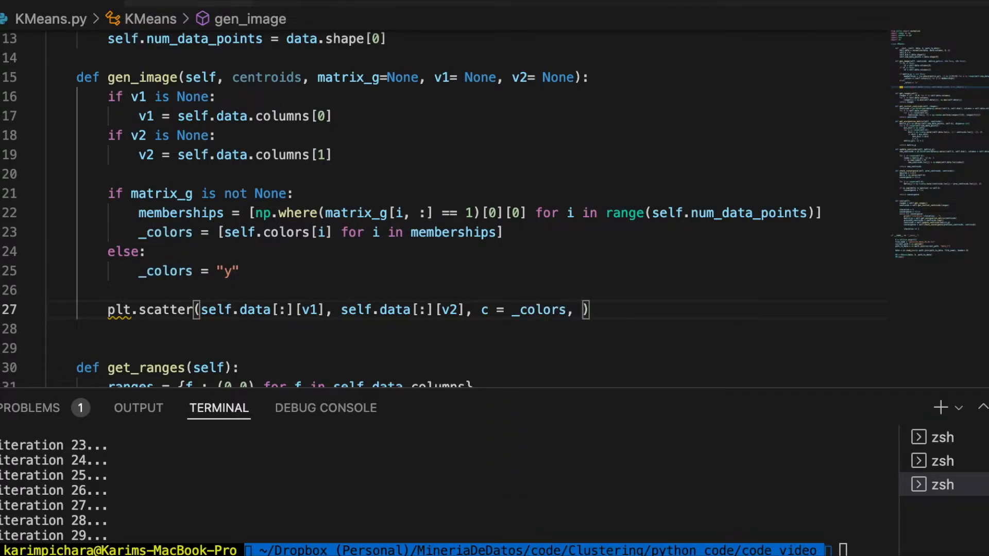
{"action": "type", "text": "cmap="}
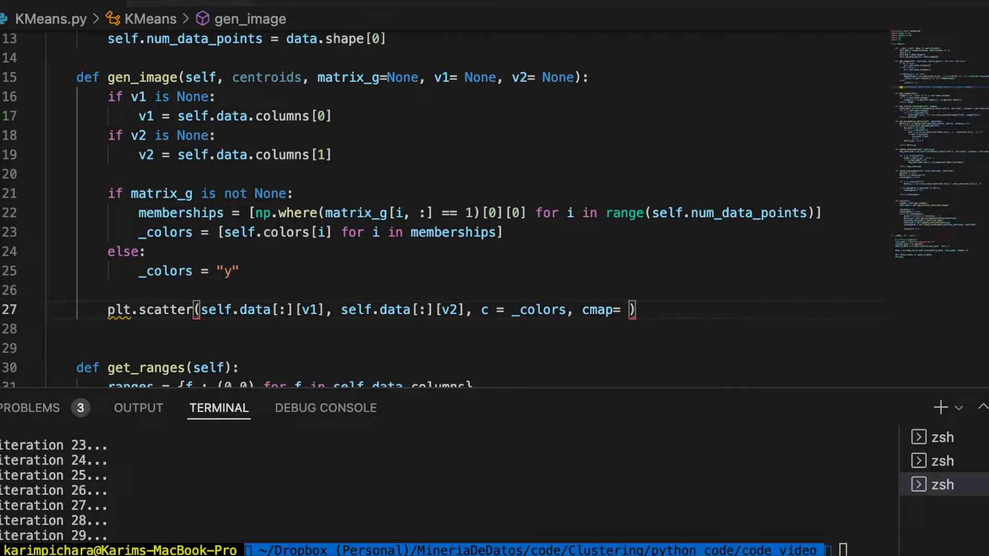
{"action": "type", "text": "'Acce"}
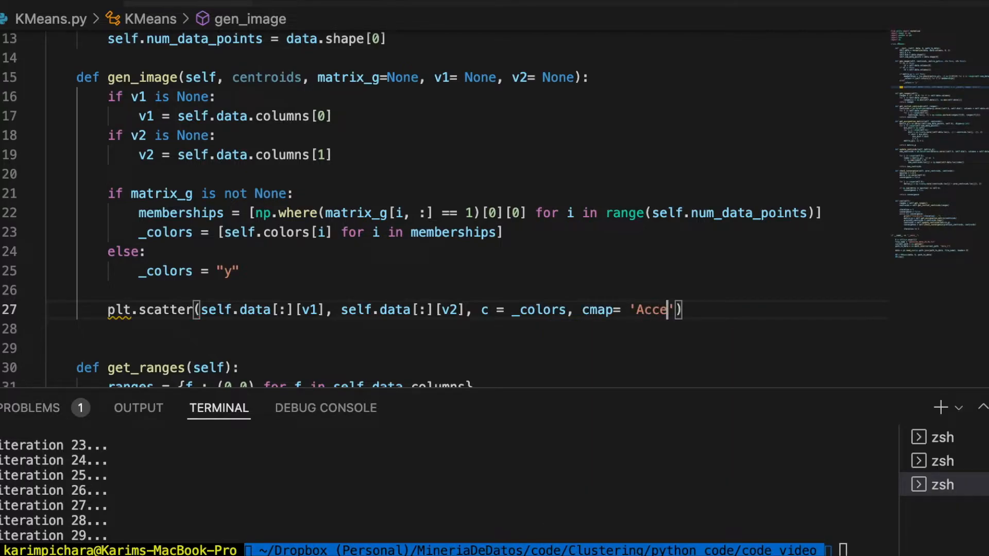
{"action": "type", "text": "nt"}
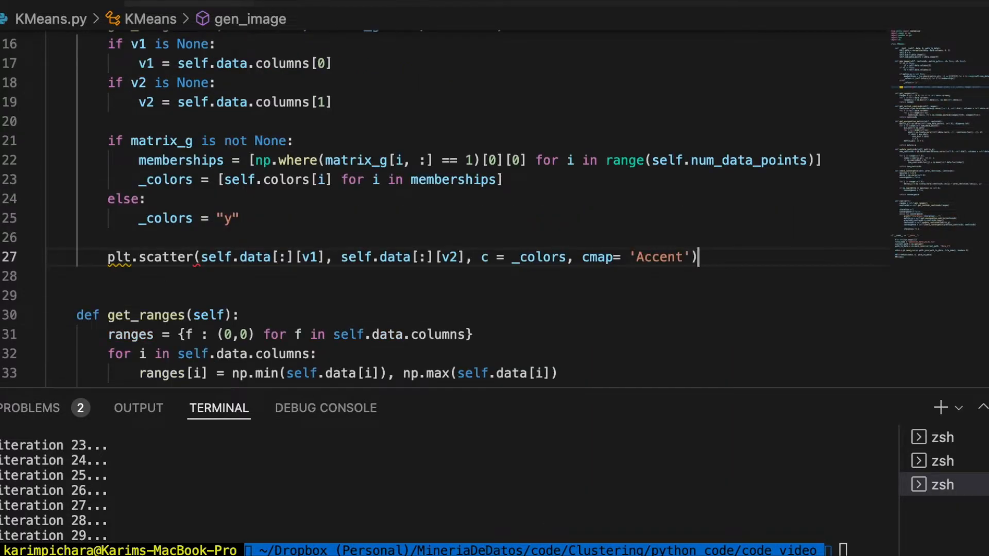
{"action": "scroll", "scroll_direction": "up", "scroll_amount": 3}
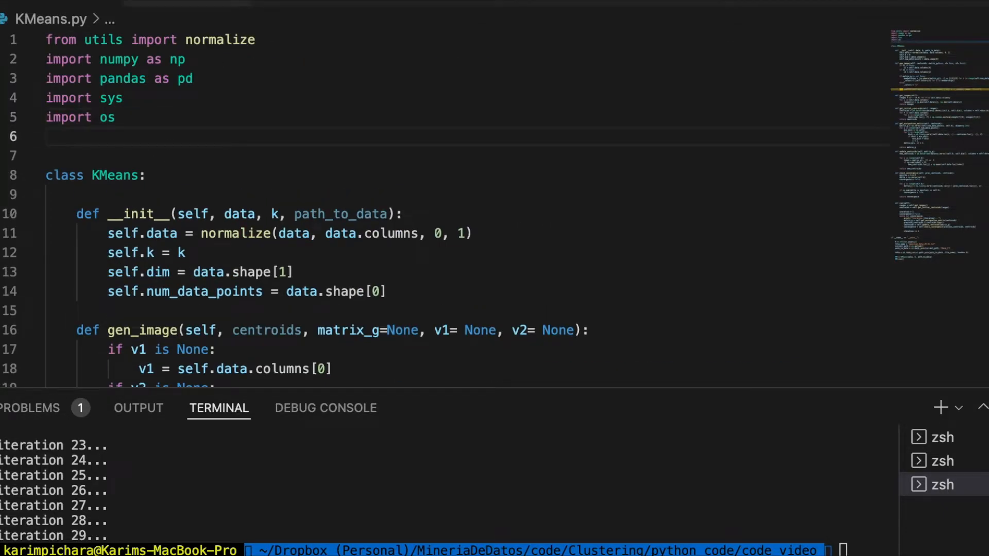
Step: Add from matplotlib import pyplot as plt to the imports at the top
{"action": "type", "text": "from matplotlib import pypl"}
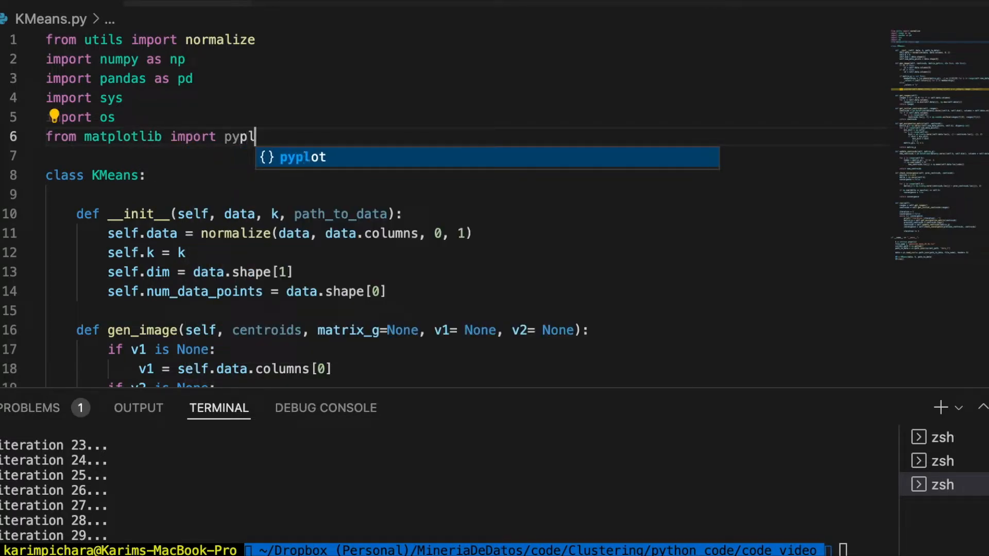
{"action": "type", "text": "ot as plt"}
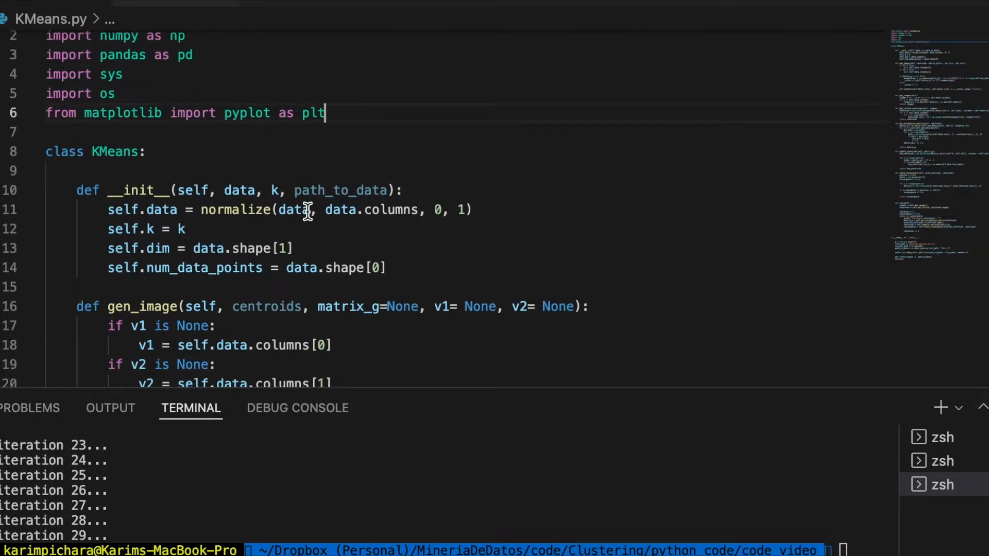
{"action": "scroll", "scroll_direction": "down", "scroll_amount": 3}
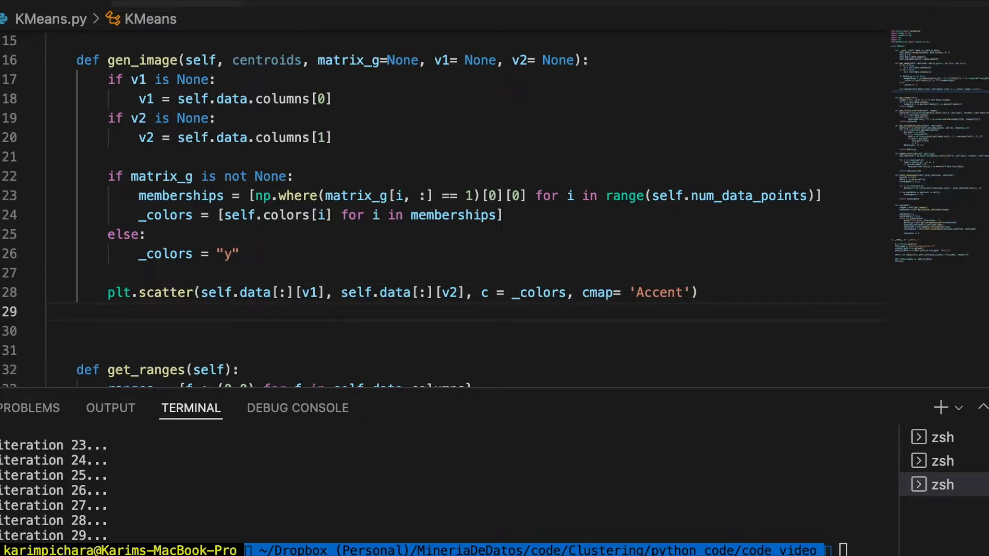
Step: Add a for j in range(self.k) loop scattering centroids.loc[j, v1] against centroids.loc[j, v2]
{"action": "left_click", "coordinate": [111, 311]}
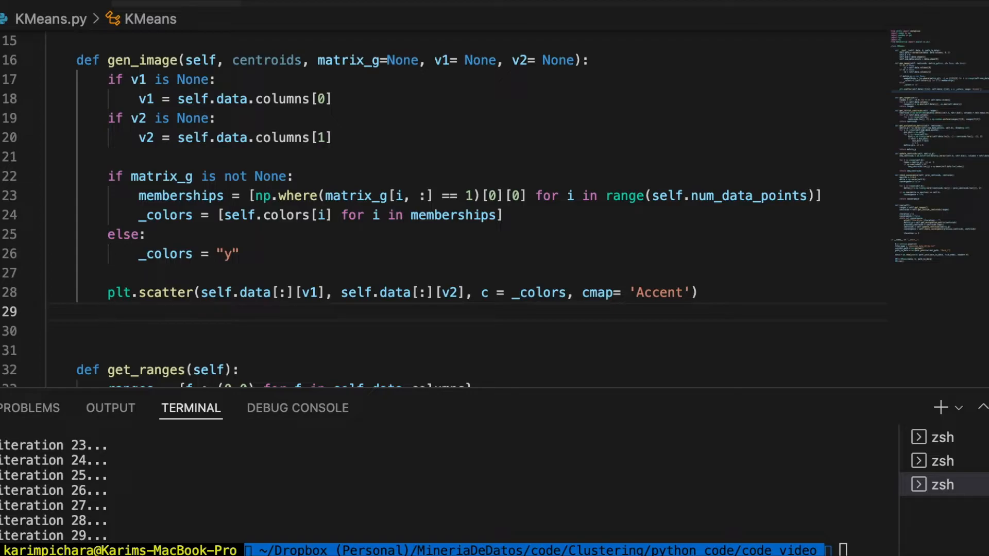
{"action": "type", "text": "for j in ra"}
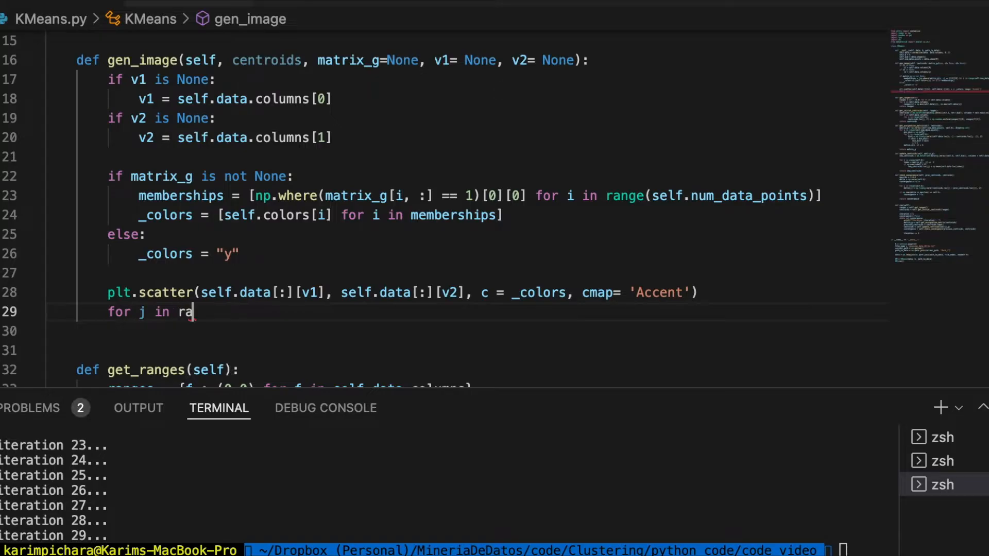
{"action": "type", "text": "nge(self.k):"}
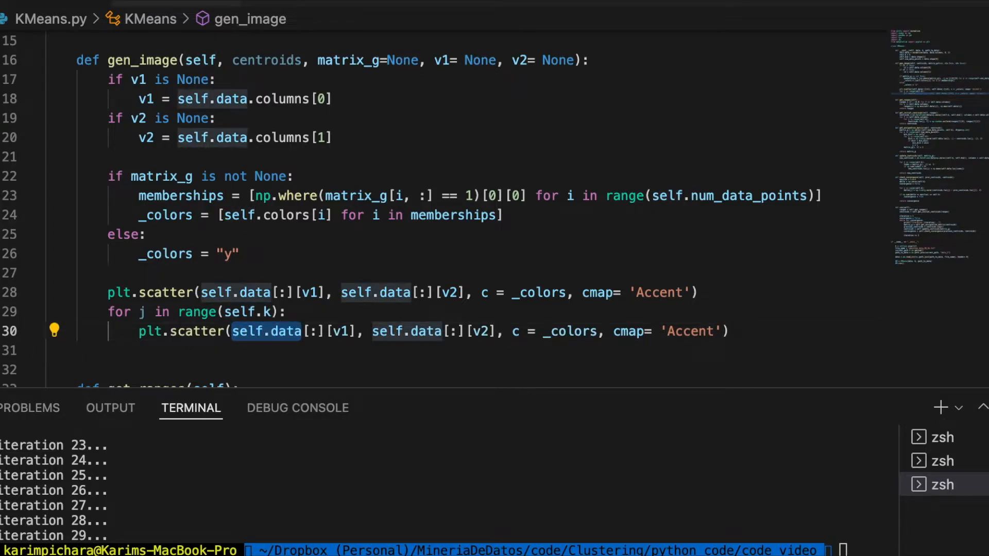
{"action": "type", "text": "centroids"}
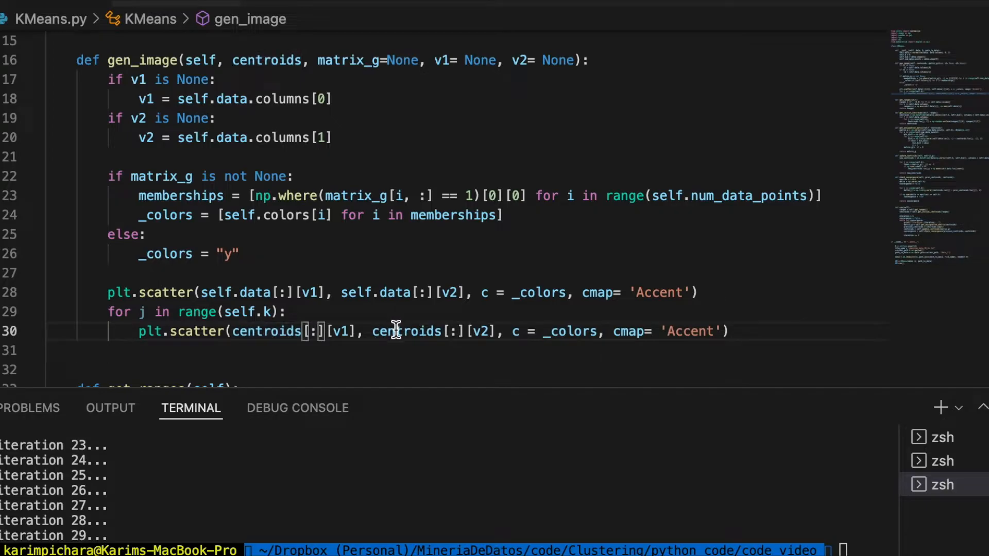
{"action": "mouse_move", "coordinate": [574, 401]}
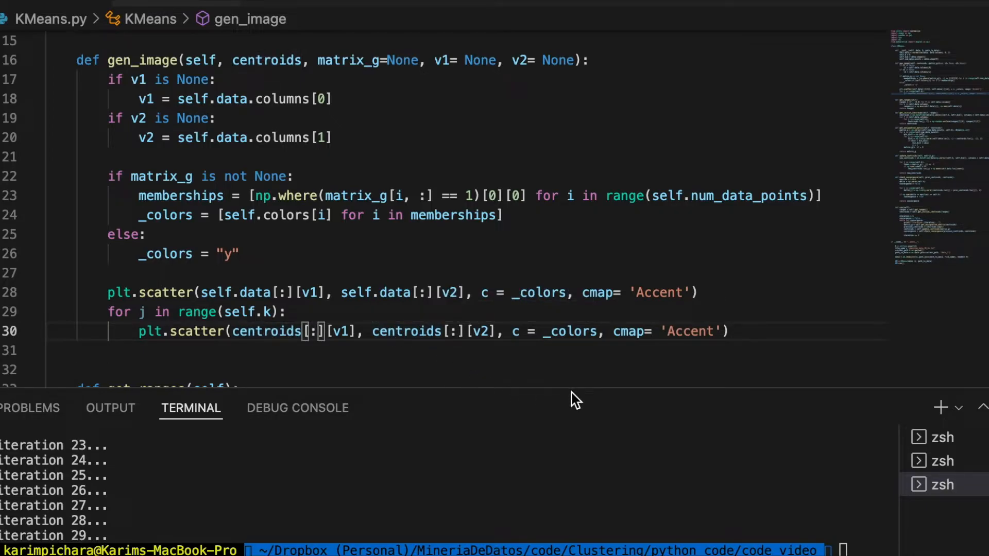
{"action": "double_click", "coordinate": [331, 331]}
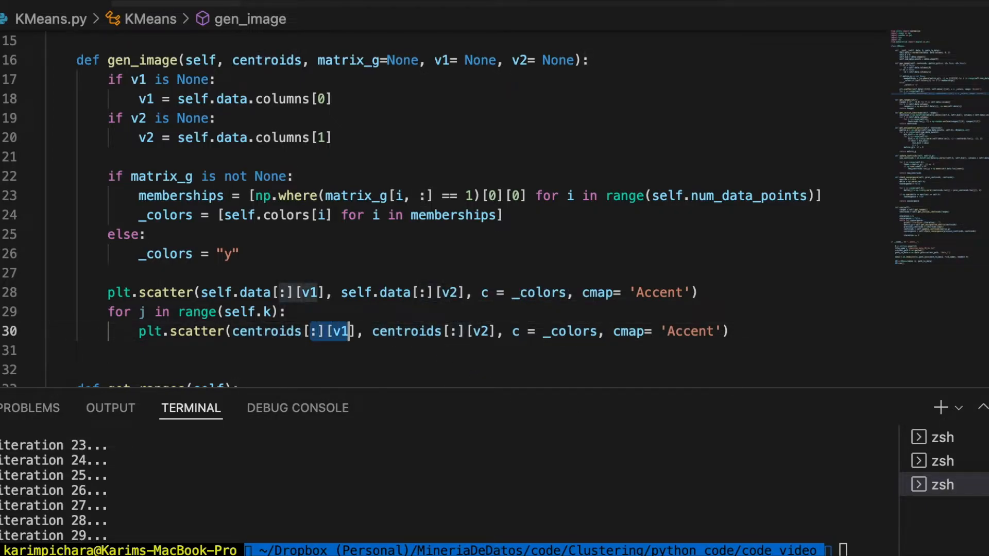
{"action": "type", "text": "j,"}
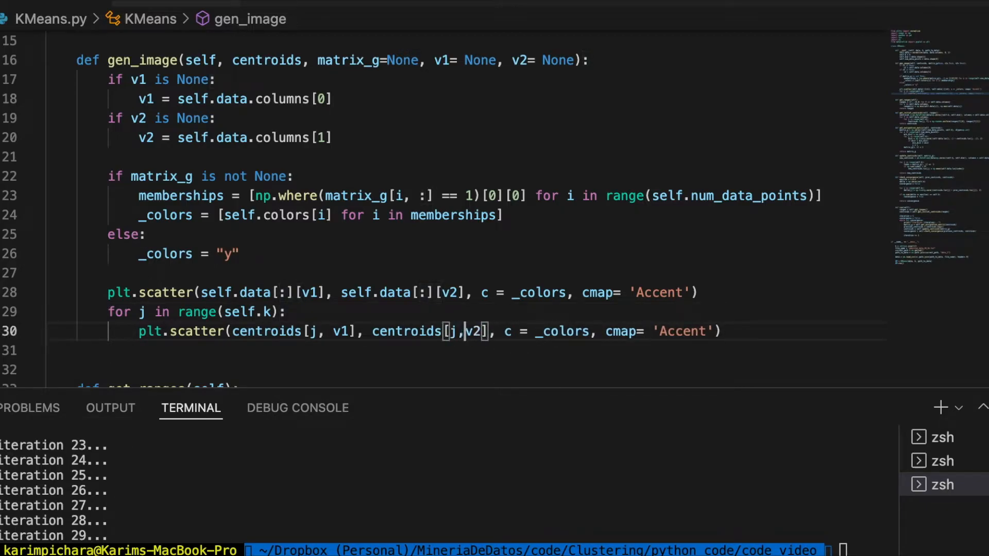
{"action": "double_click", "coordinate": [264, 331]}
{"action": "type", "text": "."}
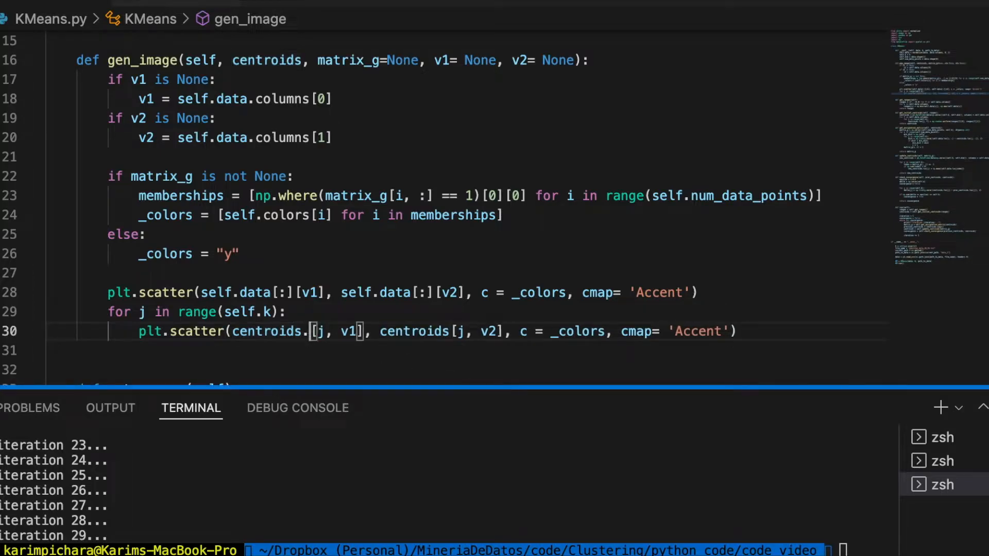
{"action": "type", "text": "loc"}
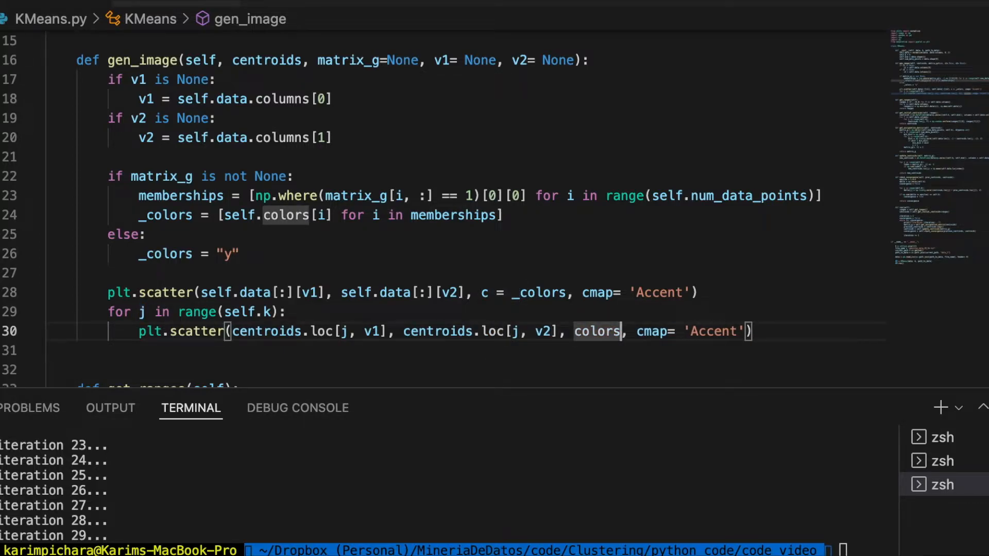
Step: Give the centroid scatter colors='r', marker='o' and size s=80
{"action": "type", "text": "= ''"}
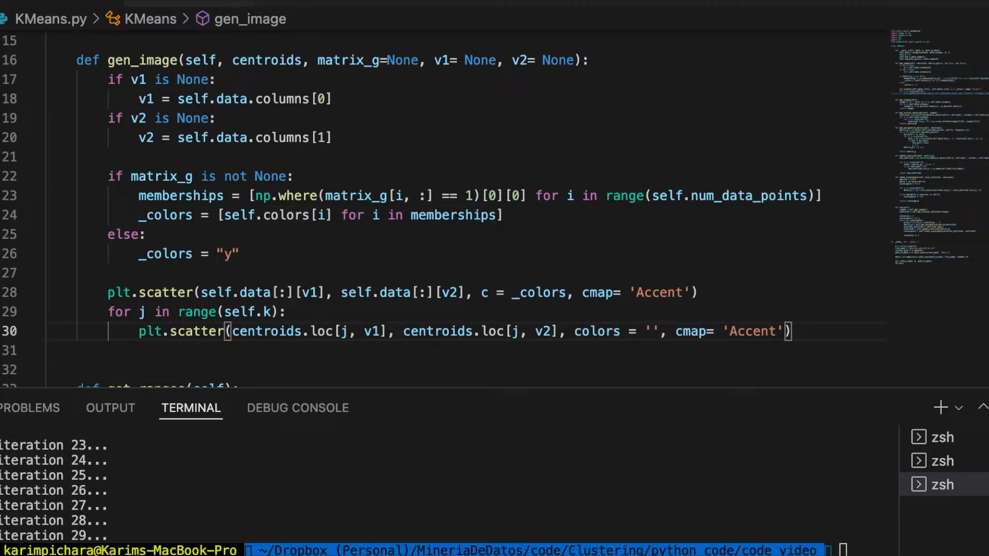
{"action": "type", "text": "r"}
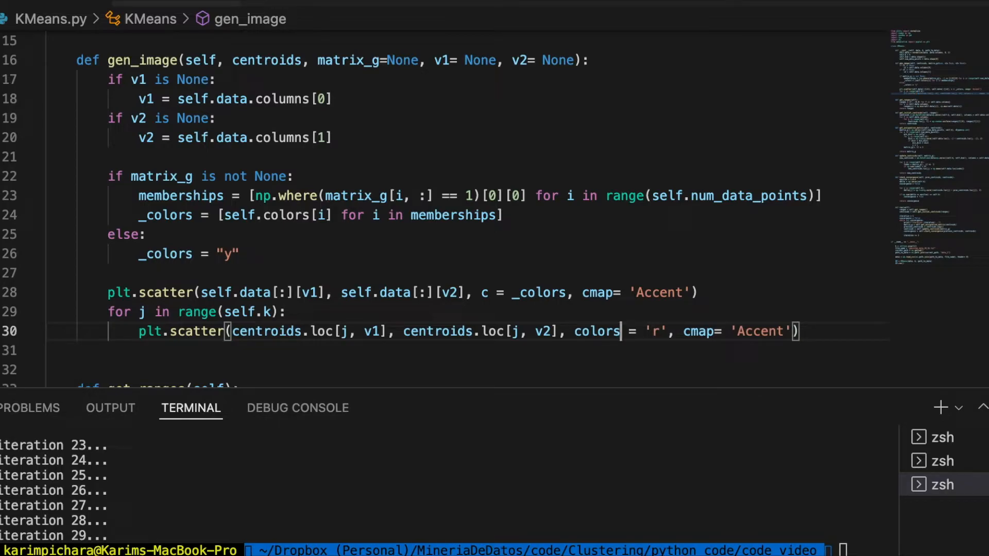
{"action": "type", "text": ","}
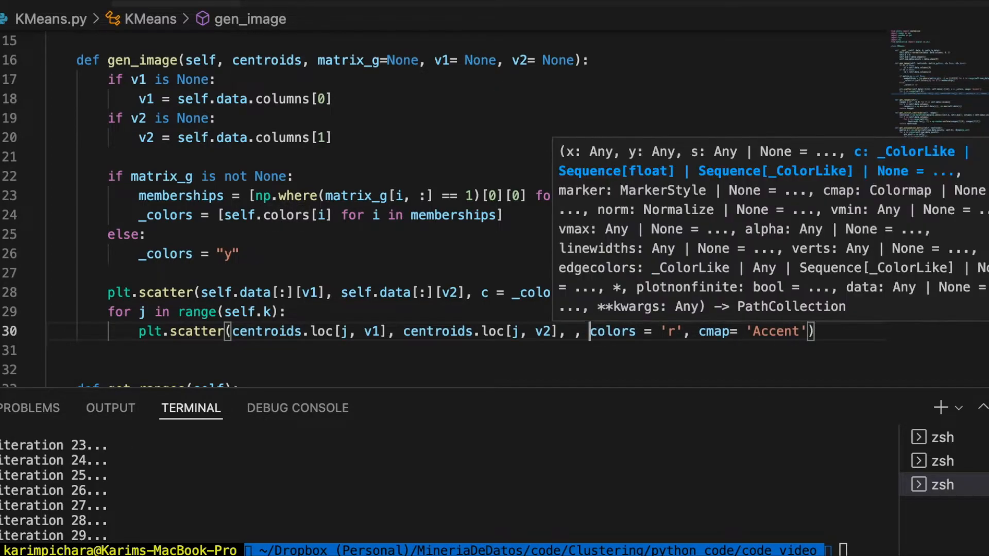
{"action": "type", "text": "marker ="}
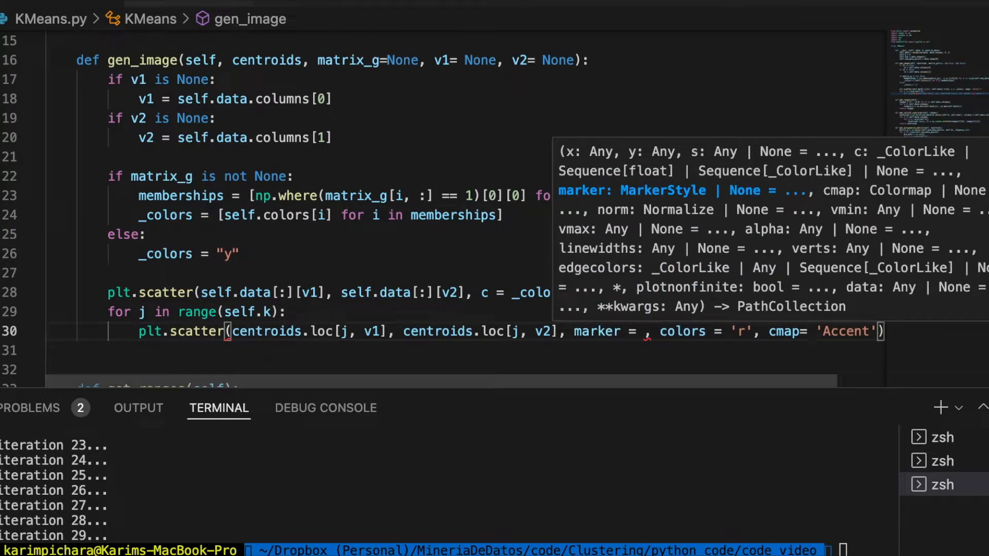
{"action": "type", "text": "'o'"}
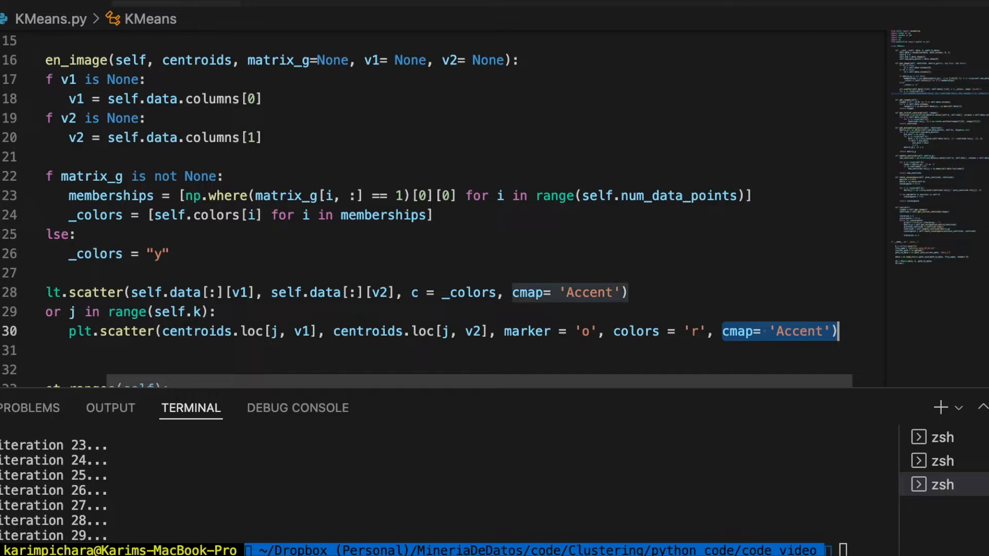
{"action": "type", "text": "s"}
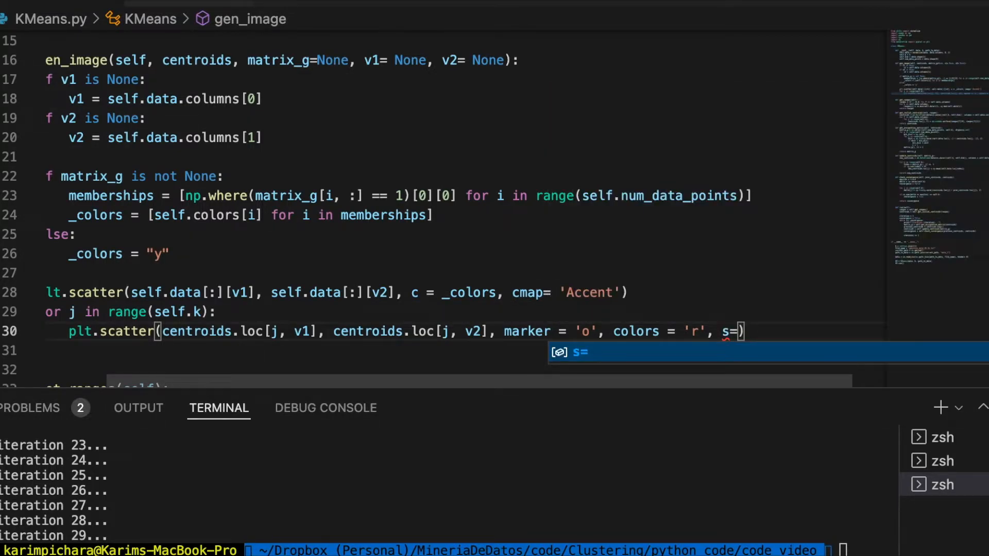
{"action": "type", "text": "80"}
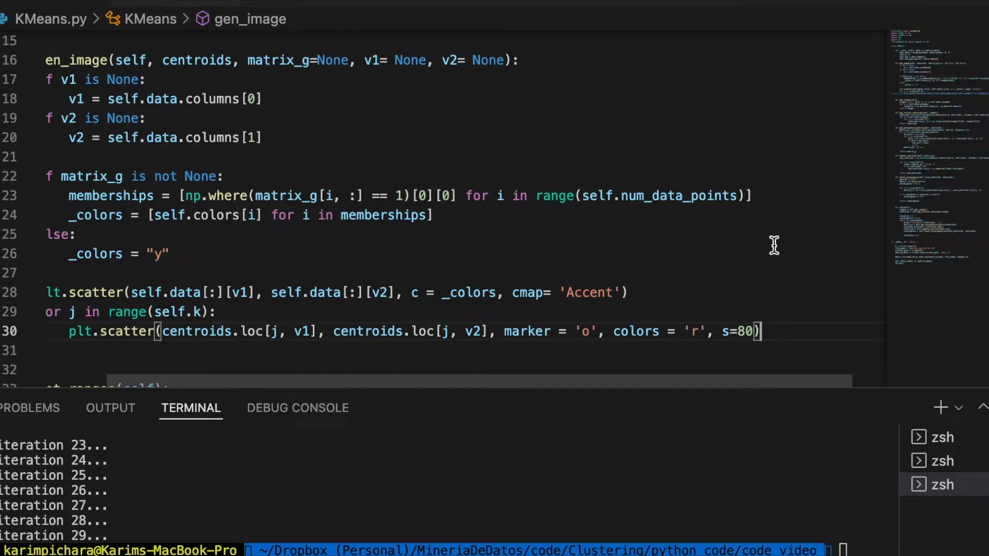
{"action": "scroll", "scroll_direction": "down", "scroll_amount": 3}
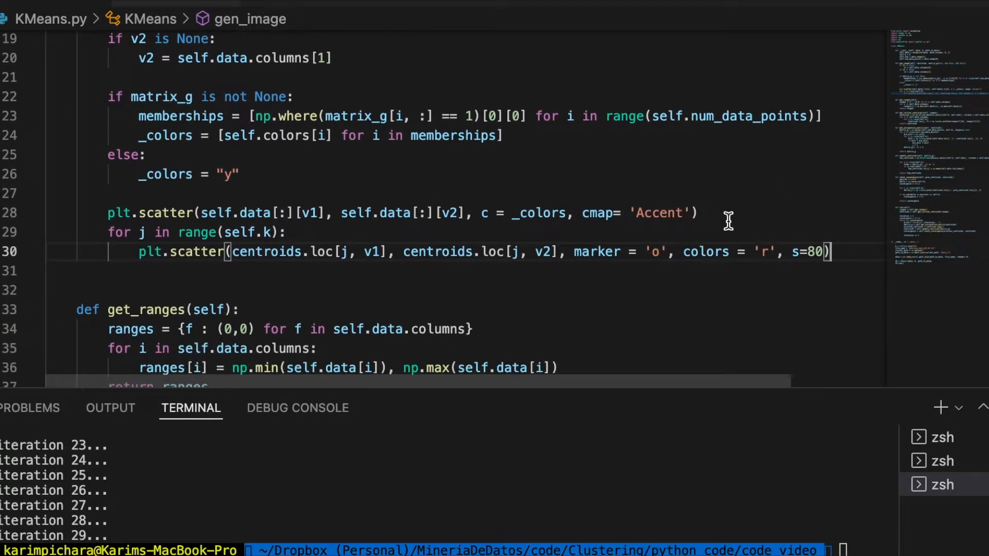
{"action": "mouse_move", "coordinate": [380, 231]}
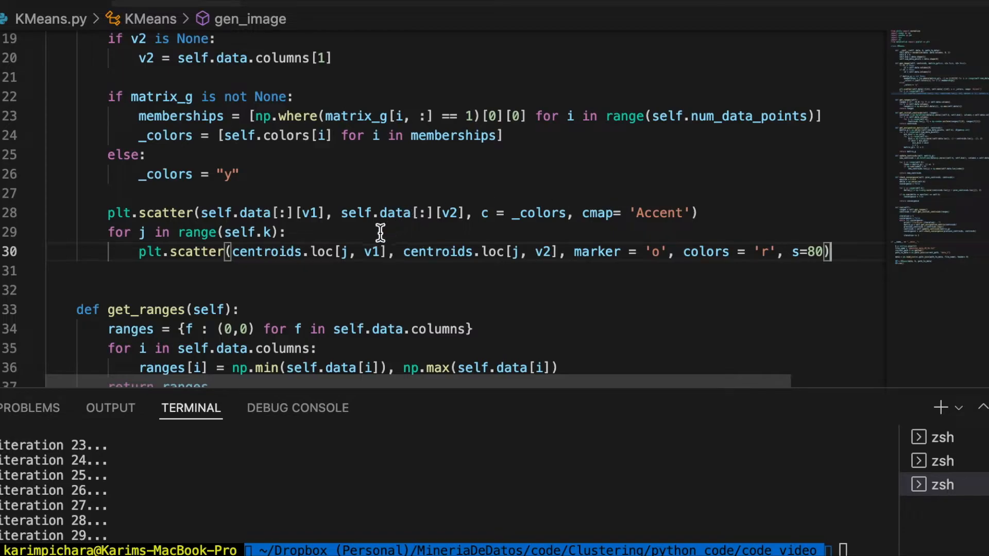
{"action": "mouse_move", "coordinate": [549, 326]}
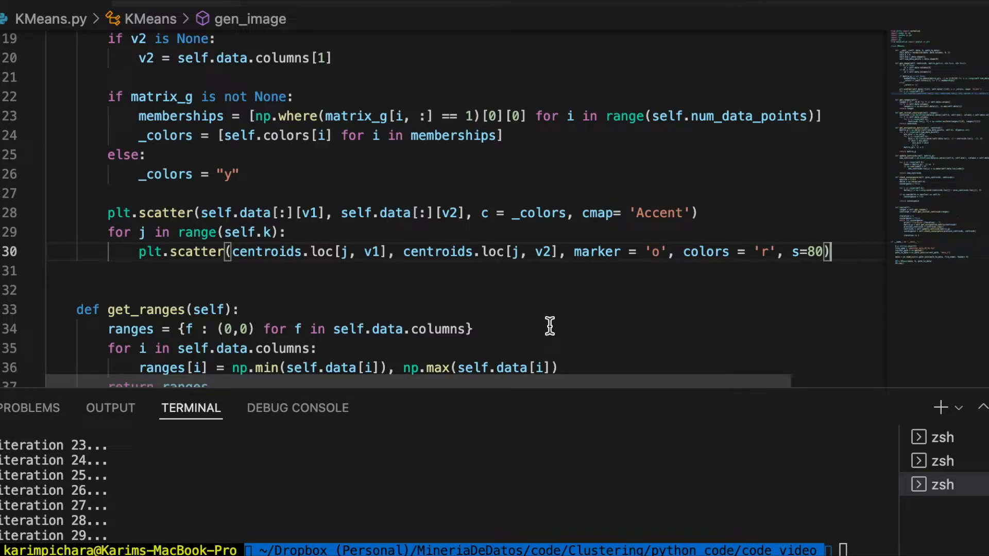
Step: Call plt.show(block=False) and then plt.savefig(self.out_path) in gen_image
{"action": "type", "text": "plt"}
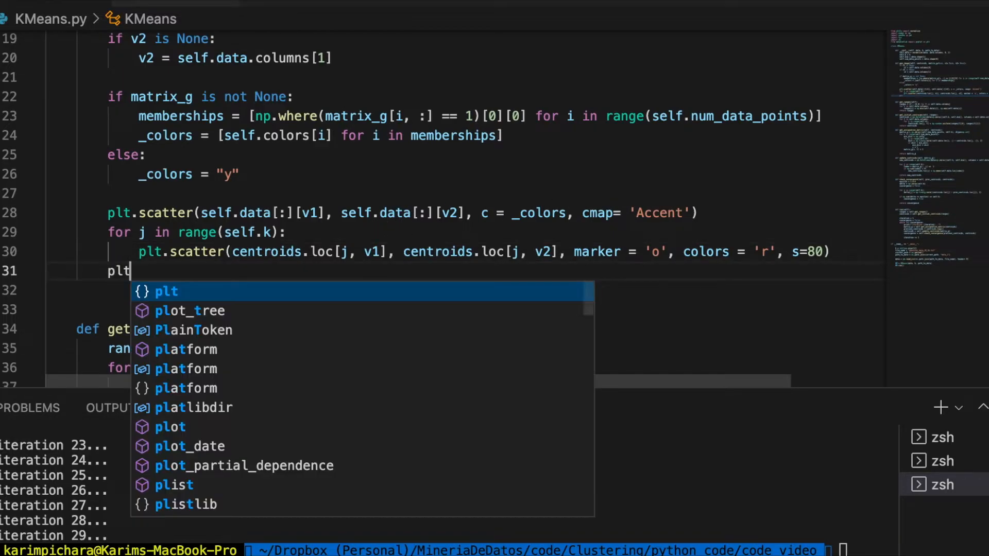
{"action": "type", "text": ".shop"}
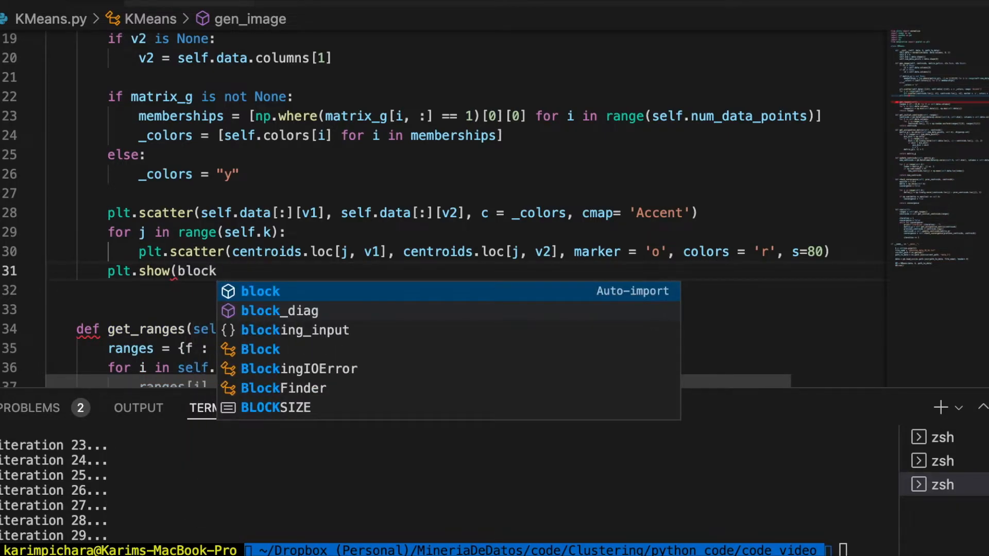
{"action": "type", "text": "= False)"}
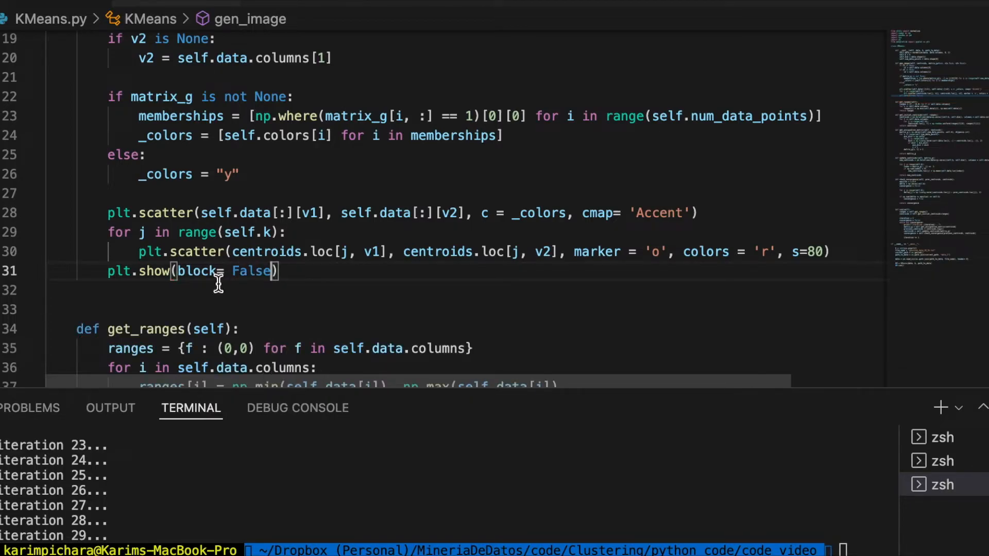
{"action": "mouse_move", "coordinate": [297, 271]}
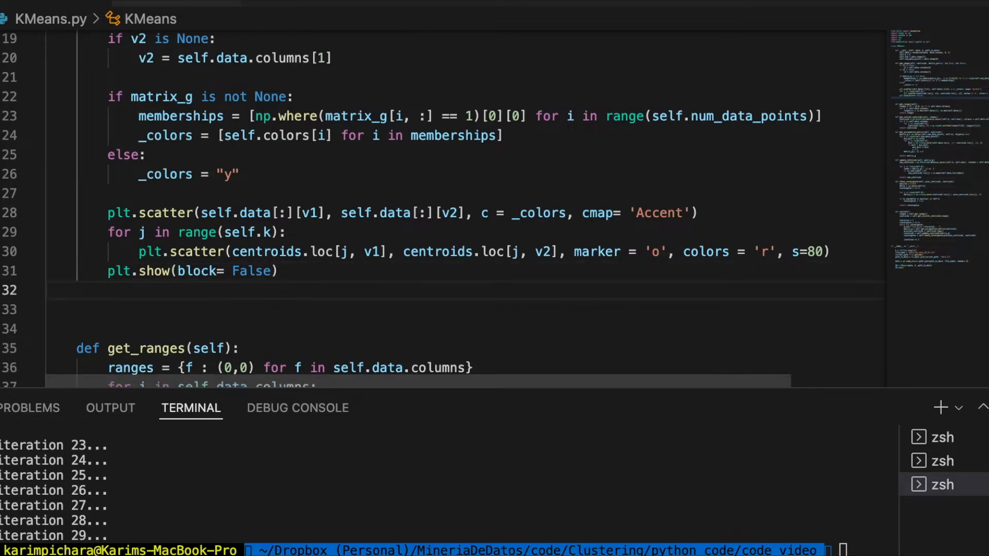
{"action": "type", "text": "plt."}
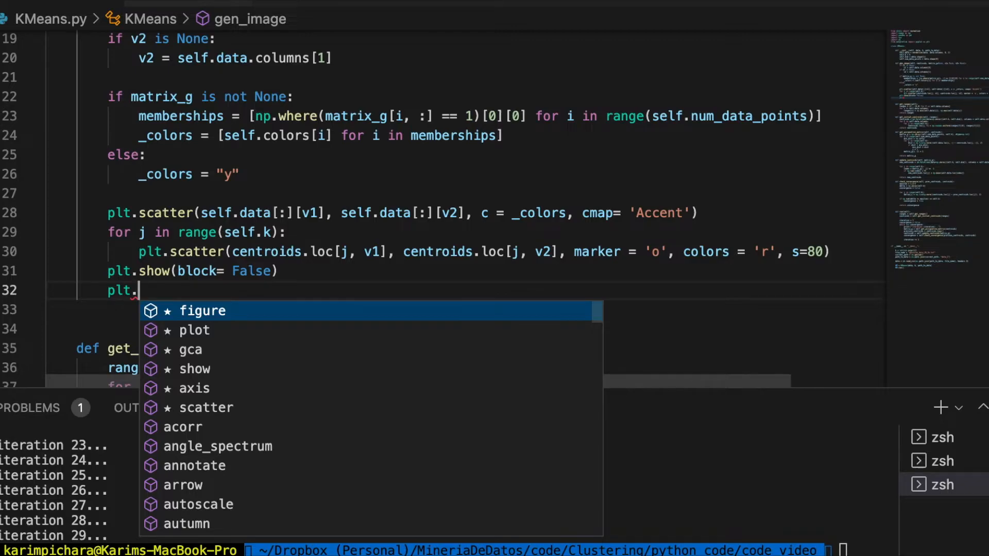
{"action": "type", "text": "savefig("}
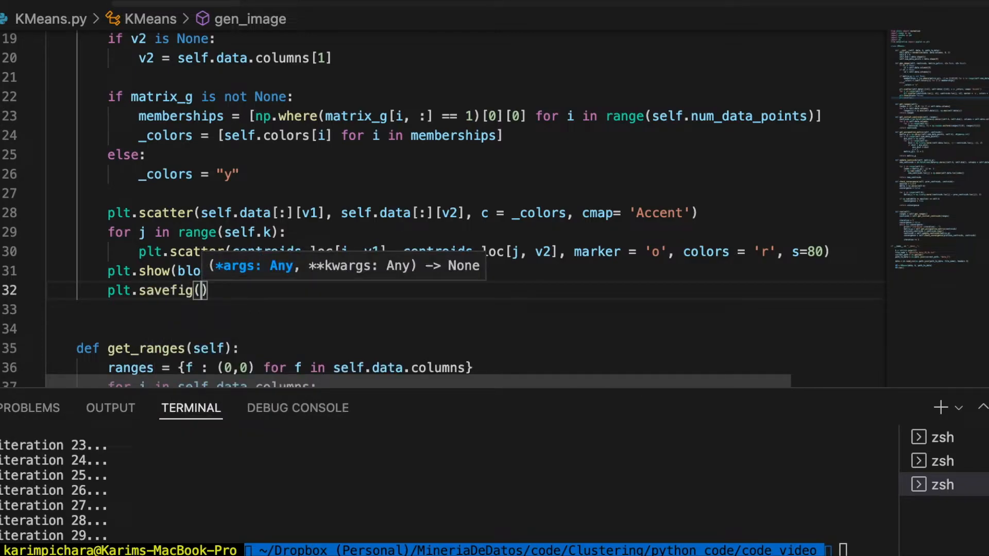
{"action": "mouse_move", "coordinate": [352, 175]}
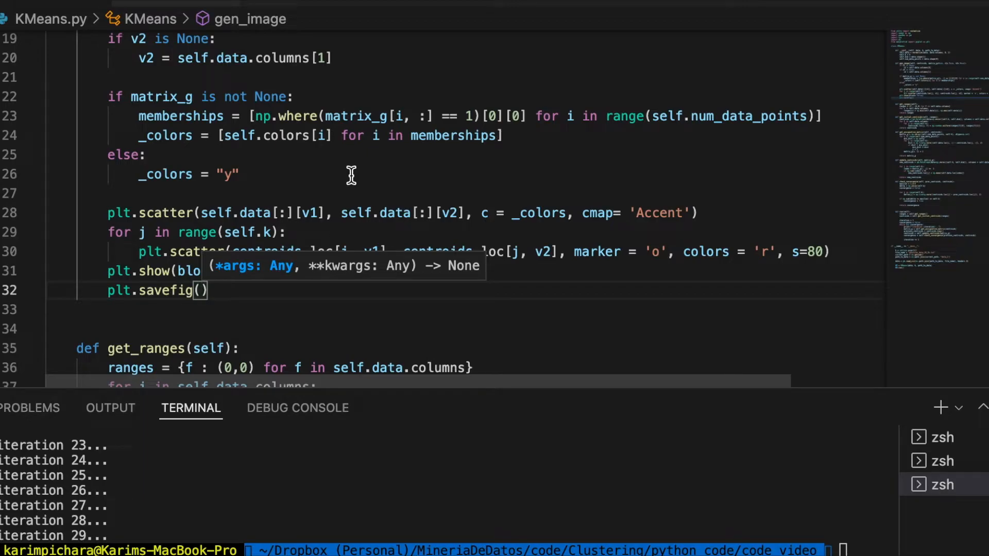
{"action": "type", "text": "self.out"}
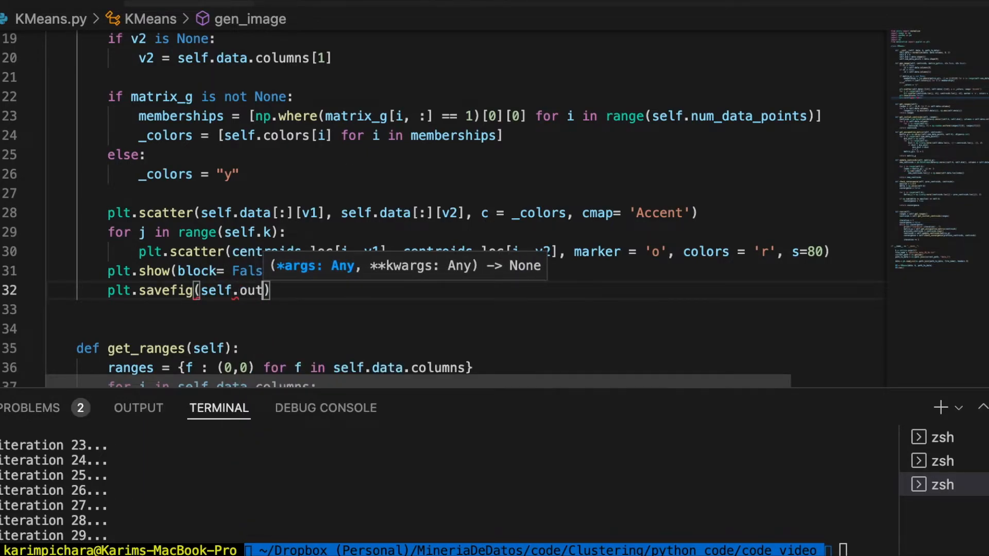
{"action": "type", "text": "_path"}
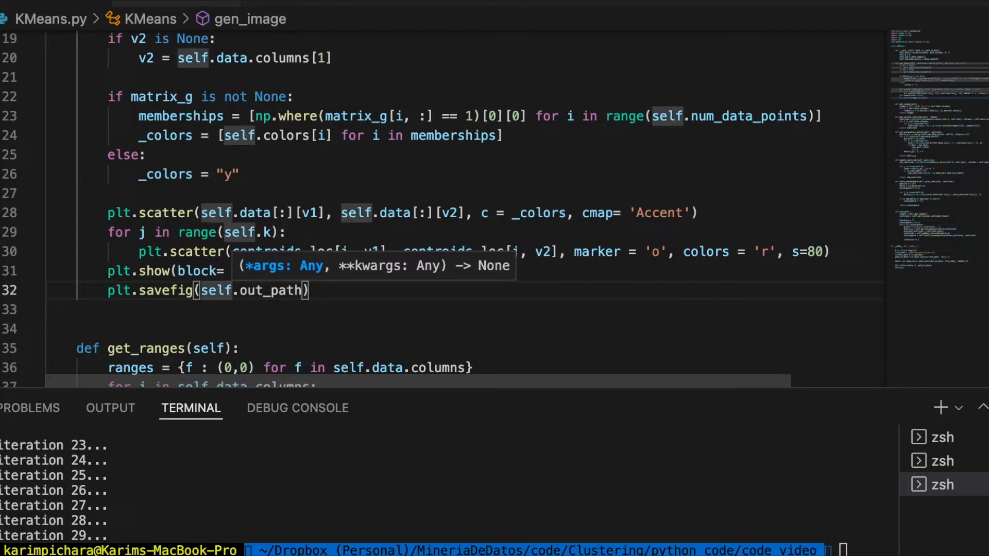
Step: Assign self.out_path = self.gen_out_path(path_to_data, k) in the constructor
{"action": "scroll", "scroll_direction": "up", "scroll_amount": 3}
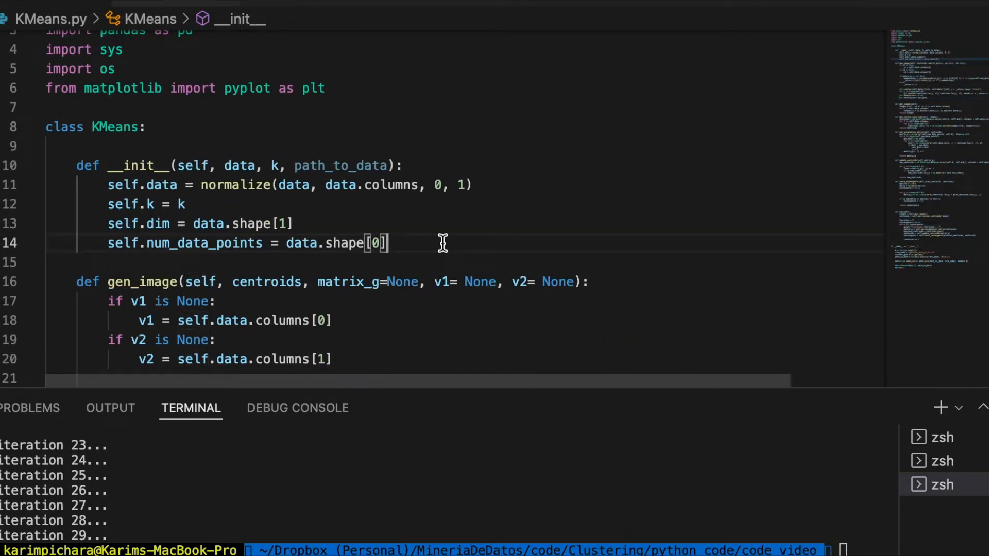
{"action": "type", "text": ".out_"}
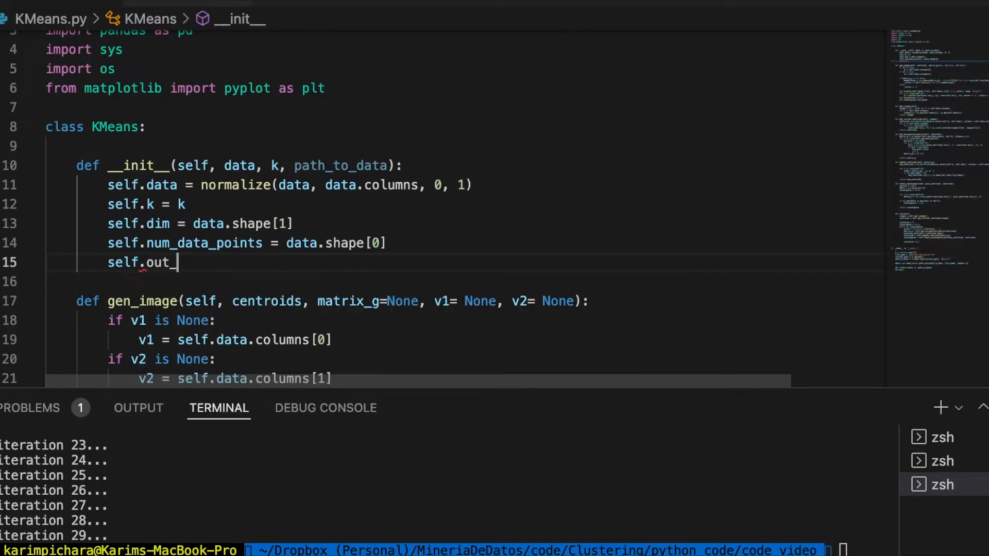
{"action": "type", "text": "path ="}
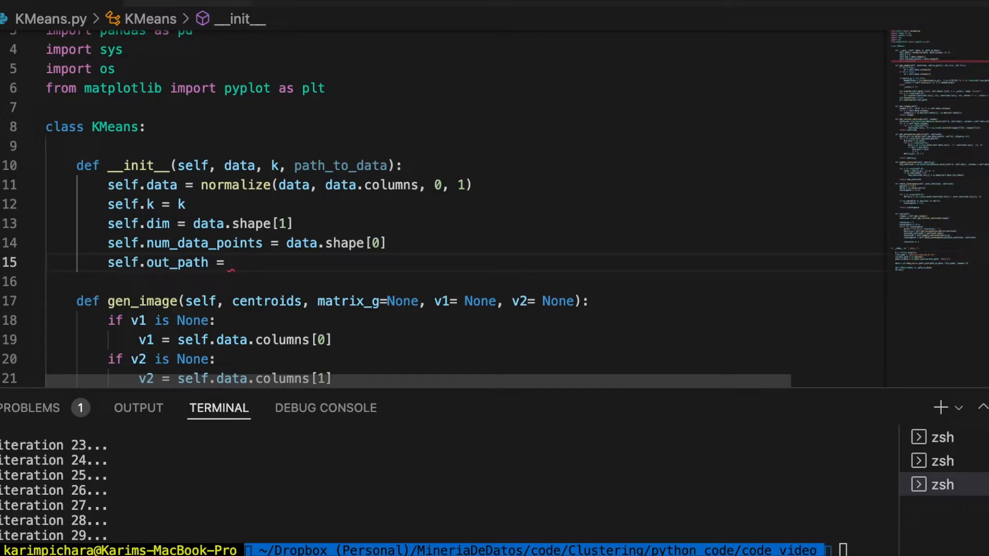
{"action": "left_click", "coordinate": [231, 263]}
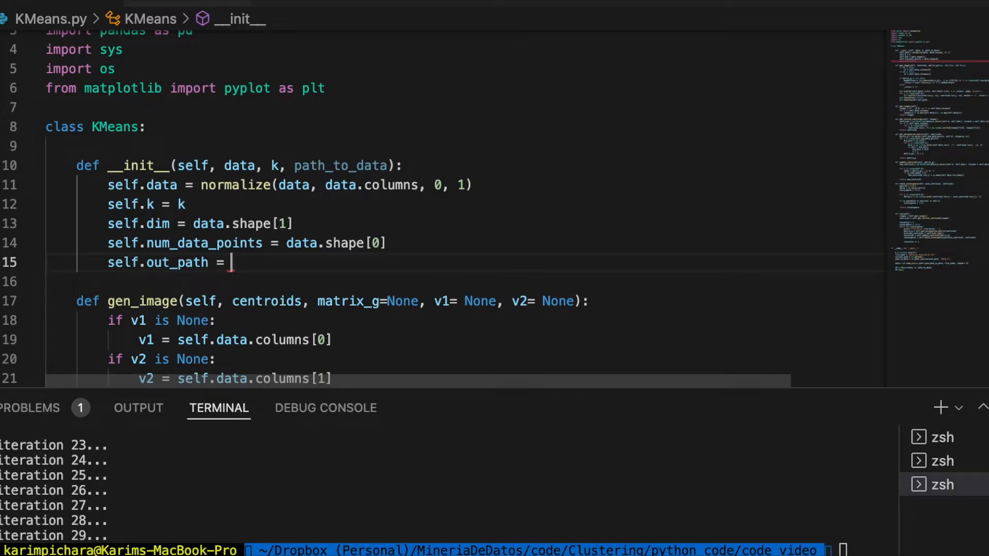
{"action": "type", "text": "self.gen"}
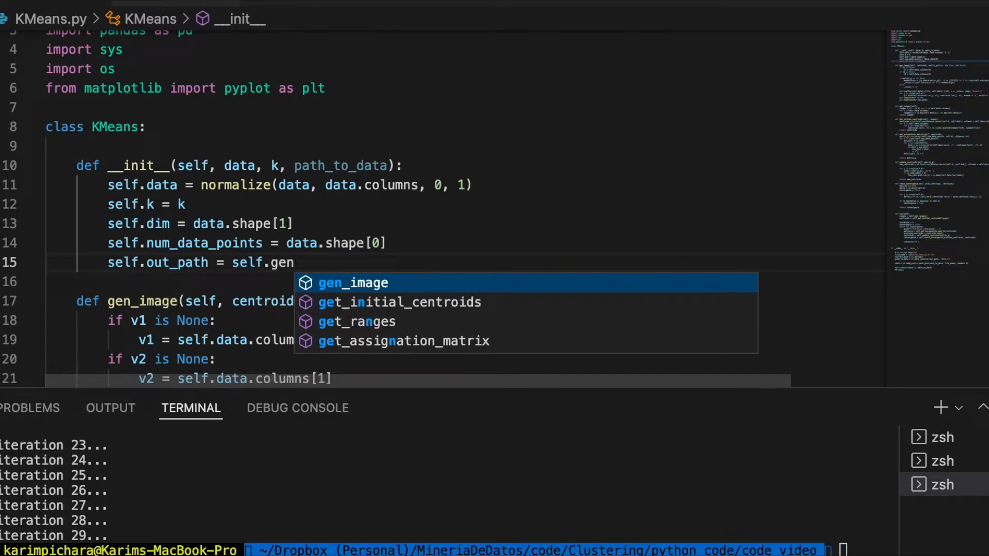
{"action": "type", "text": "_out_"}
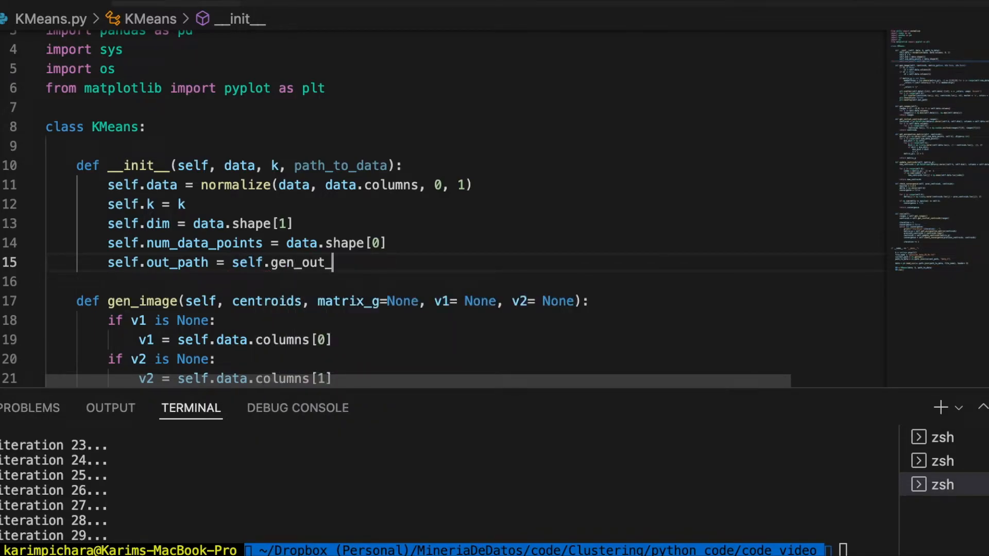
{"action": "type", "text": "path"}
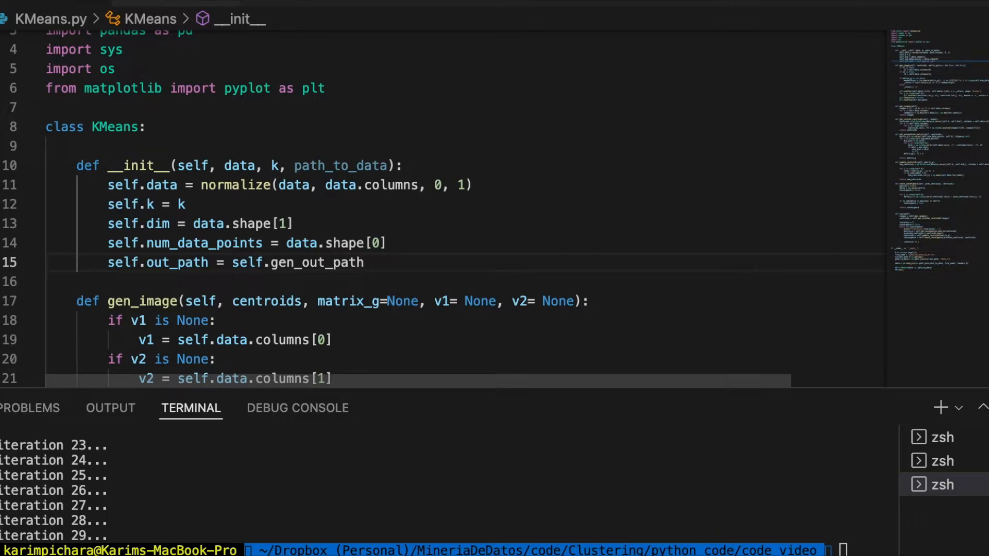
{"action": "type", "text": "()"}
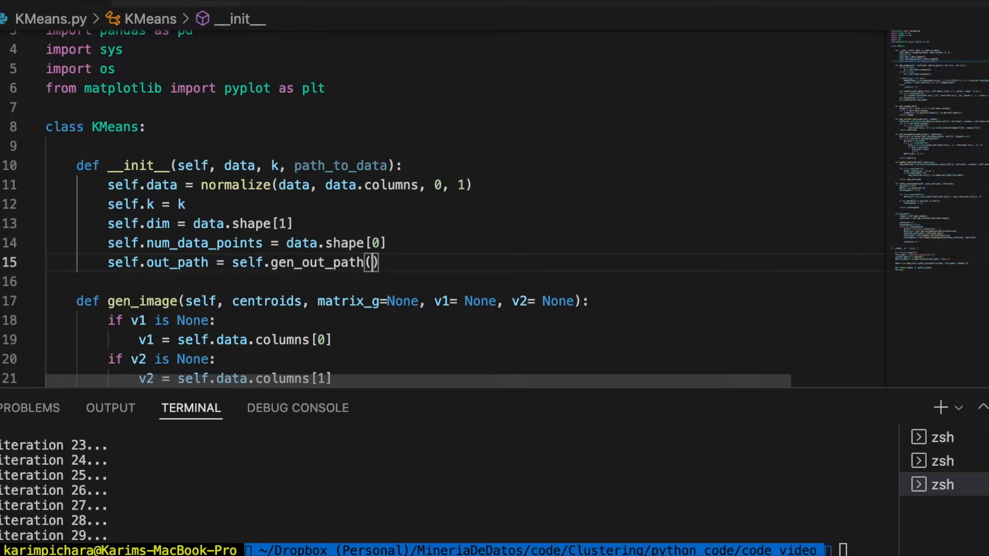
{"action": "double_click", "coordinate": [338, 165]}
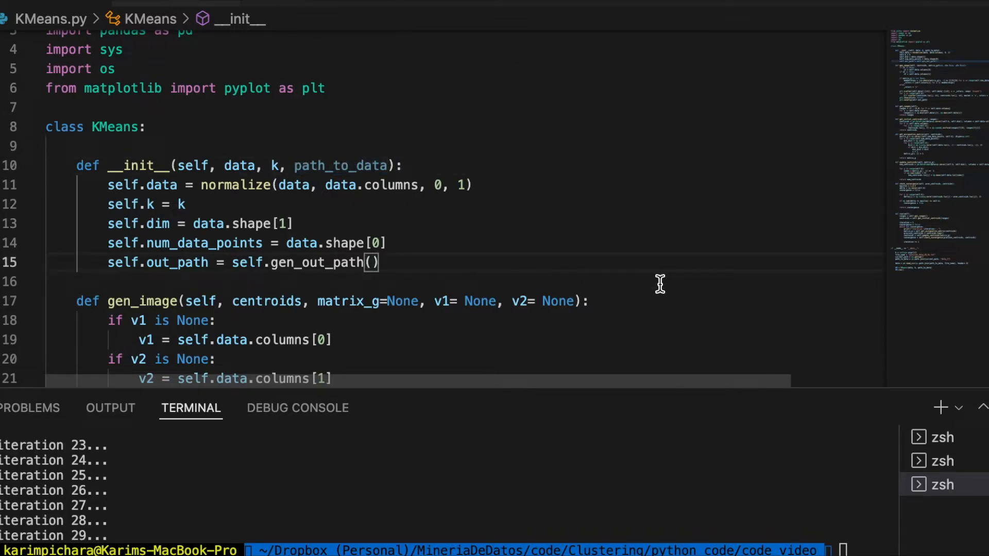
{"action": "type", "text": "path_to_data,"}
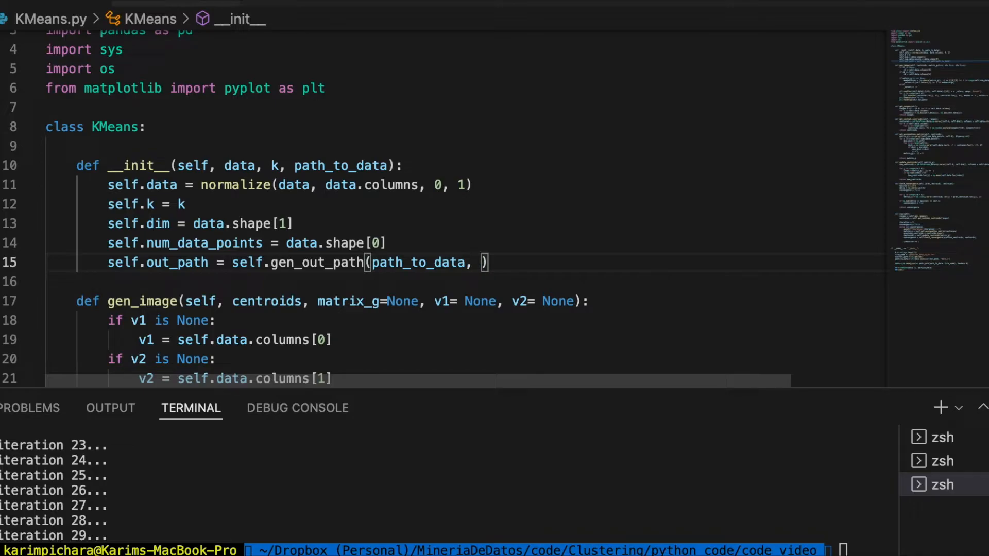
{"action": "type", "text": "k"}
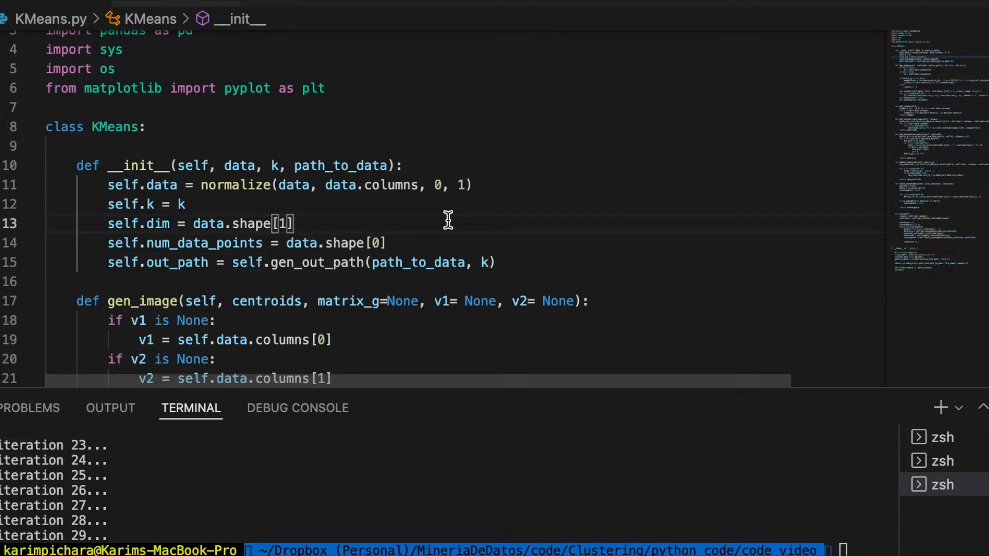
{"action": "scroll", "scroll_direction": "down", "scroll_amount": 3}
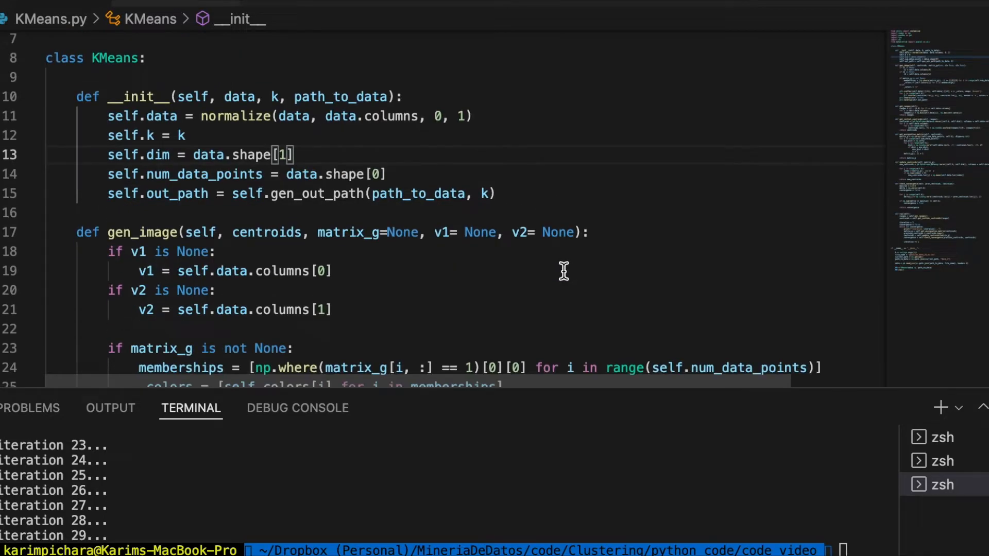
Step: Save the figure as f'Picture_{self.img_count}.png' inside the savefig call
{"action": "scroll", "scroll_direction": "down", "scroll_amount": 3}
{"action": "type", "text": "plt.savefig(self.out_path, '"}
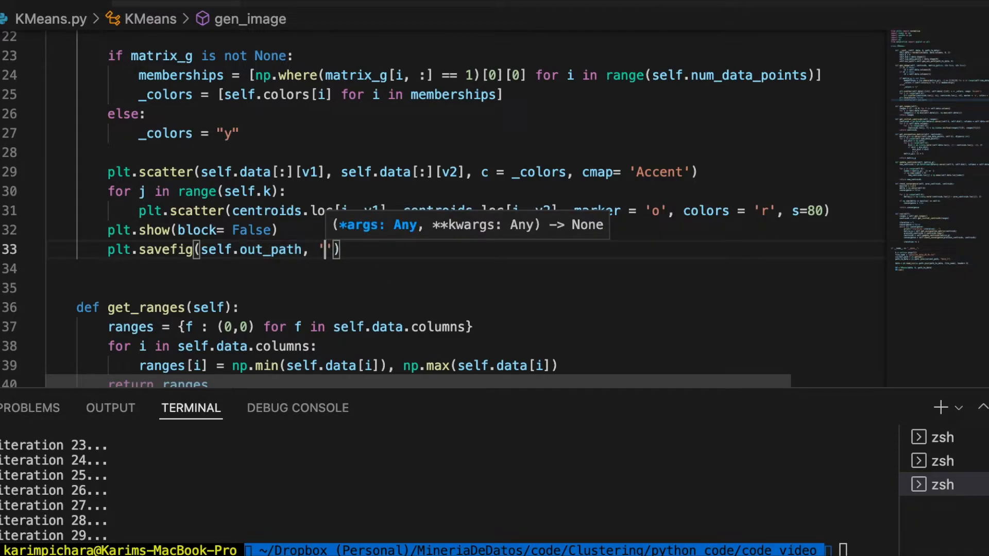
{"action": "type", "text": "Pic"}
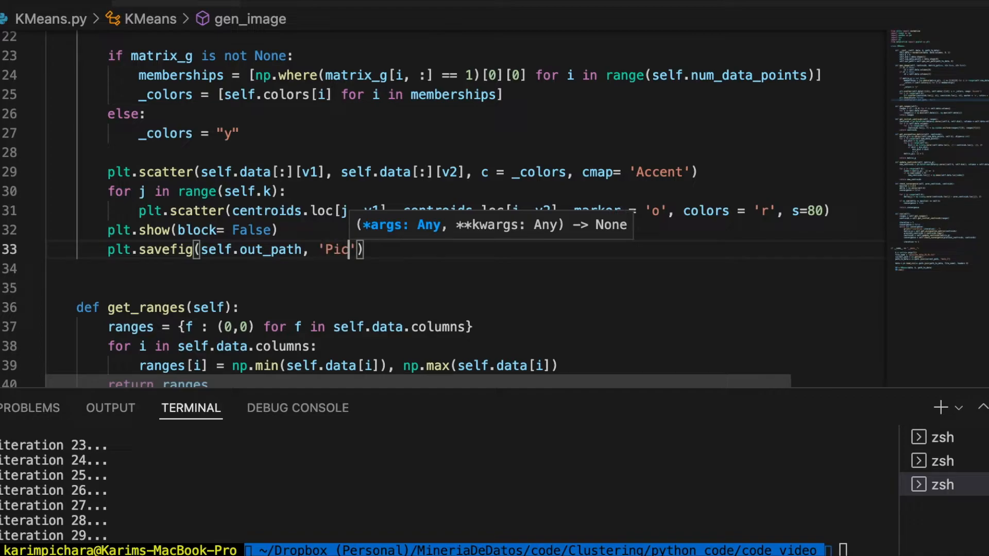
{"action": "type", "text": "ture_"}
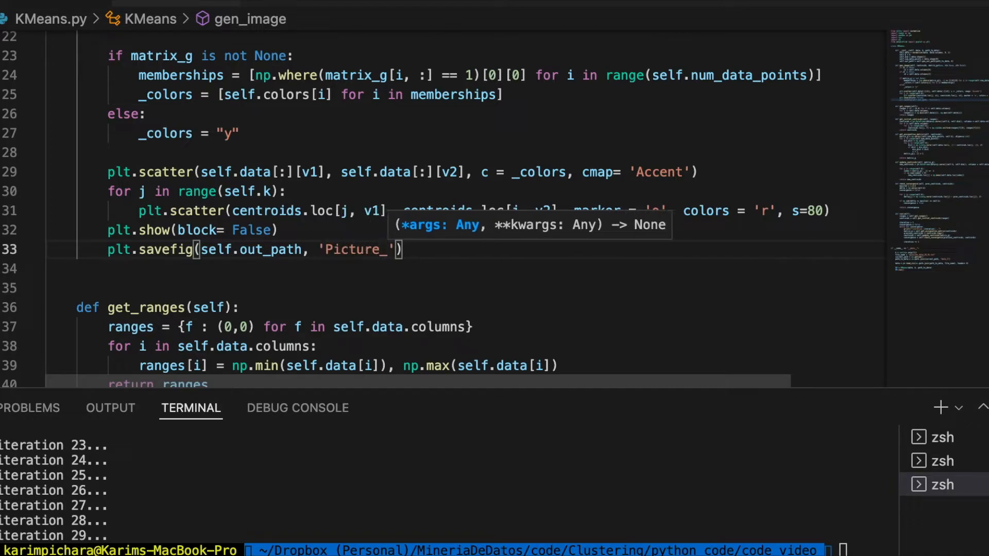
{"action": "type", "text": "{}"}
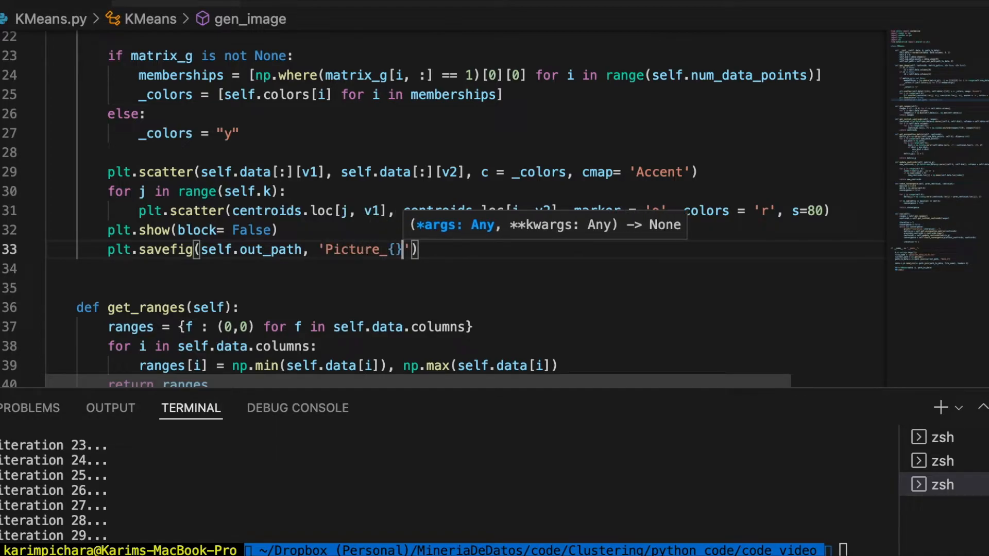
{"action": "type", "text": ".png"}
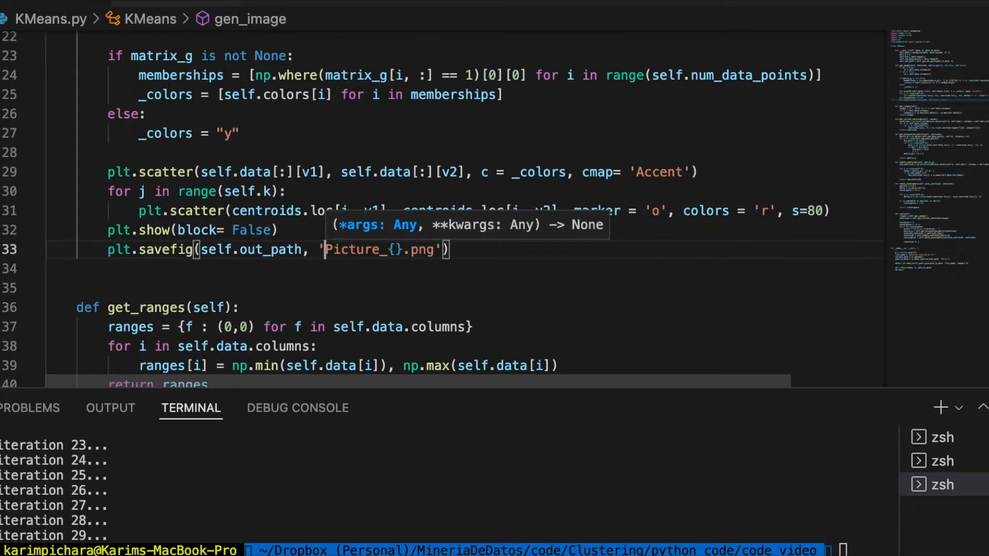
{"action": "type", "text": "f"}
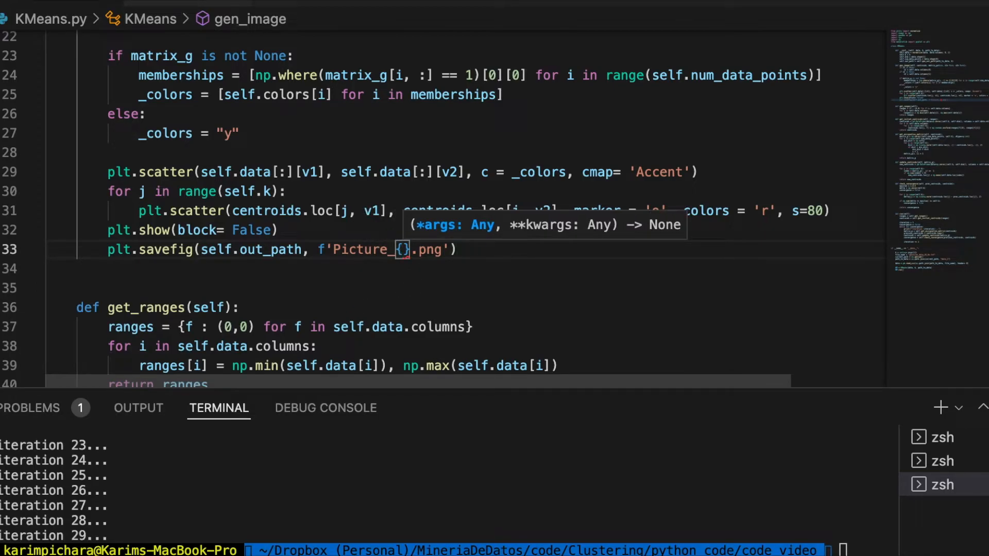
{"action": "type", "text": "self."}
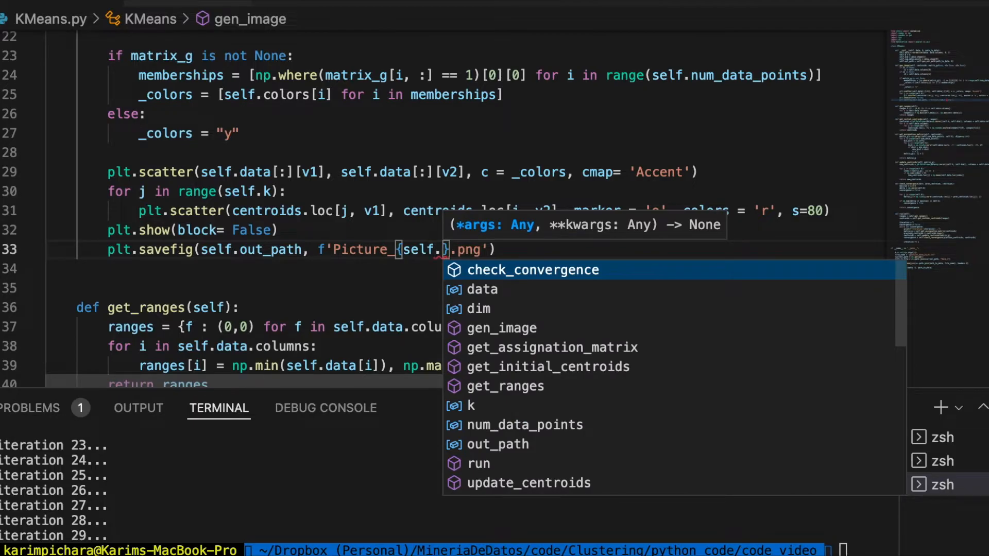
{"action": "type", "text": "img_count"}
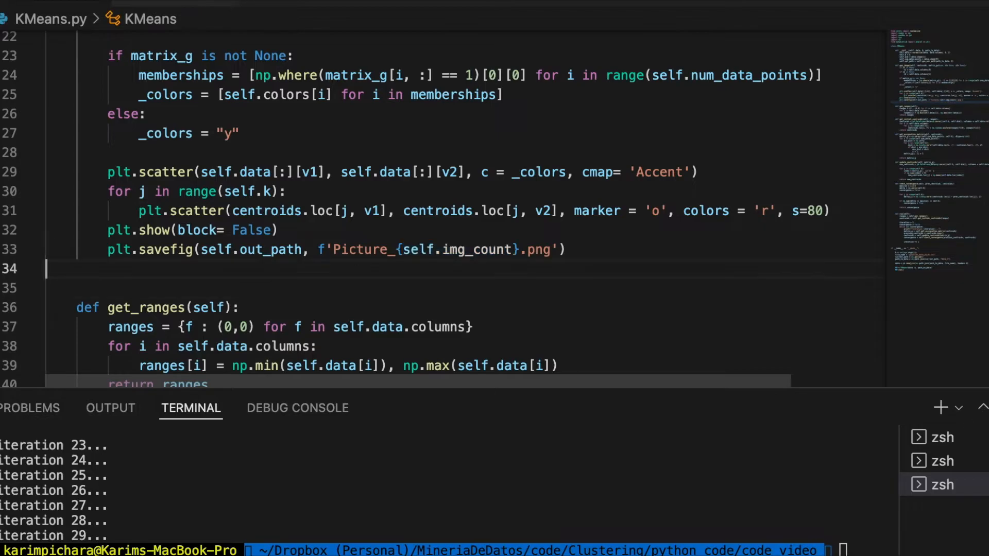
Step: Add plt.clf(), start the img_count increment and wrap the filename in os.path.join with self.out_path
{"action": "type", "text": "self.img_count += 1"}
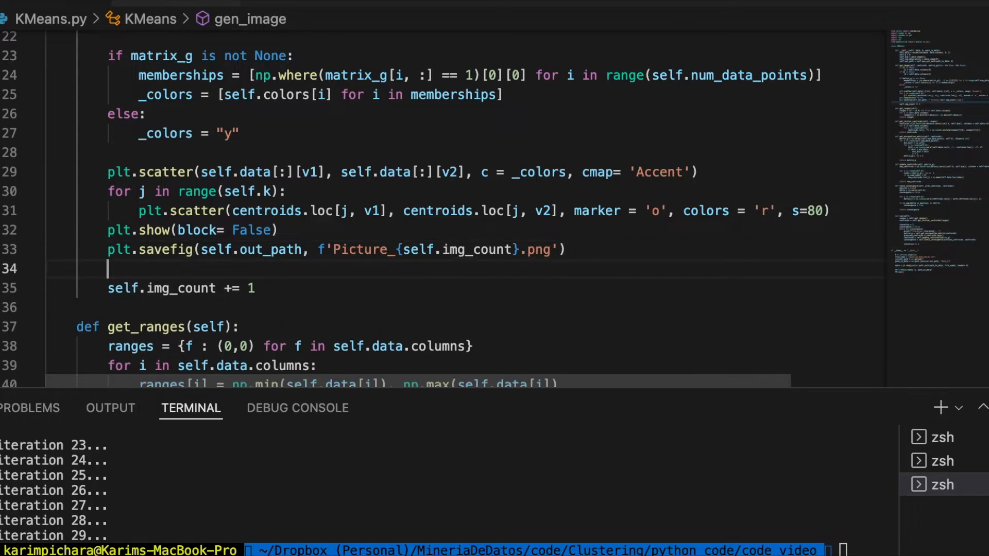
{"action": "type", "text": "plt"}
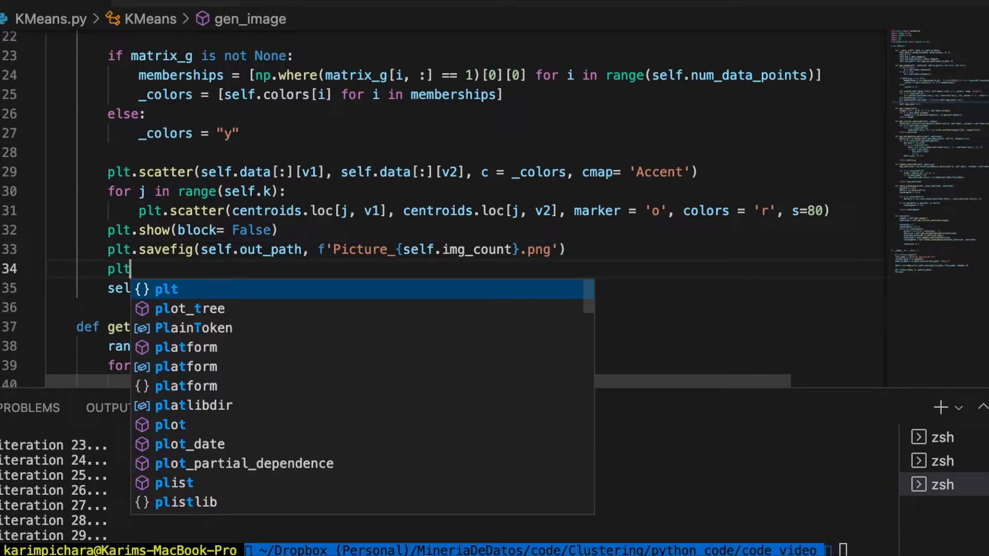
{"action": "type", "text": "."}
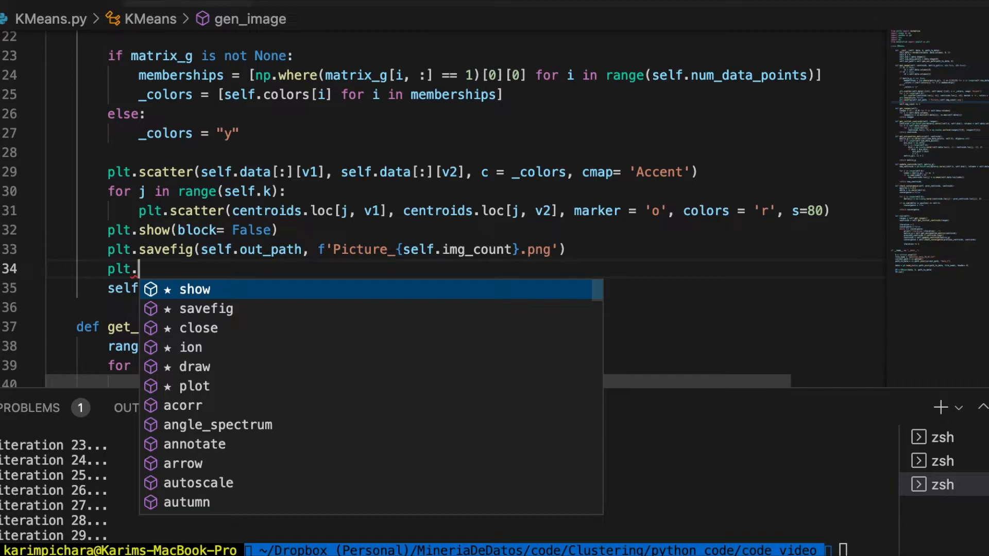
{"action": "type", "text": "clf("}
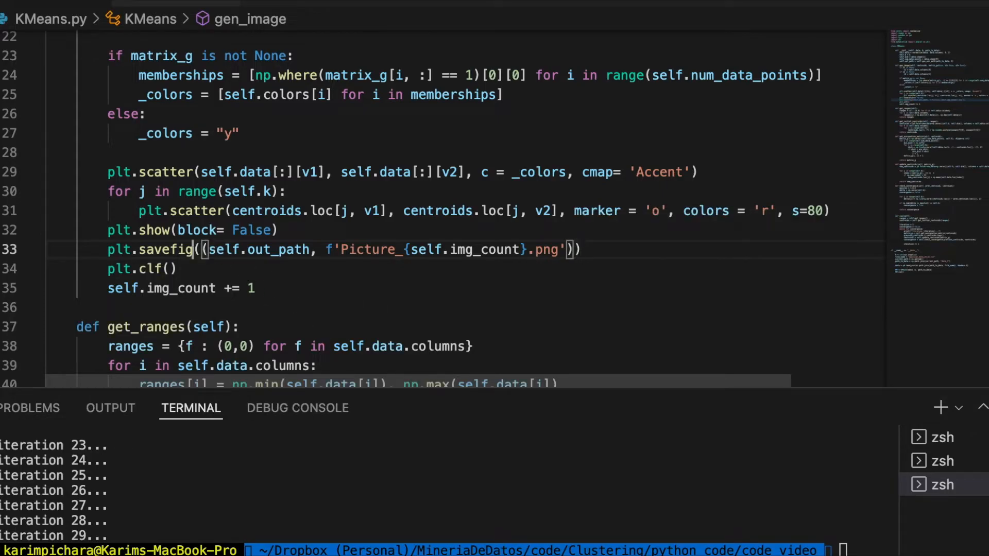
{"action": "type", "text": "os.path.join"}
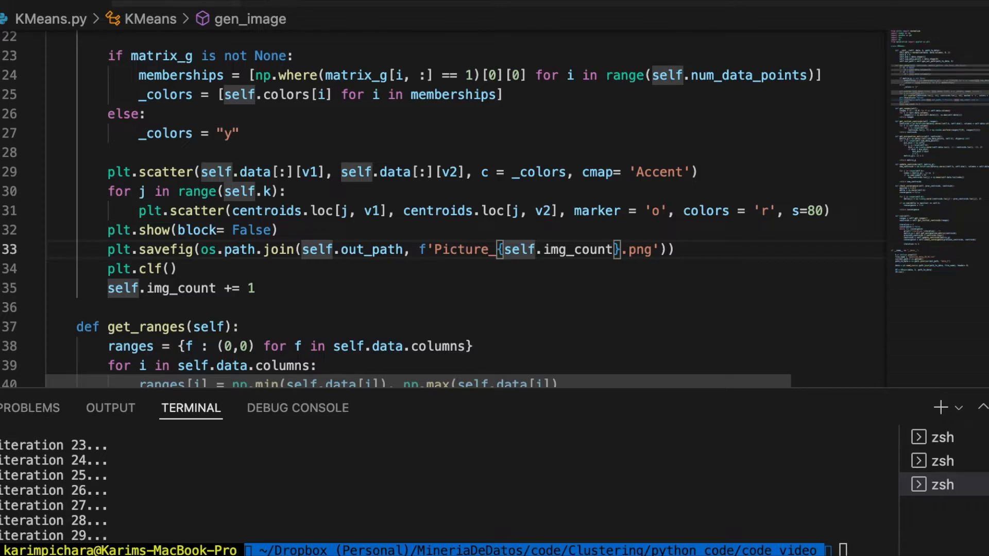
{"action": "mouse_move", "coordinate": [227, 365]}
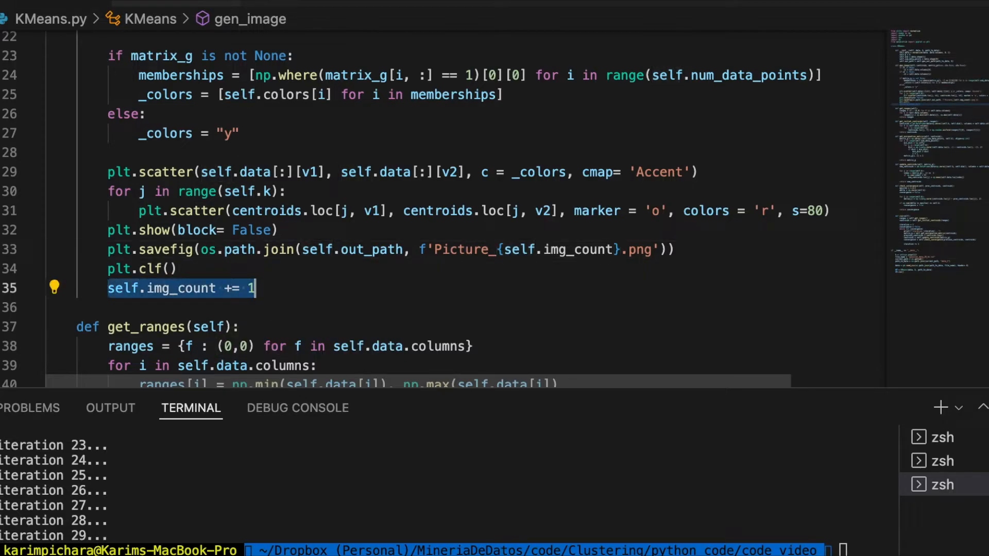
{"action": "scroll", "scroll_direction": "up", "scroll_amount": 3}
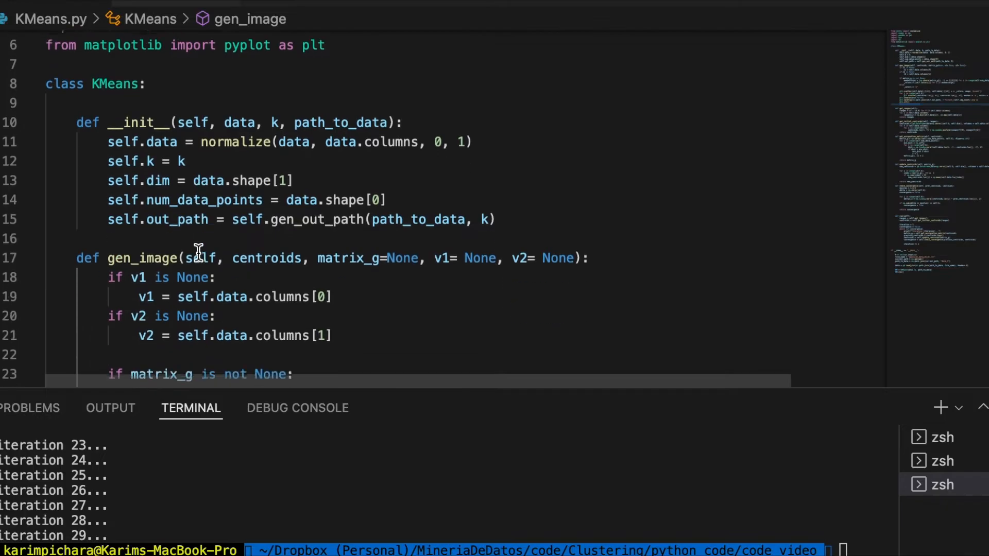
Step: Finish self.img_count += 1 and define def gen_out_path(self, path_to_data, k):
{"action": "type", "text": "self.img_count += 1"}
{"action": "type", "text": "self.img_count = 0"}
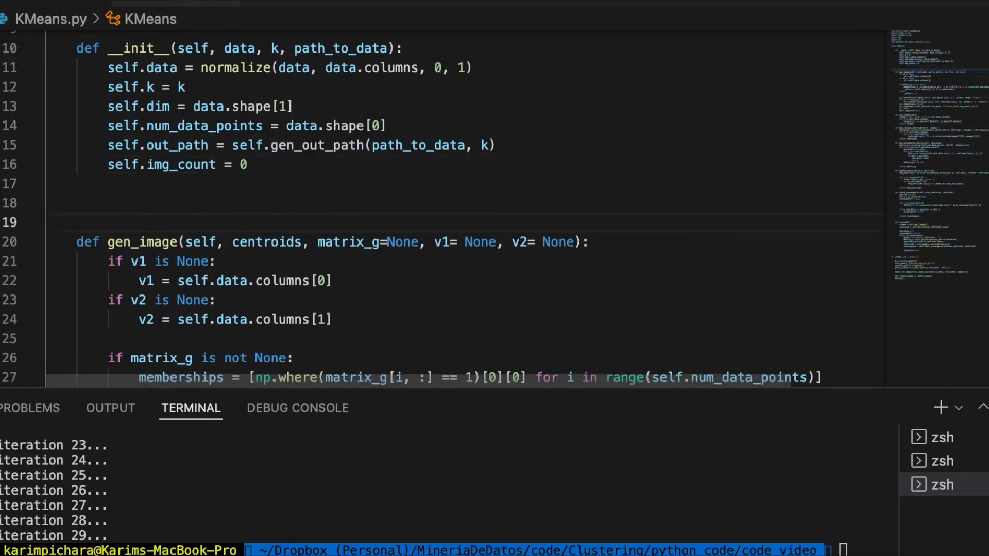
{"action": "type", "text": "def gen_out_path"}
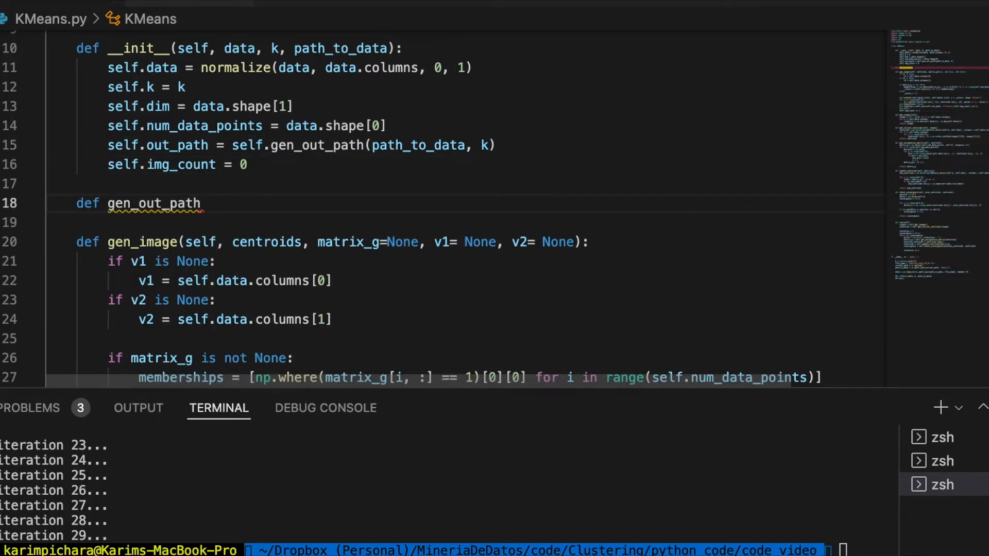
{"action": "type", "text": "(self, pat"}
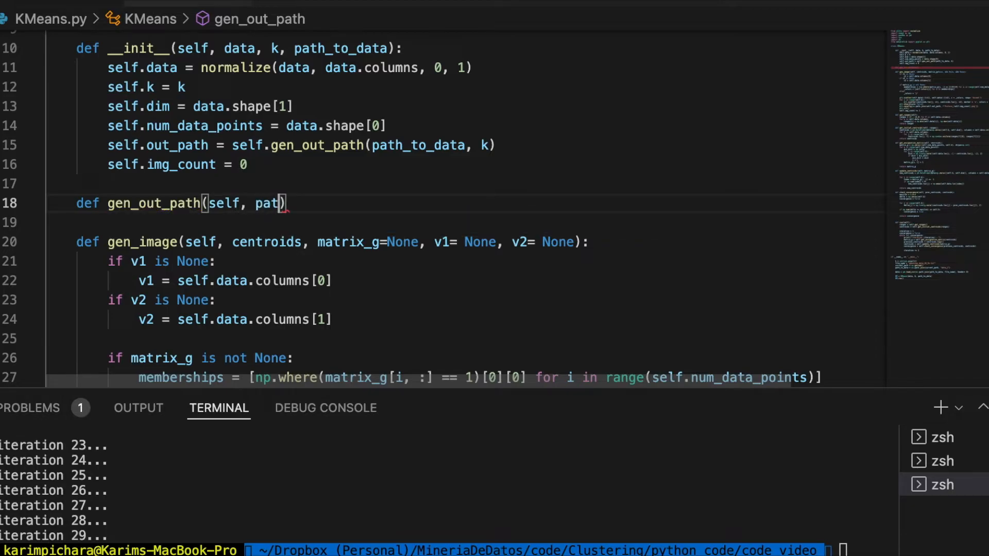
{"action": "type", "text": "h_to_dat"}
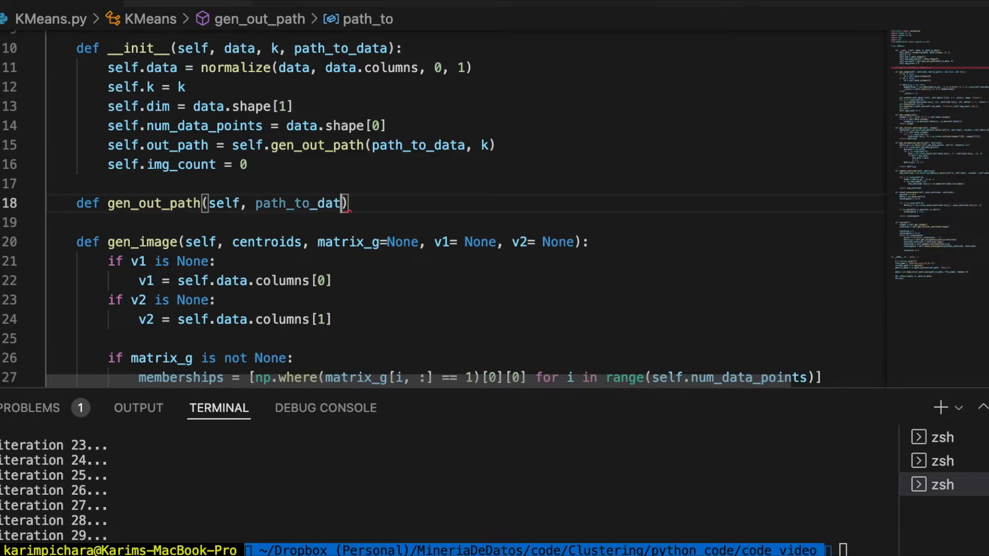
{"action": "type", "text": "a, k):"}
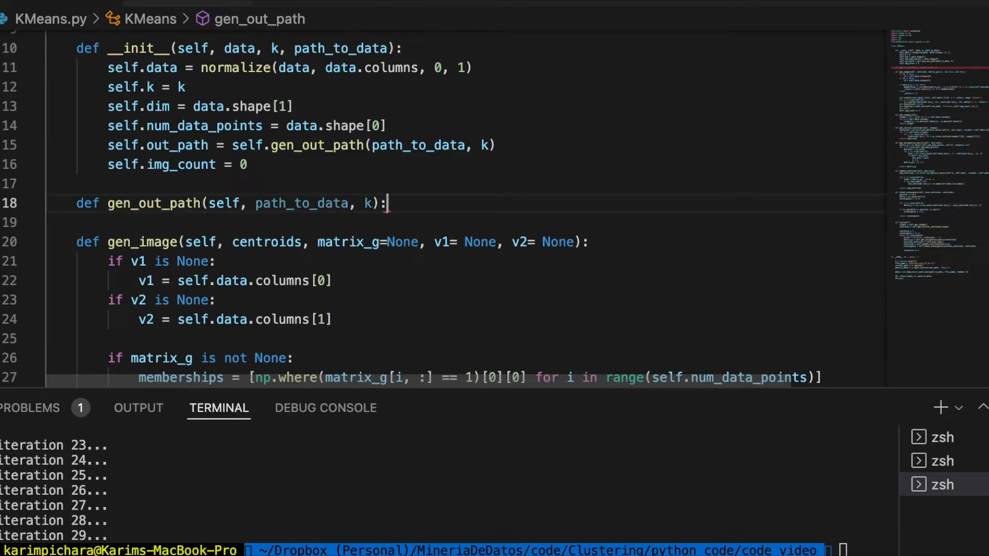
{"action": "key", "text": "Return"}
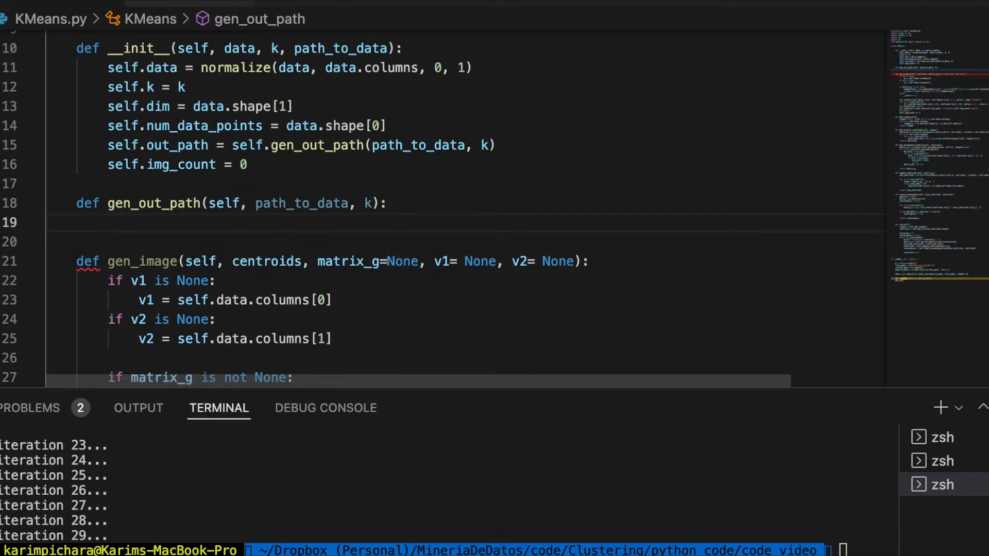
Step: Set ts = datetime.datetime.now() in gen_out_path and import datetime at the top
{"action": "left_click", "coordinate": [110, 223]}
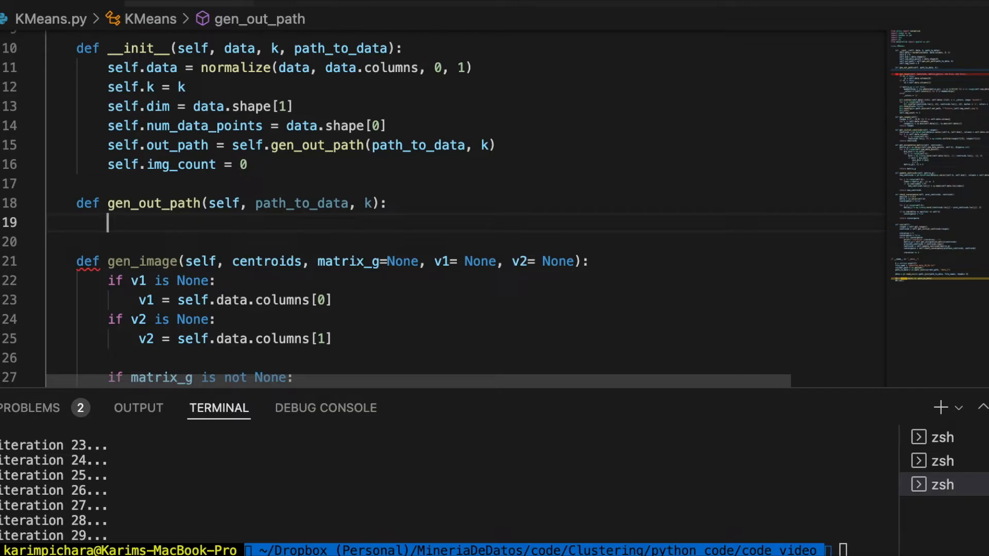
{"action": "type", "text": "ts"}
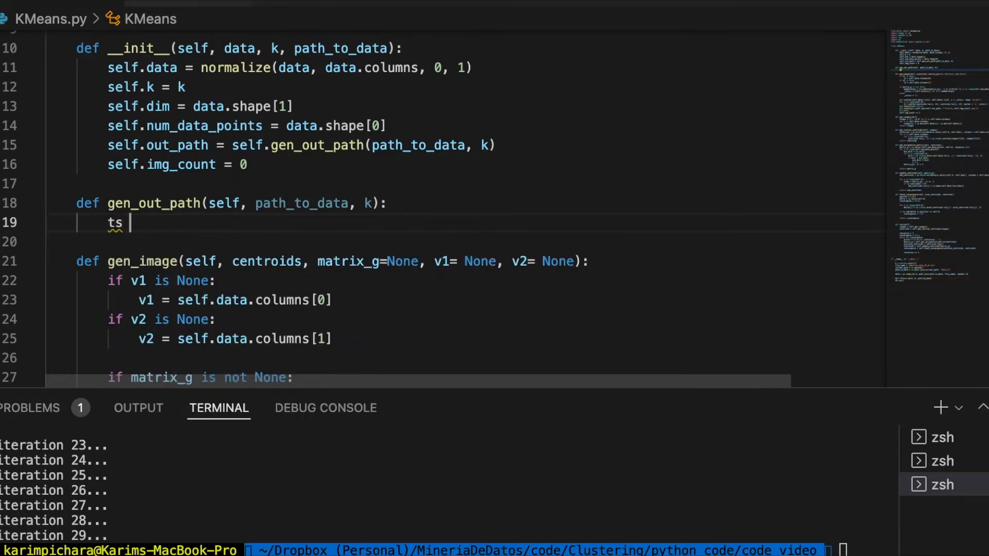
{"action": "type", "text": "= datetime.datetime.n"}
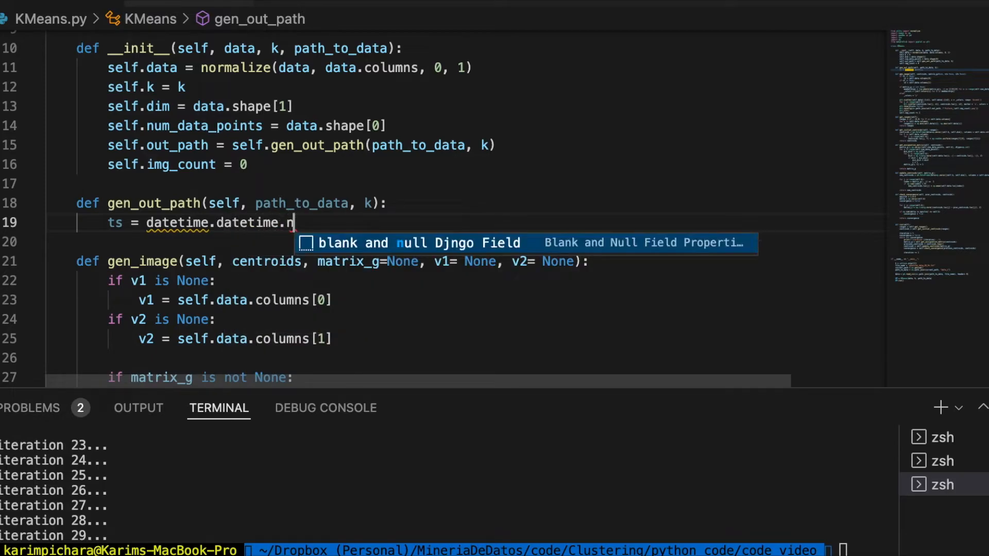
{"action": "type", "text": "ow()"}
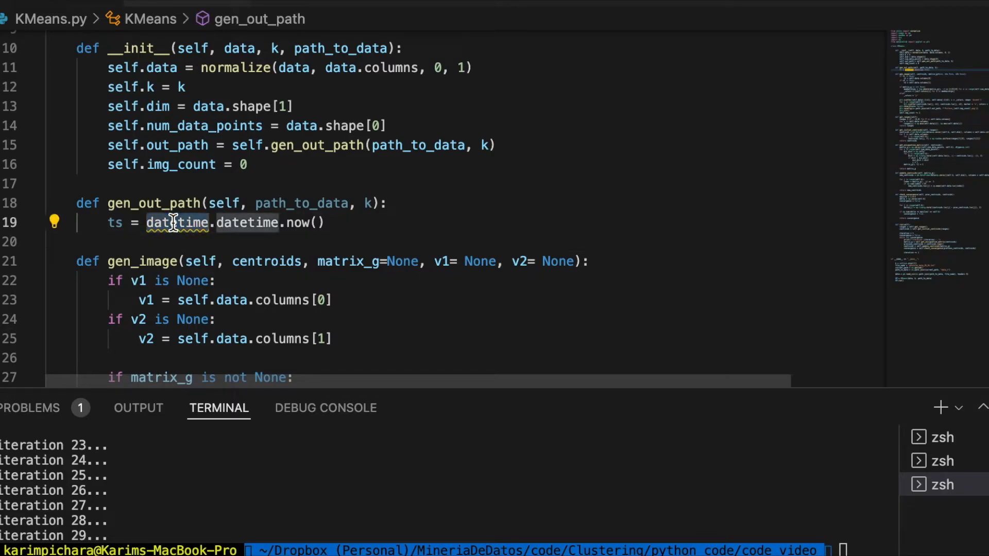
{"action": "scroll", "scroll_direction": "up", "scroll_amount": 3}
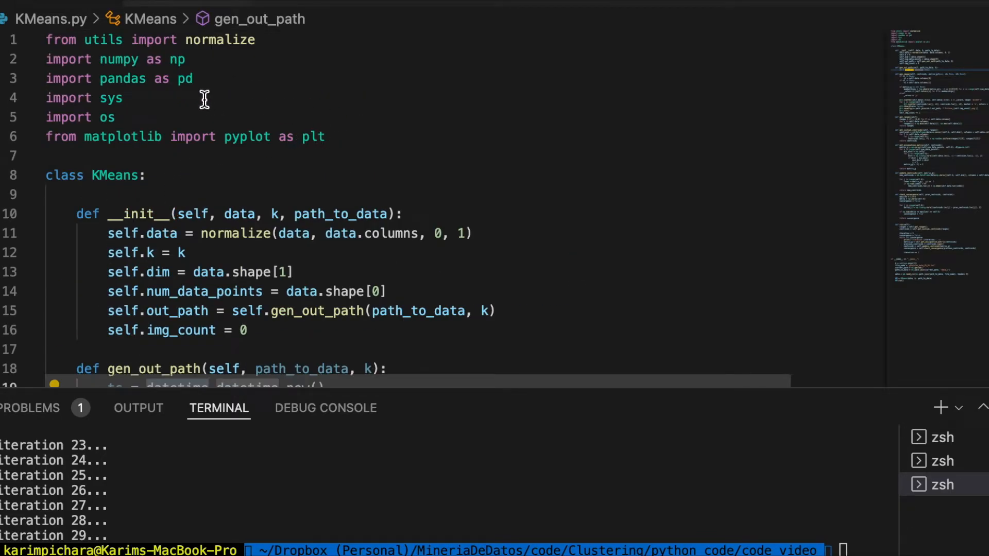
{"action": "type", "text": "import datetime"}
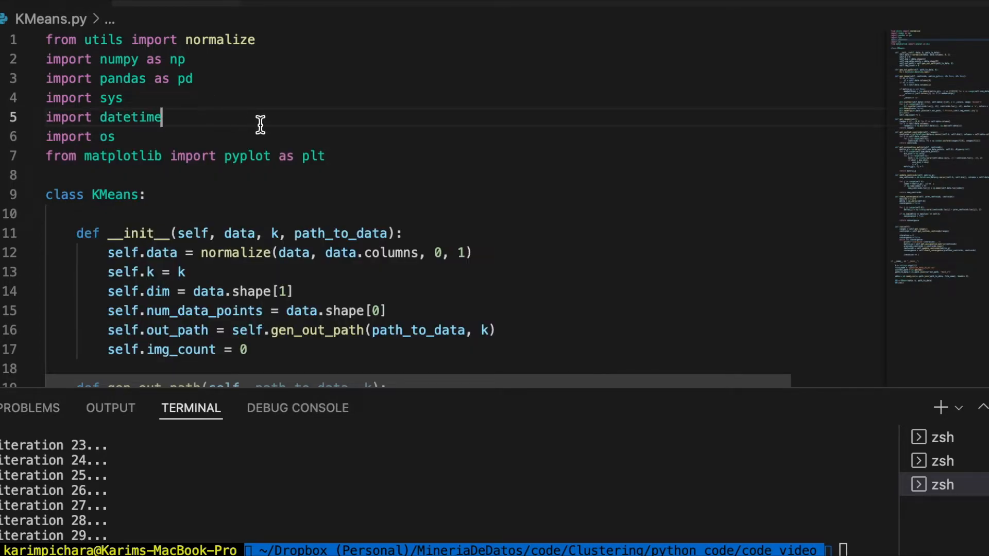
{"action": "scroll", "scroll_direction": "down", "scroll_amount": 3}
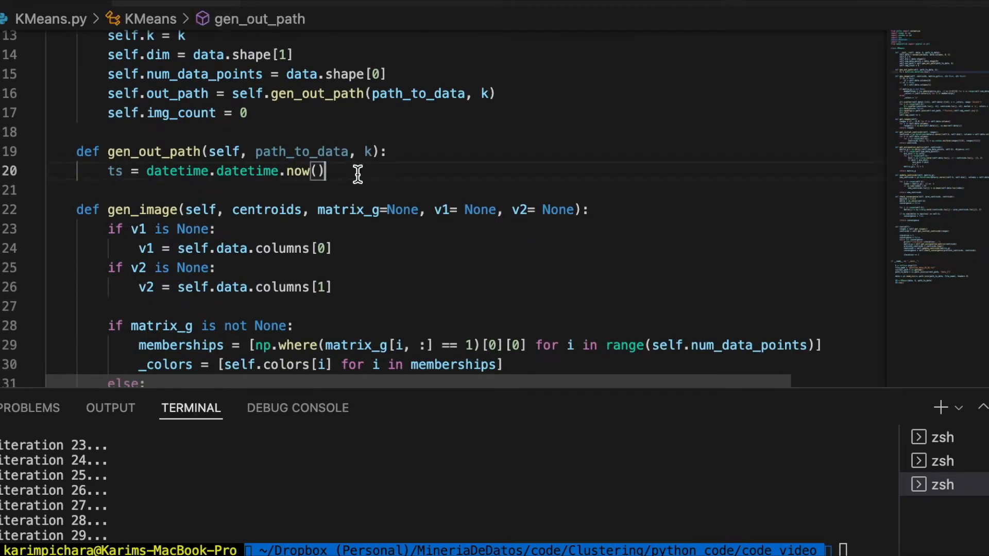
{"action": "key", "text": "Return"}
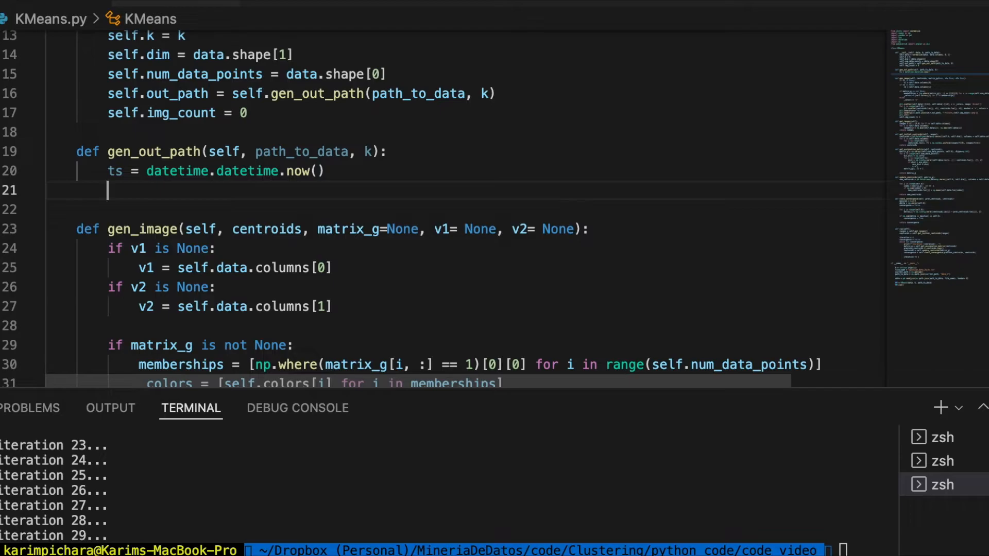
Step: Start ts = str(ts.year) + "." rebuilding the timestamp as a dotted string
{"action": "type", "text": "t"}
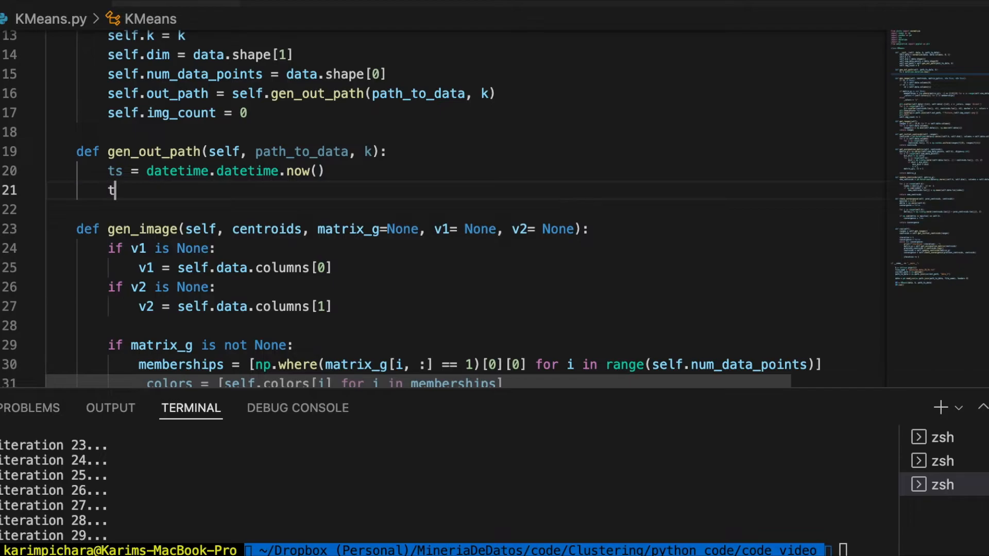
{"action": "type", "text": "s ="}
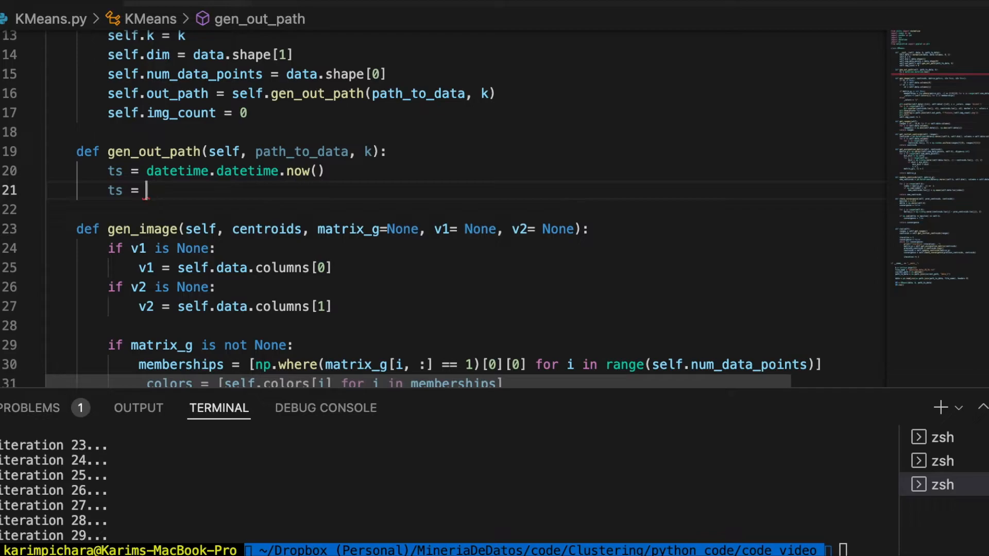
{"action": "type", "text": "ts"}
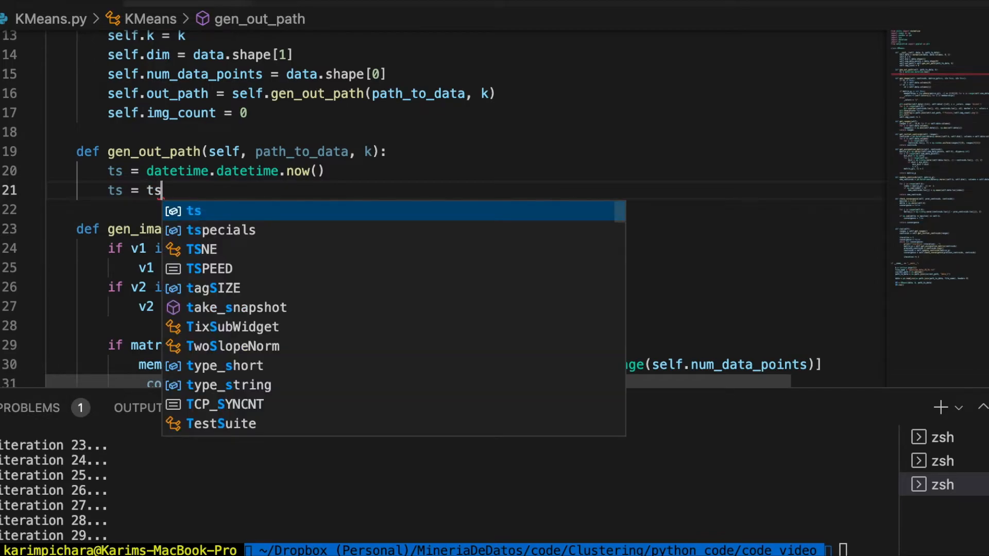
{"action": "type", "text": ".month)"}
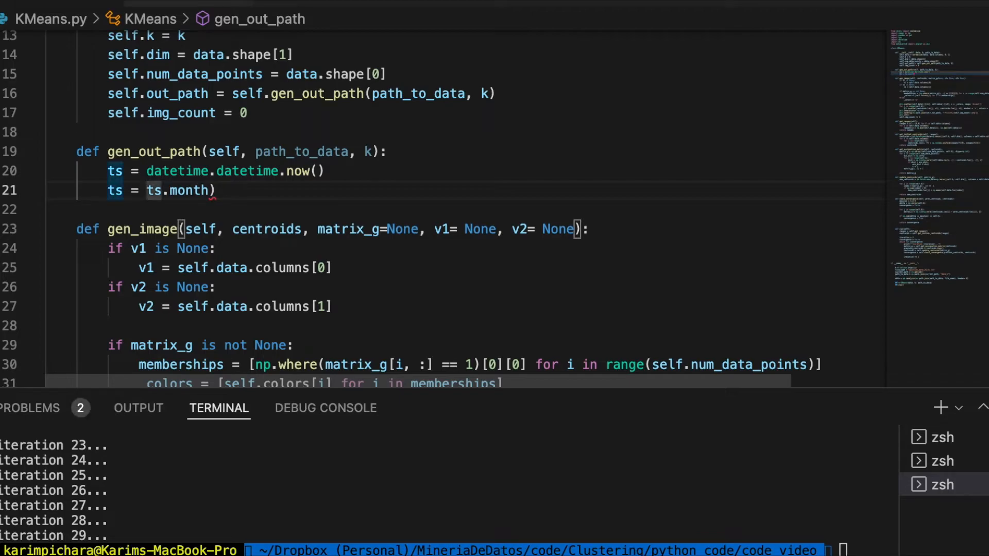
{"action": "type", "text": "str("}
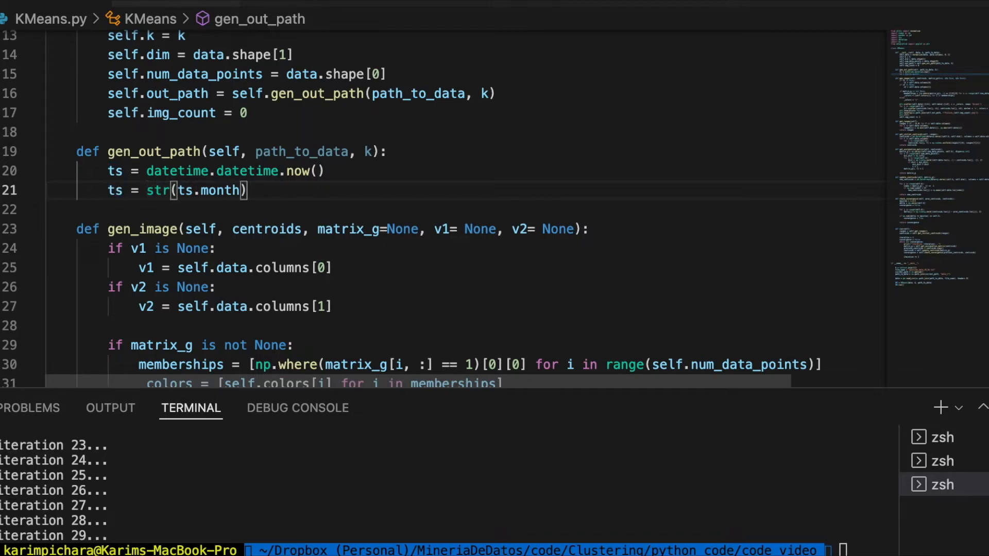
{"action": "type", "text": "+ \""}
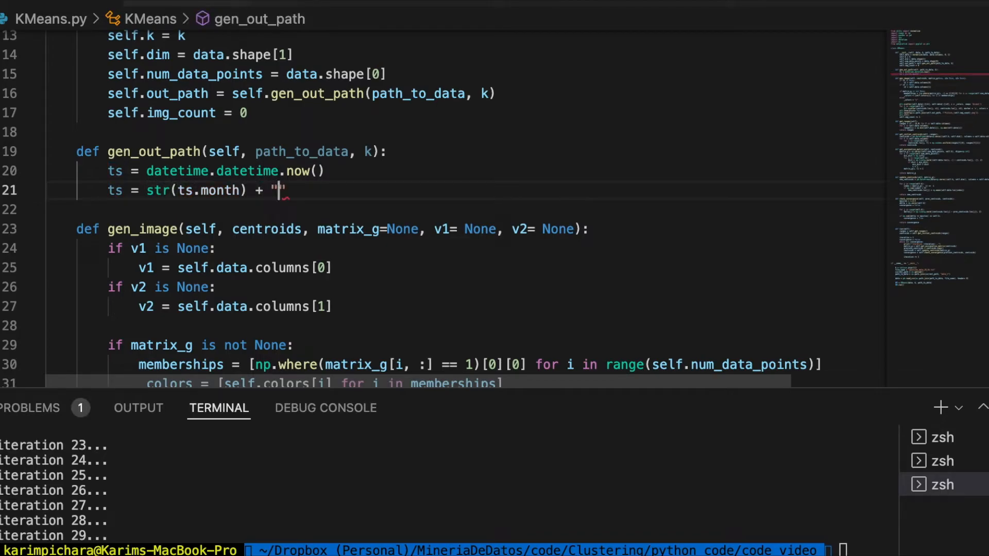
{"action": "type", "text": "."}
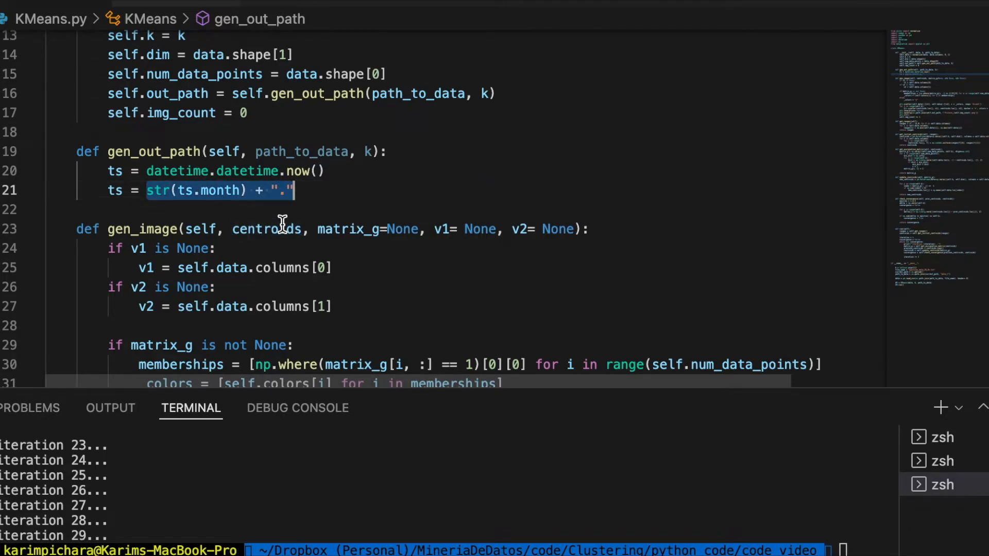
Step: Append str(ts.month), str(ts.day), str(ts.hour) and str(ts.minute) joined by dots
{"action": "type", "text": "+ str(ts.month) + \".\""}
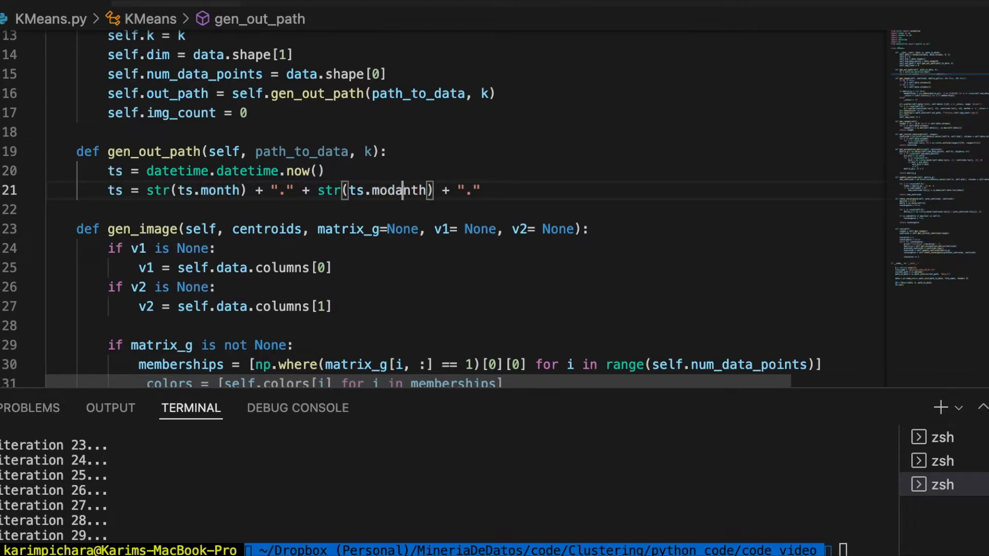
{"action": "type", "text": "ts.day) + \".\" str(ts."}
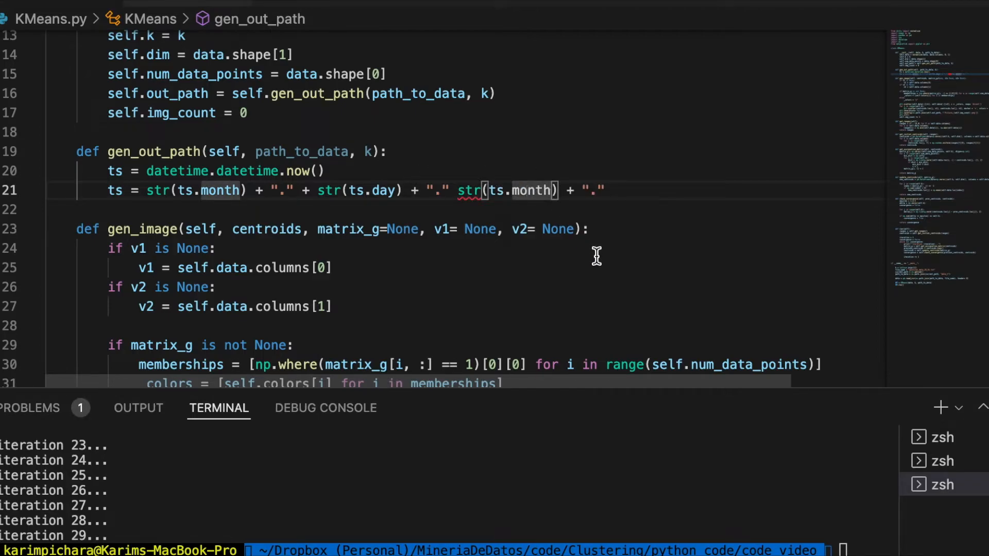
{"action": "mouse_move", "coordinate": [369, 228]}
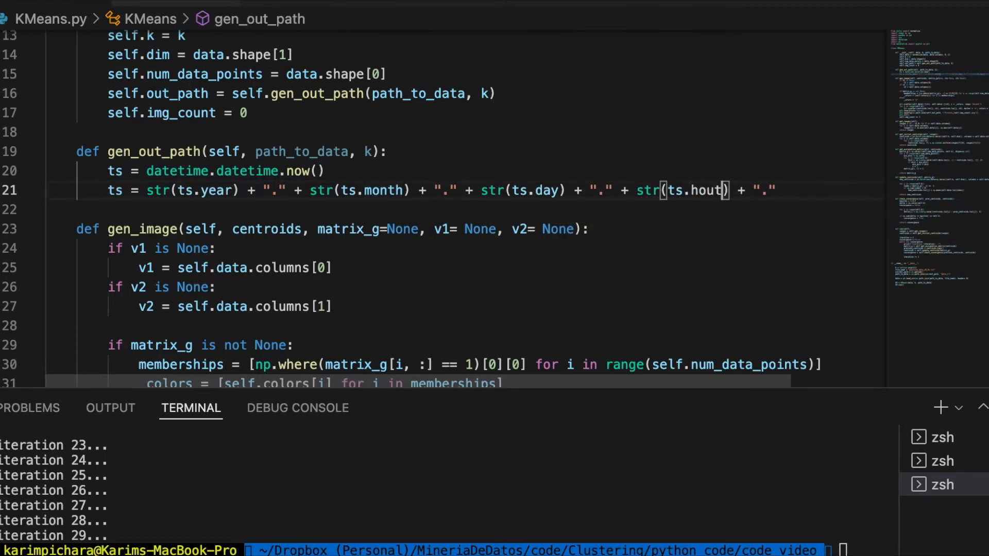
{"action": "type", "text": "r"}
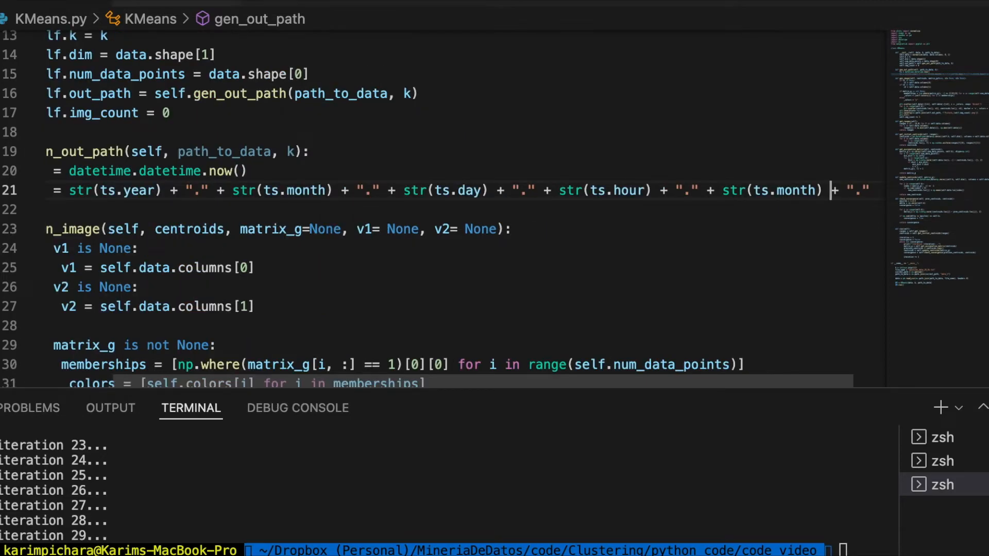
{"action": "type", "text": "minute"}
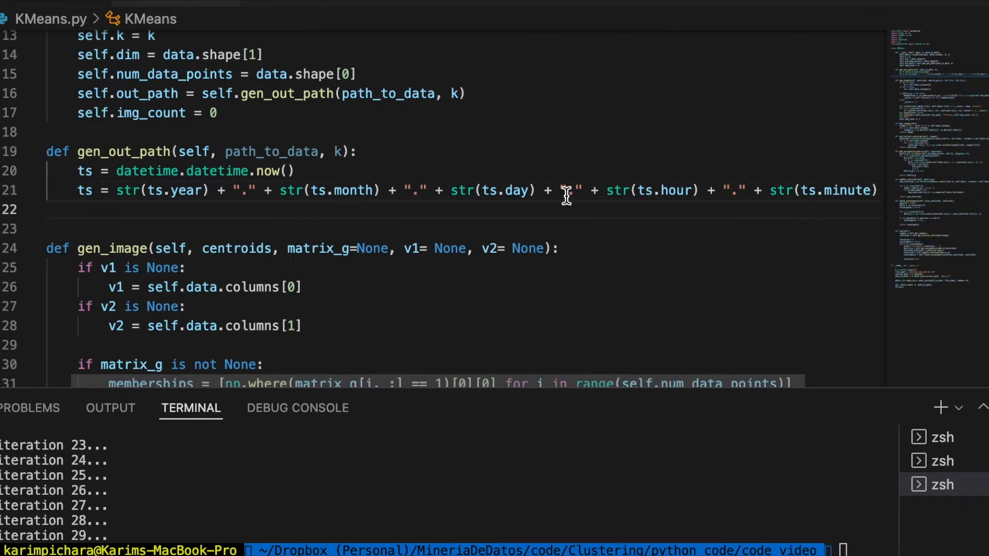
Step: Build out_path = os.path.join(path_to_data, ts + f"_{k}_means")
{"action": "type", "text": "out"}
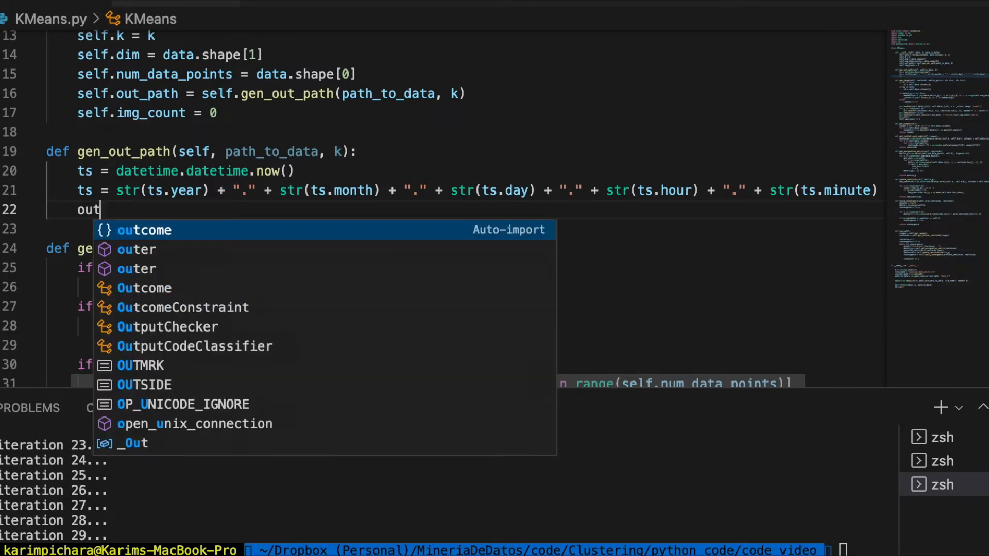
{"action": "type", "text": "_path = os."}
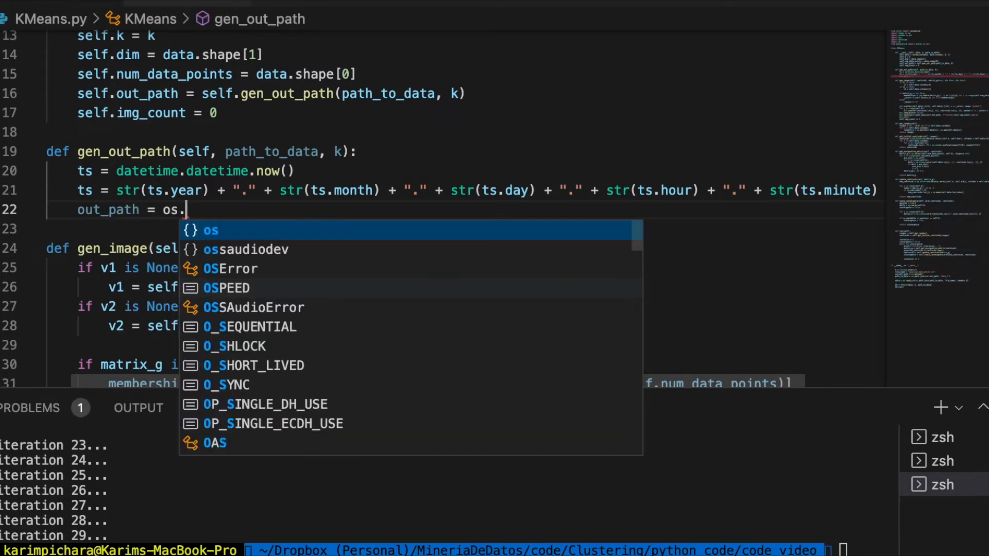
{"action": "type", "text": "path.join("}
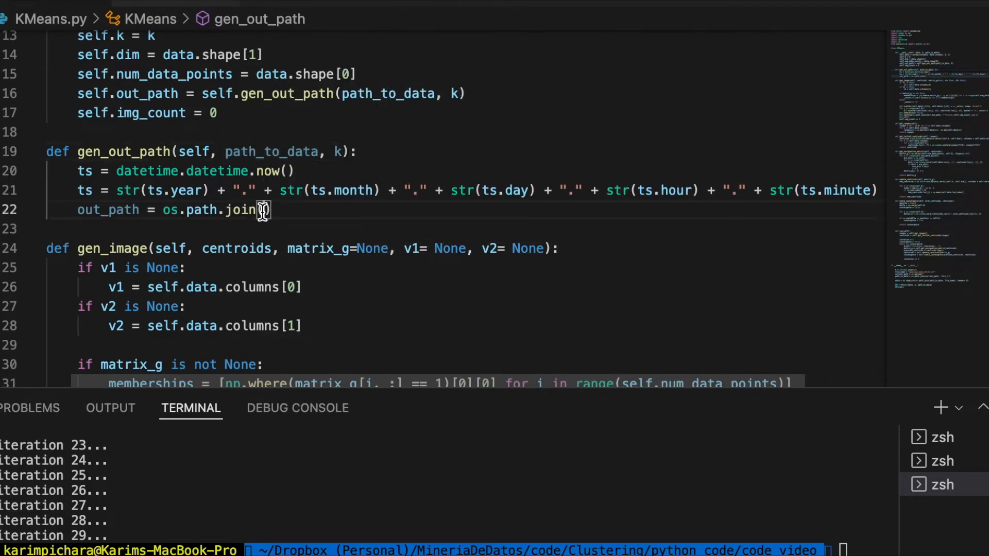
{"action": "double_click", "coordinate": [271, 151]}
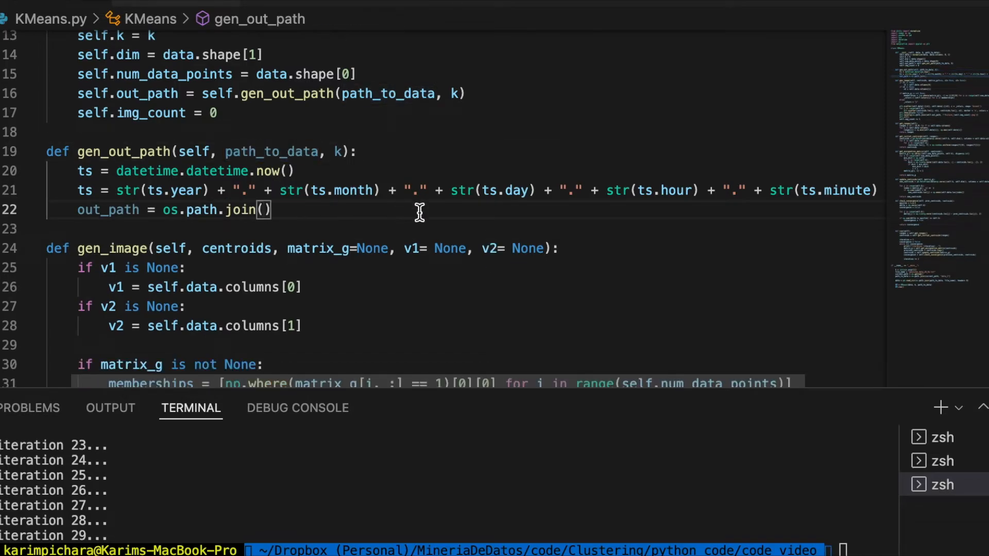
{"action": "type", "text": "path_to_data, ts"}
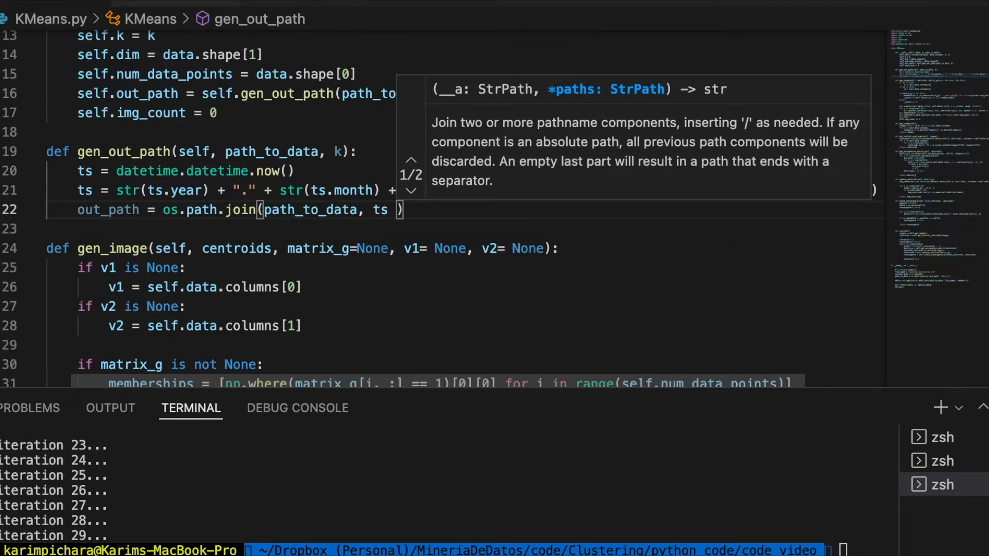
{"action": "type", "text": "+ \"\""}
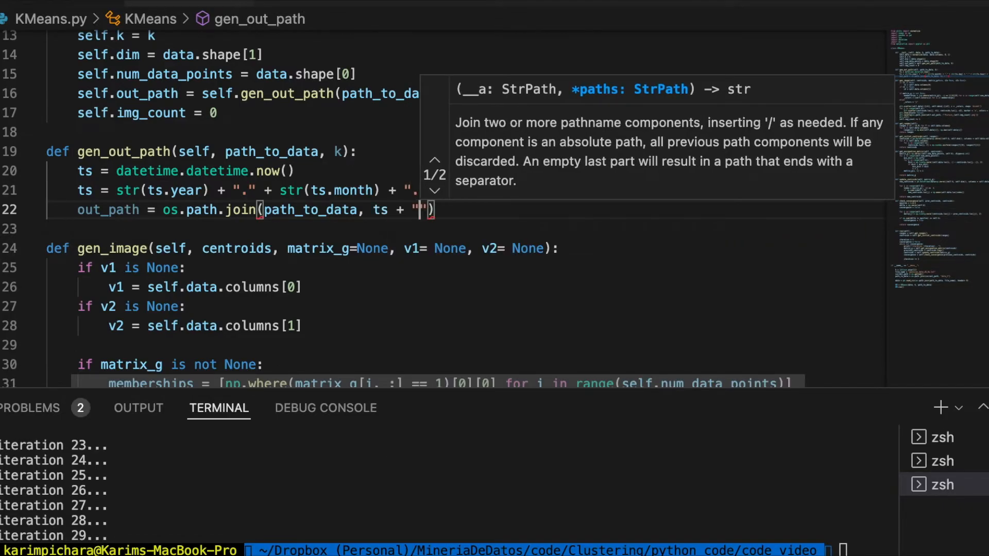
{"action": "type", "text": "f\"_"}
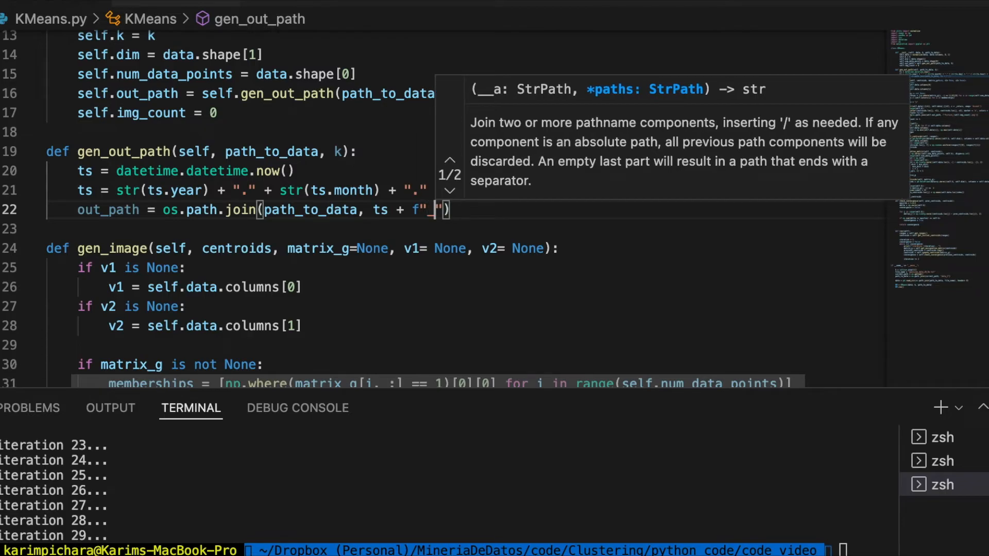
{"action": "type", "text": "{k}_means"}
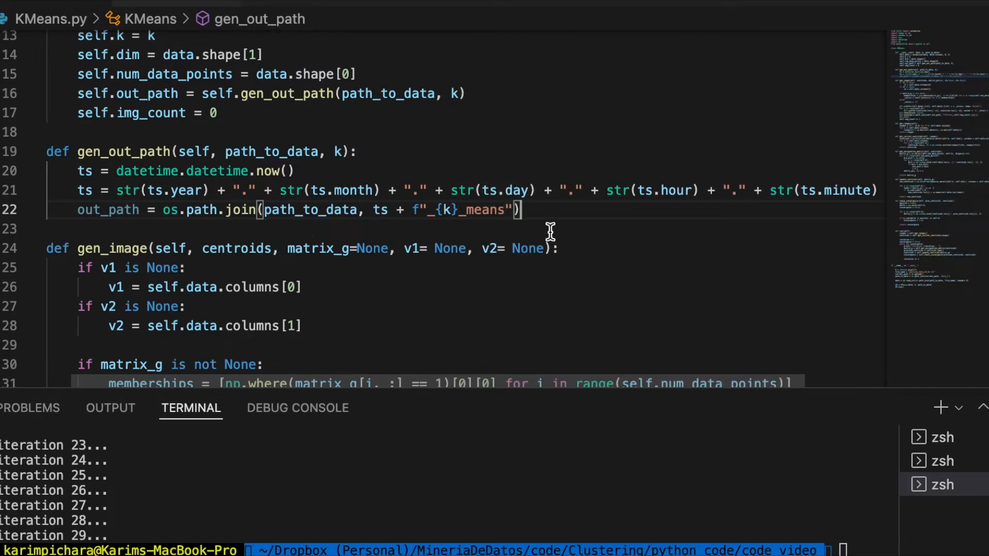
Step: Create the folder with os.makedirs(out_path, exist_ok=True) and return out_path
{"action": "key", "text": "enter"}
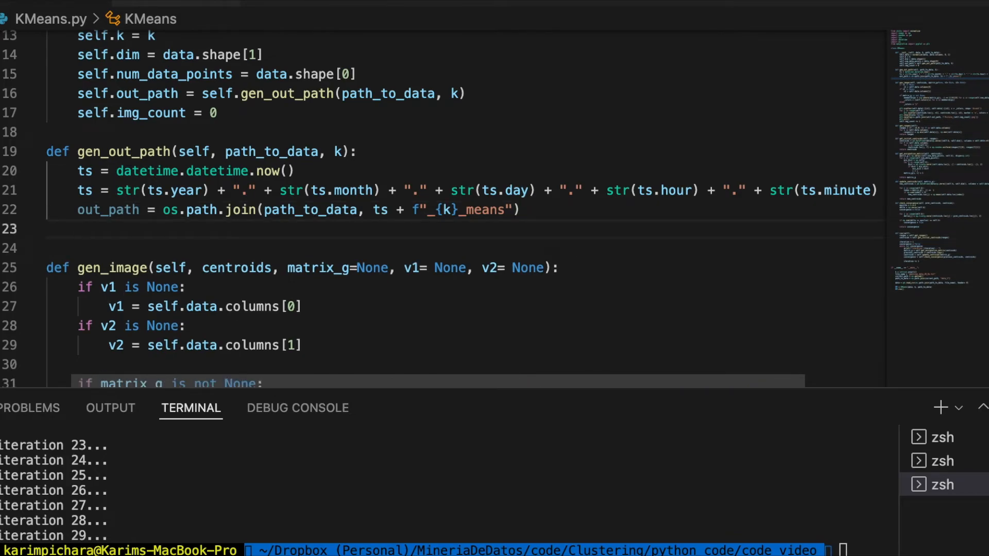
{"action": "type", "text": "os.makedi"}
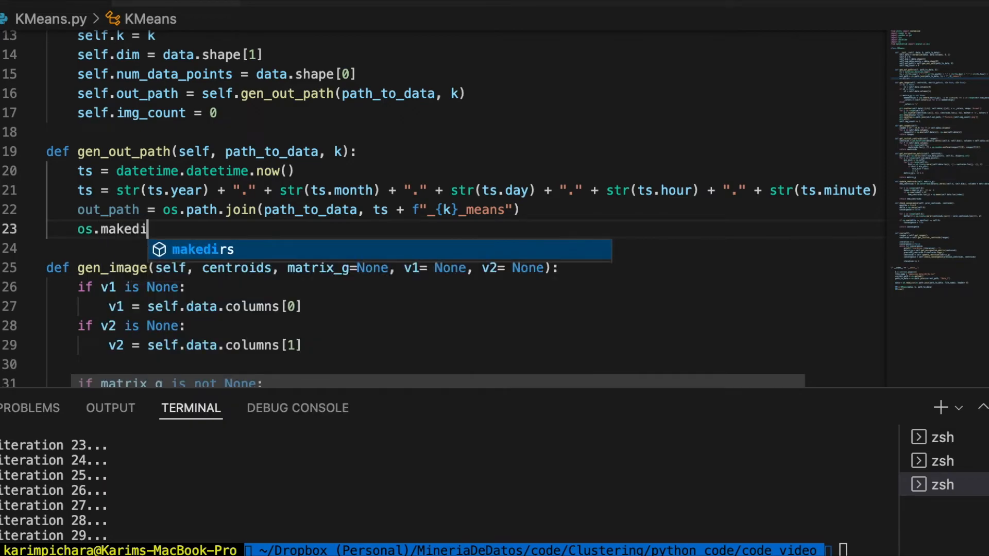
{"action": "type", "text": "rs"}
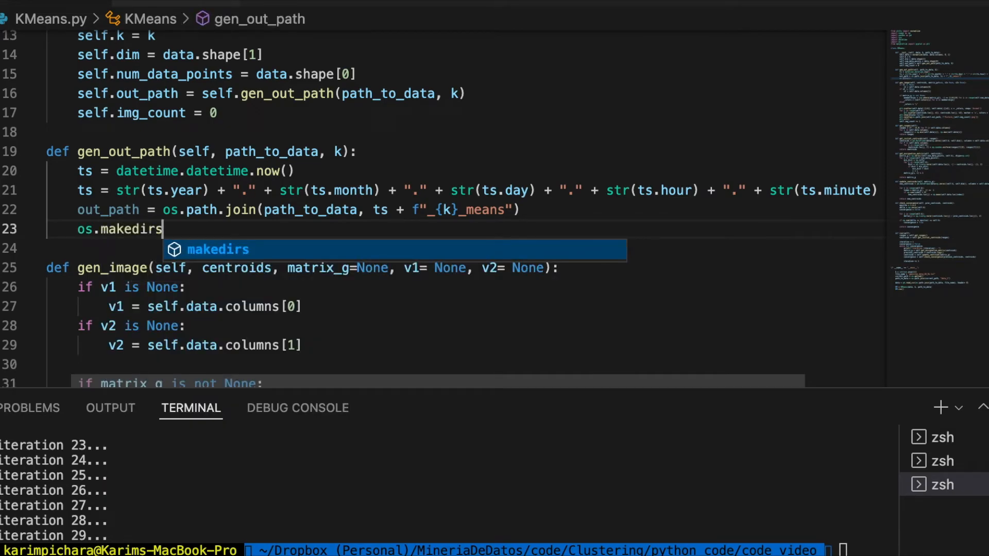
{"action": "type", "text": "(out_"}
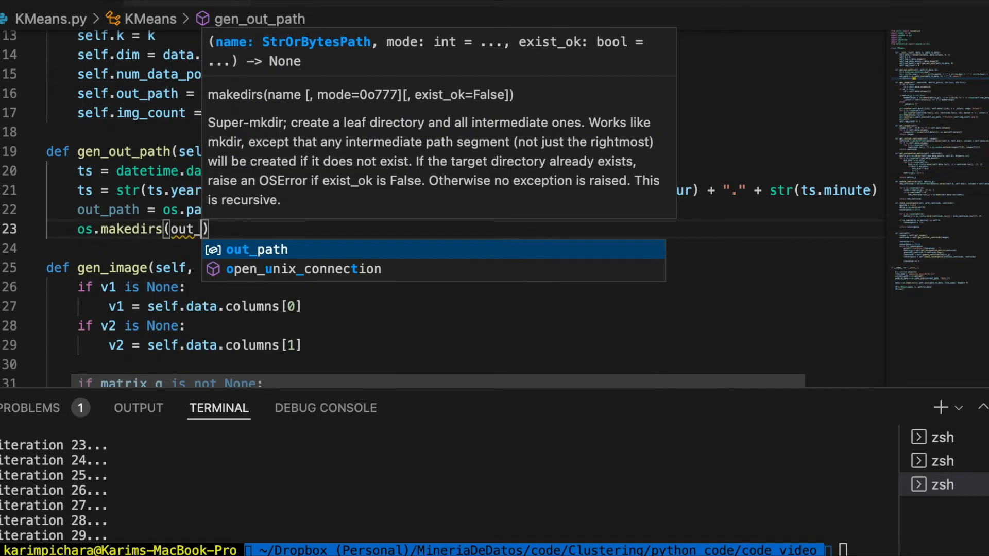
{"action": "type", "text": ", exist_ok="}
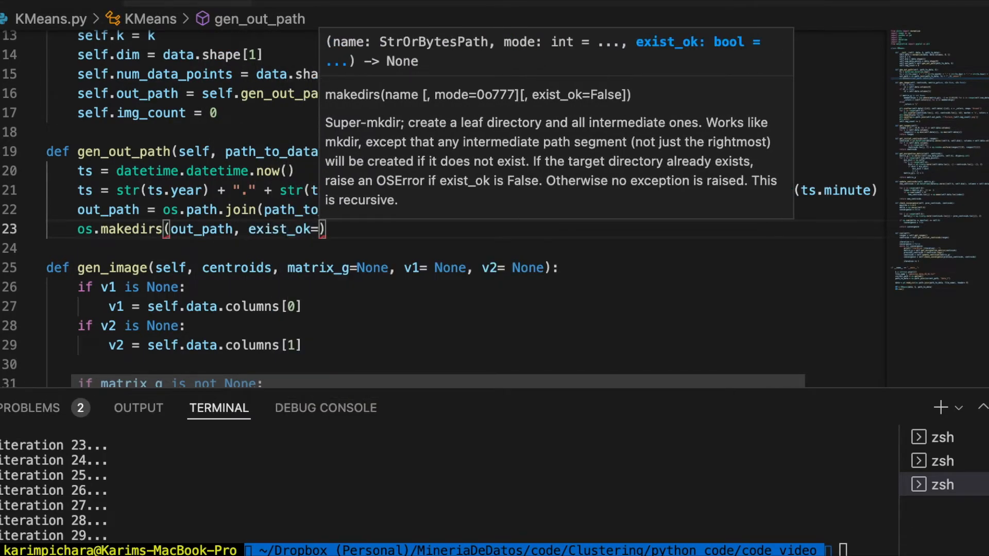
{"action": "type", "text": "True"}
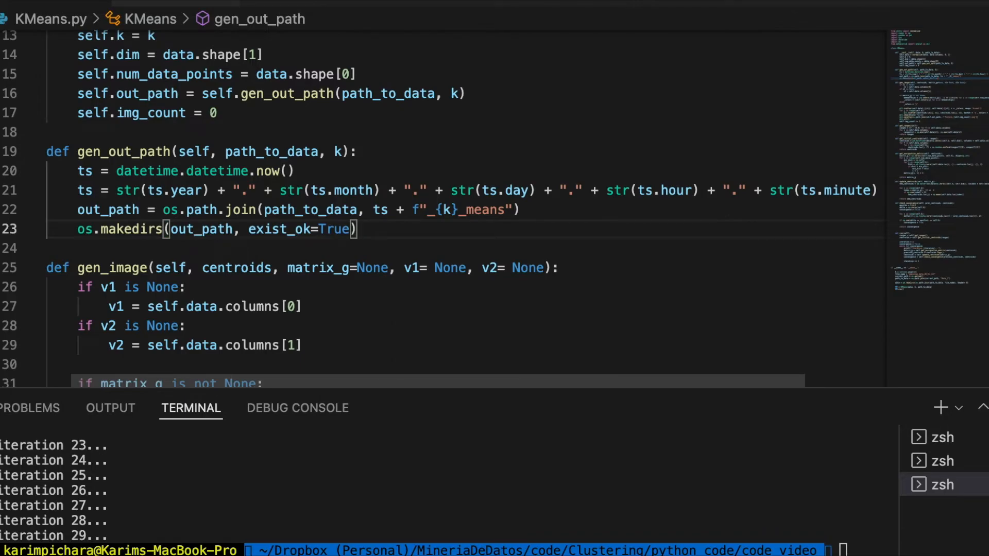
{"action": "key", "text": "Return"}
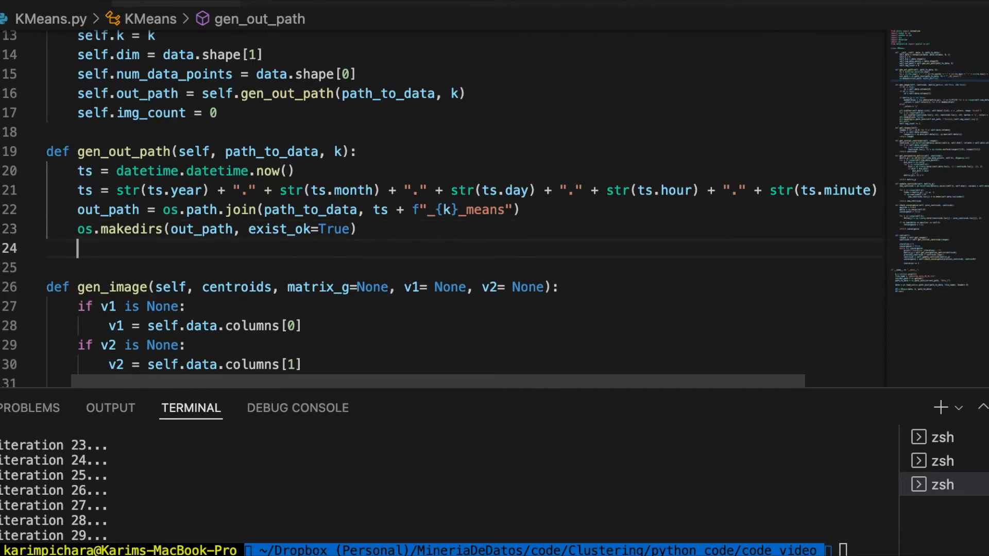
{"action": "type", "text": "return out_path"}
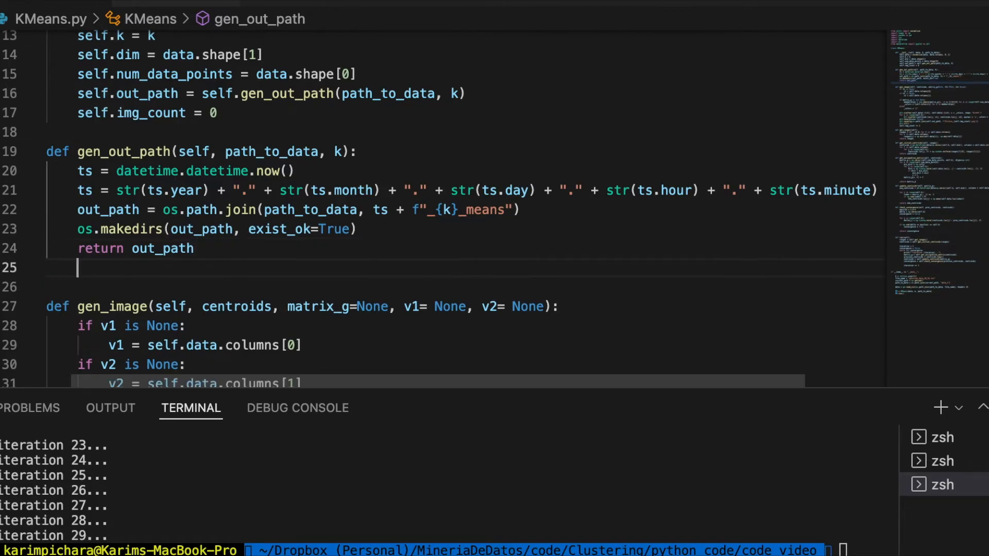
{"action": "type", "text": "def c"}
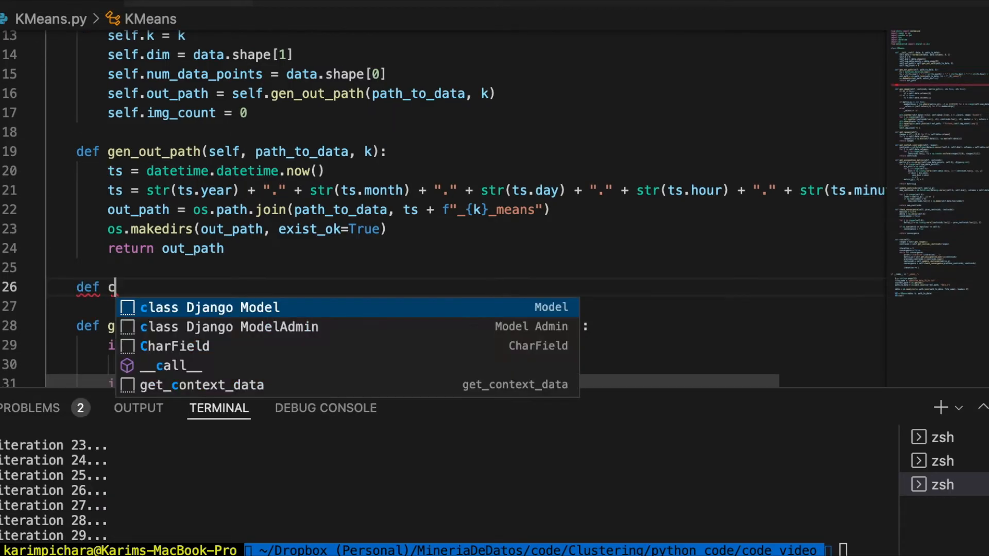
Step: Define create_colors(self, k) with an empty colors list and a for i in range(k) loop
{"action": "type", "text": "reate_colors"}
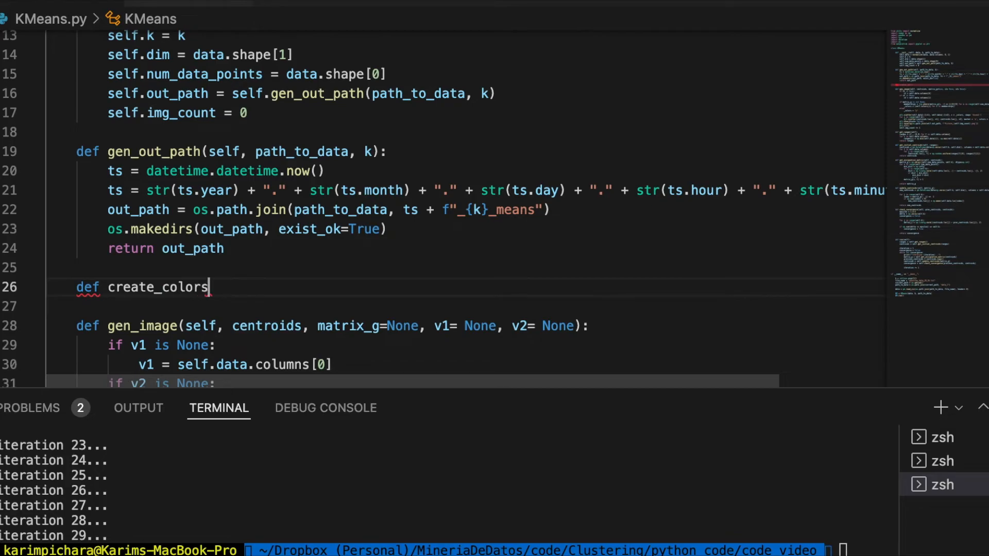
{"action": "type", "text": "(self, k):"}
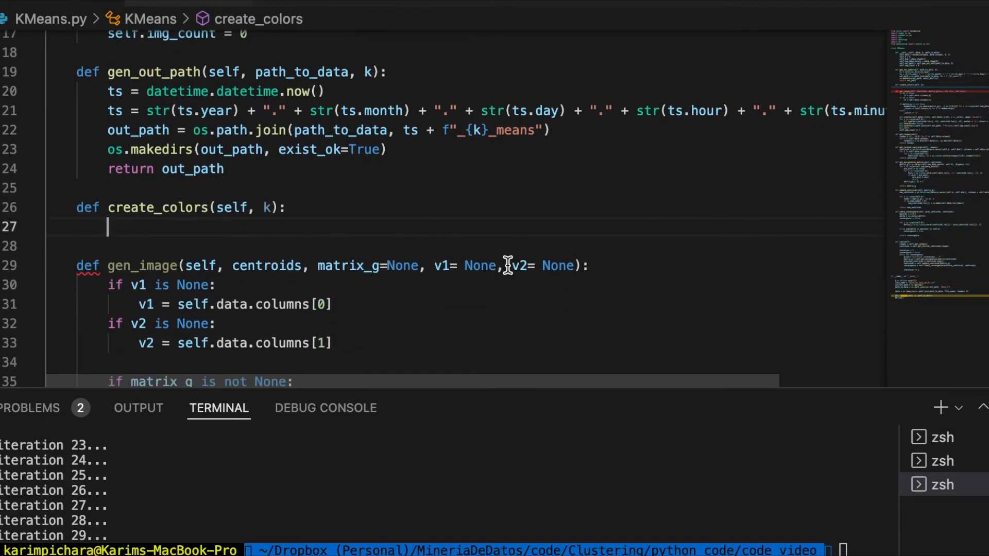
{"action": "type", "text": "colors ="}
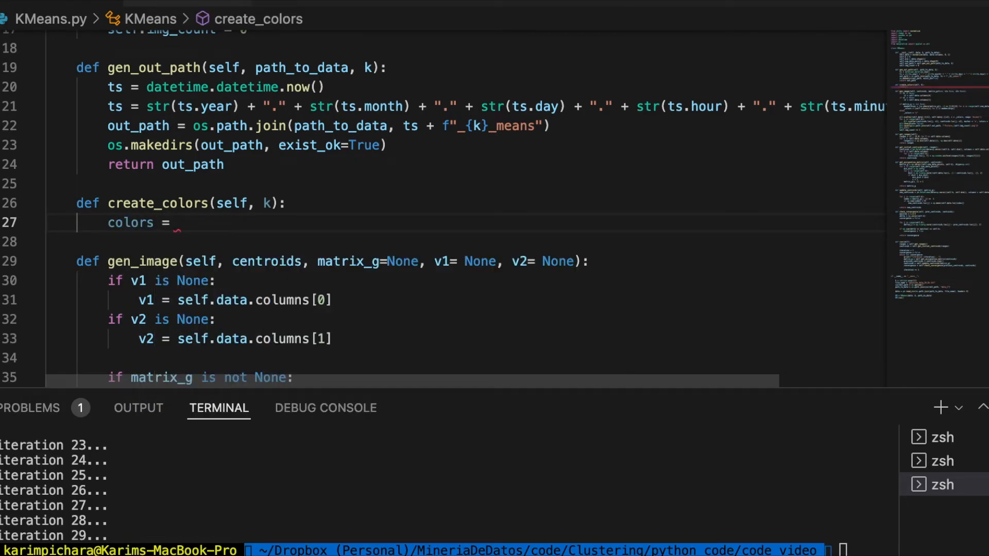
{"action": "type", "text": "[]"}
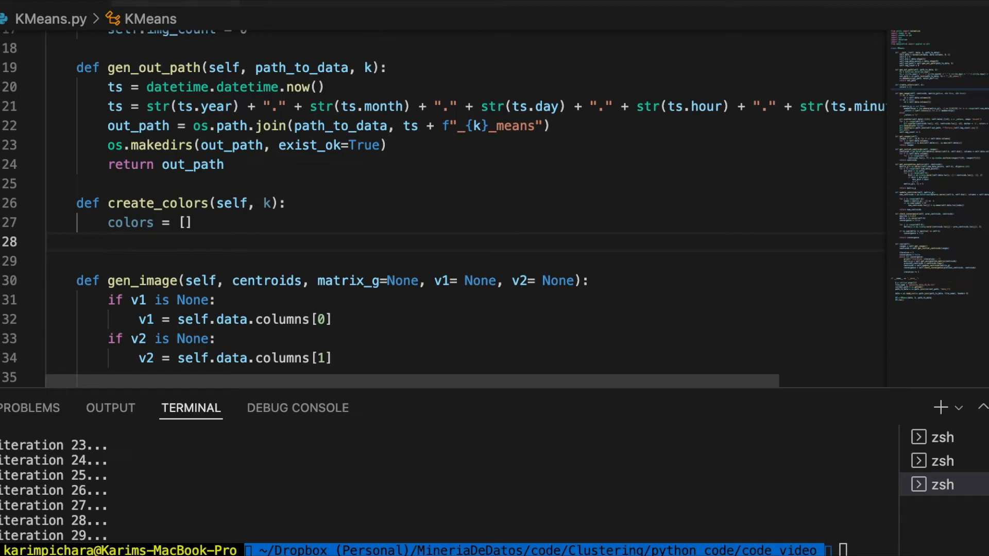
{"action": "type", "text": "for"}
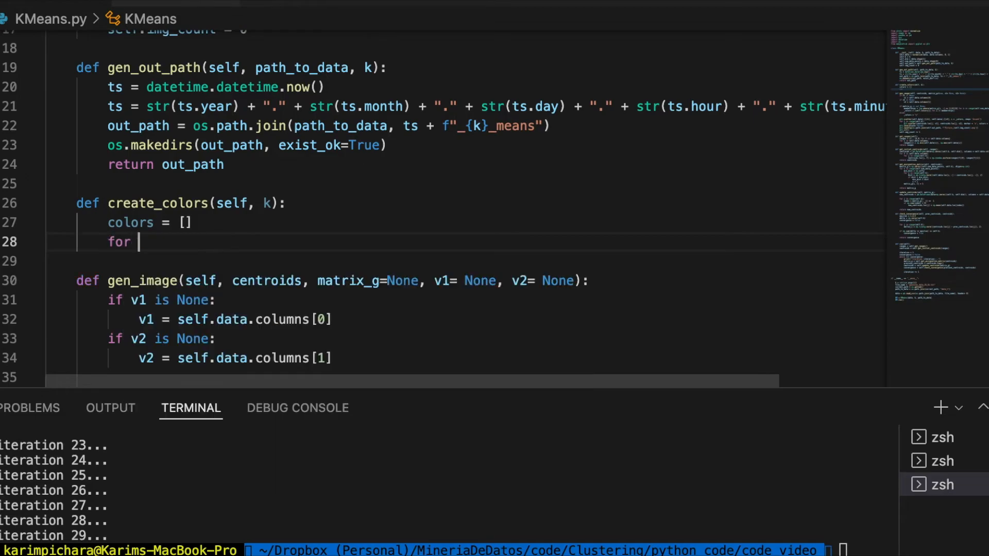
{"action": "type", "text": "i in range(k):"}
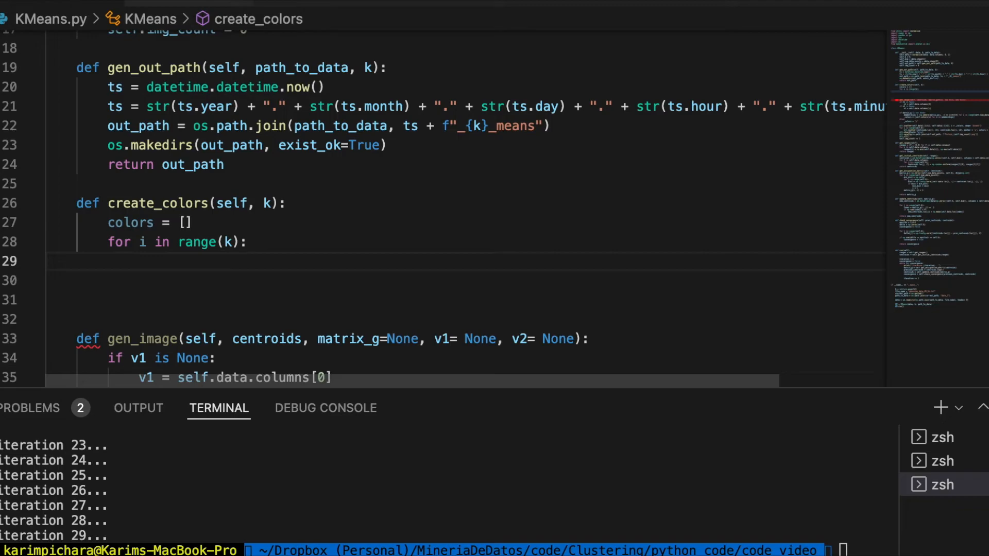
{"action": "left_click", "coordinate": [139, 261]}
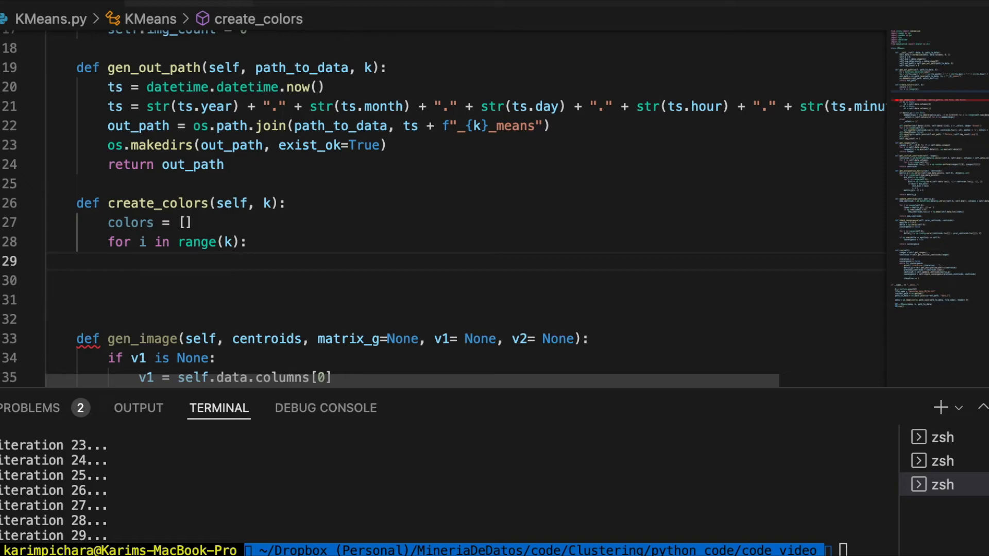
{"action": "left_click", "coordinate": [139, 261]}
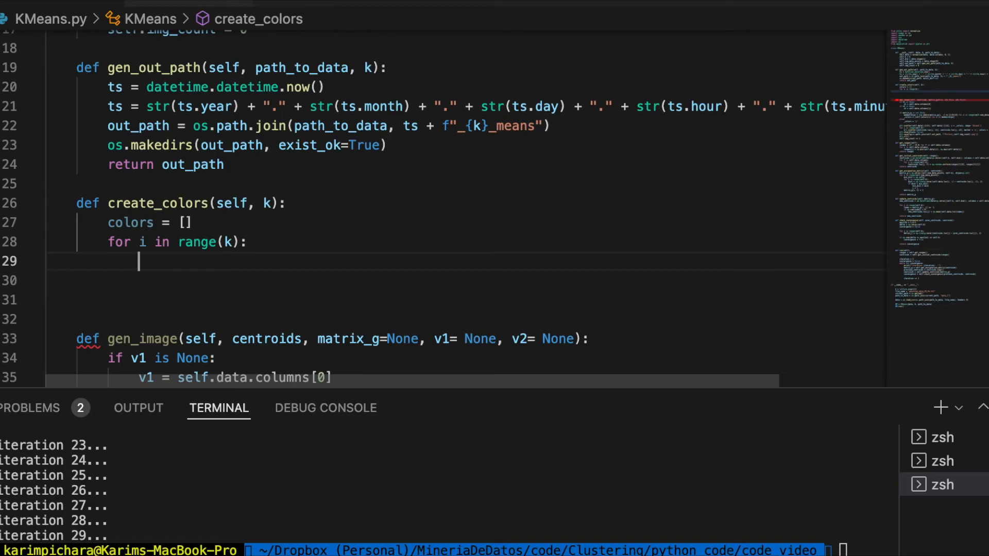
Step: Build the loop's colour string f'#{randint(0, 0xFFFFFF):06X}'
{"action": "type", "text": "ran"}
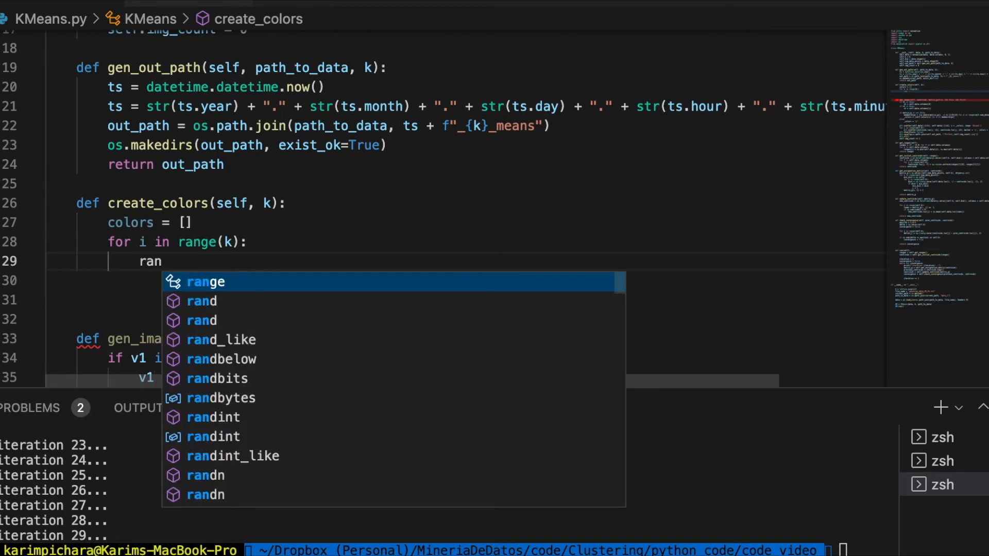
{"action": "type", "text": "dint("}
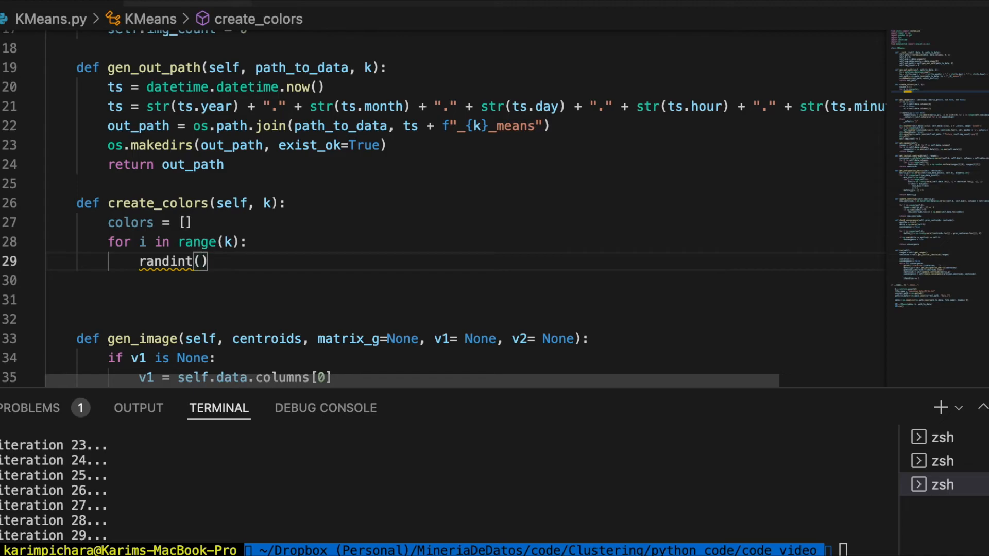
{"action": "type", "text": "0,"}
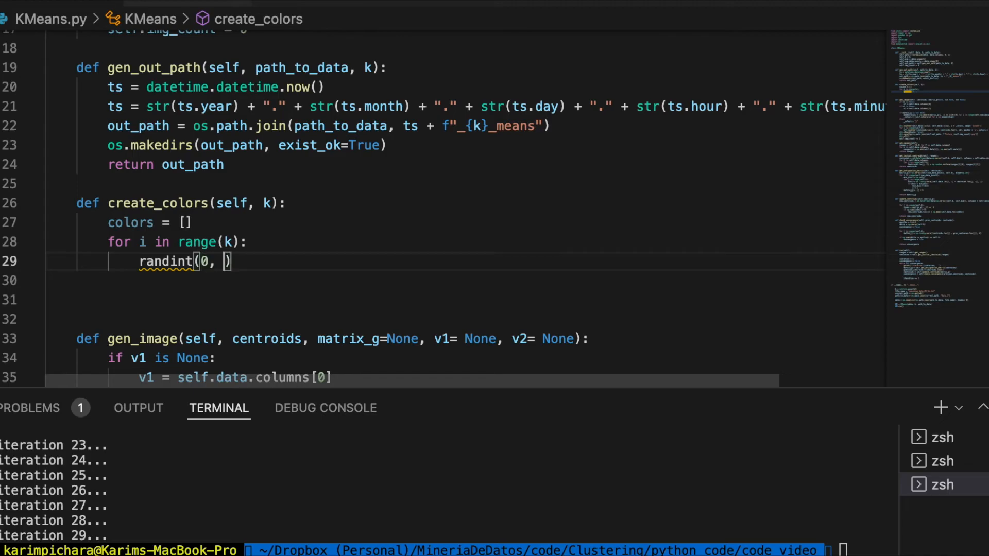
{"action": "type", "text": "0x"}
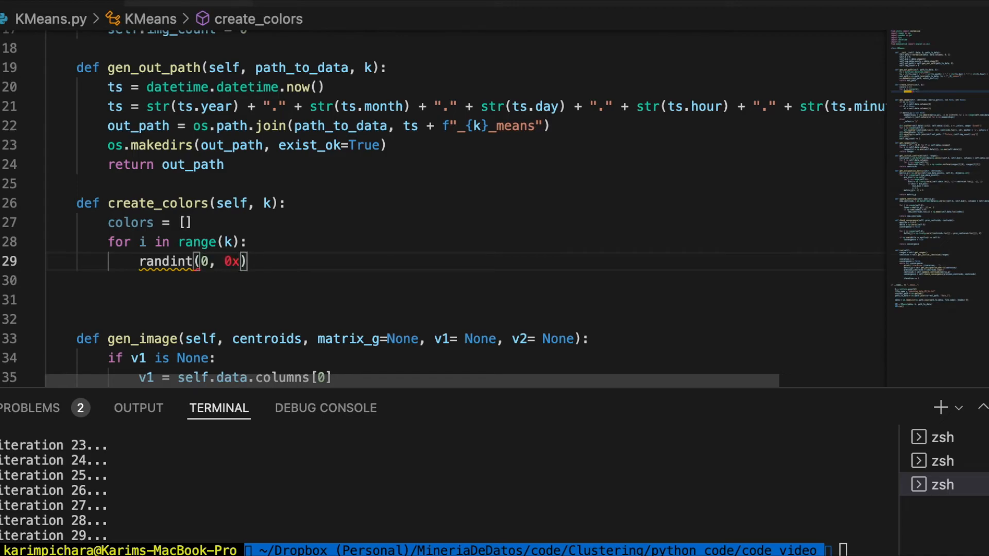
{"action": "type", "text": "FFFFFF"}
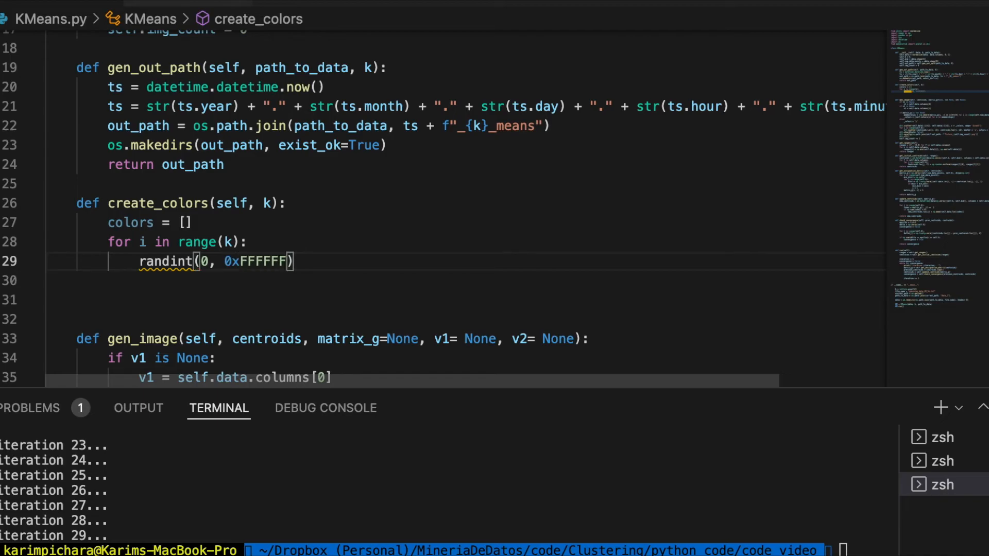
{"action": "type", "text": ":"}
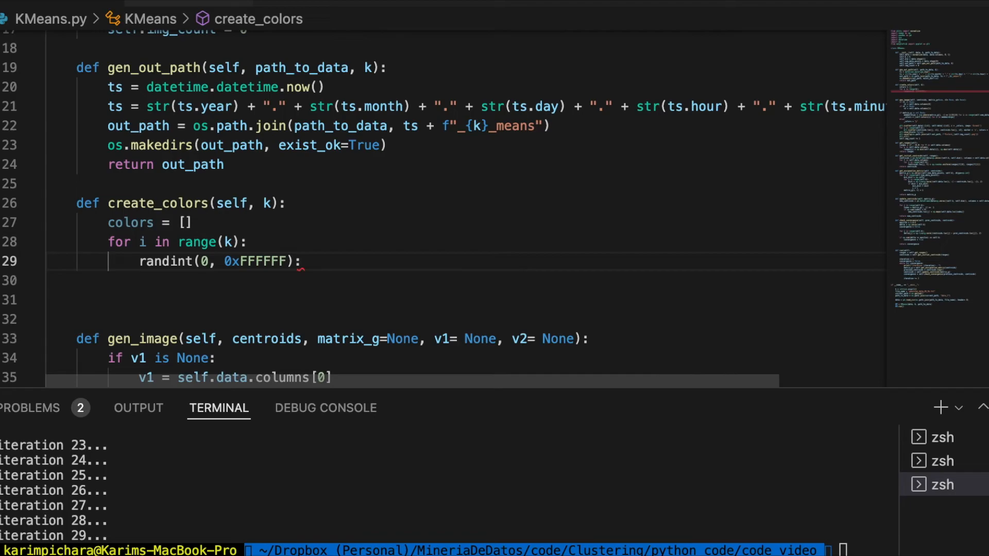
{"action": "type", "text": "06"}
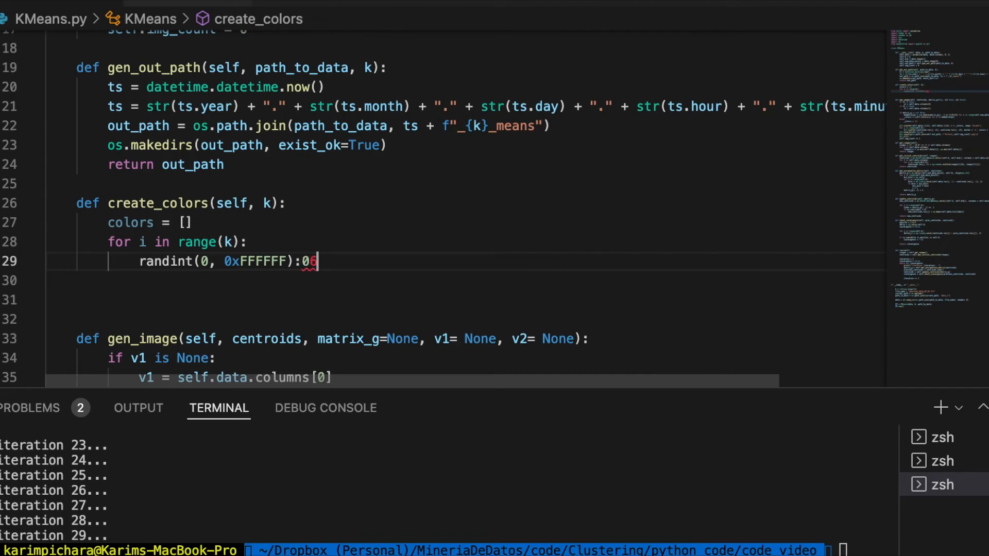
{"action": "type", "text": "6X}"}
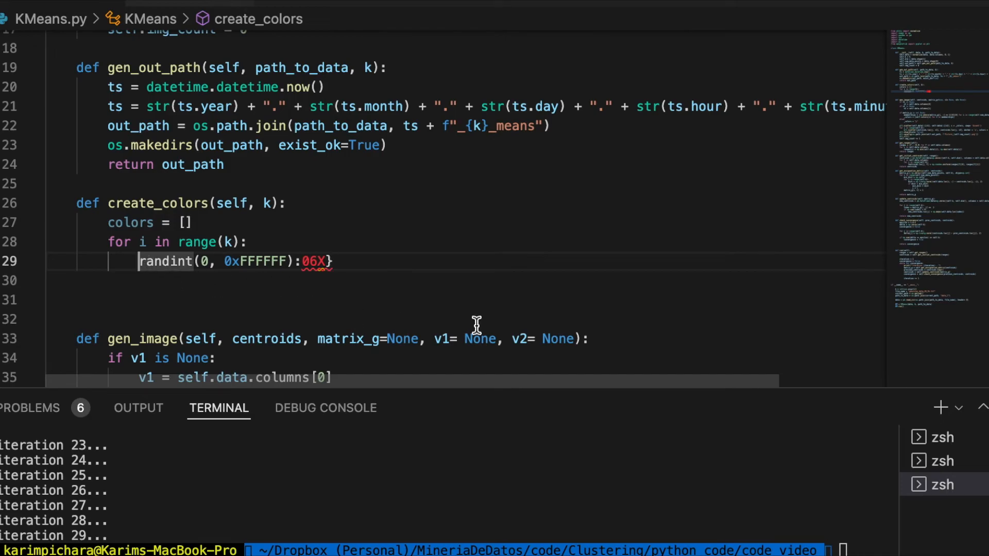
{"action": "type", "text": "{"}
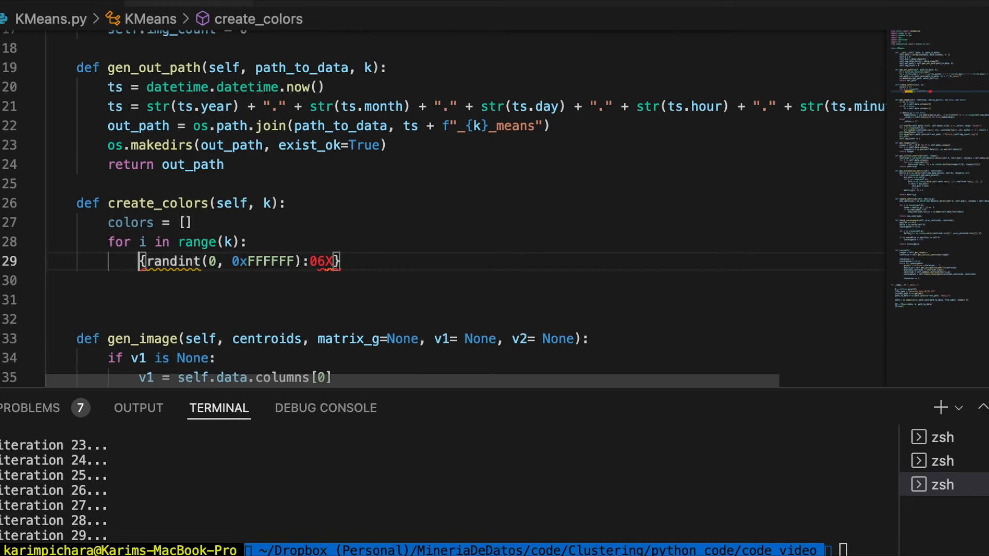
{"action": "type", "text": "#"}
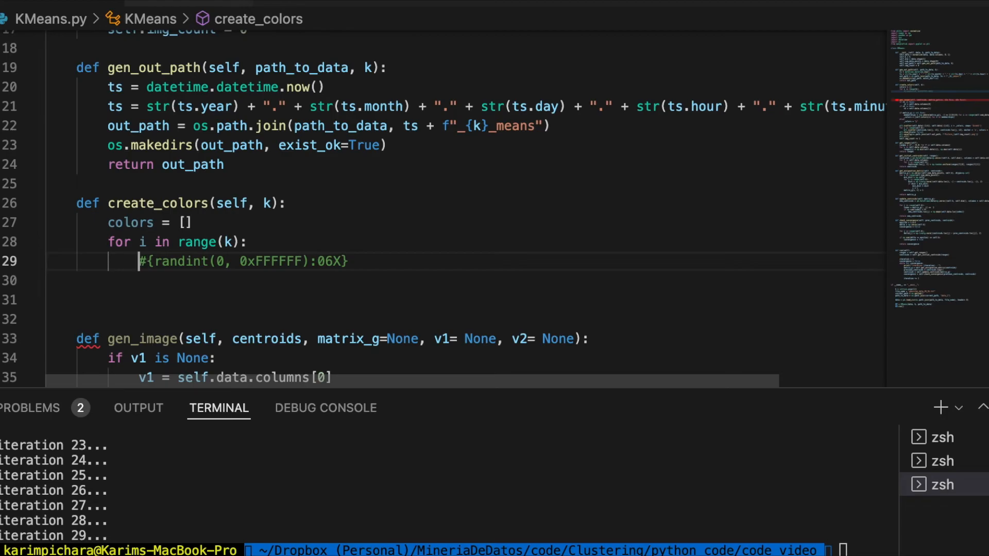
{"action": "type", "text": "'"}
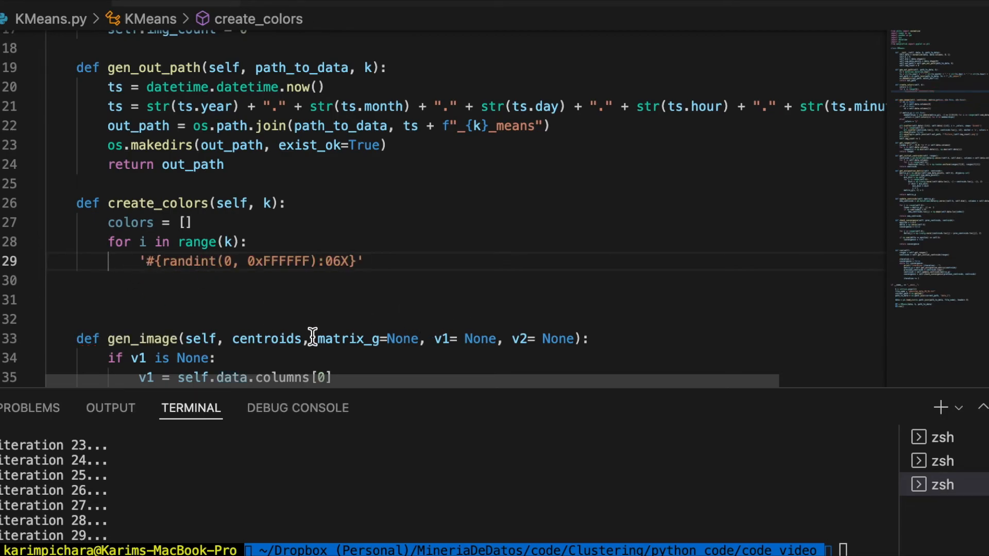
{"action": "type", "text": "f"}
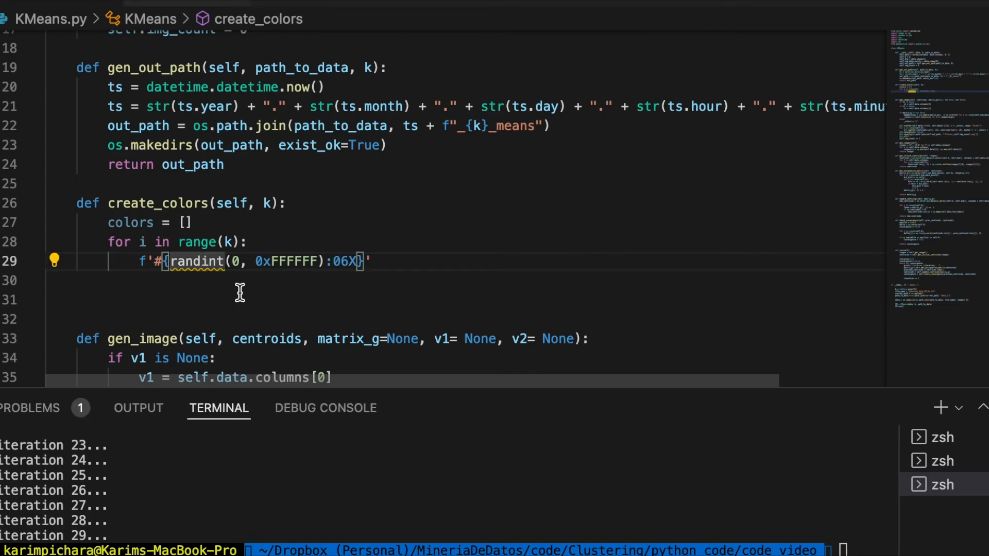
Step: Add from random import randint below import os and return to the hex colour line
{"action": "scroll", "scroll_direction": "up", "scroll_amount": 3}
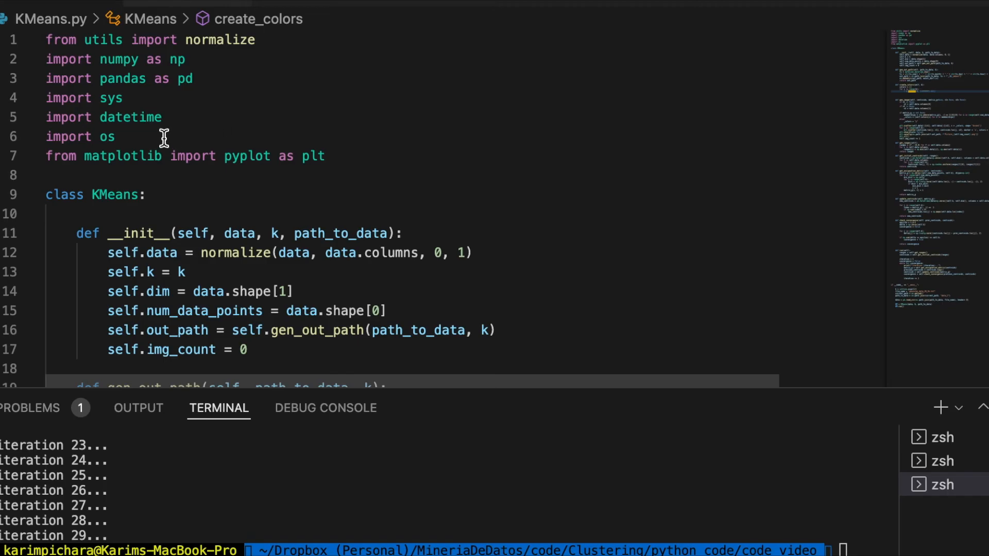
{"action": "type", "text": "from random import randint"}
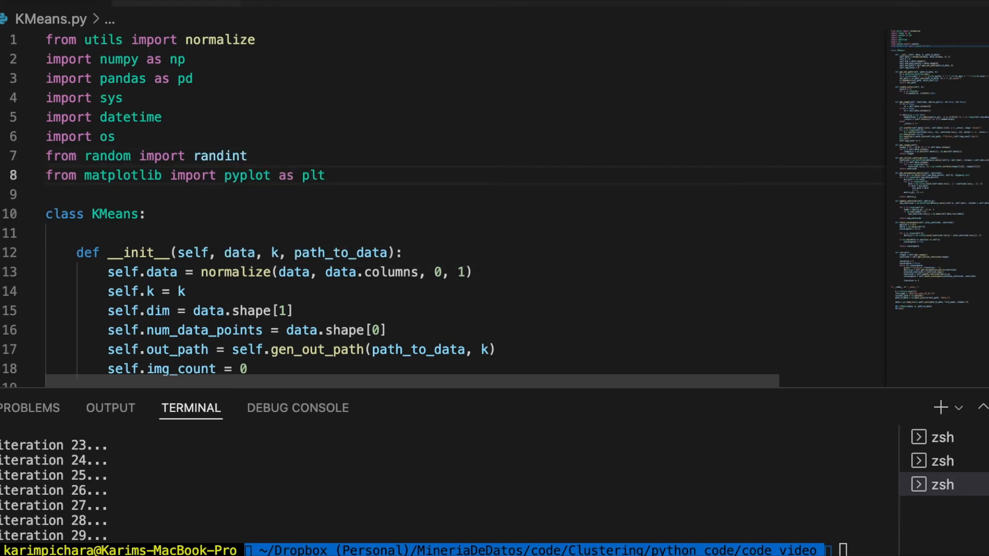
{"action": "mouse_move", "coordinate": [274, 167]}
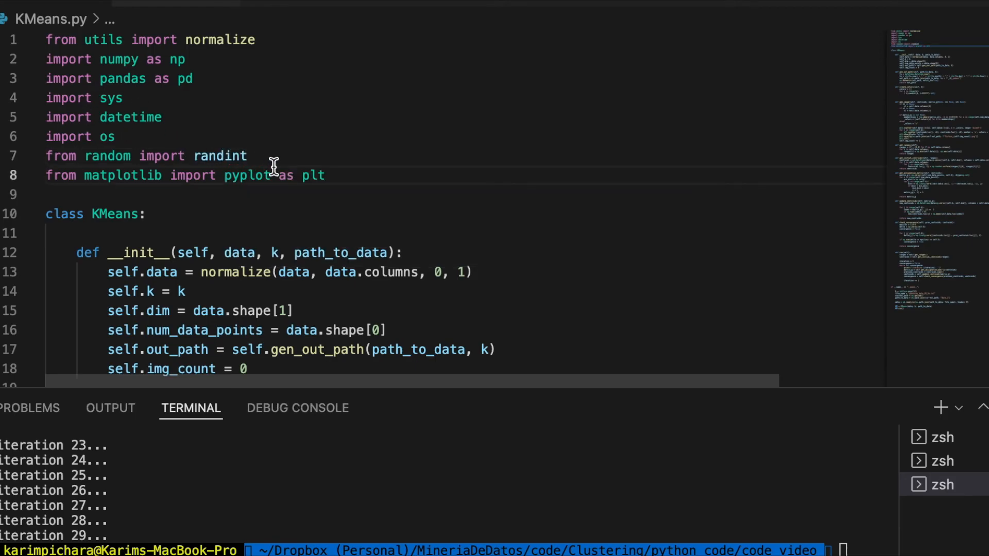
{"action": "mouse_move", "coordinate": [263, 175]}
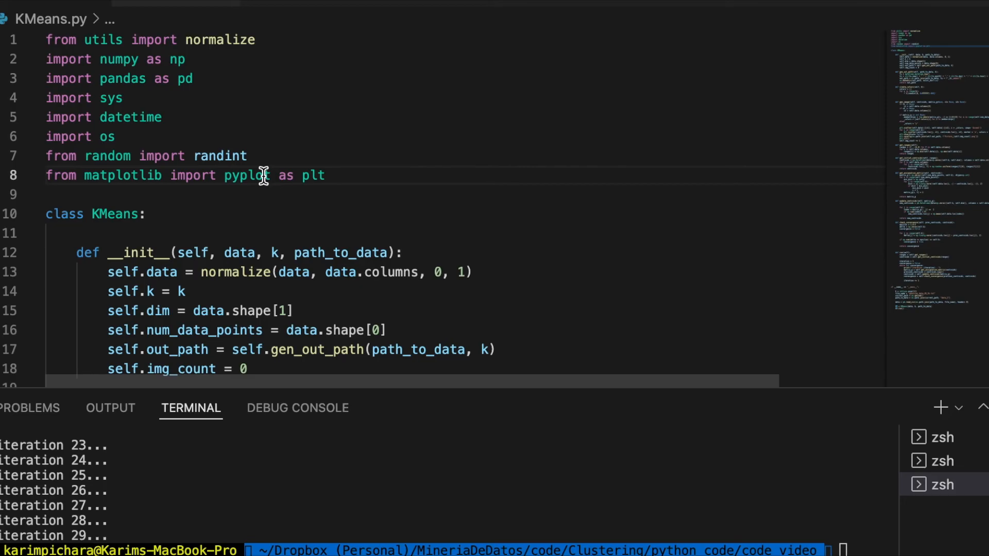
{"action": "scroll", "scroll_direction": "down", "scroll_amount": 3}
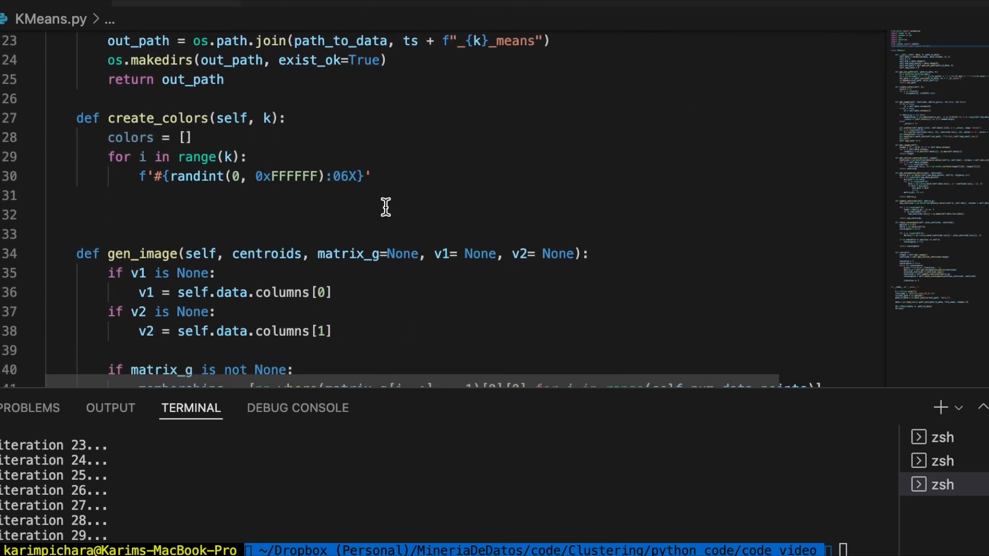
{"action": "left_click", "coordinate": [288, 176]}
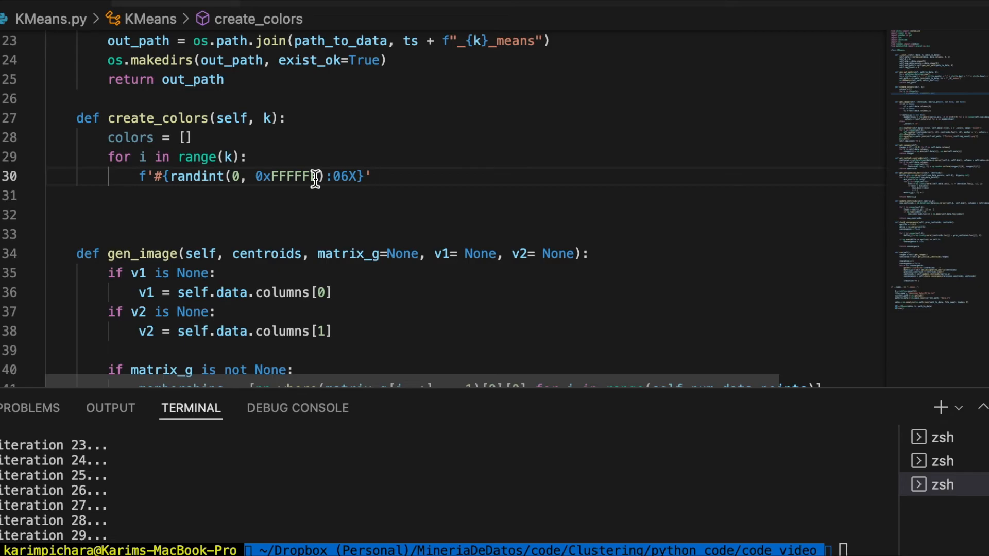
{"action": "mouse_move", "coordinate": [420, 222]}
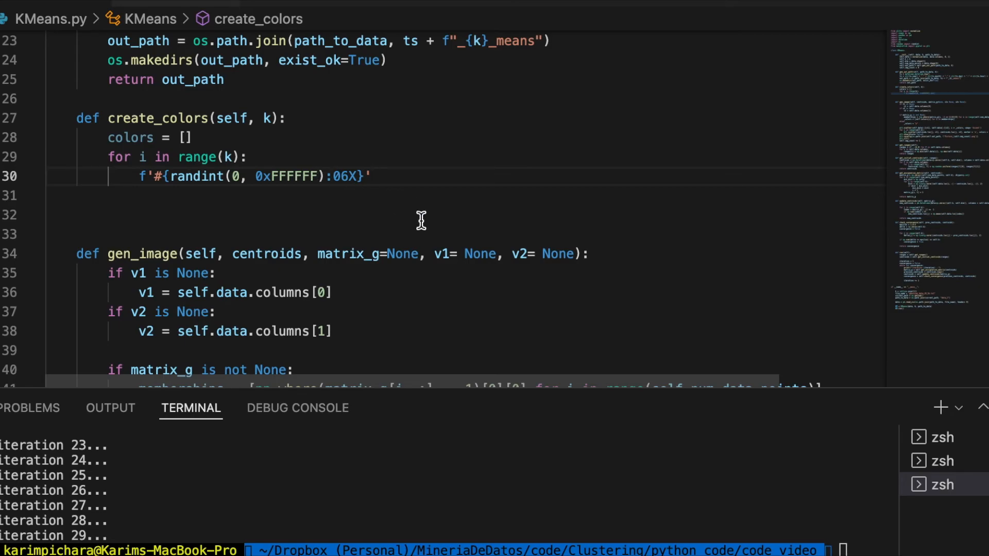
{"action": "mouse_move", "coordinate": [240, 176]}
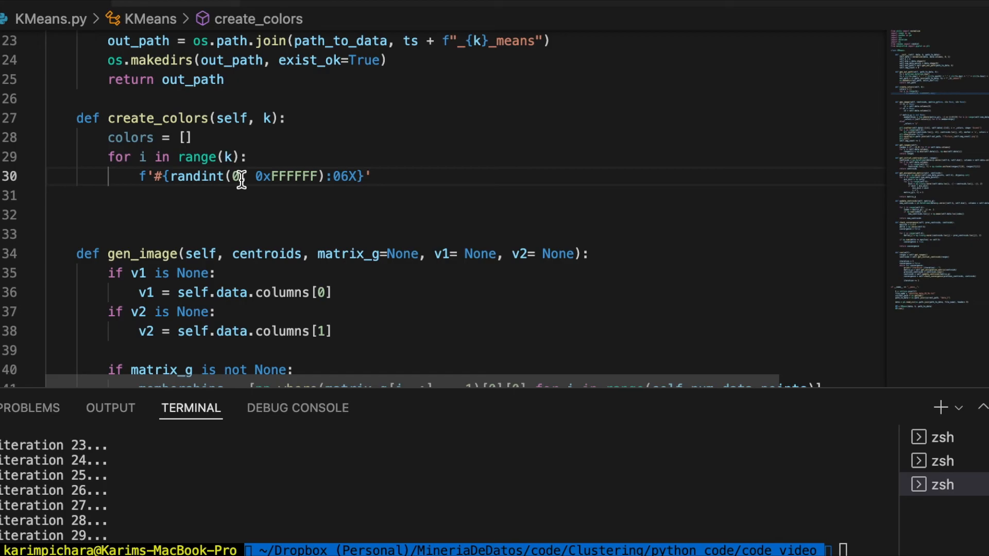
{"action": "mouse_move", "coordinate": [361, 265]}
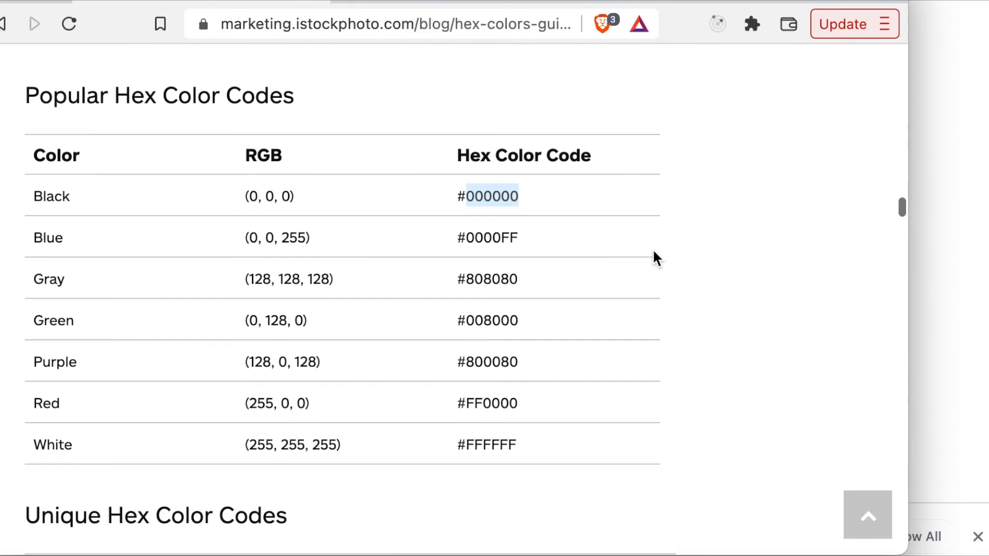
Step: View the Popular Hex Color Codes table in Brave and select Blue's code 0000FF
{"action": "scroll", "scroll_direction": "up", "scroll_amount": 3}
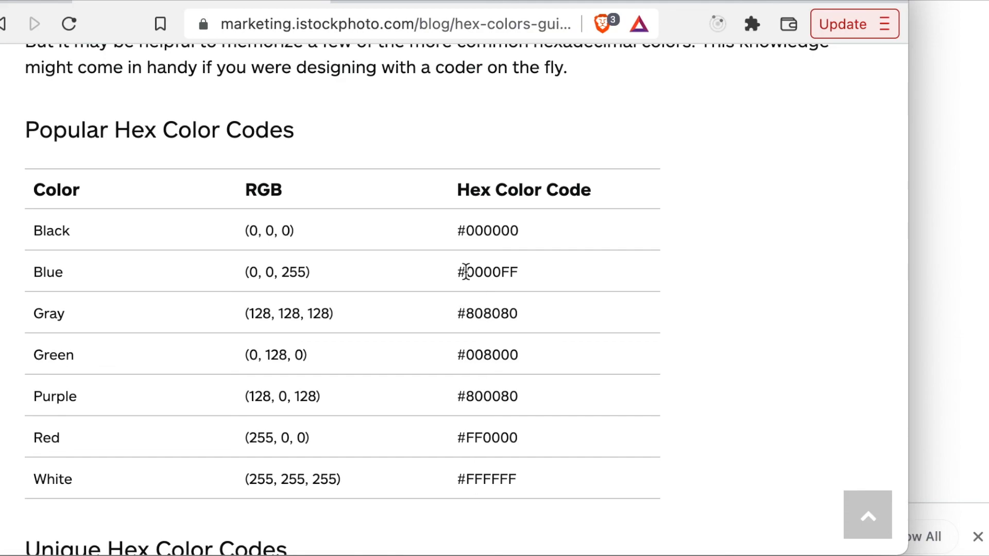
{"action": "double_click", "coordinate": [486, 229]}
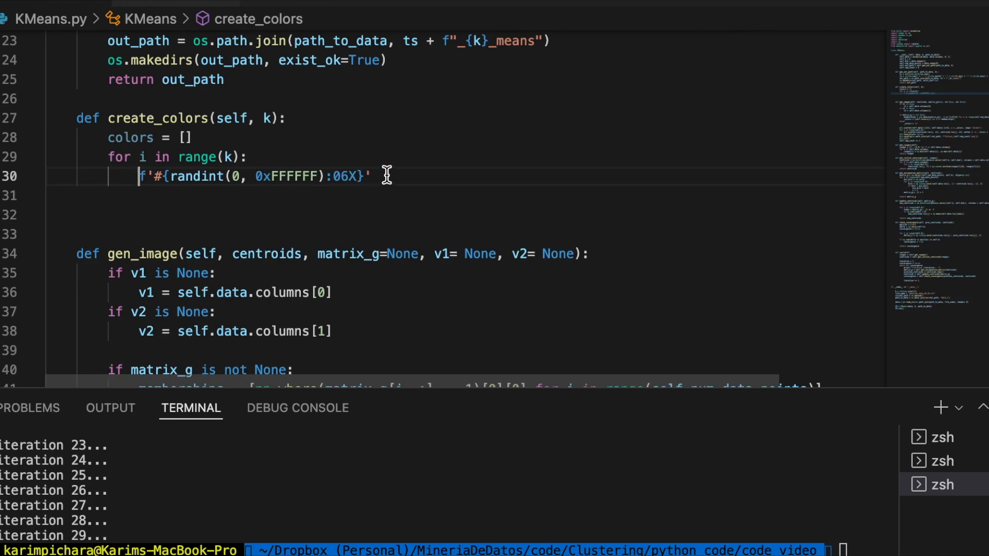
{"action": "mouse_move", "coordinate": [193, 226]}
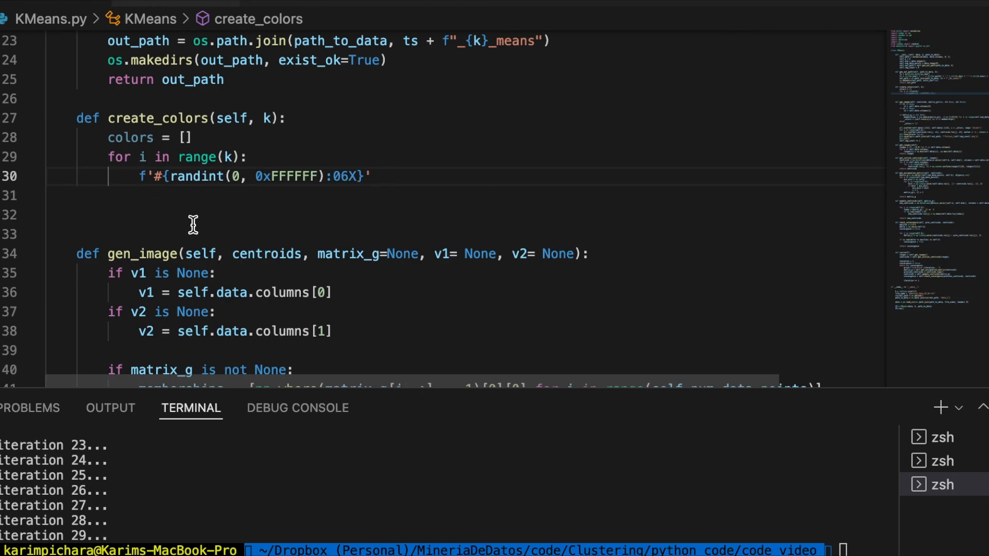
{"action": "mouse_move", "coordinate": [391, 225]}
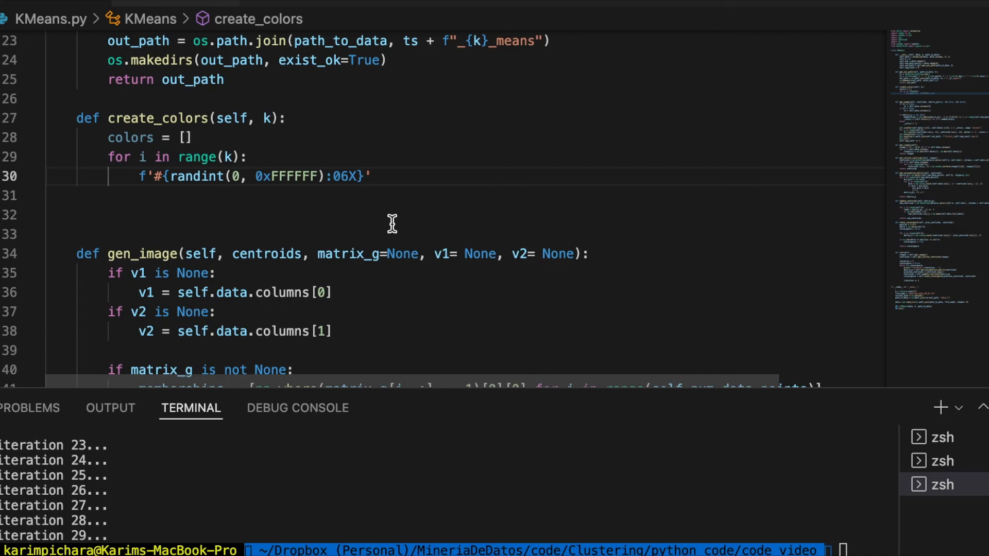
Step: Wrap the hex f-string in colors.append(...) and begin the return line below
{"action": "type", "text": "("}
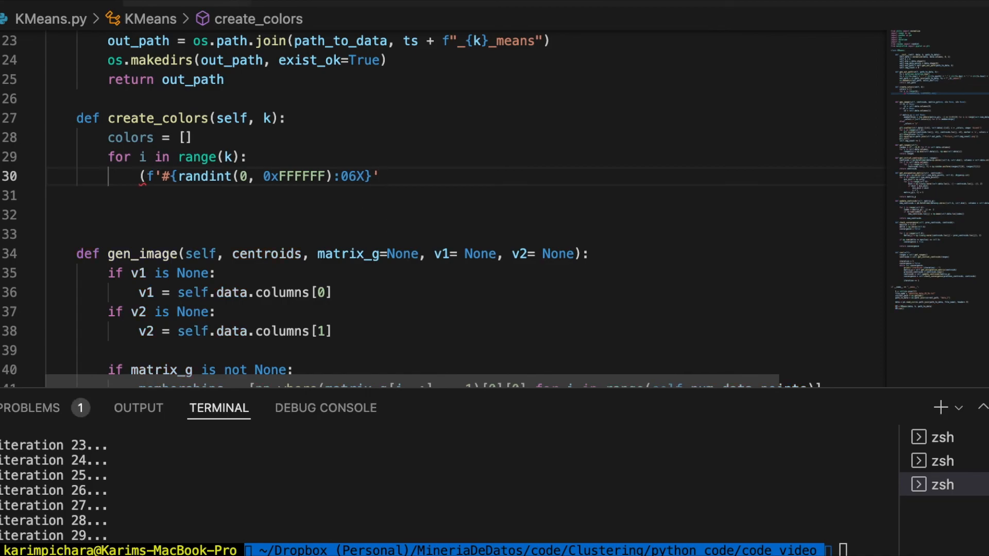
{"action": "type", "text": "colors.append("}
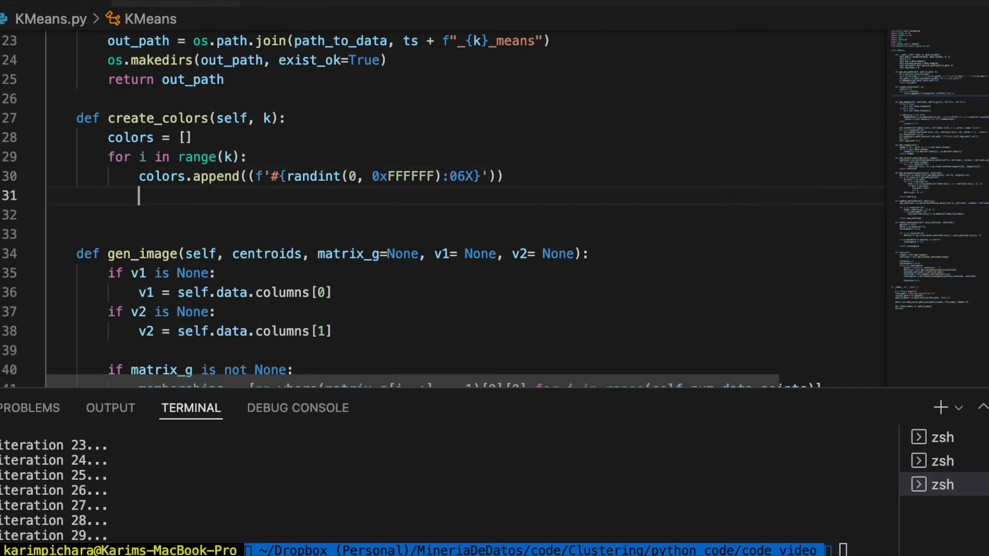
{"action": "type", "text": "r"}
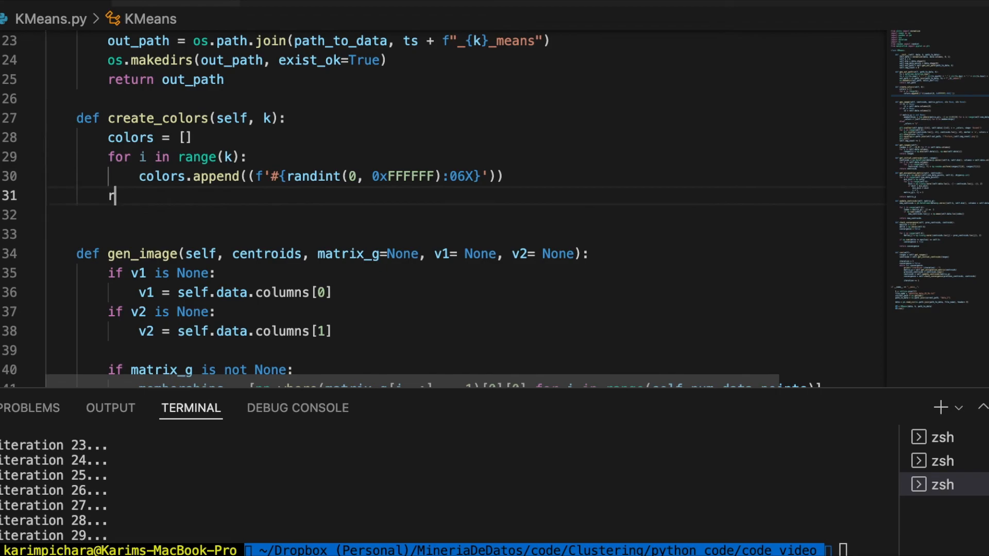